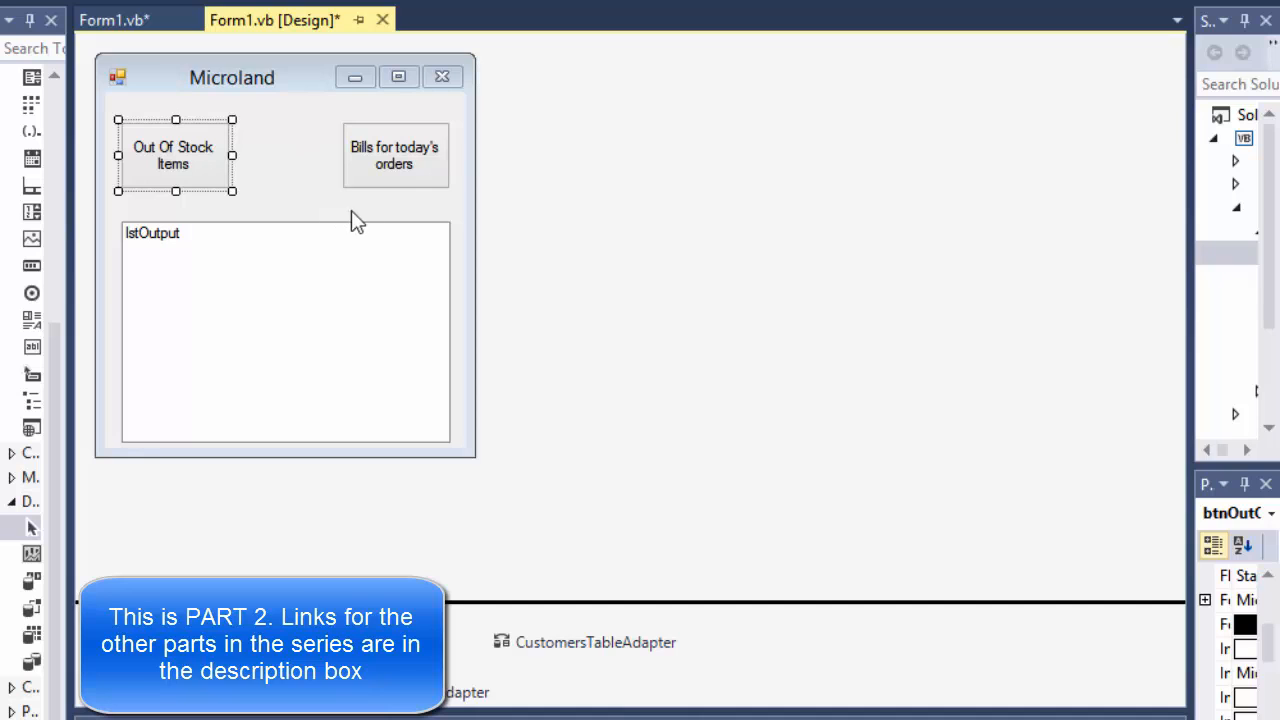
mouse_move(260, 102)
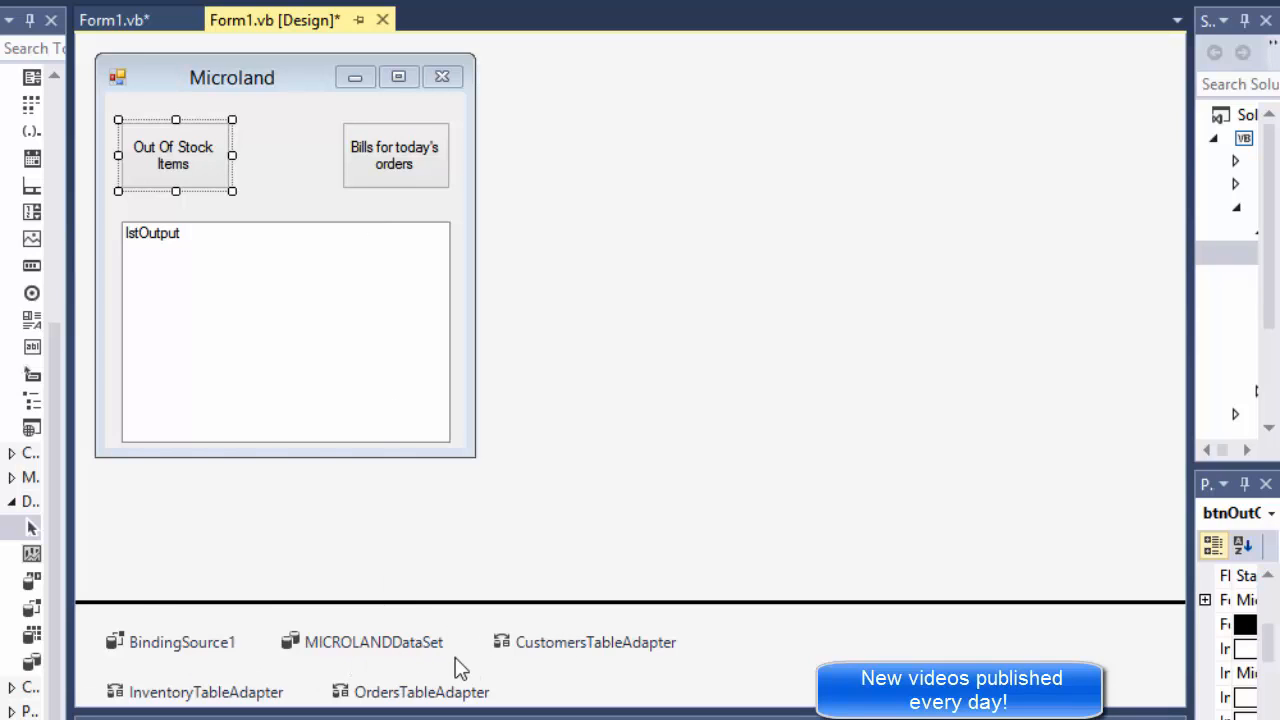
mouse_move(248, 690)
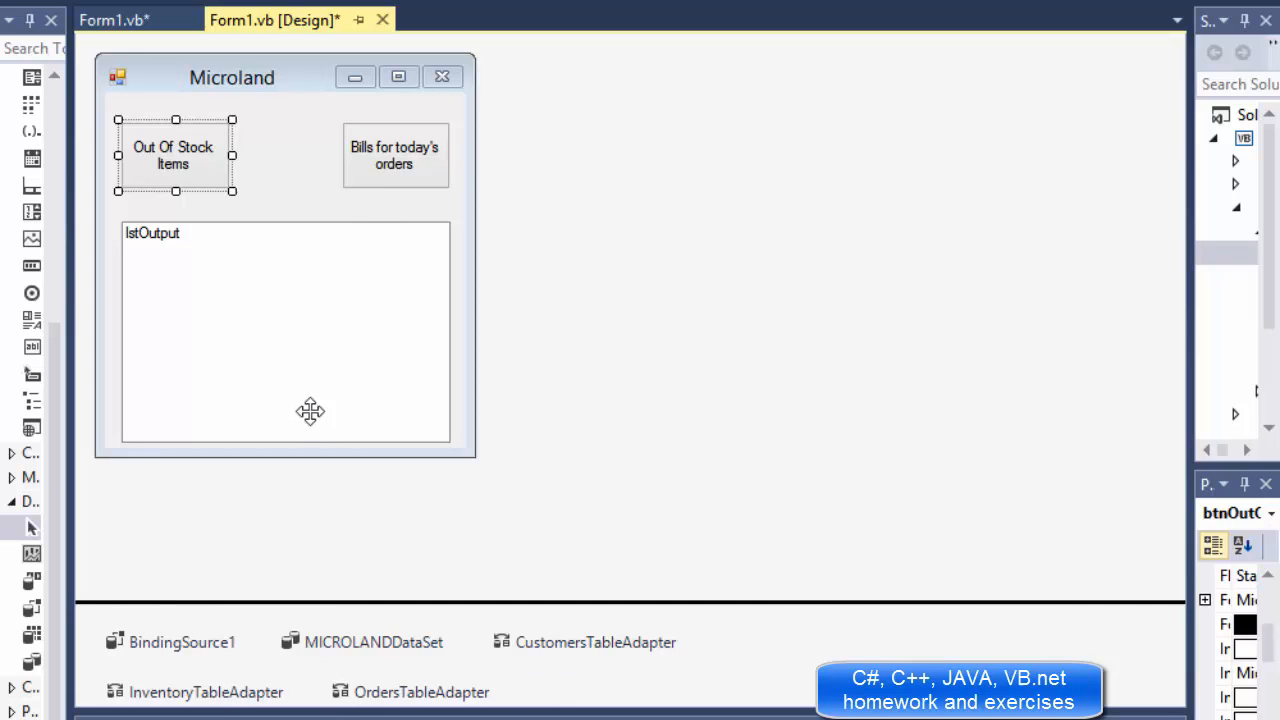
mouse_move(256, 176)
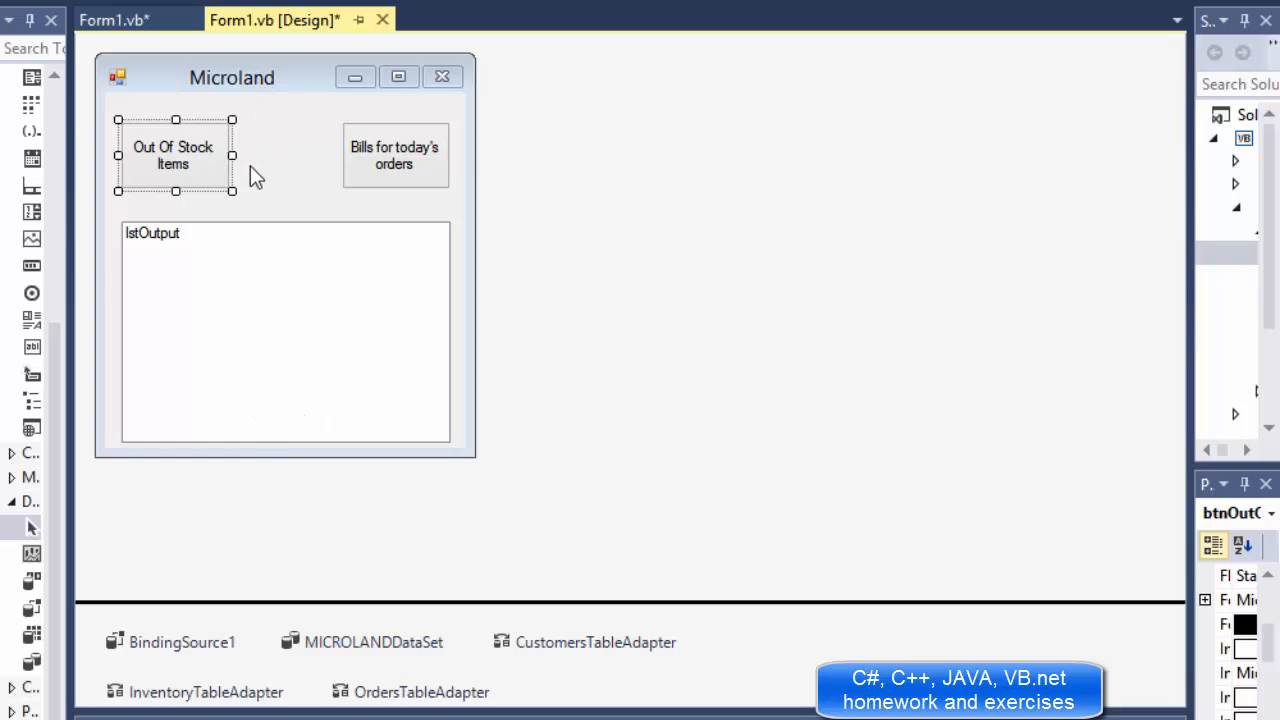
mouse_move(180, 150)
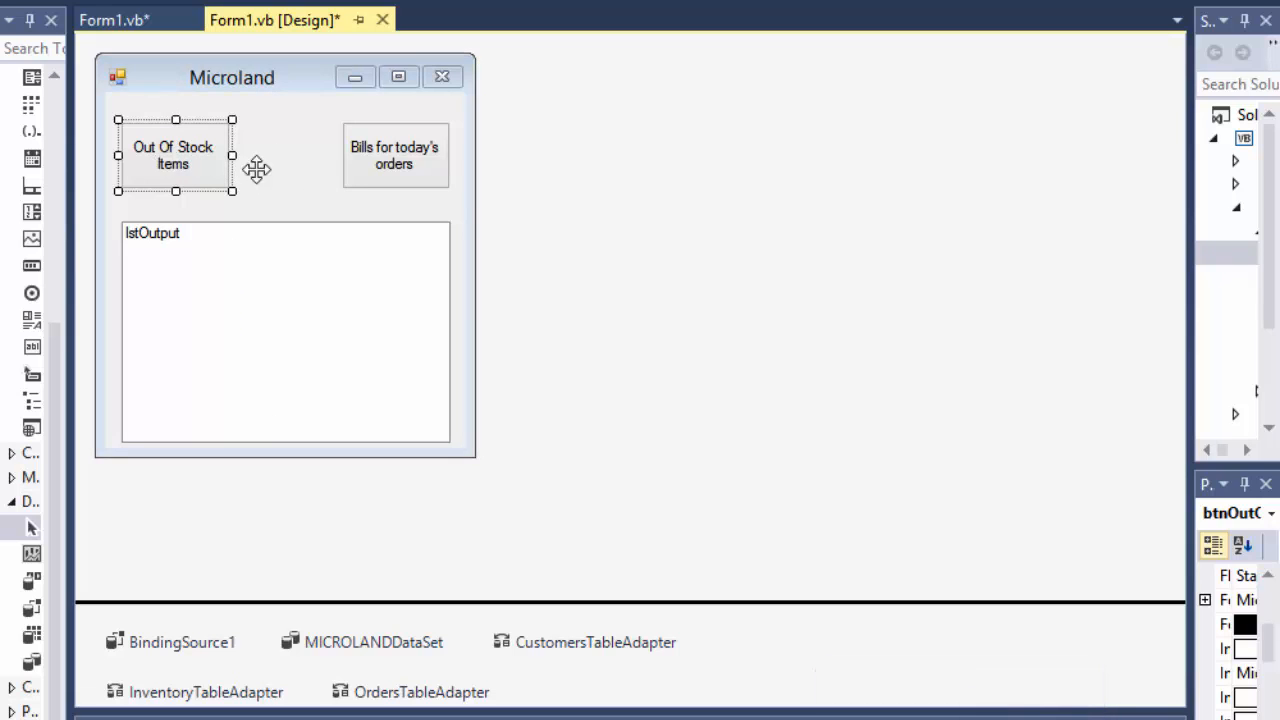
- Create the btnOutOfStock_Click handler from the designer button and place the cursor inside it
double_click(172, 156)
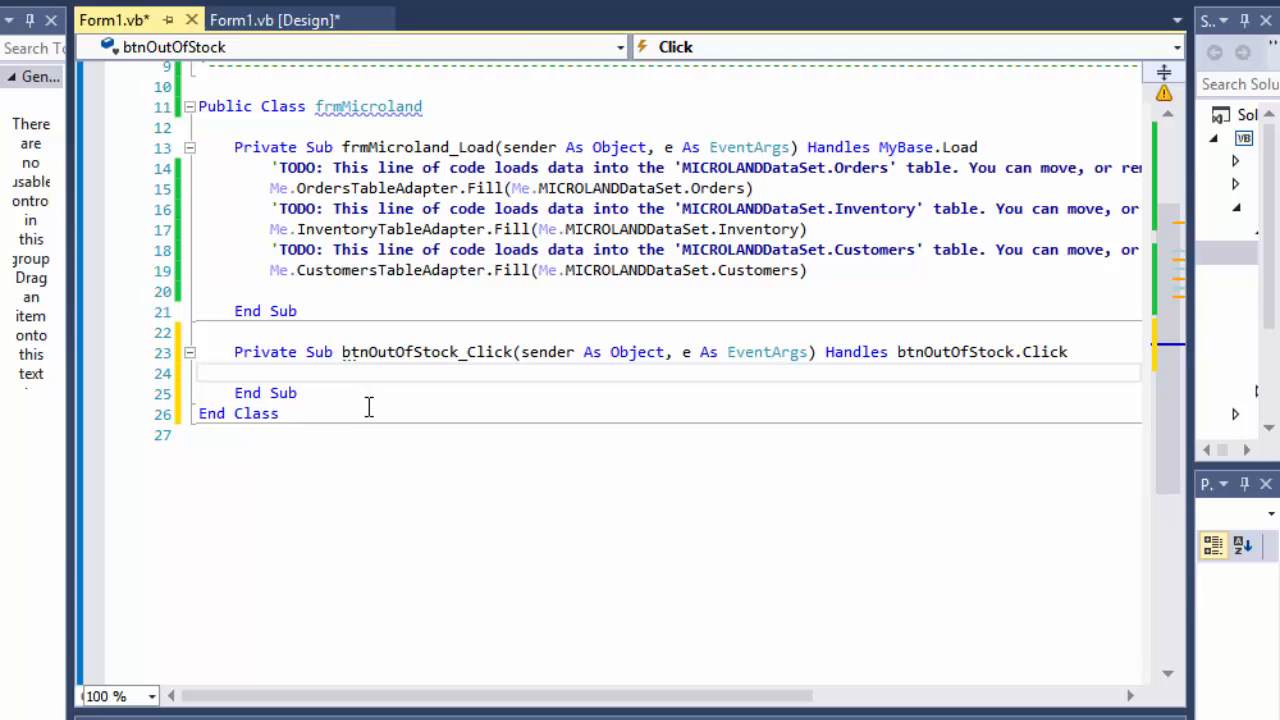
click(270, 372)
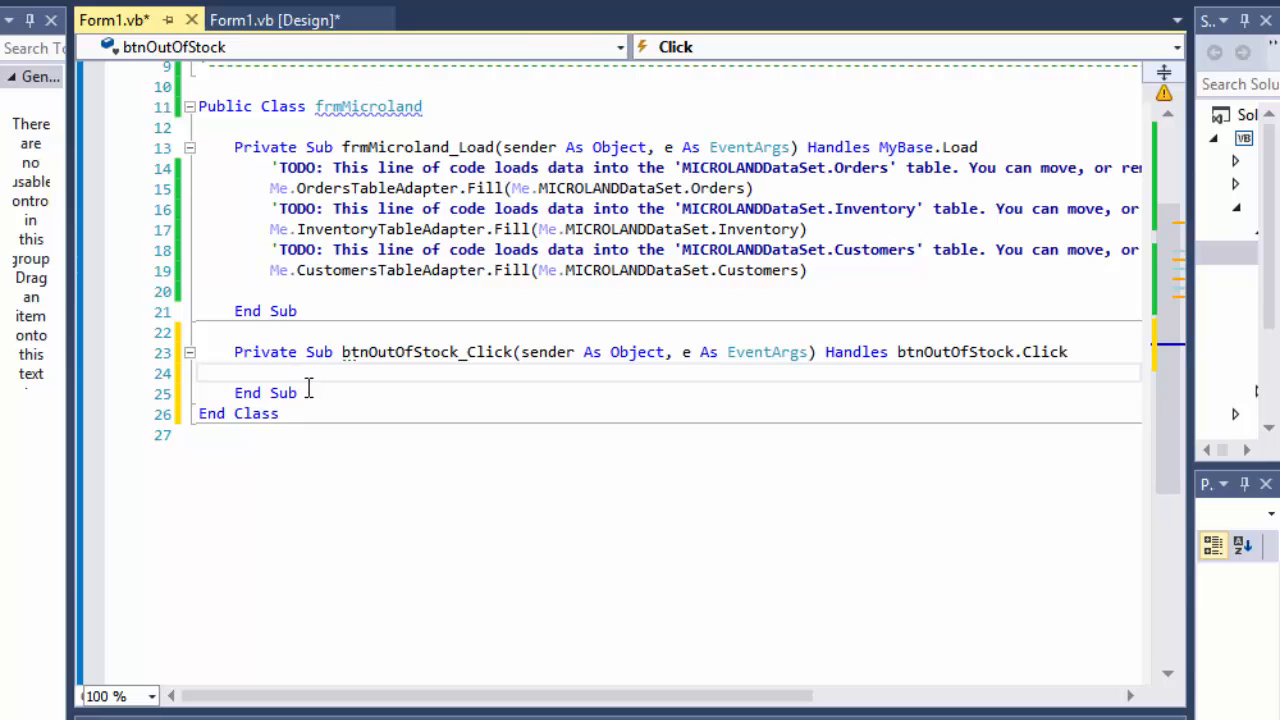
click(272, 372)
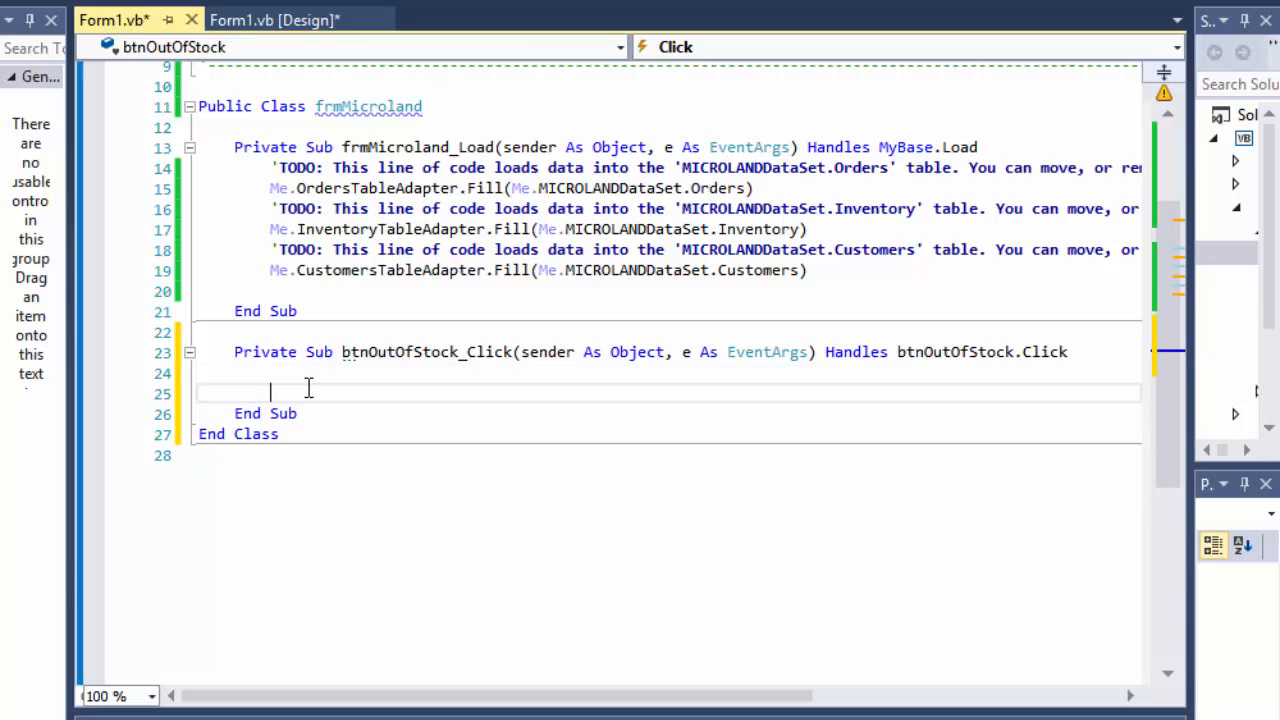
- Write Dim query = From inventory In MICROLANDDataSet.Inventory Join order In MICROLANDDataSet.Orders
text(Dim query)
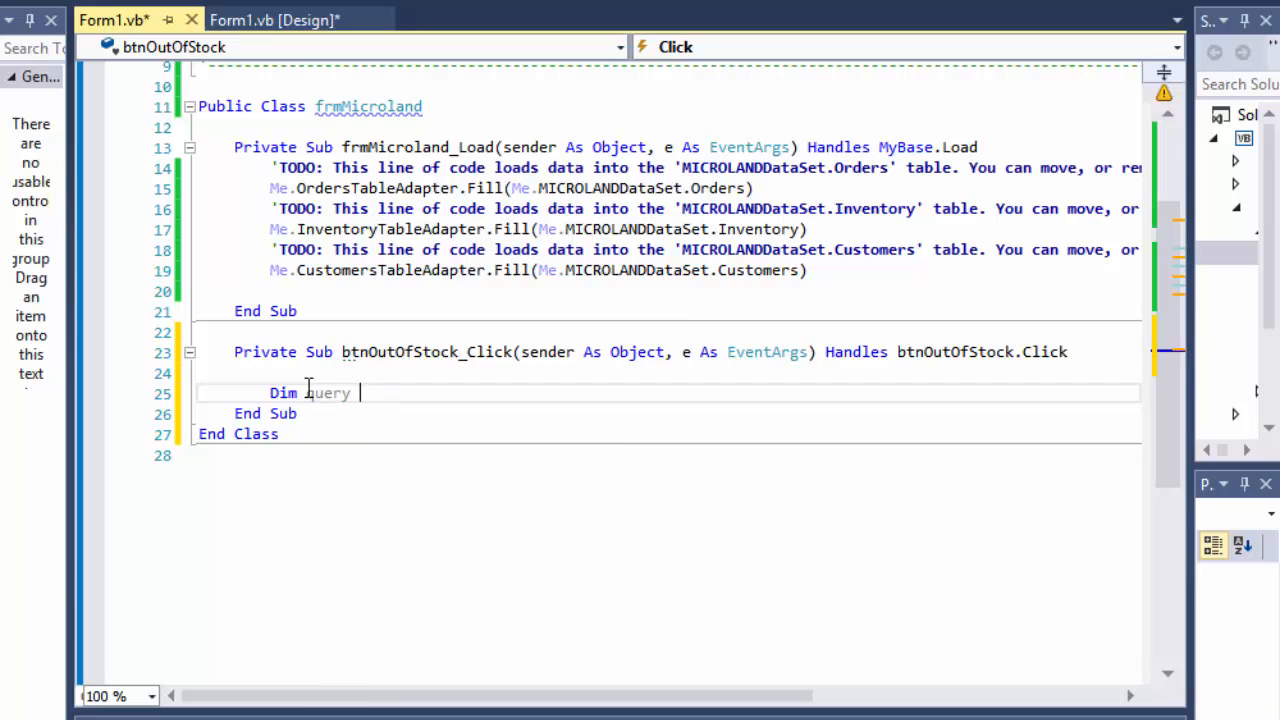
text(= from i)
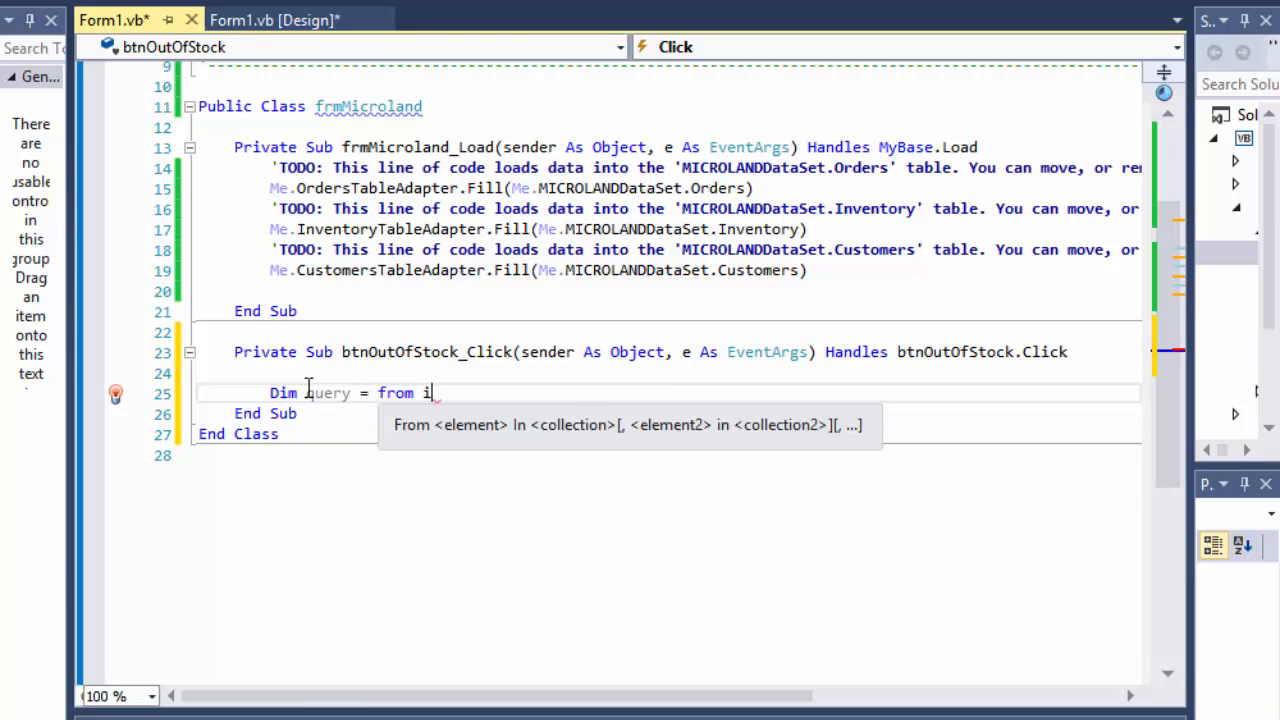
text(nventory In)
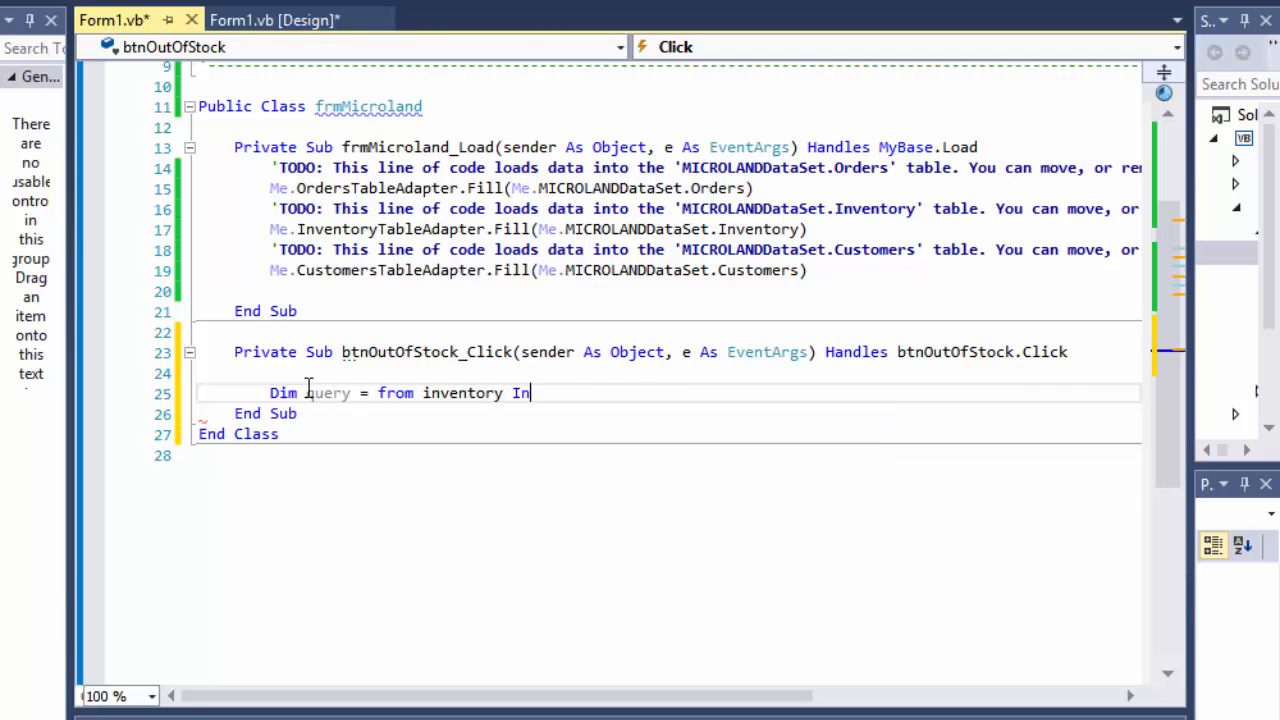
text(MICROLANDDataSet)
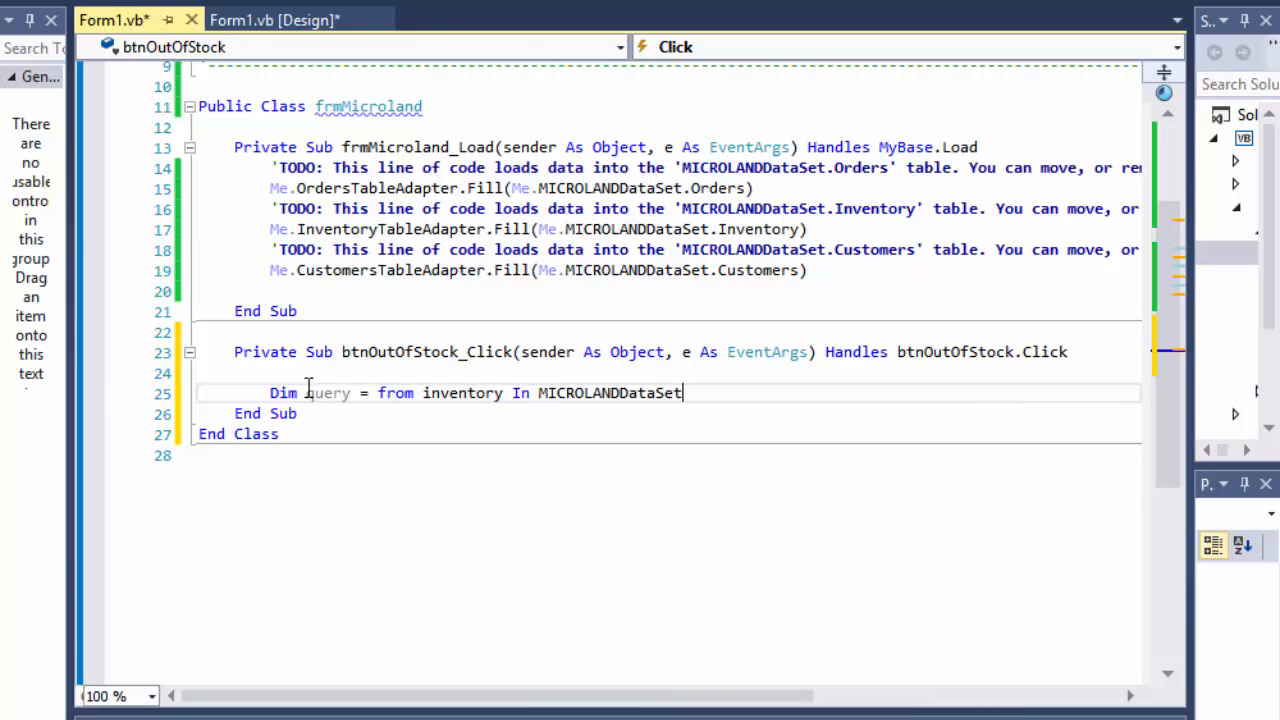
text(.Inventory)
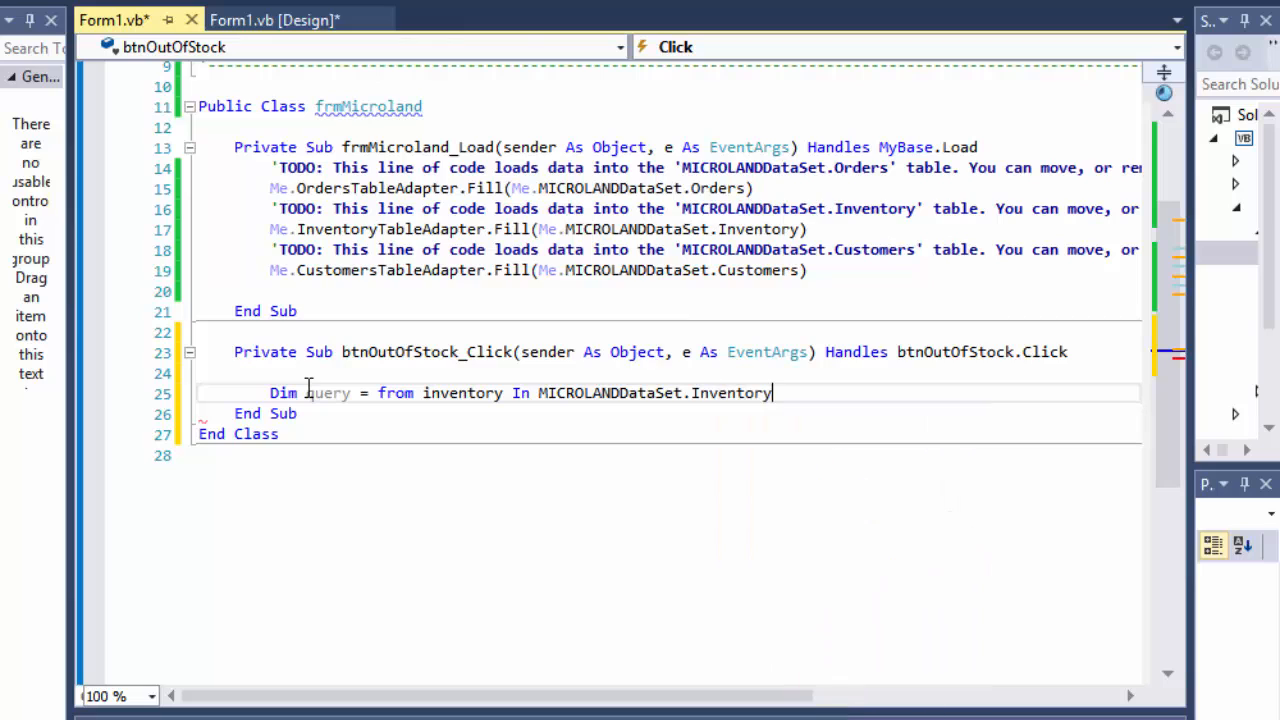
text(joi)
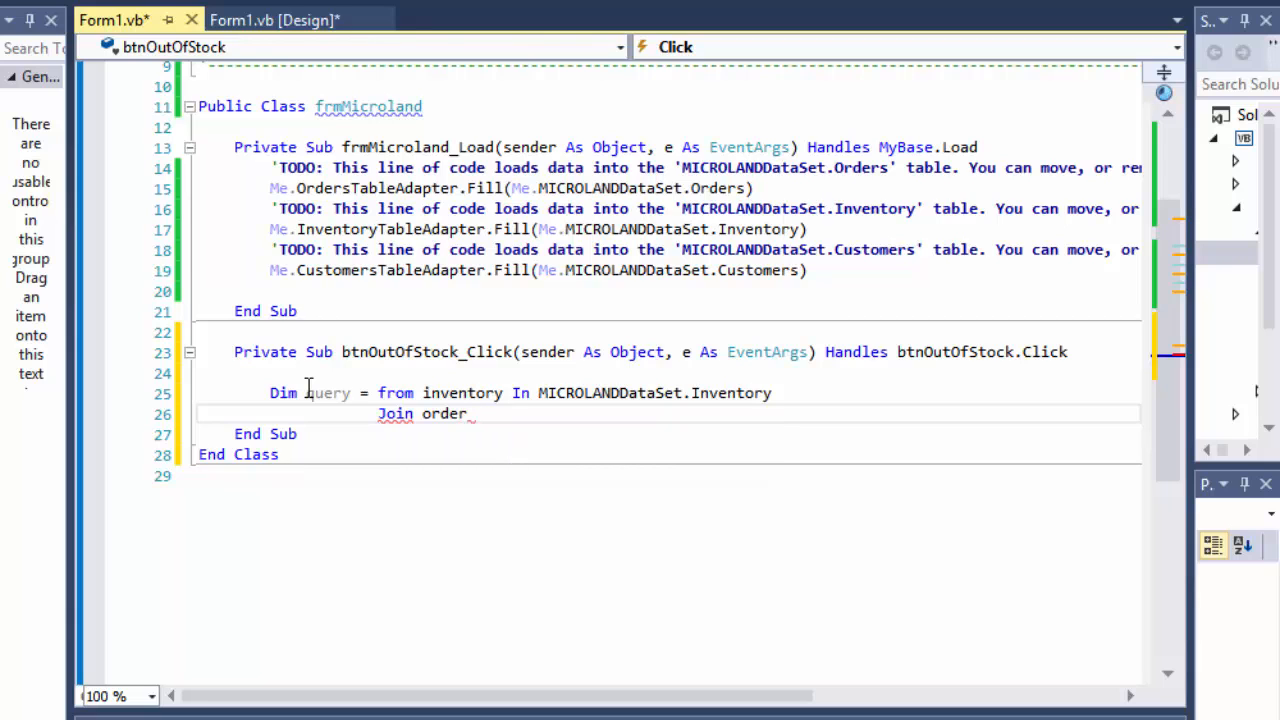
text(in MICROLANDDataSet)
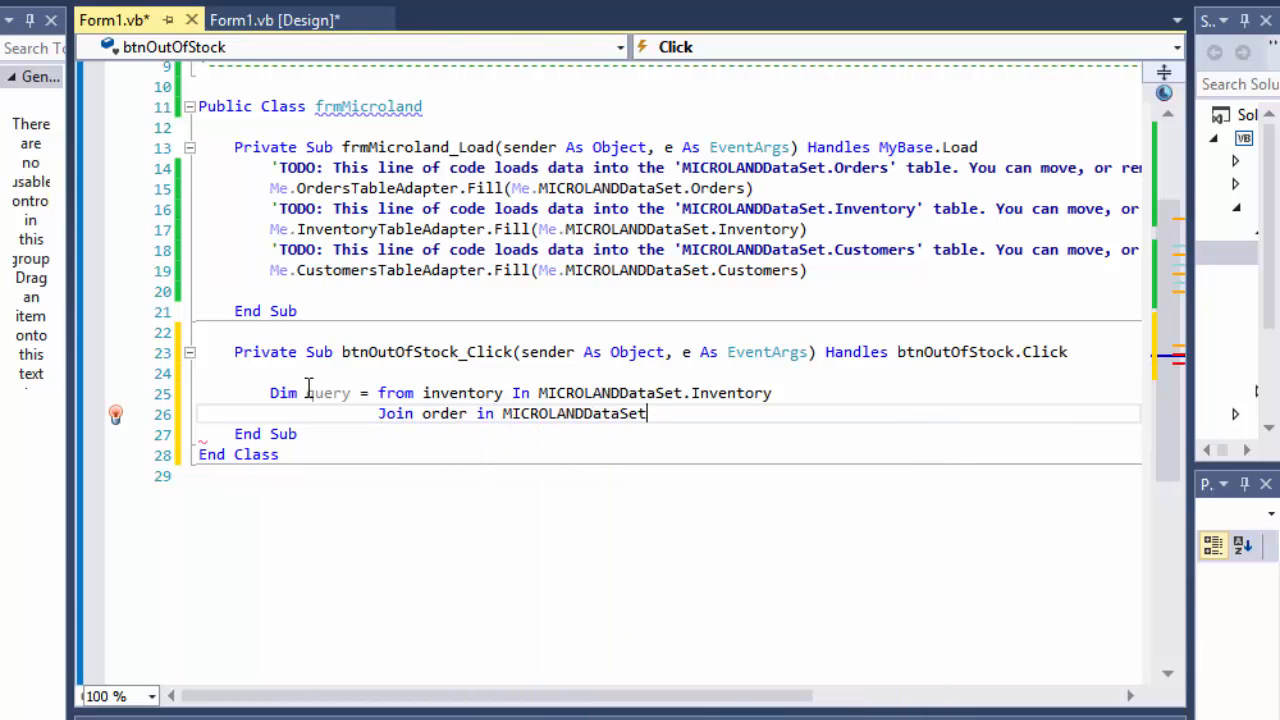
text(.Orders)
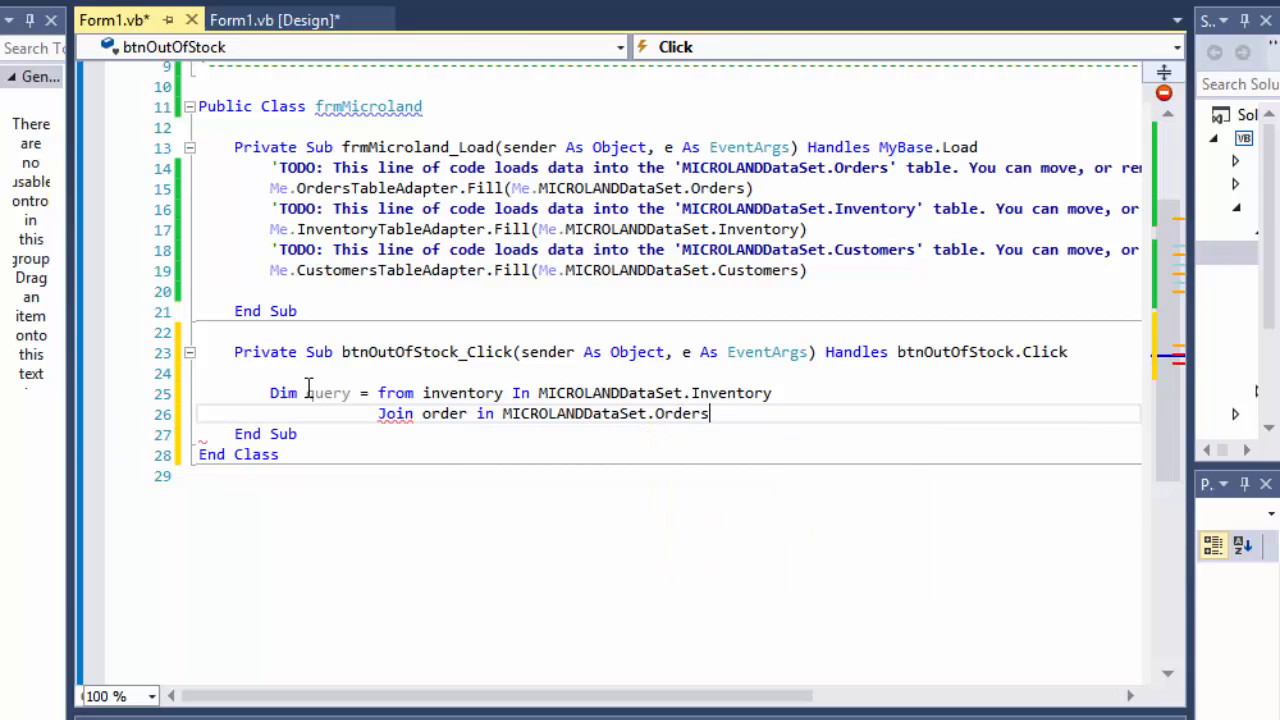
- Add the join condition On inventory.itemID Equals order.itemID
key(enter)
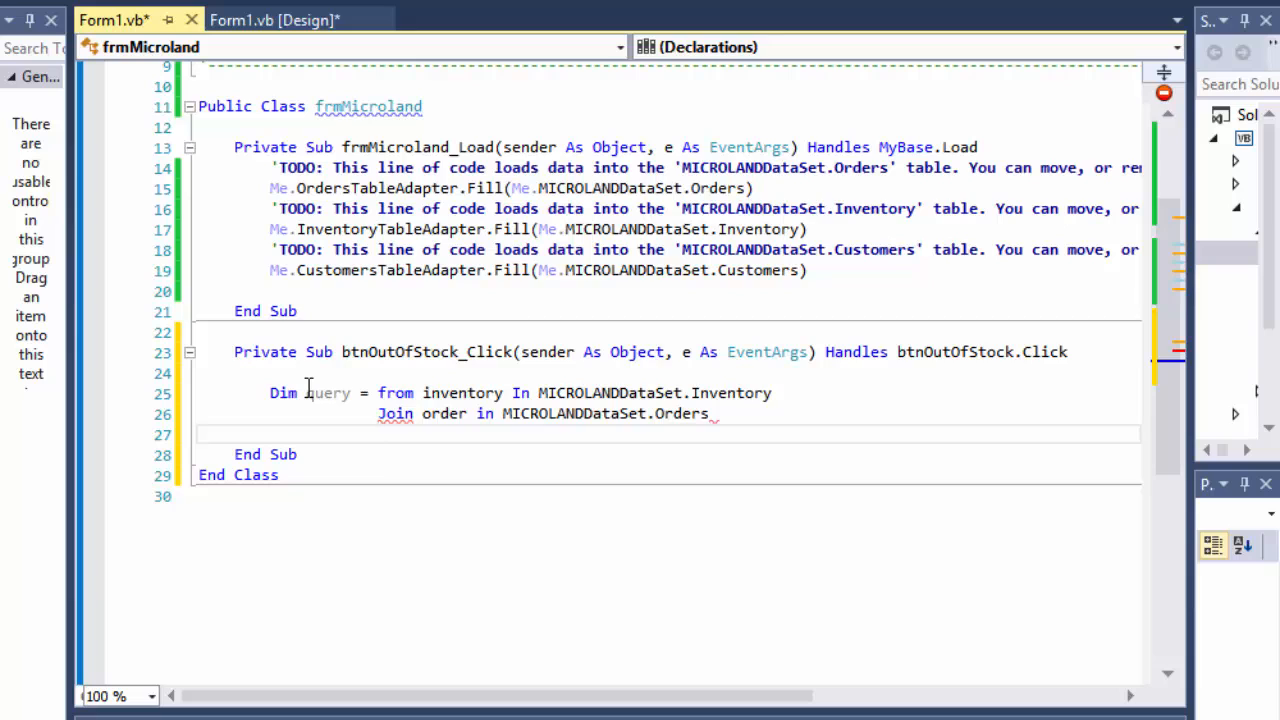
text(on)
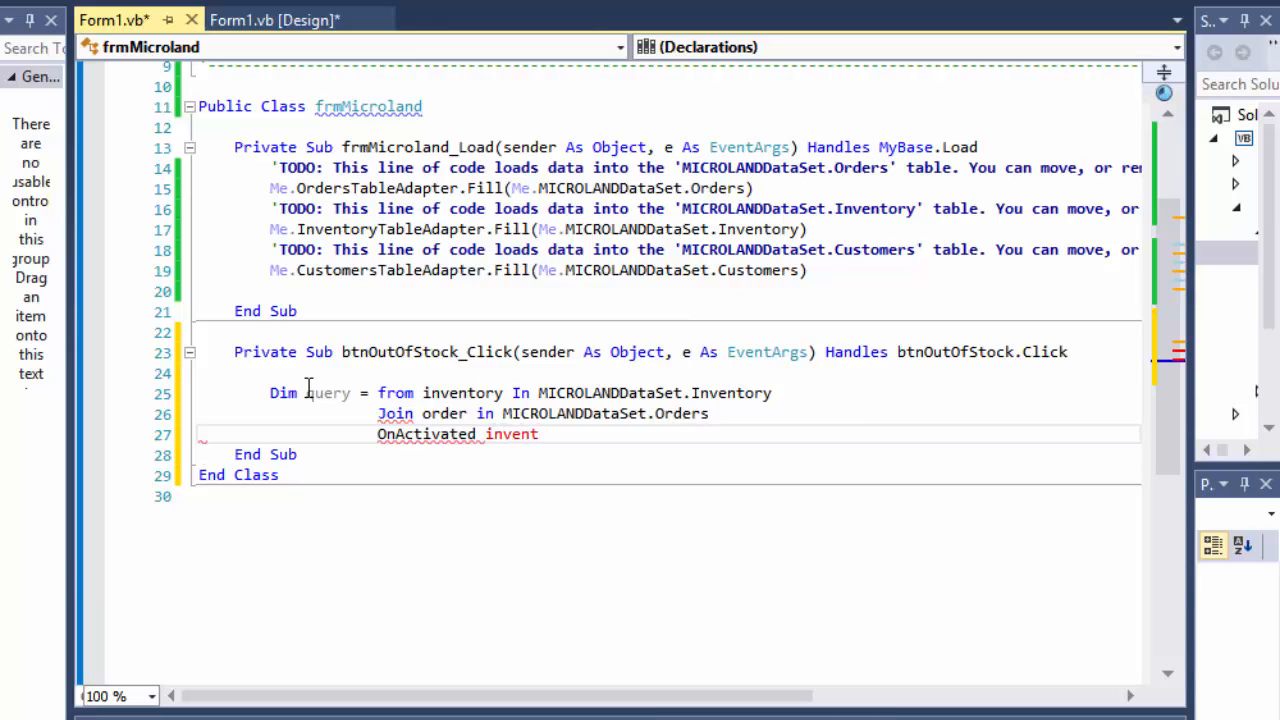
key(BackSpace)
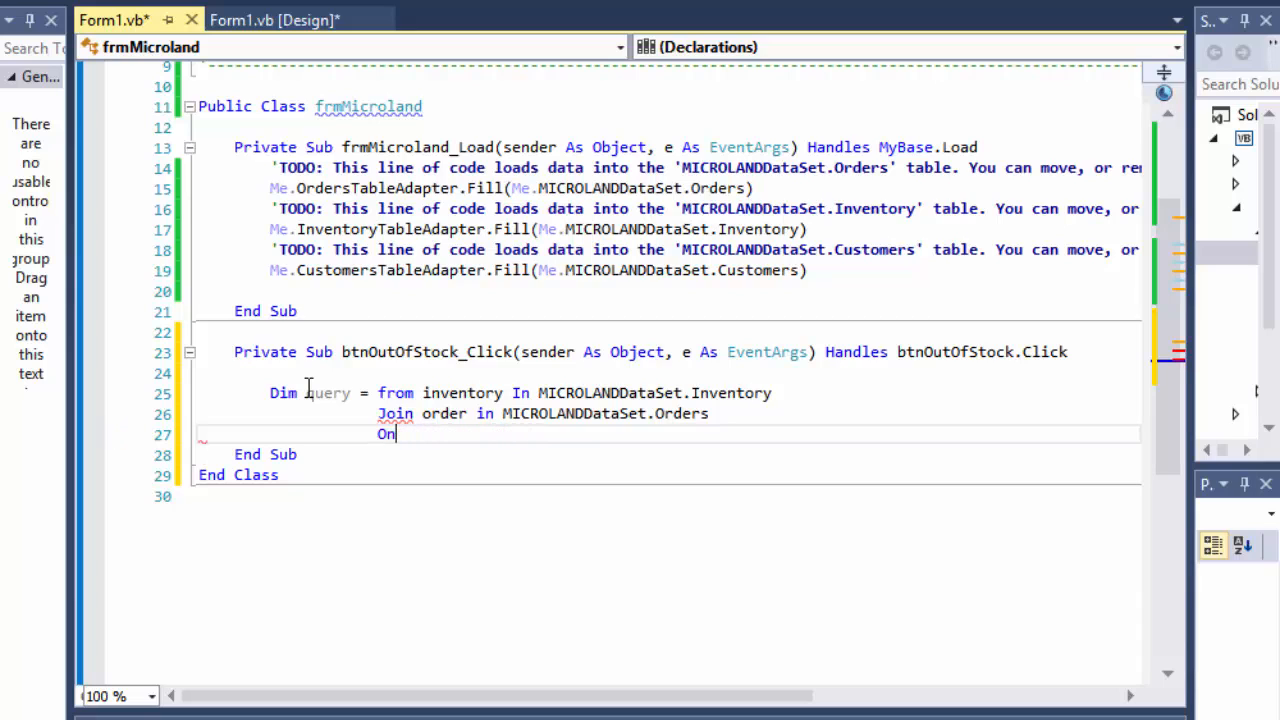
text(inventory.)
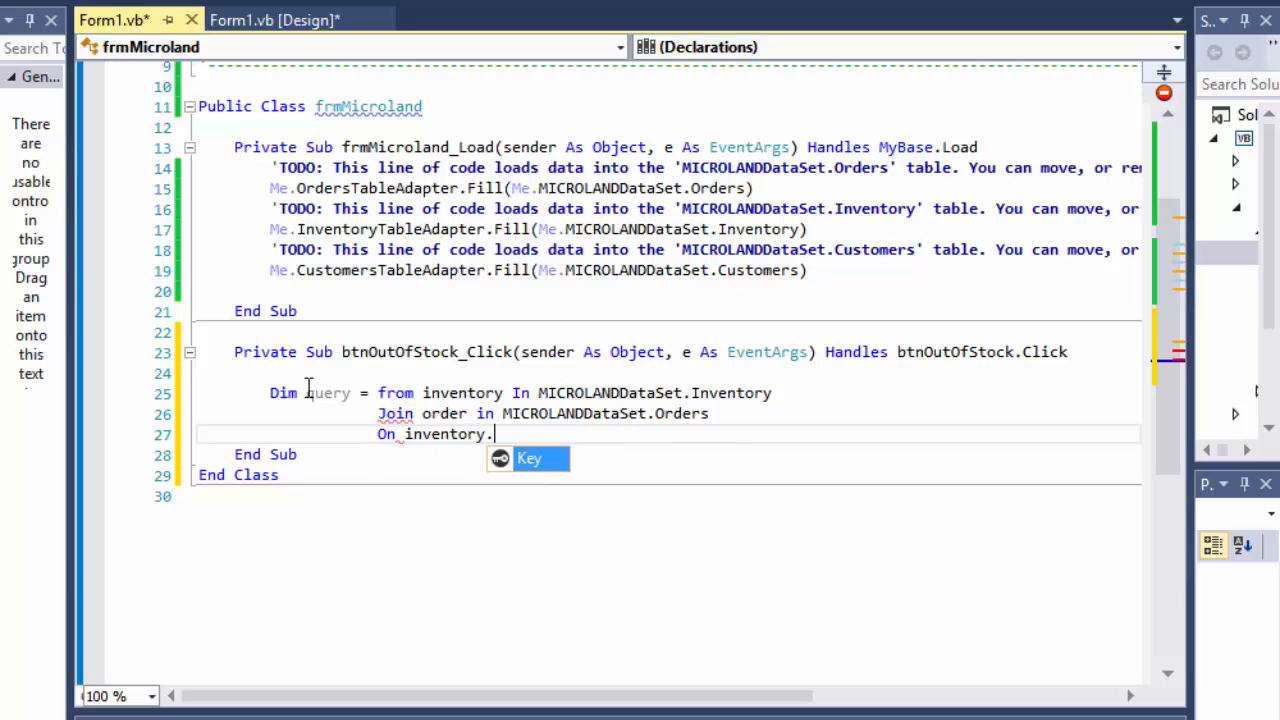
text(item)
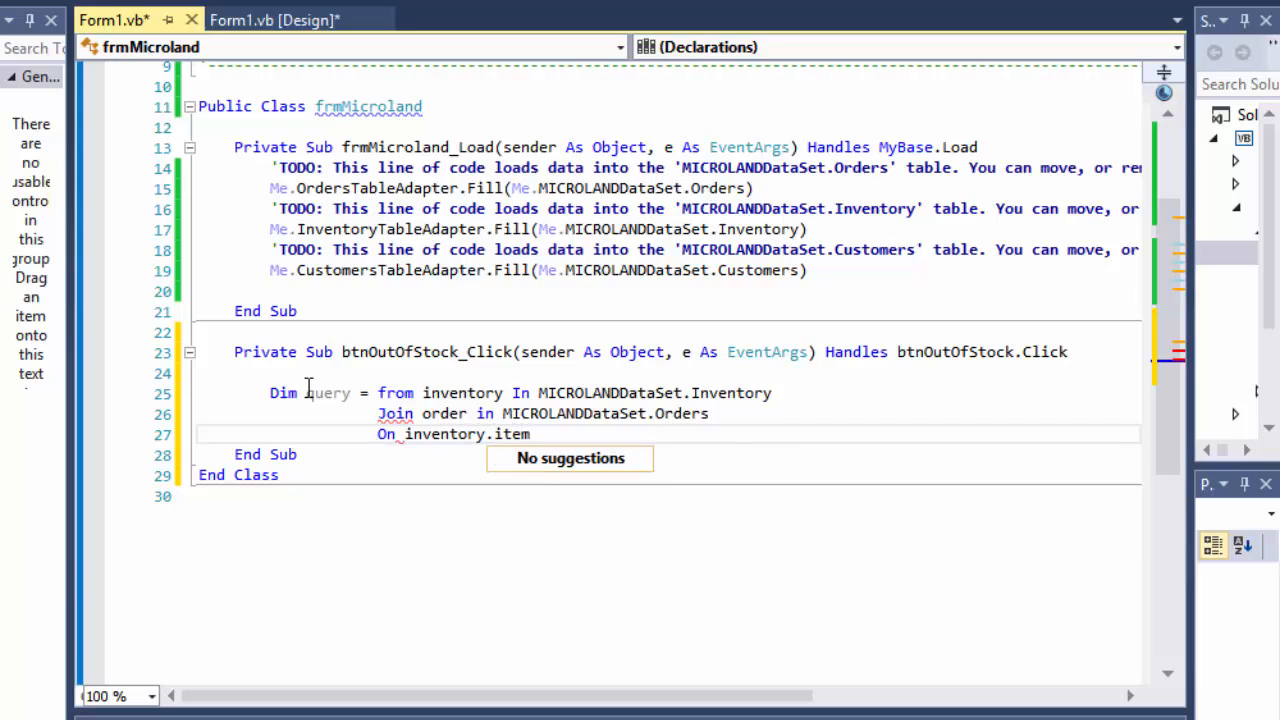
text(ID)
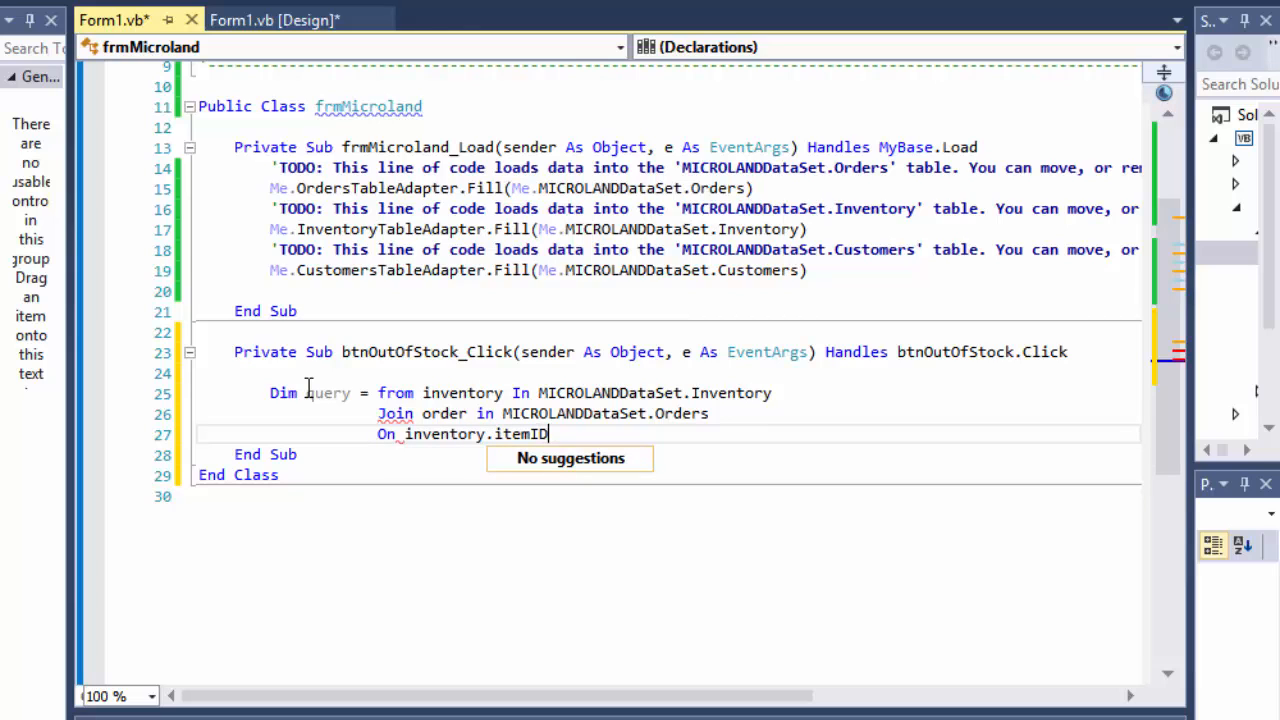
text(e)
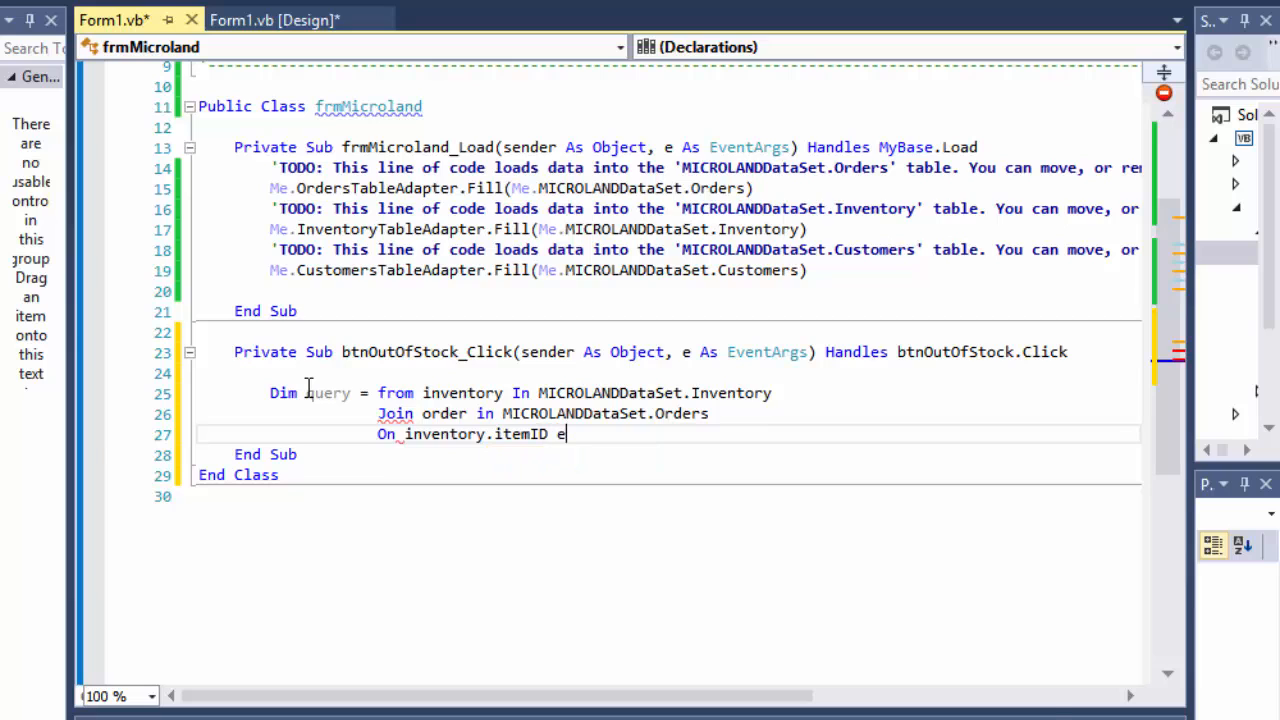
text(quals)
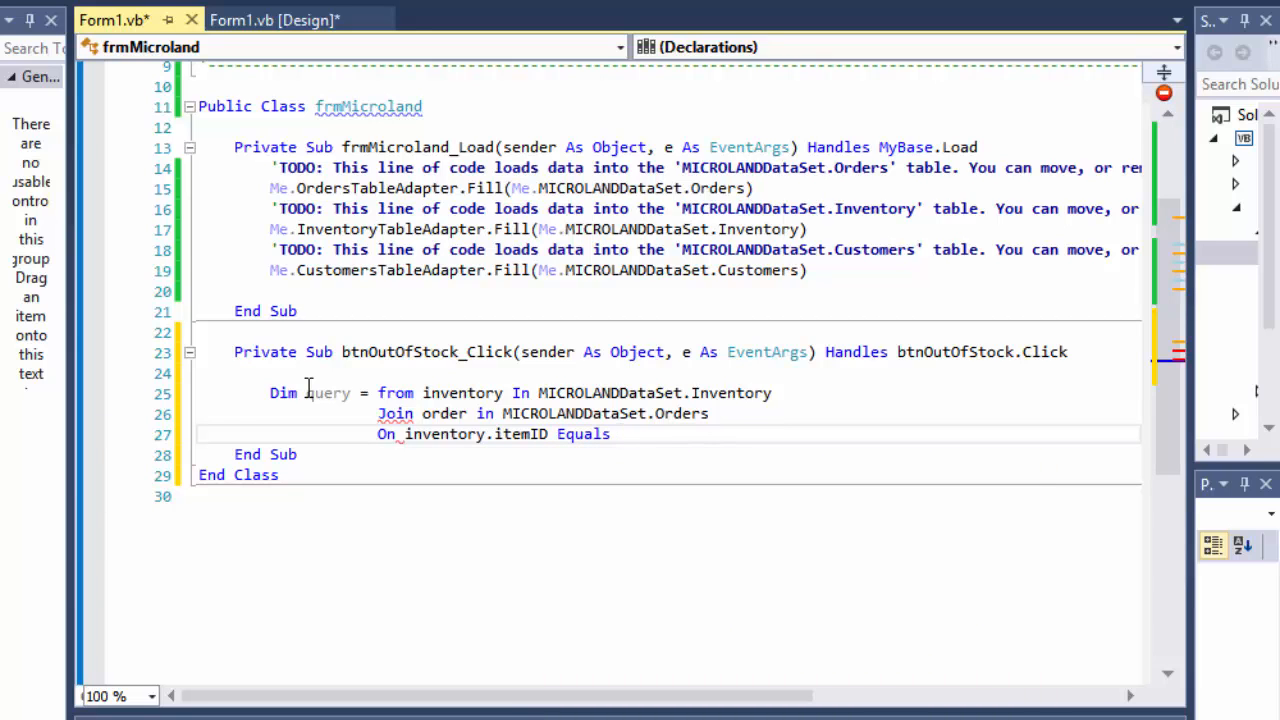
text(order.I)
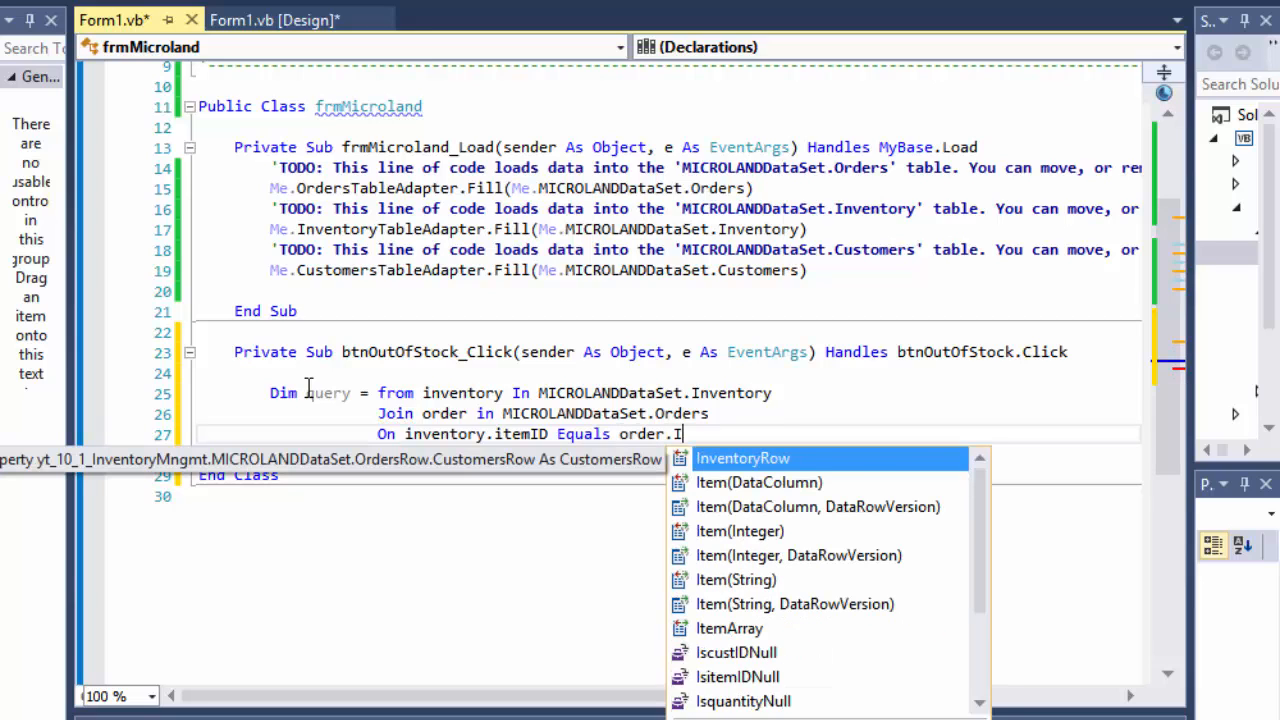
text(tem)
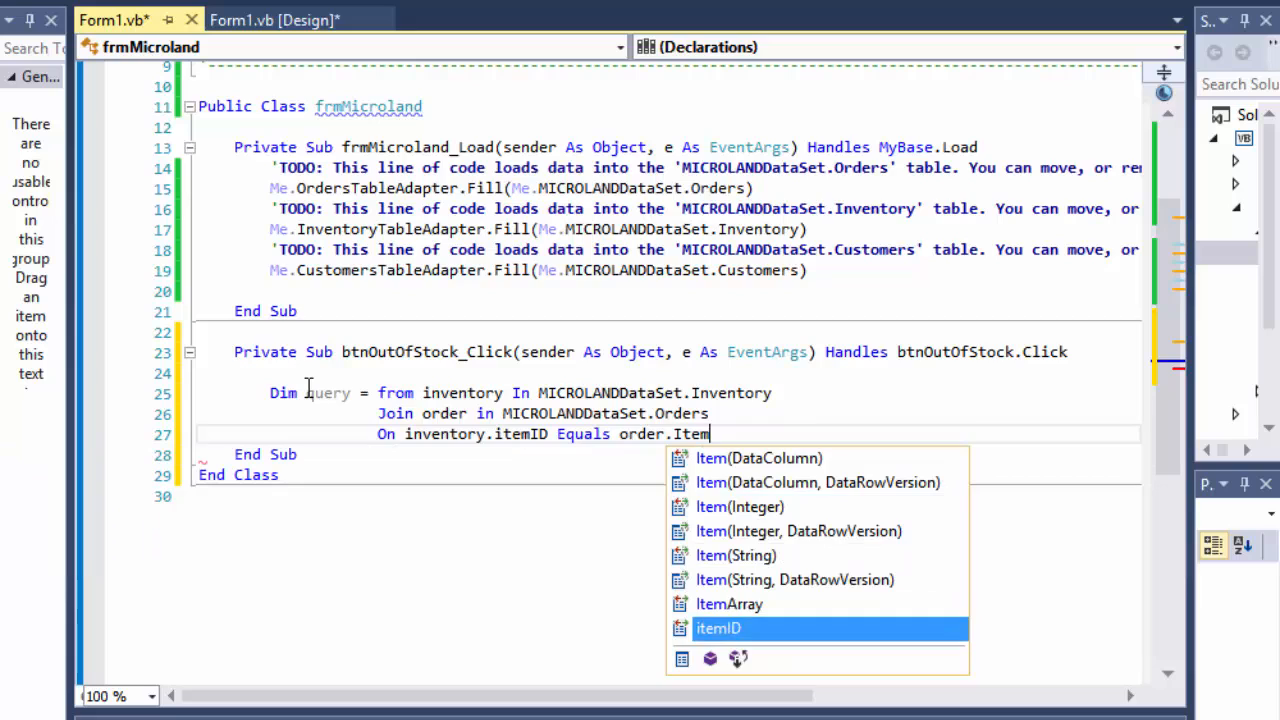
key(Tab)
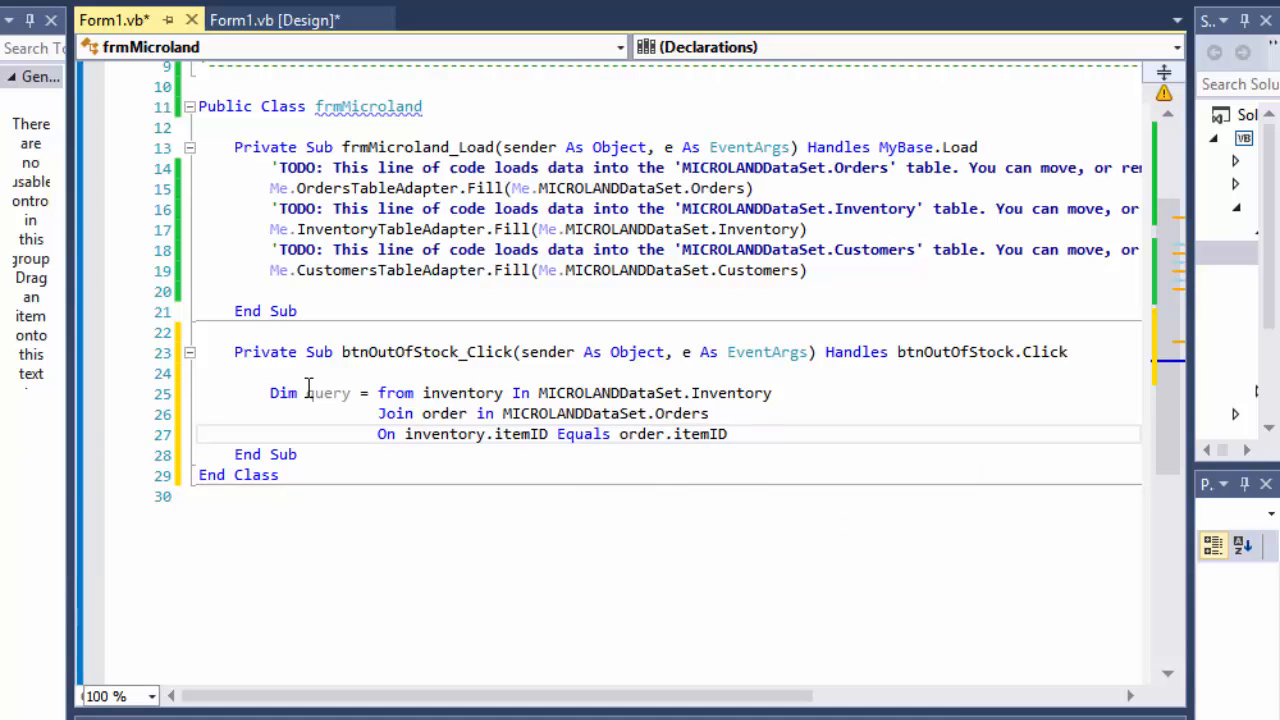
key(enter)
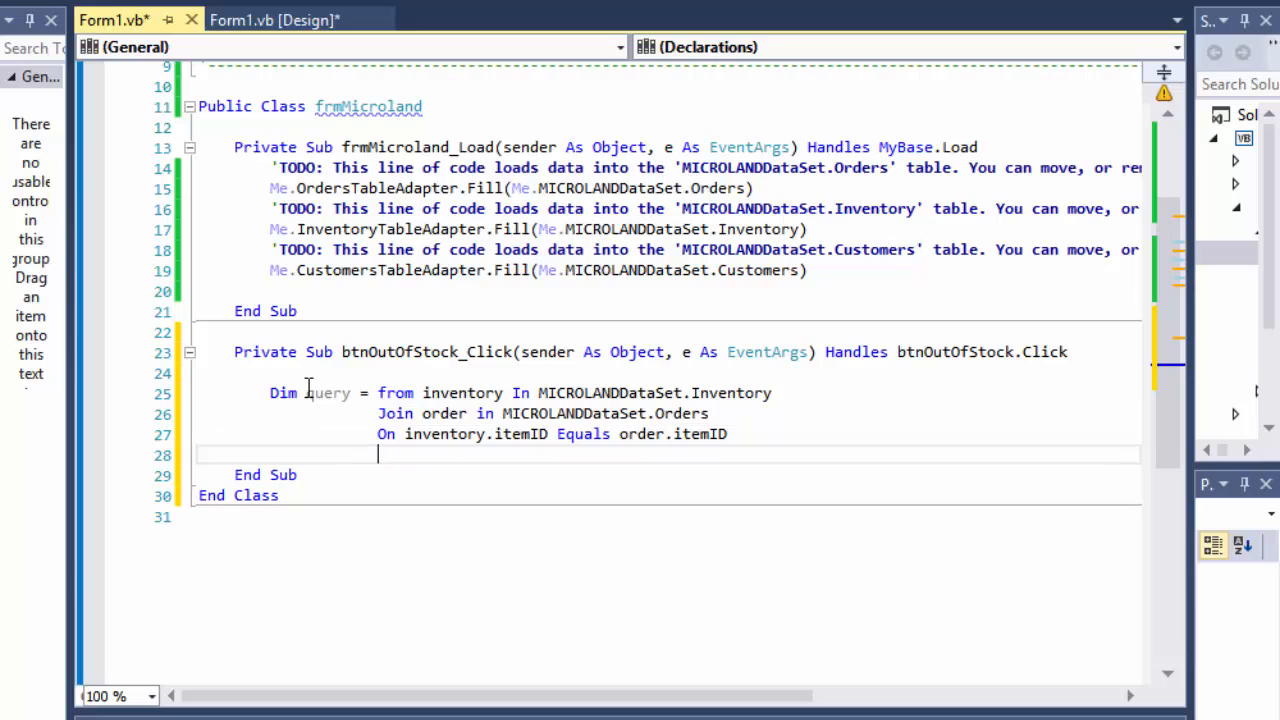
- Add Let currentQuantity As Integer = inventory.quantity to the query
text(let currentQuantity)
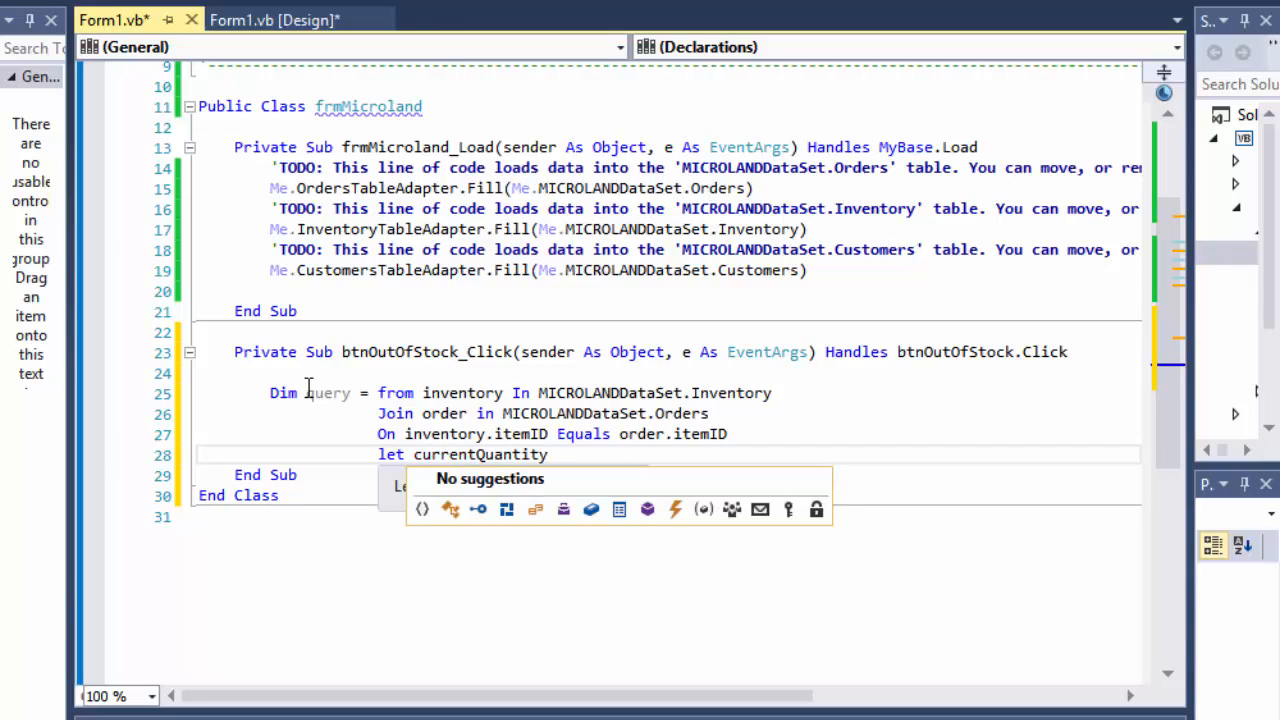
text(a)
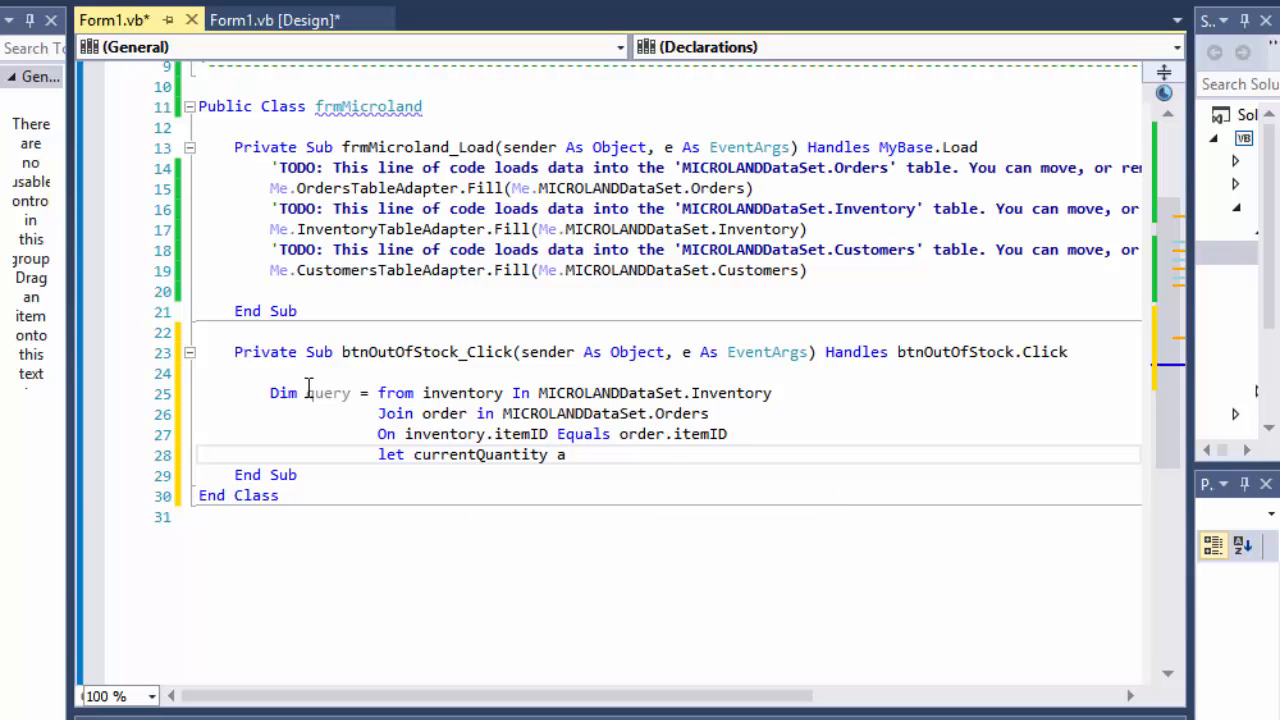
text(s Integer)
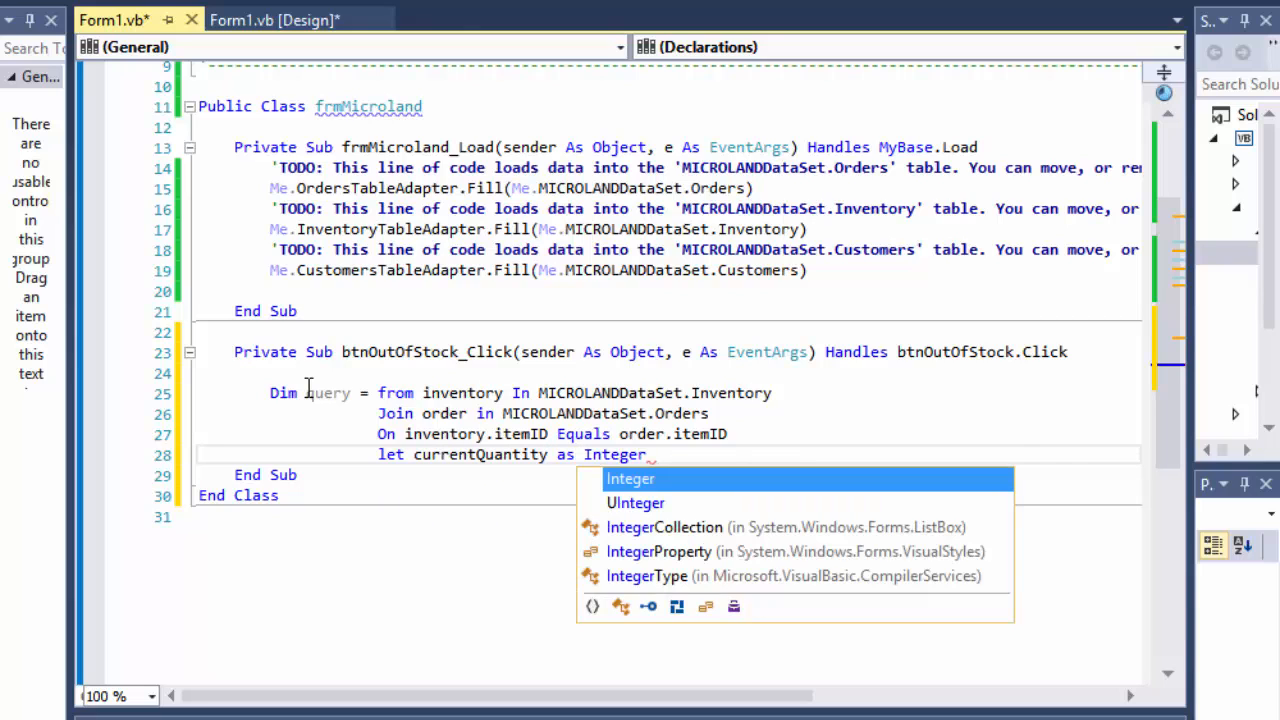
text(= e)
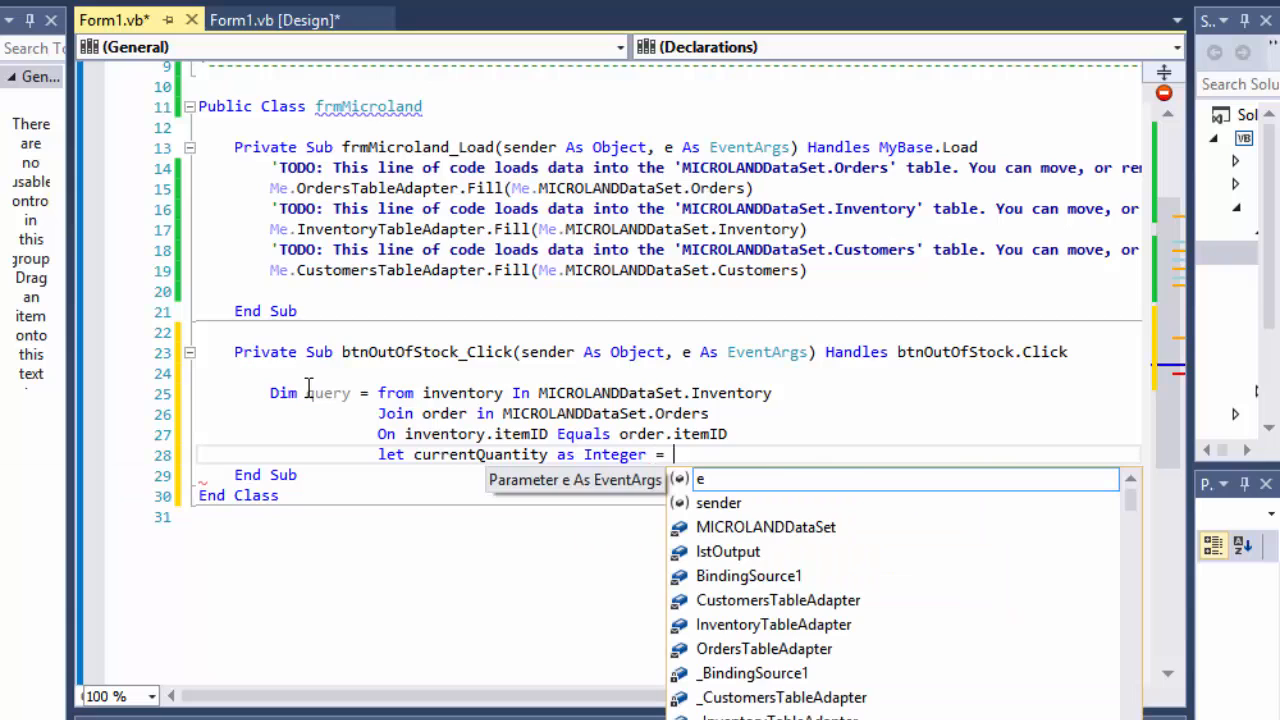
text(inva)
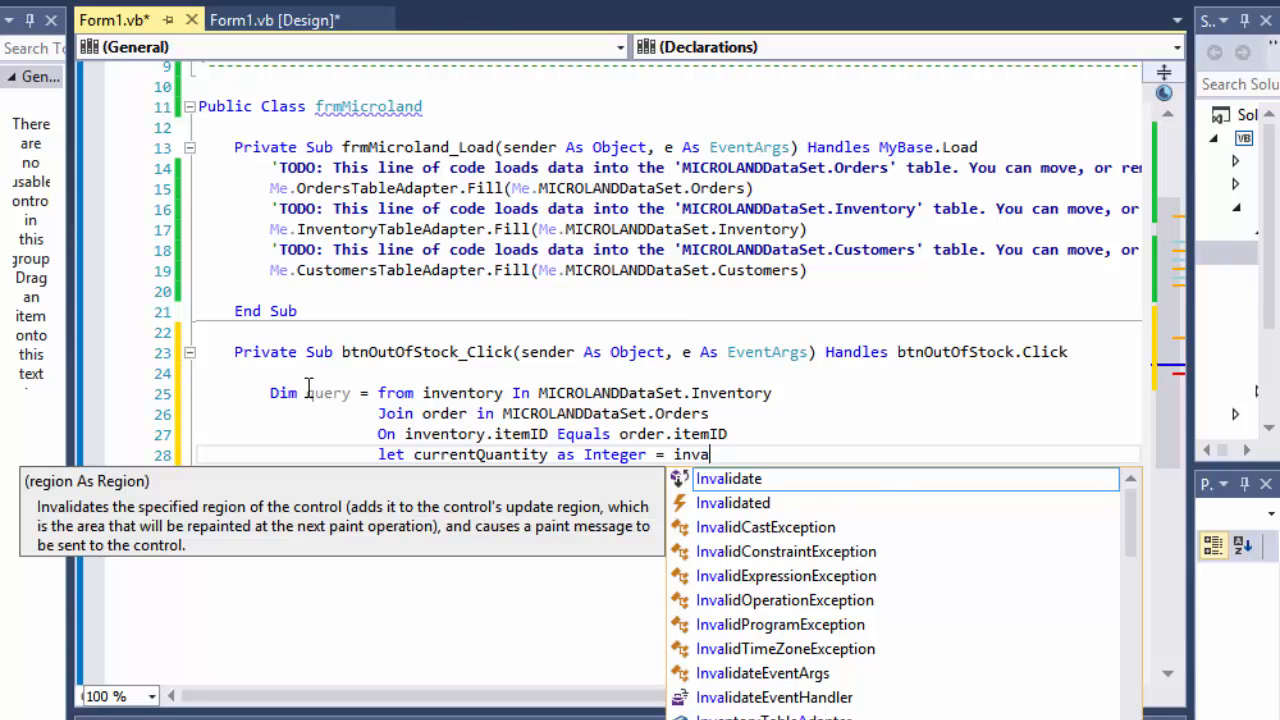
text(entory.qu)
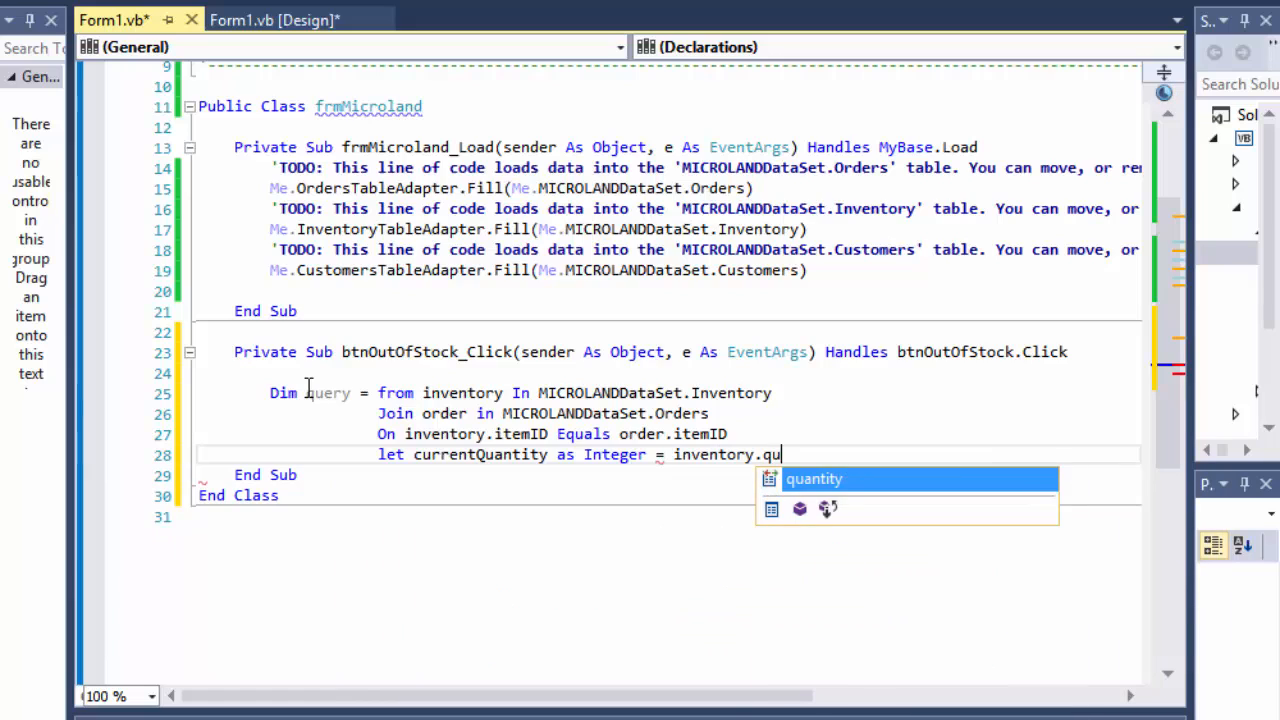
key(Tab)
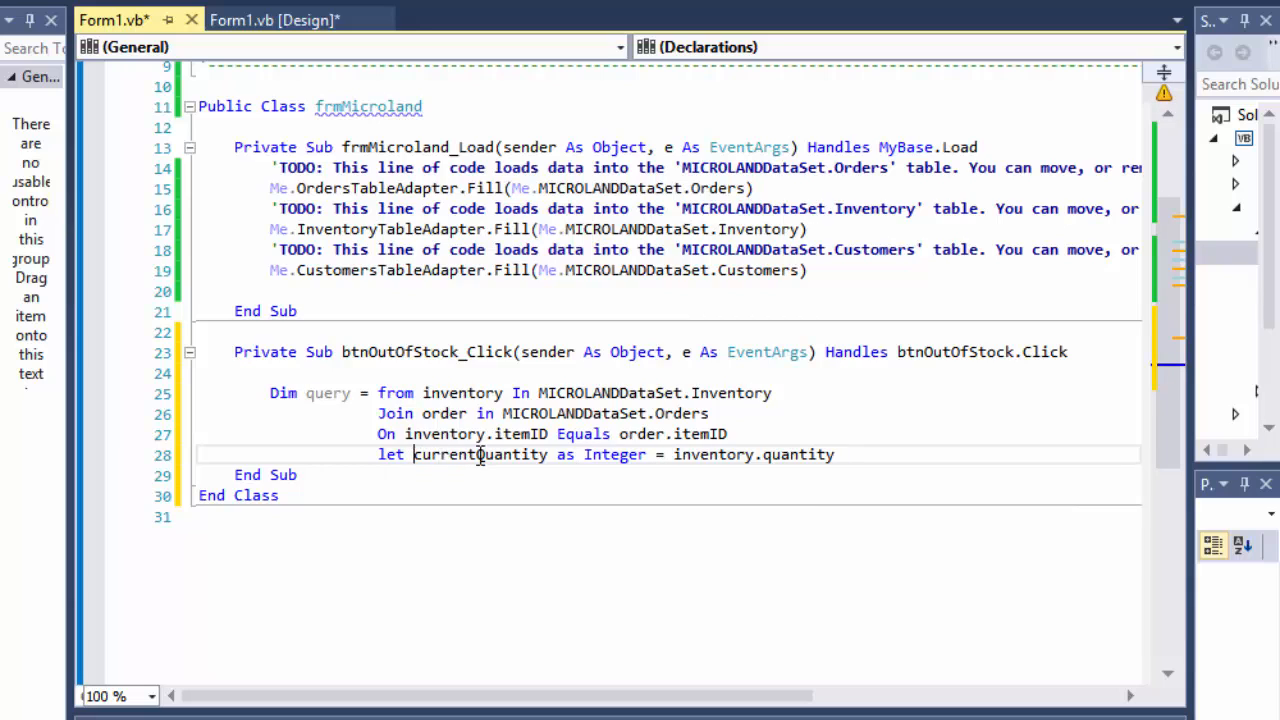
mouse_move(836, 454)
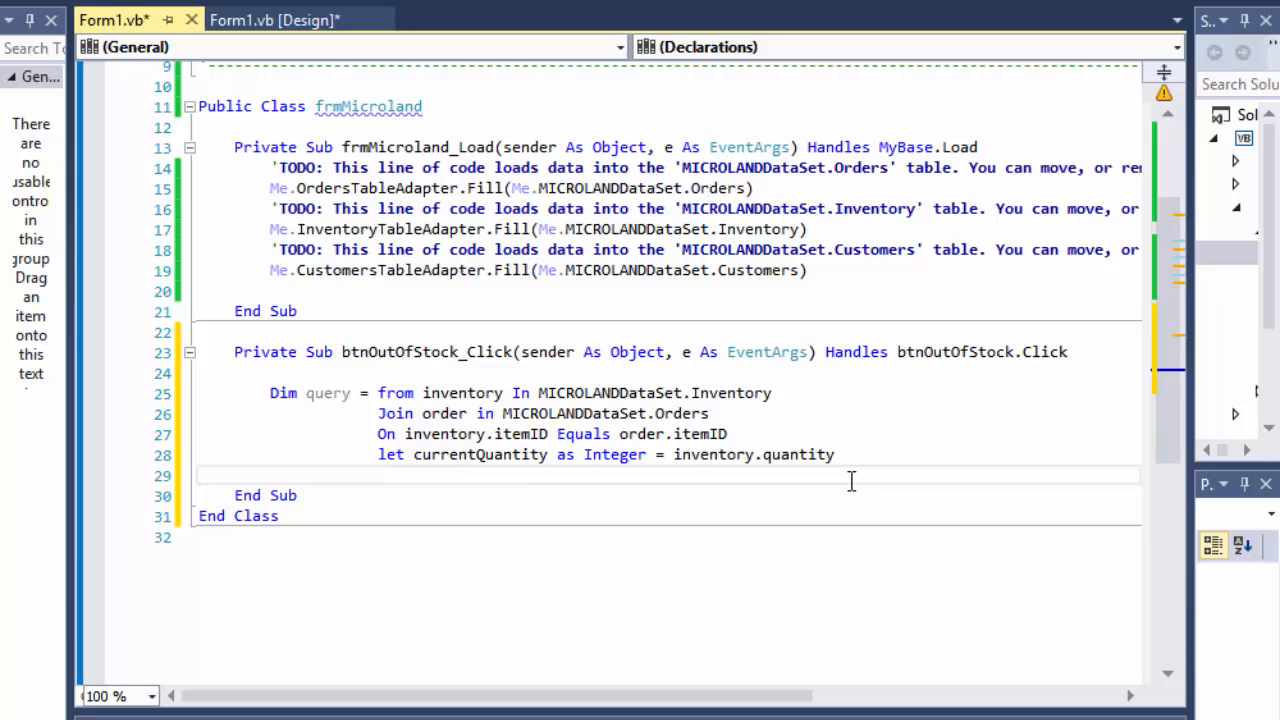
- Add the filter Where currentQuantity <= 0
text(w)
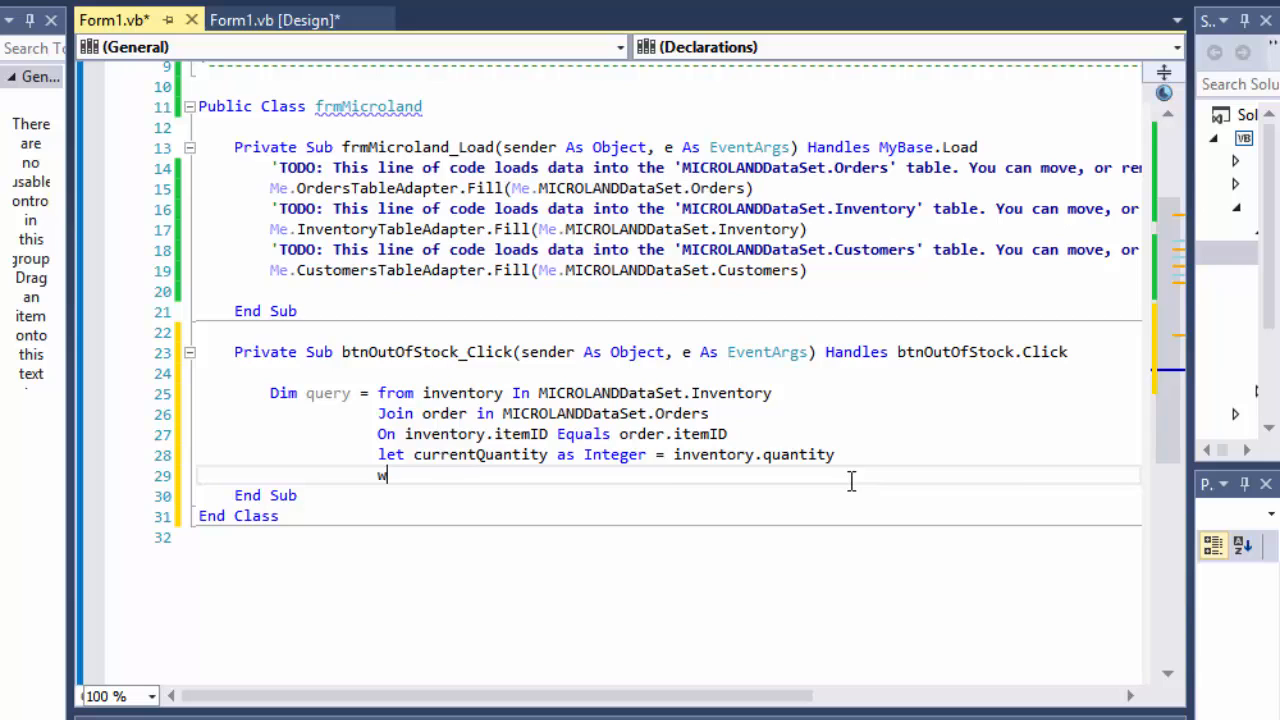
text(here cur)
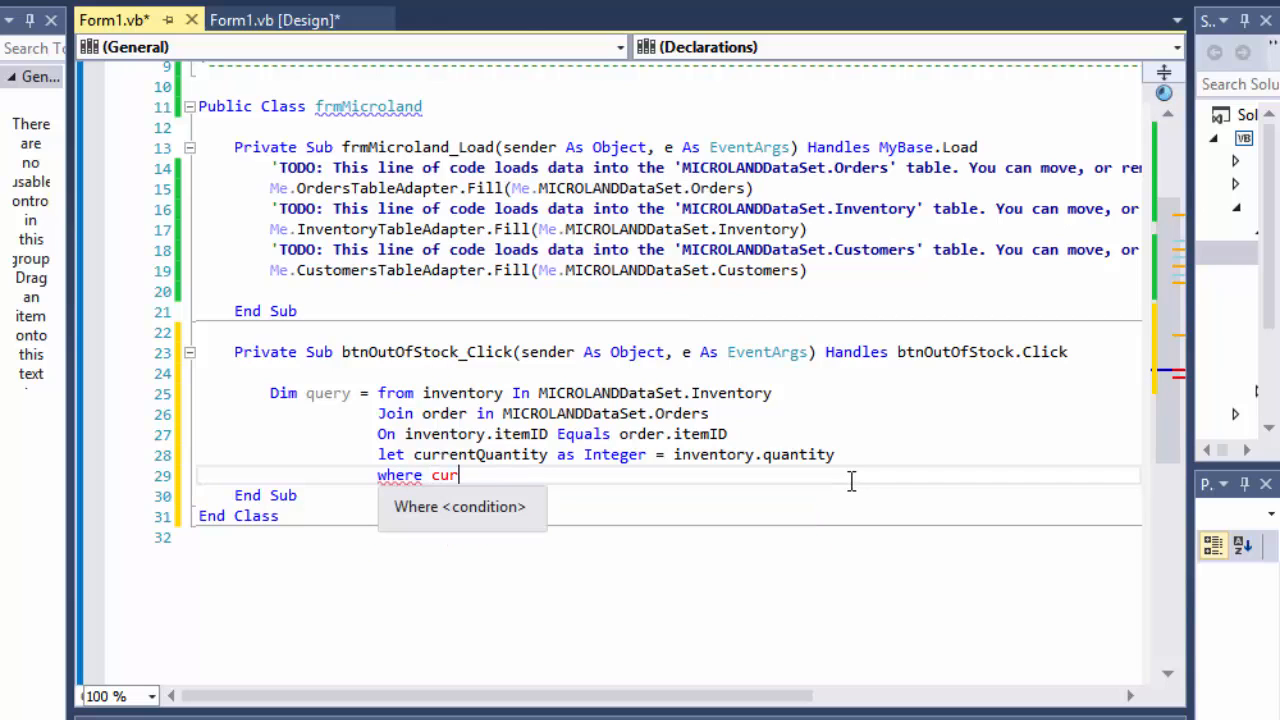
text(rentQuantity)
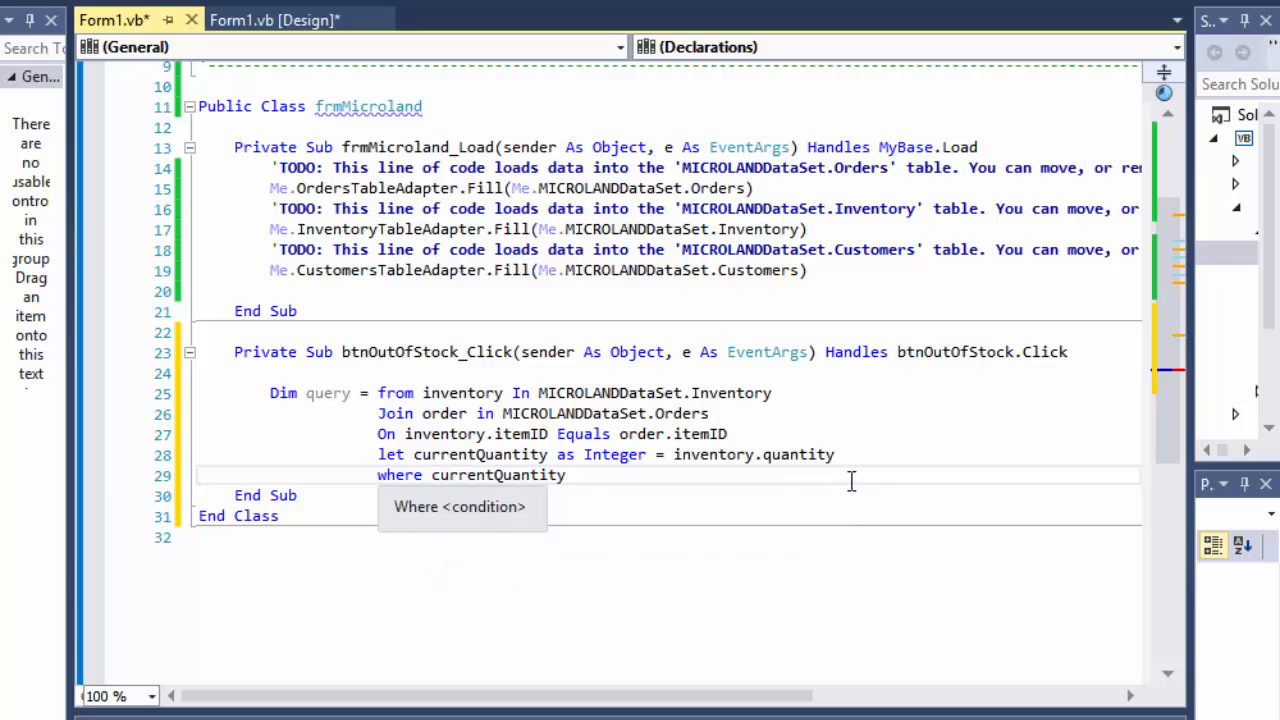
text(<=)
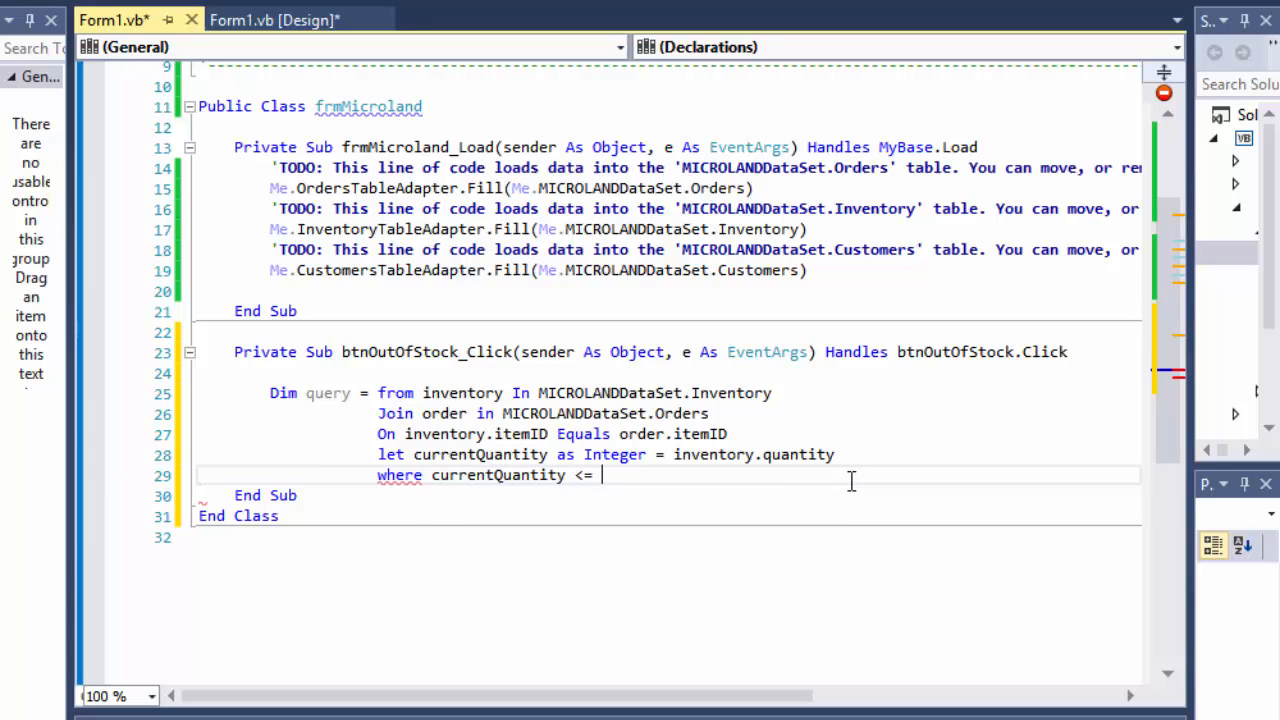
text(0)
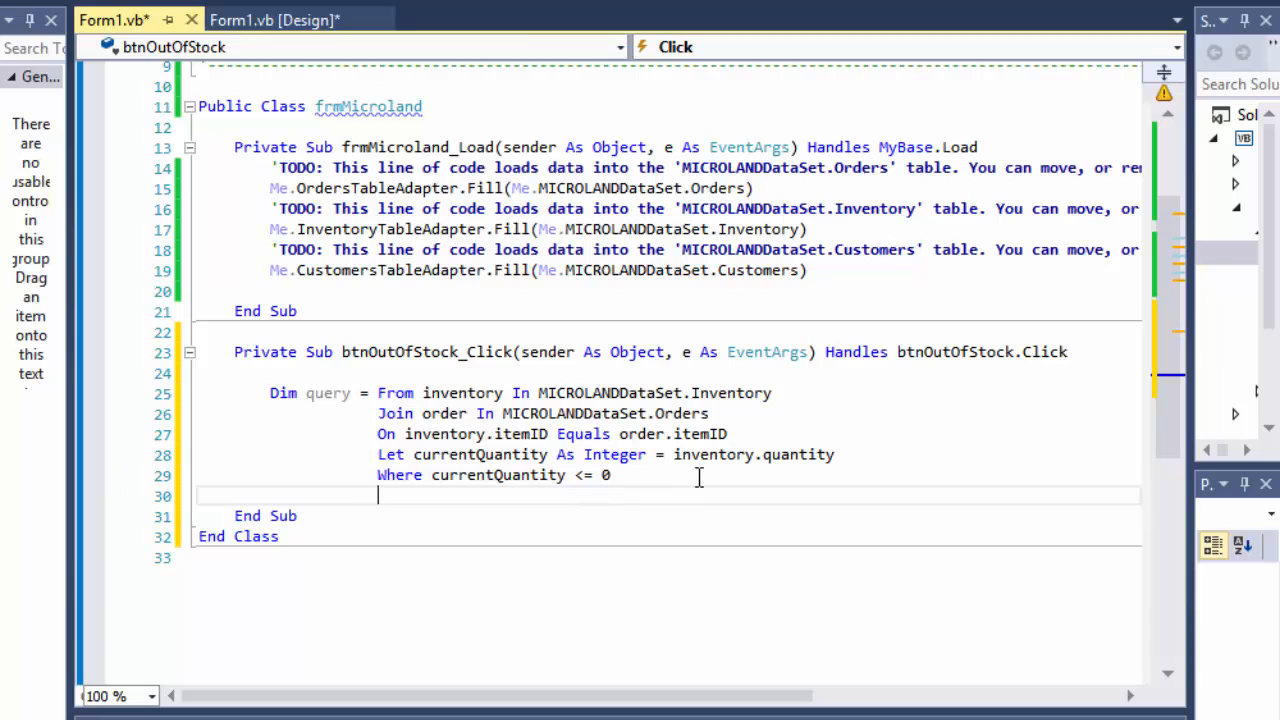
- Add Select inventory.itemID, inventory.description, currentQuantity to the query
text(select] invenr)
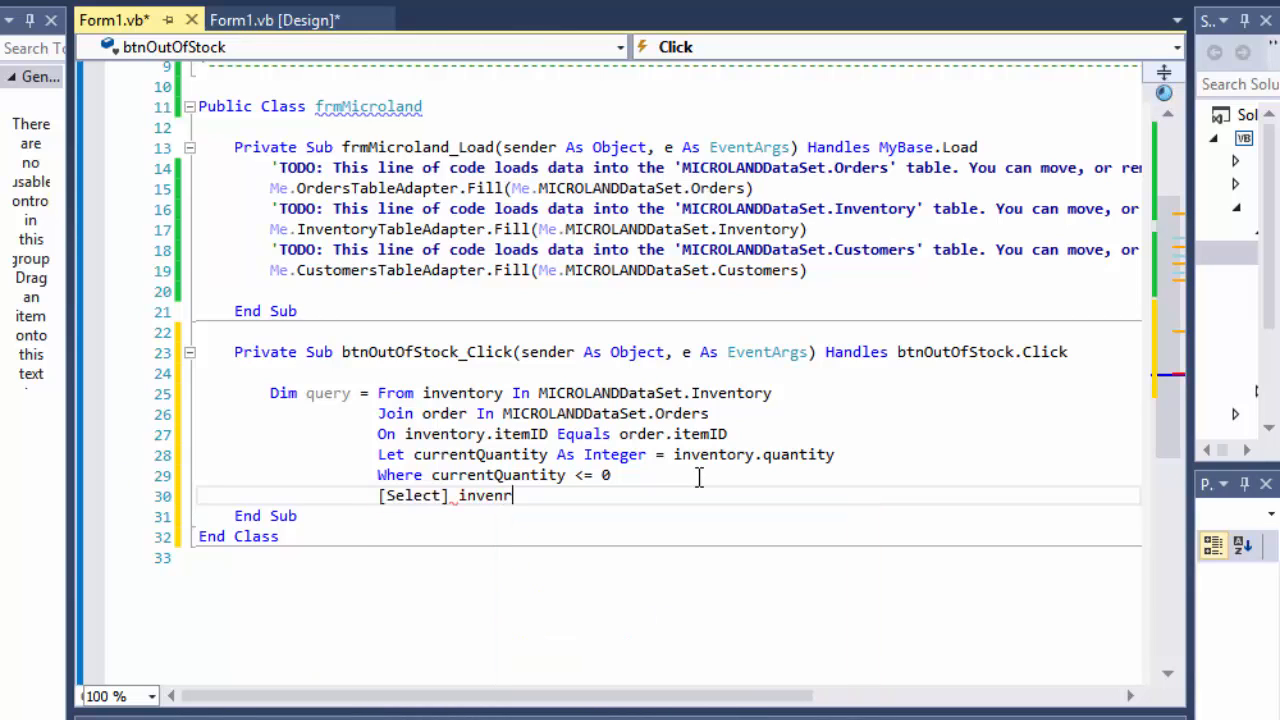
text(tory)
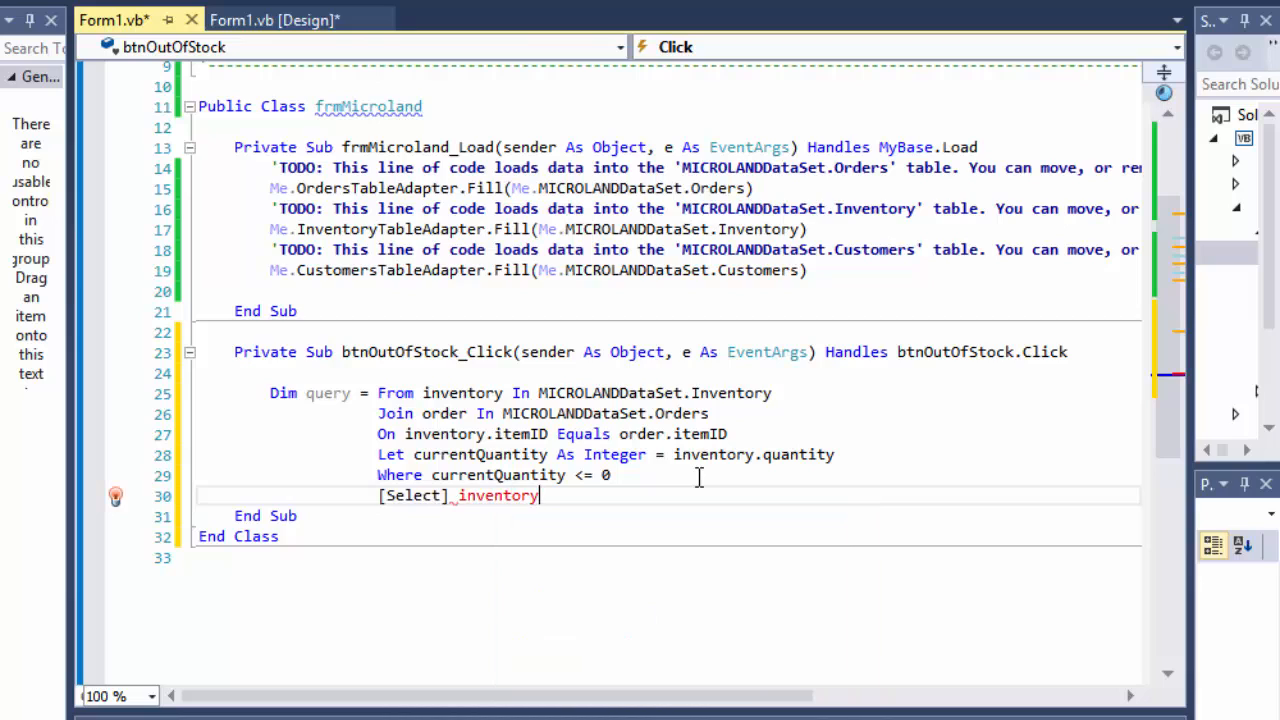
key(BackSpace)
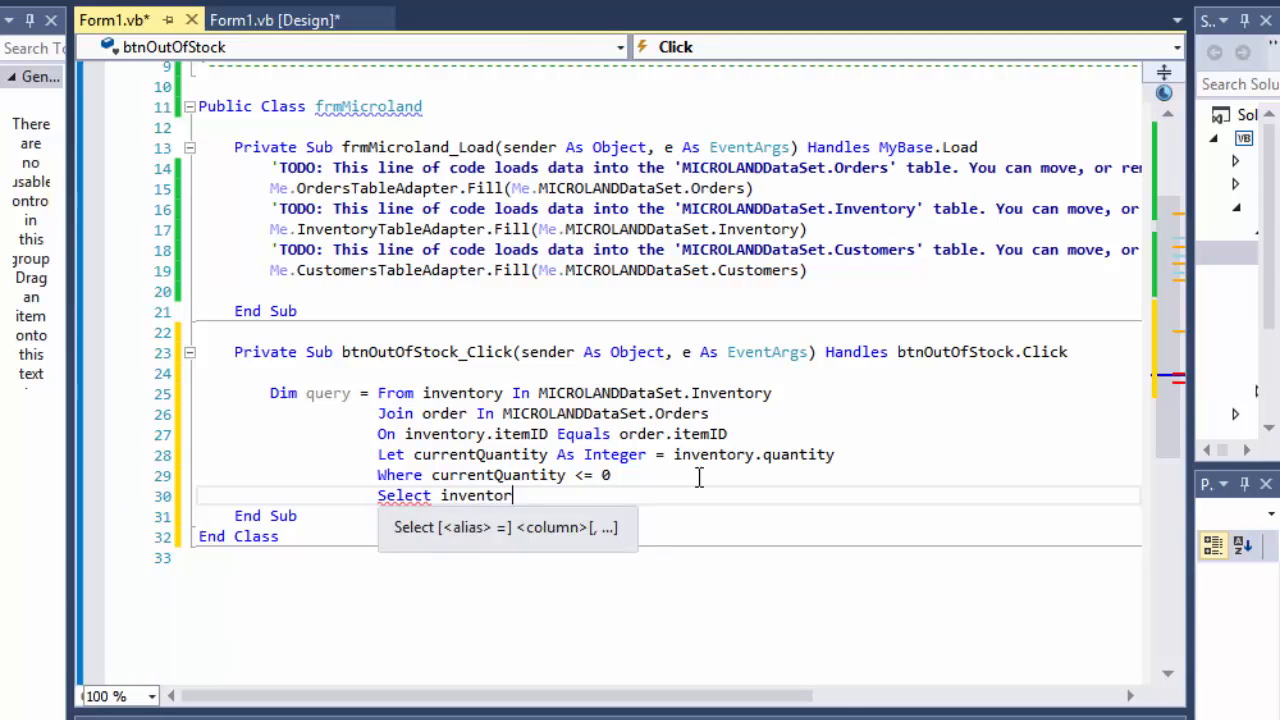
text(.)
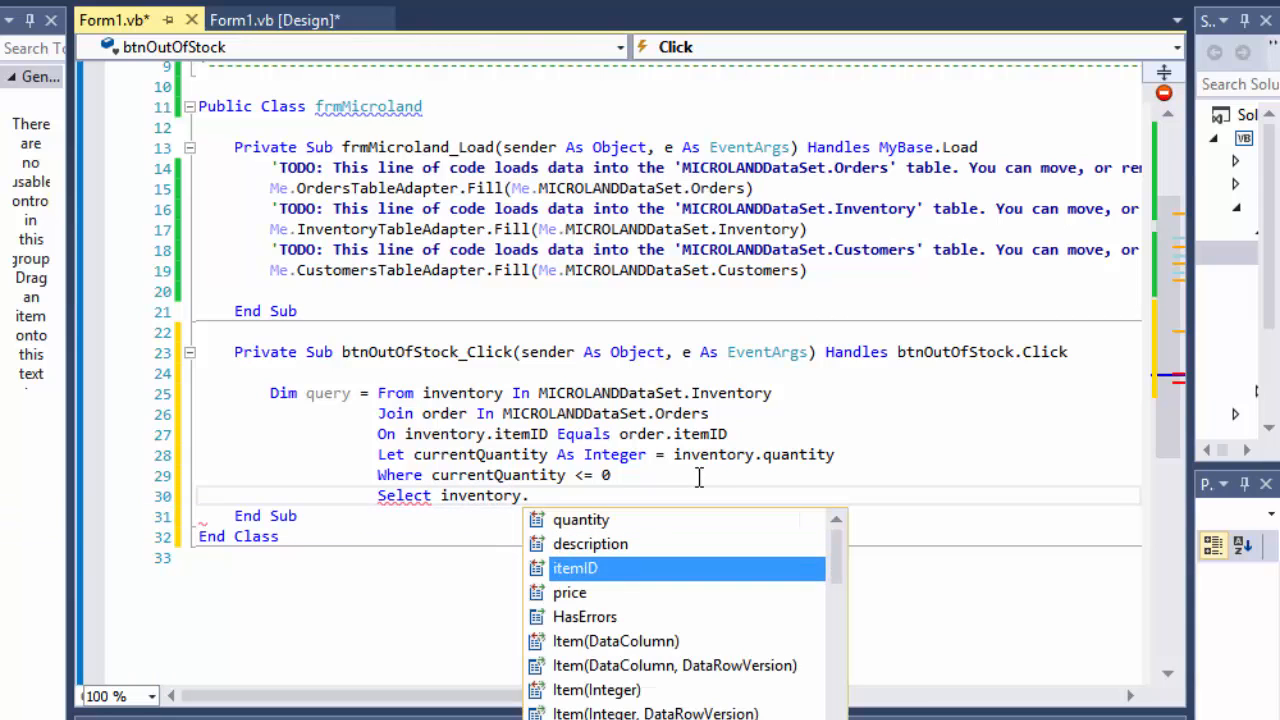
text(itemID,)
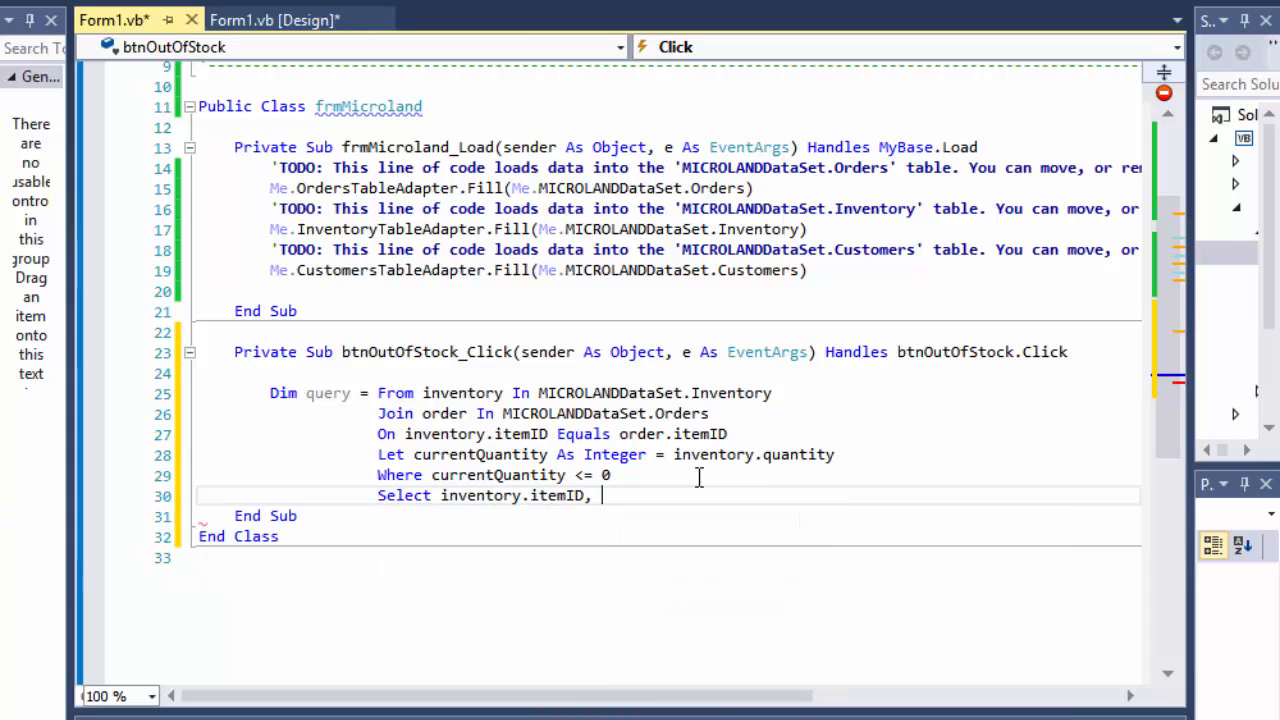
text(ind)
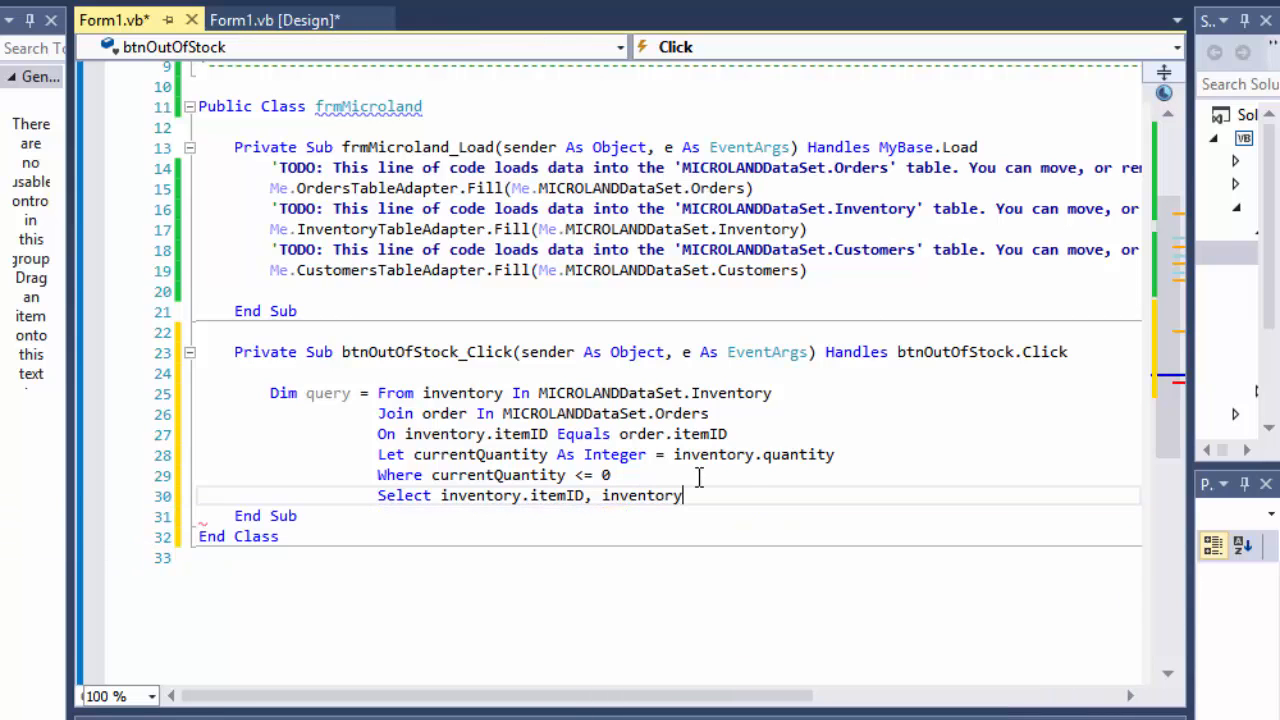
text(.description)
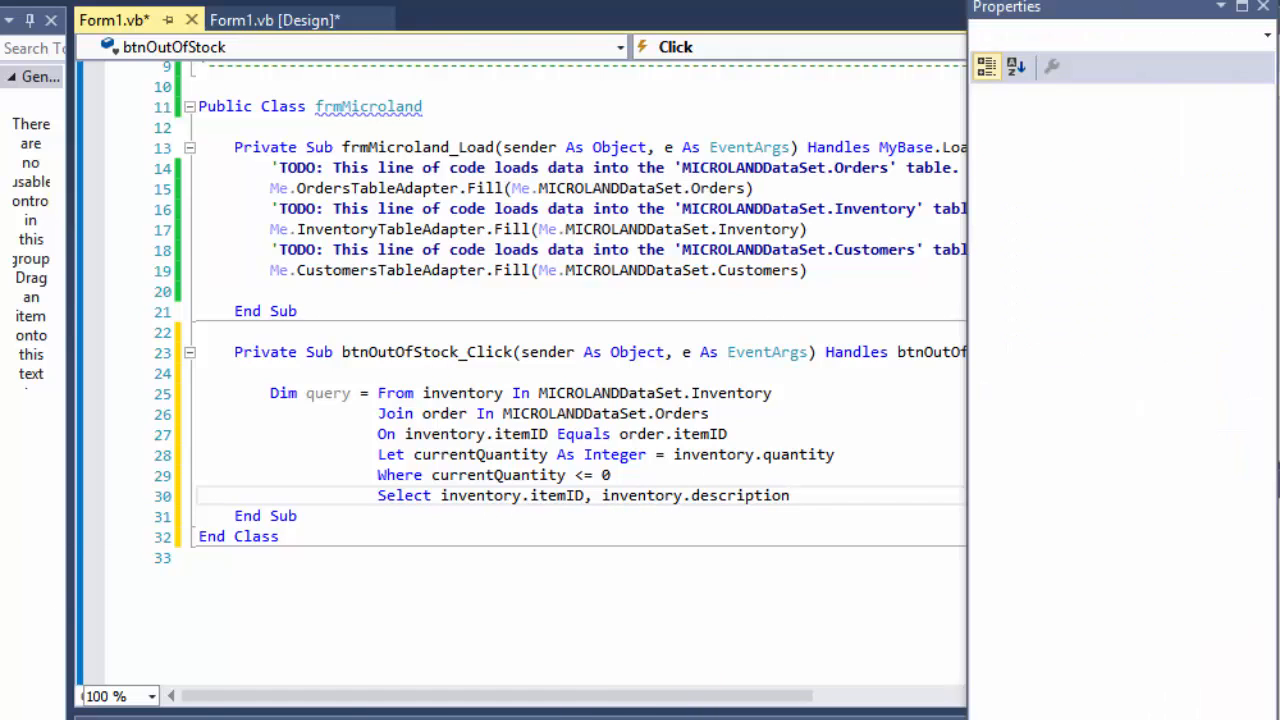
mouse_move(832, 472)
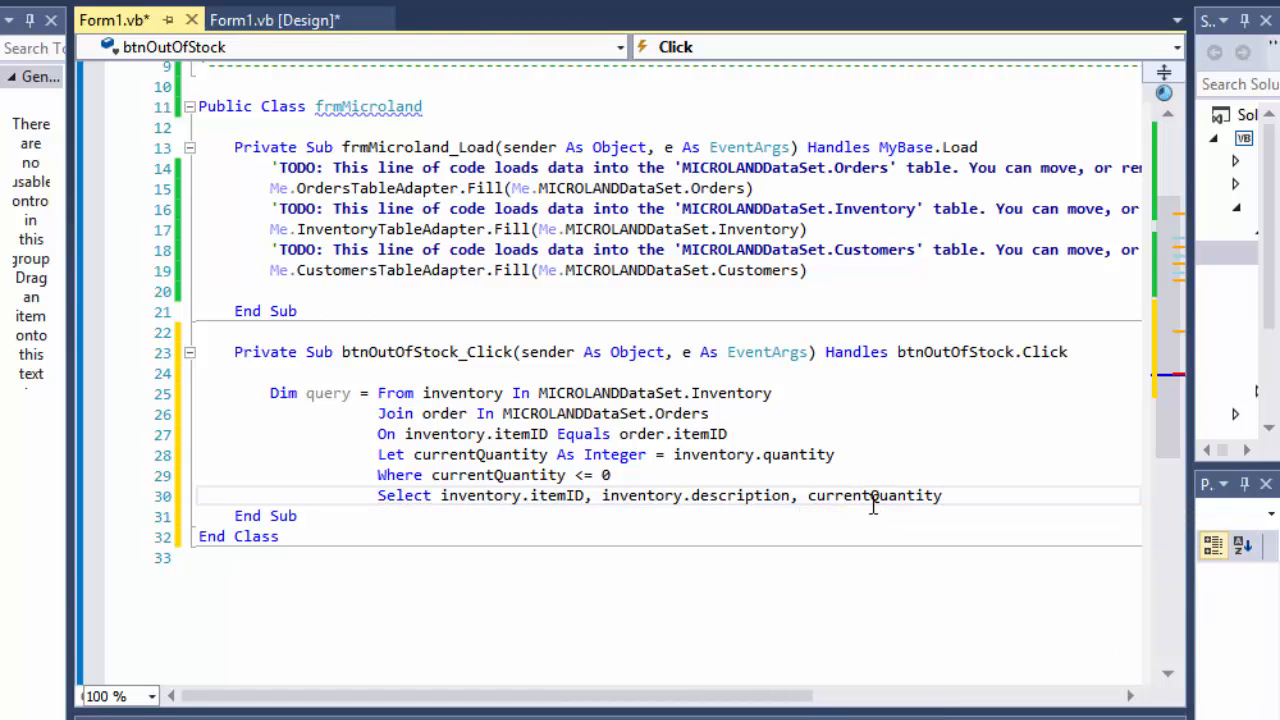
double_click(480, 454)
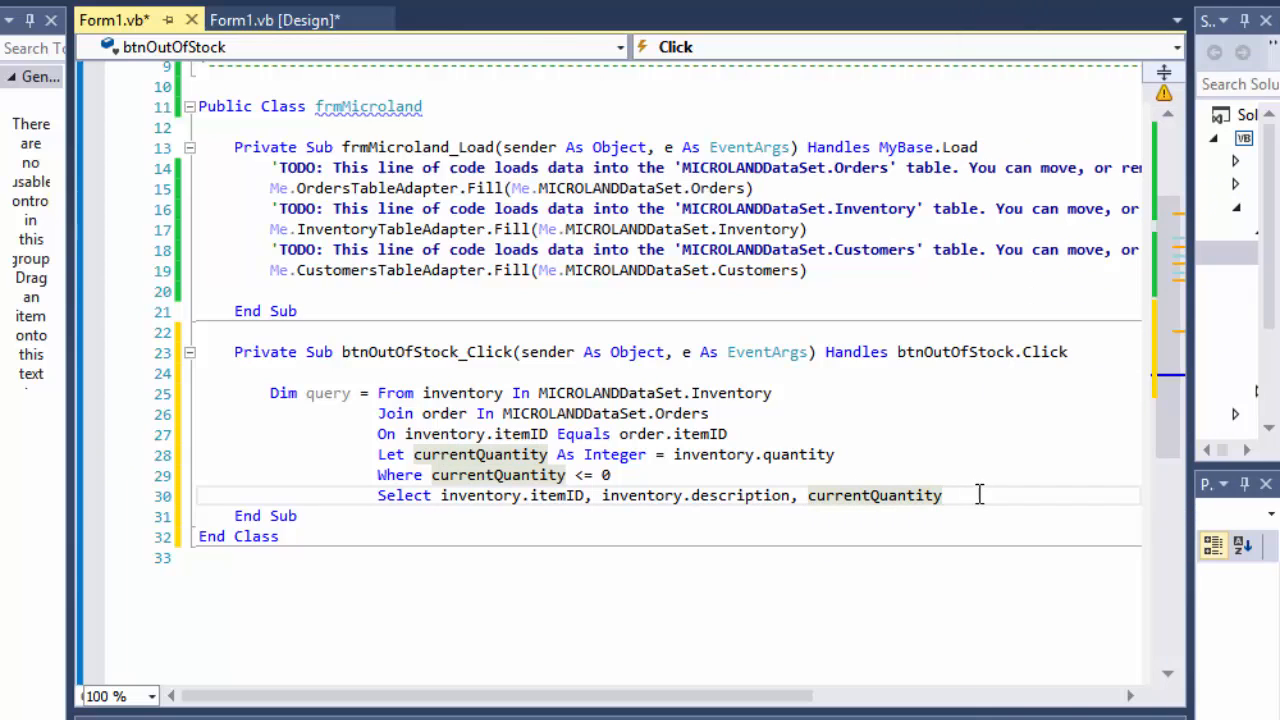
- End the query with Distinct to remove duplicate results
text(Dis)
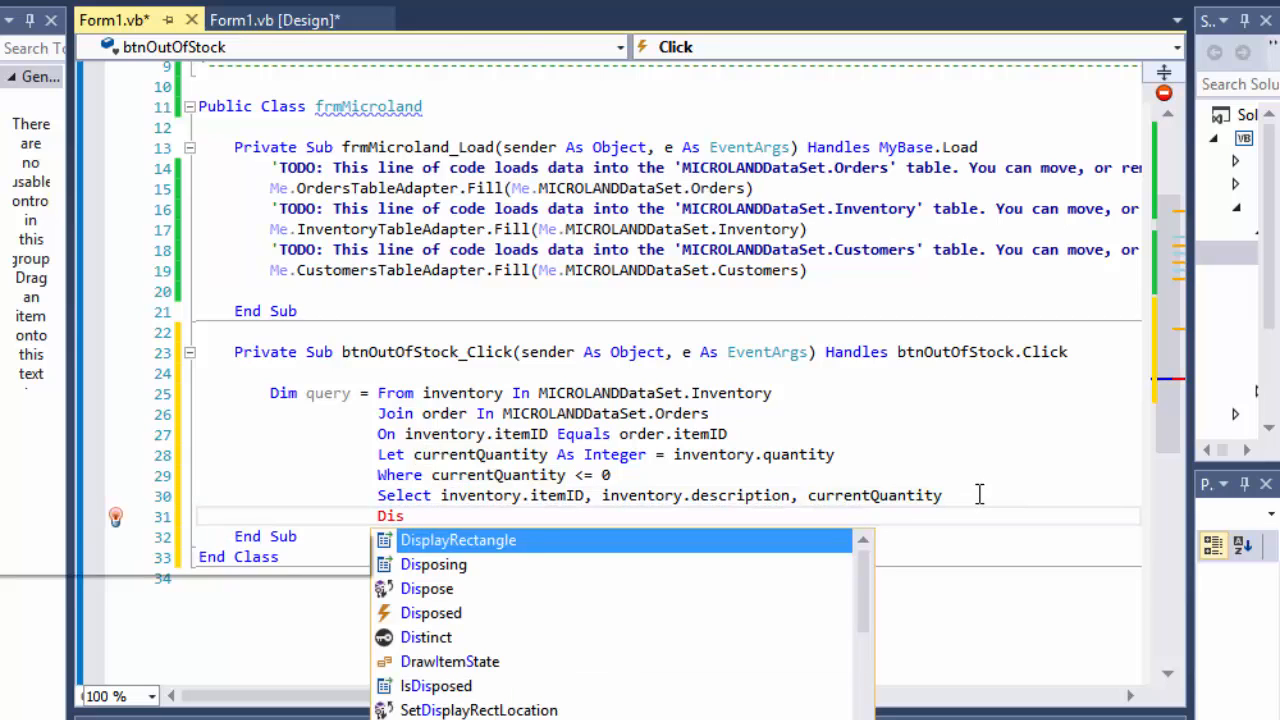
text(tinct)
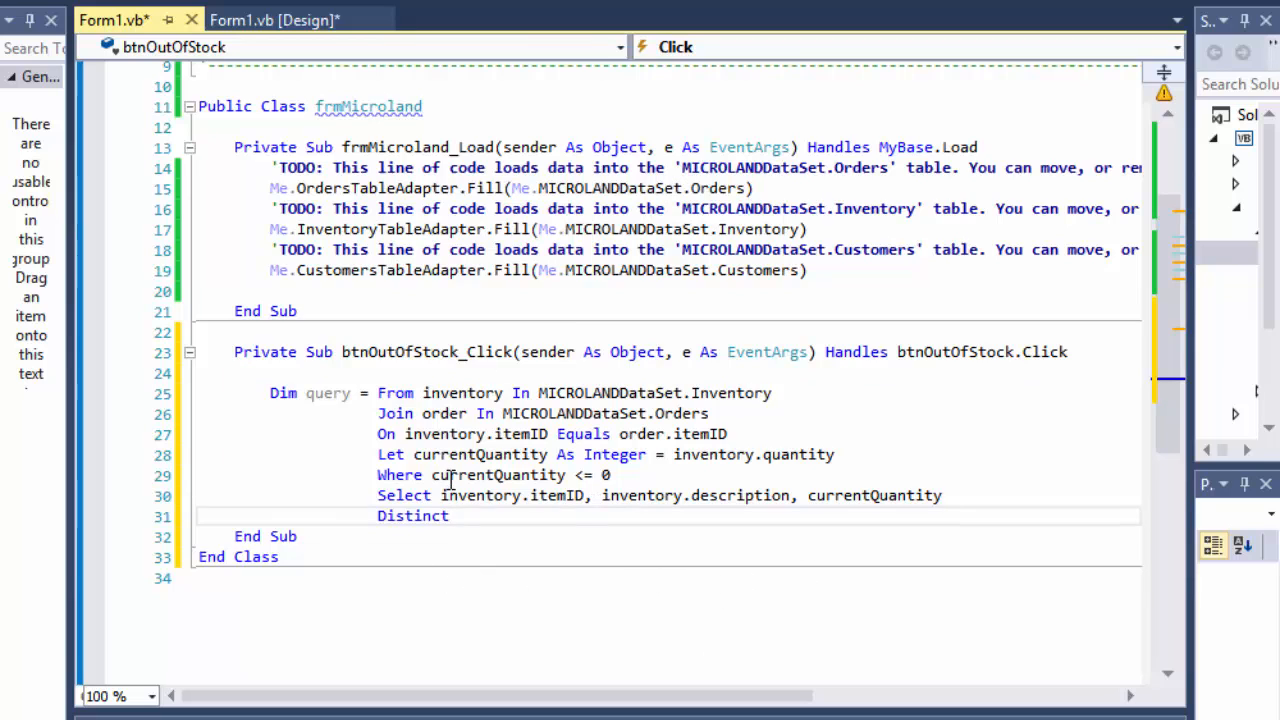
double_click(412, 516)
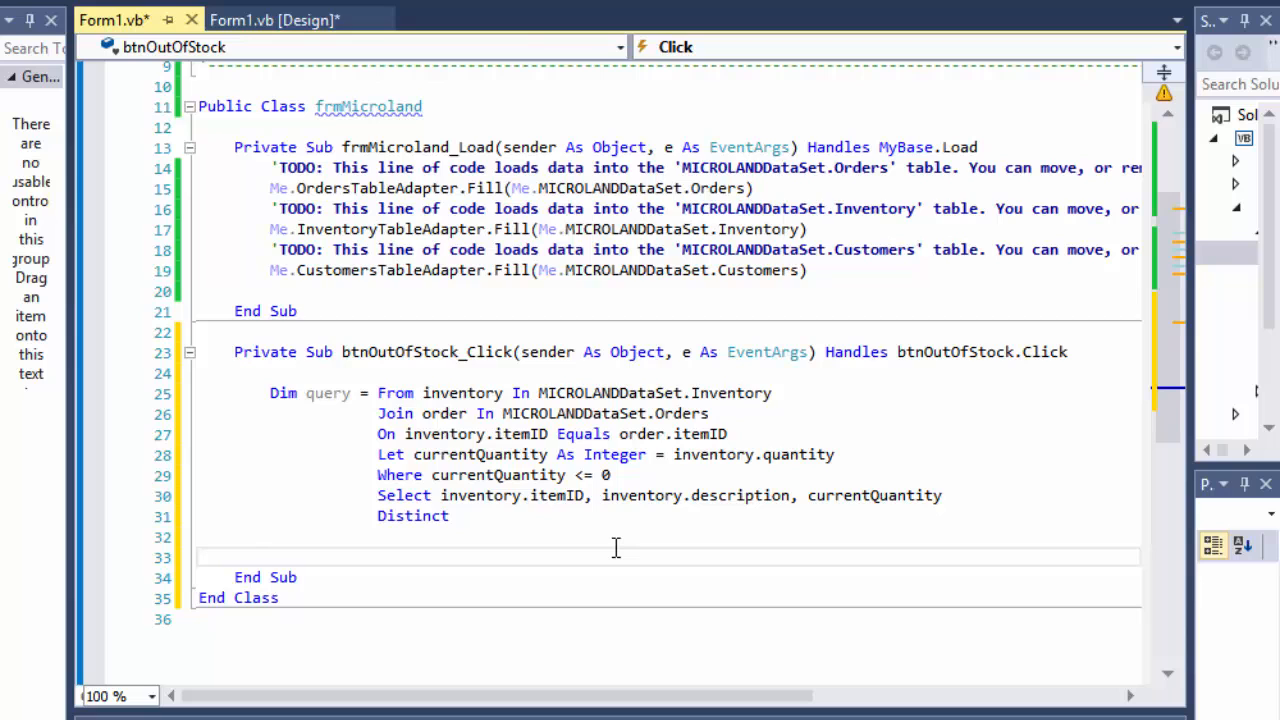
- Add the heading lstOutput.Items.Add("Here are the items that are out of inventory...")
text(lstOutput.)
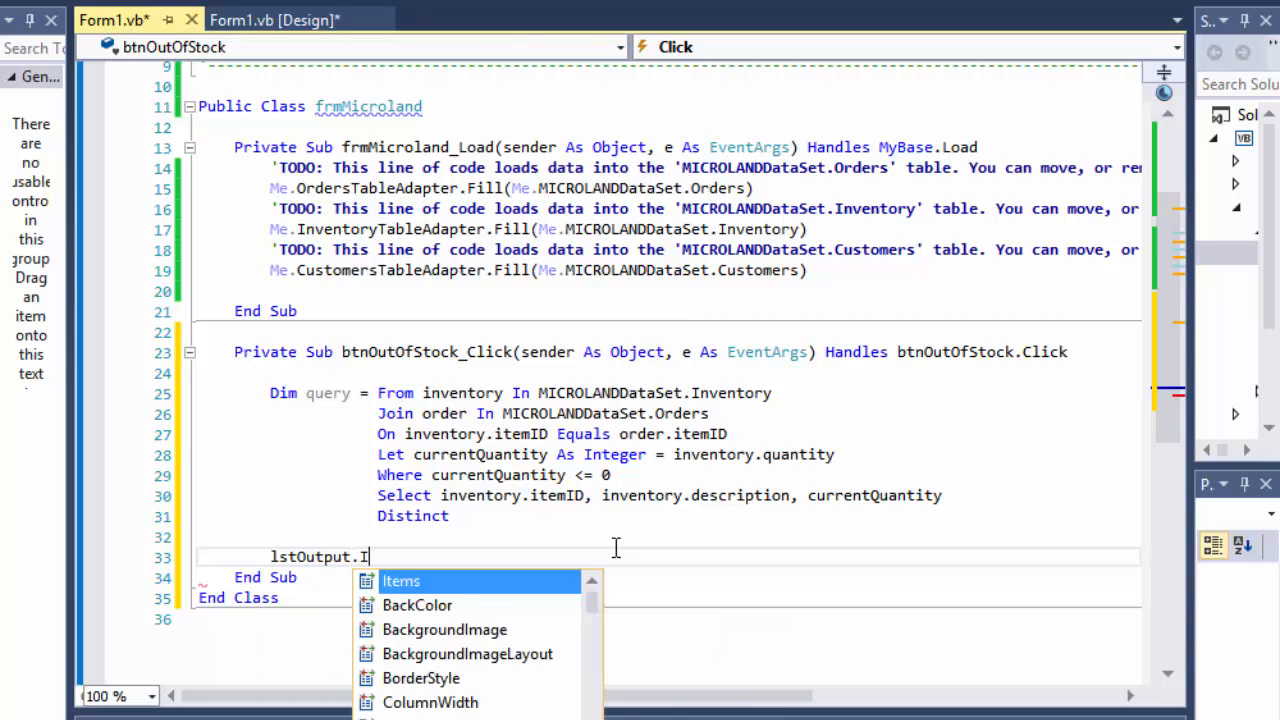
text(Items.Add()
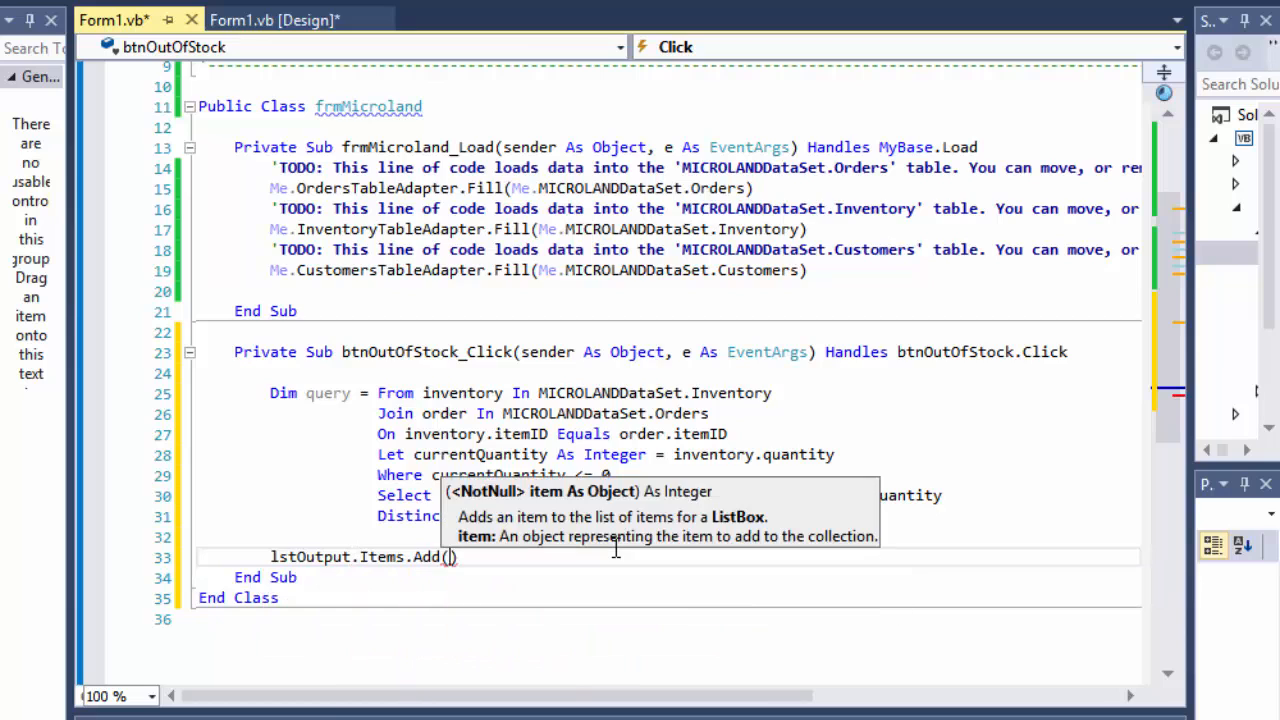
text("H)
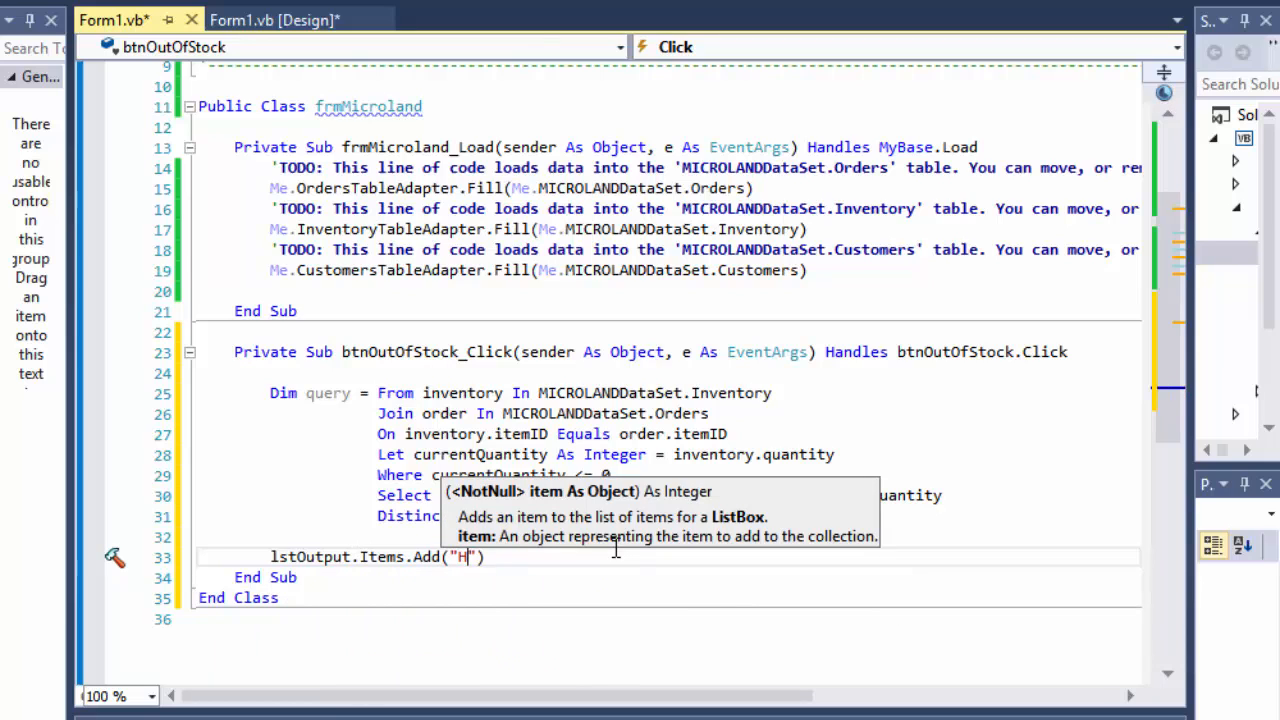
text(ere are the item)
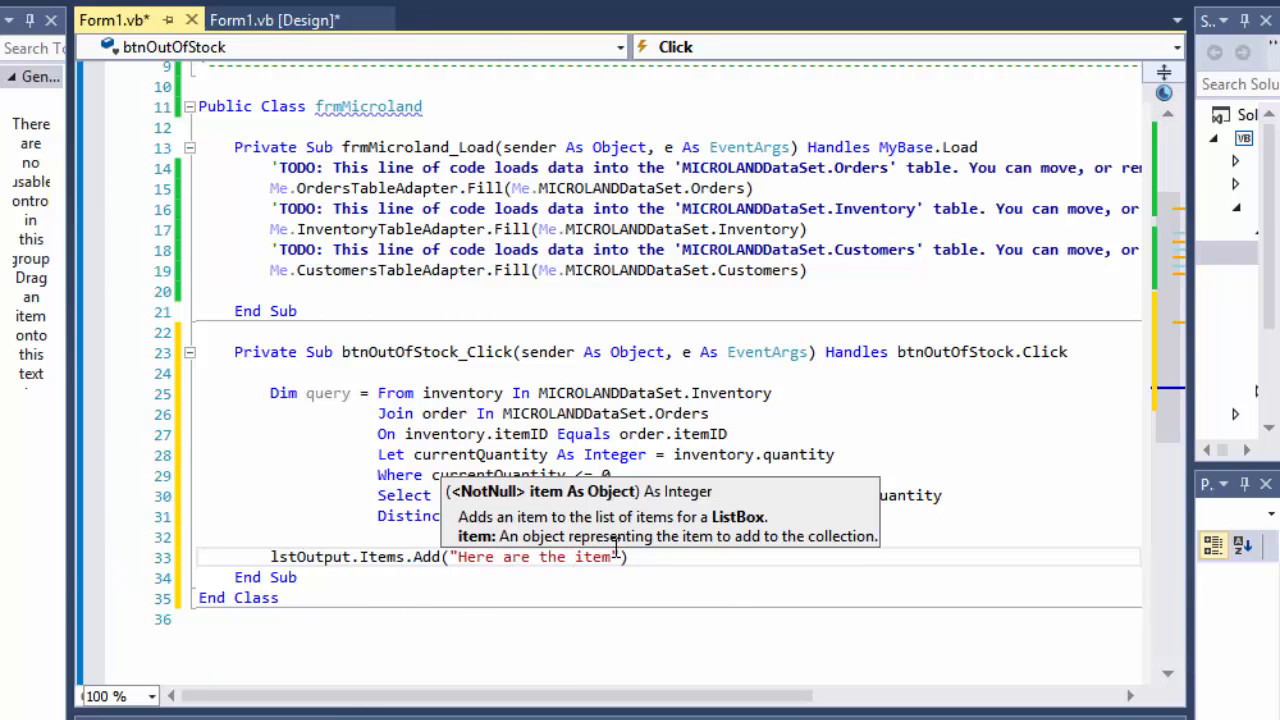
text(that are out)
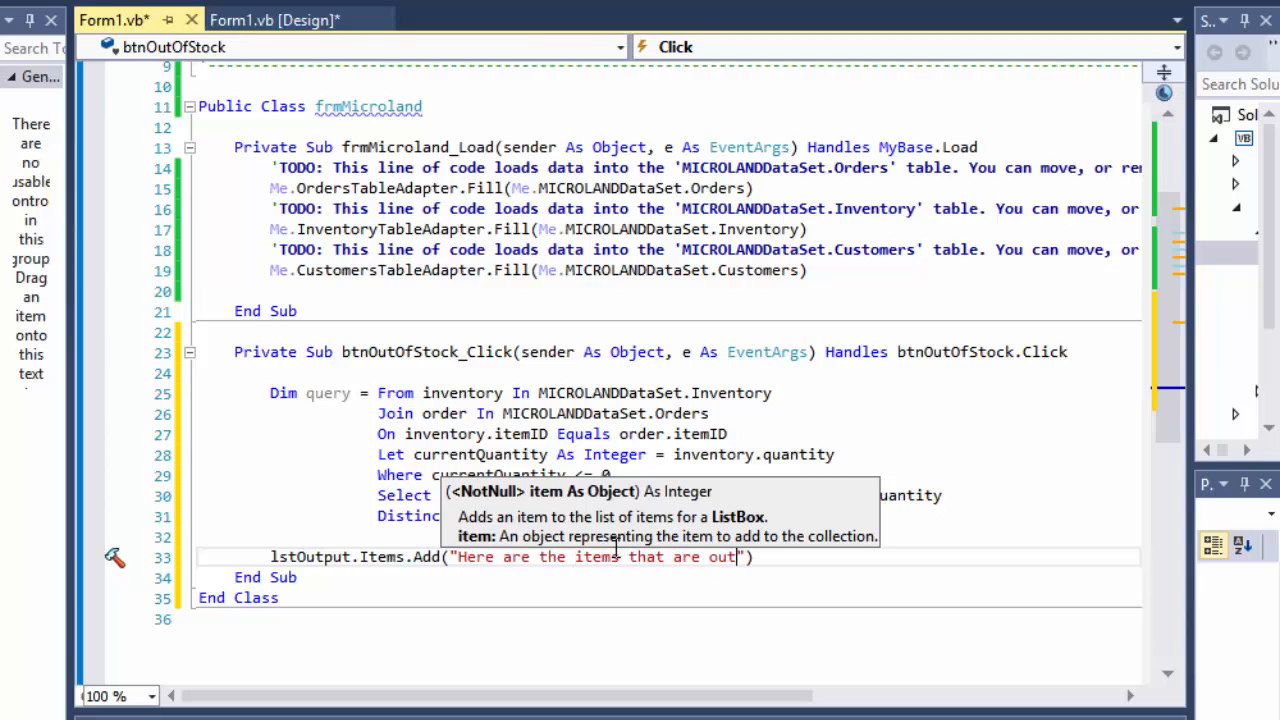
text(of)
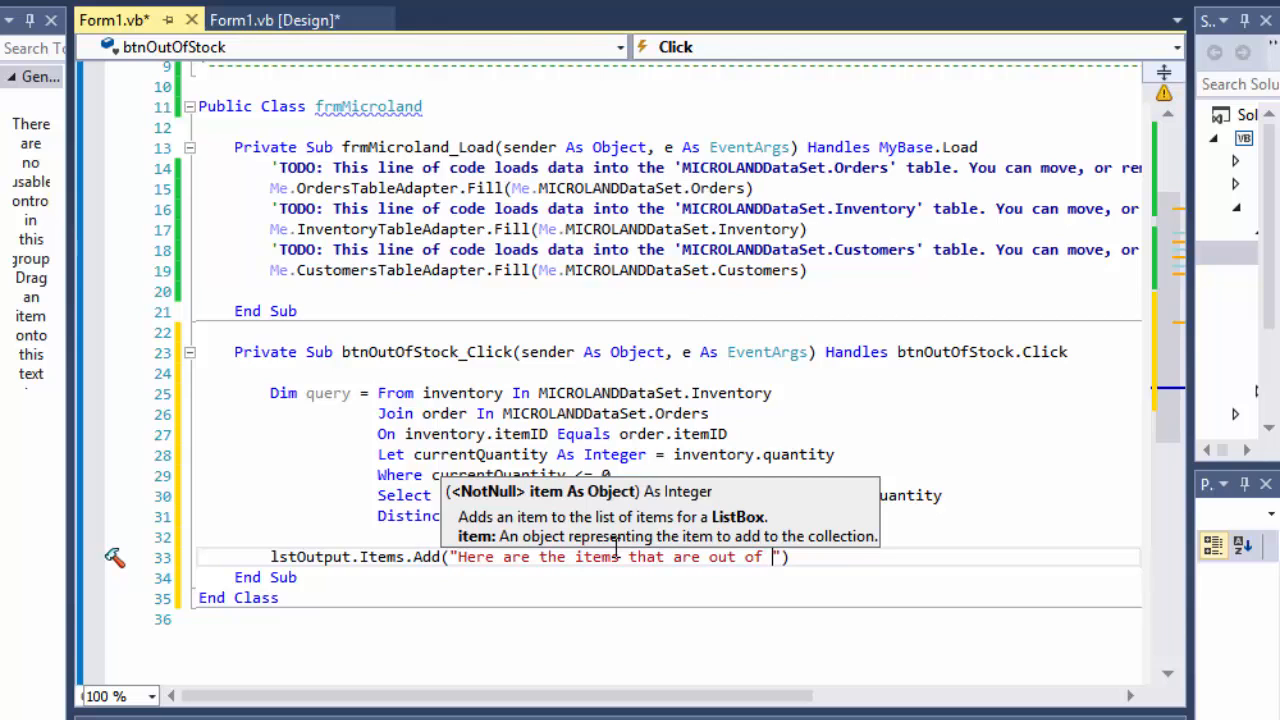
text(inventory)
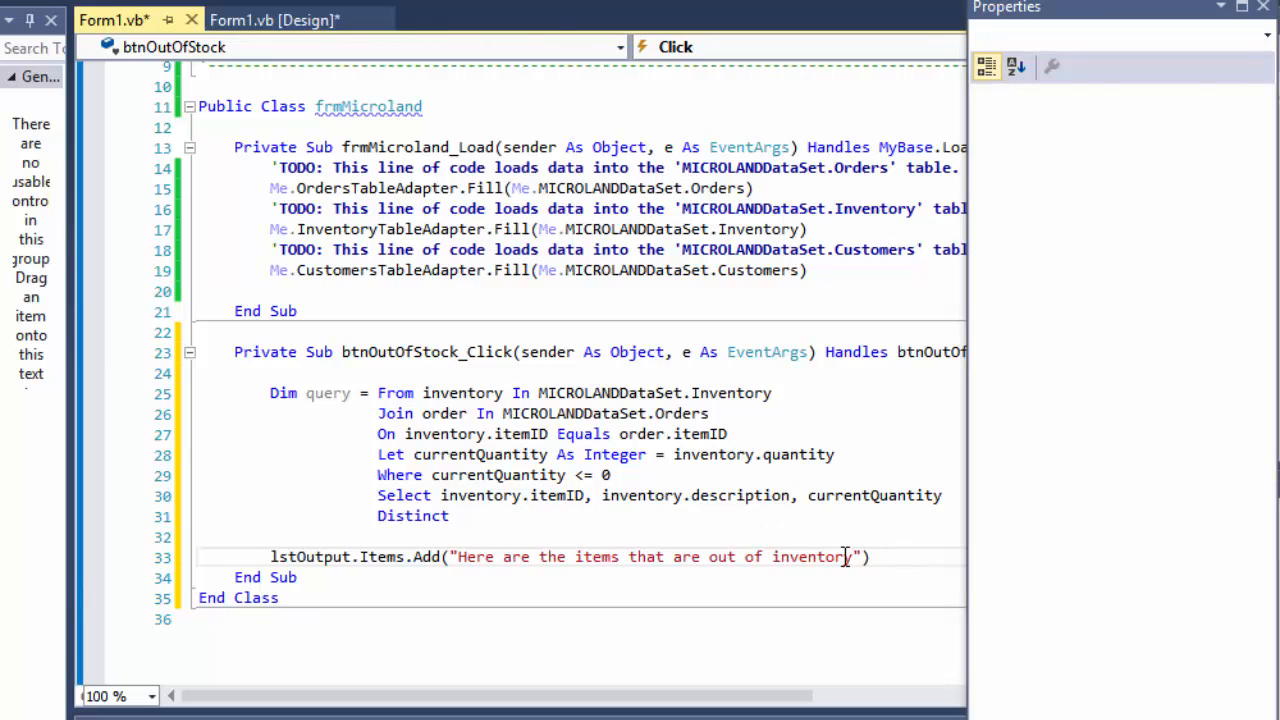
text(or must be re-ordere)
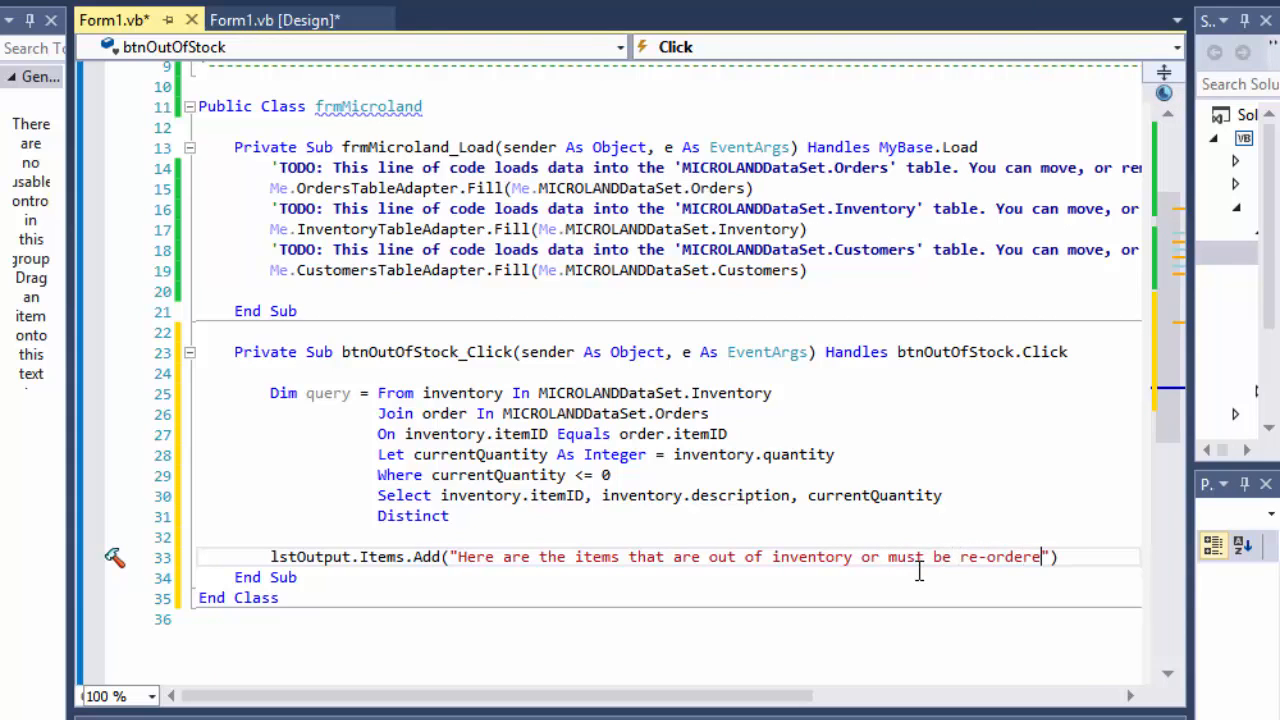
text(d.)
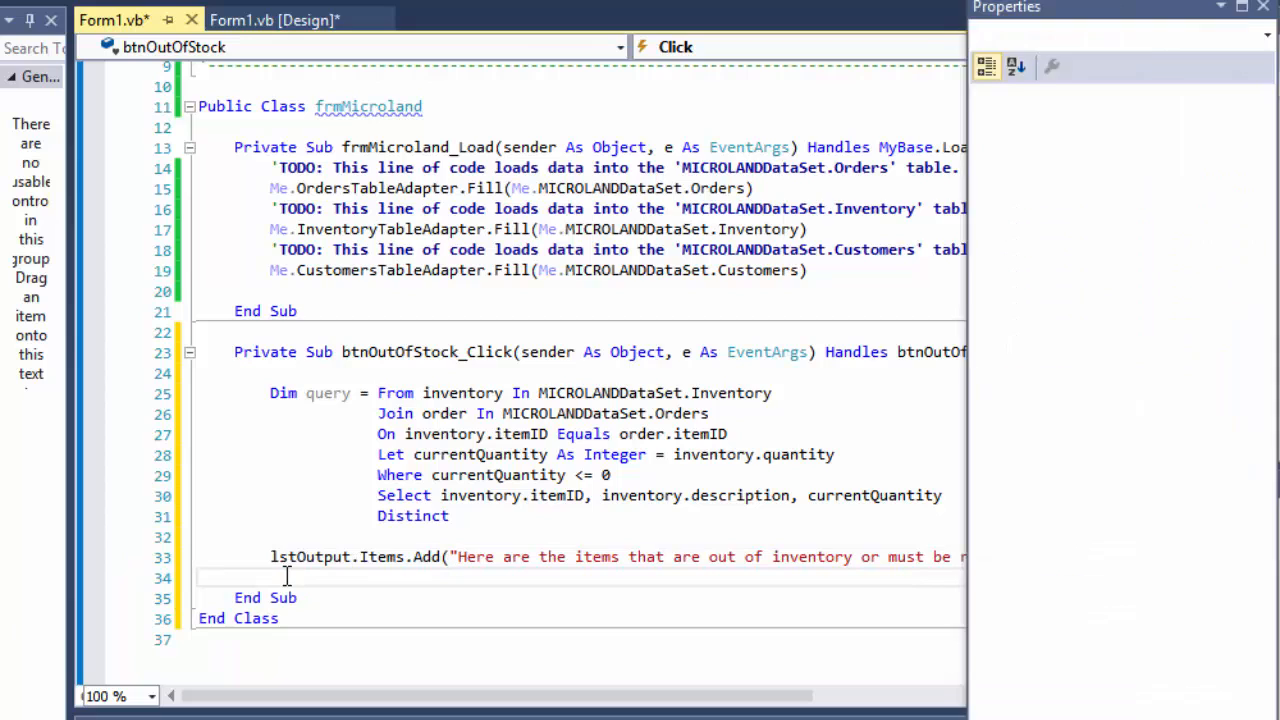
- Add lstOutput.Items.Add("") as a blank spacer line and begin the next Items.Add
text(lst)
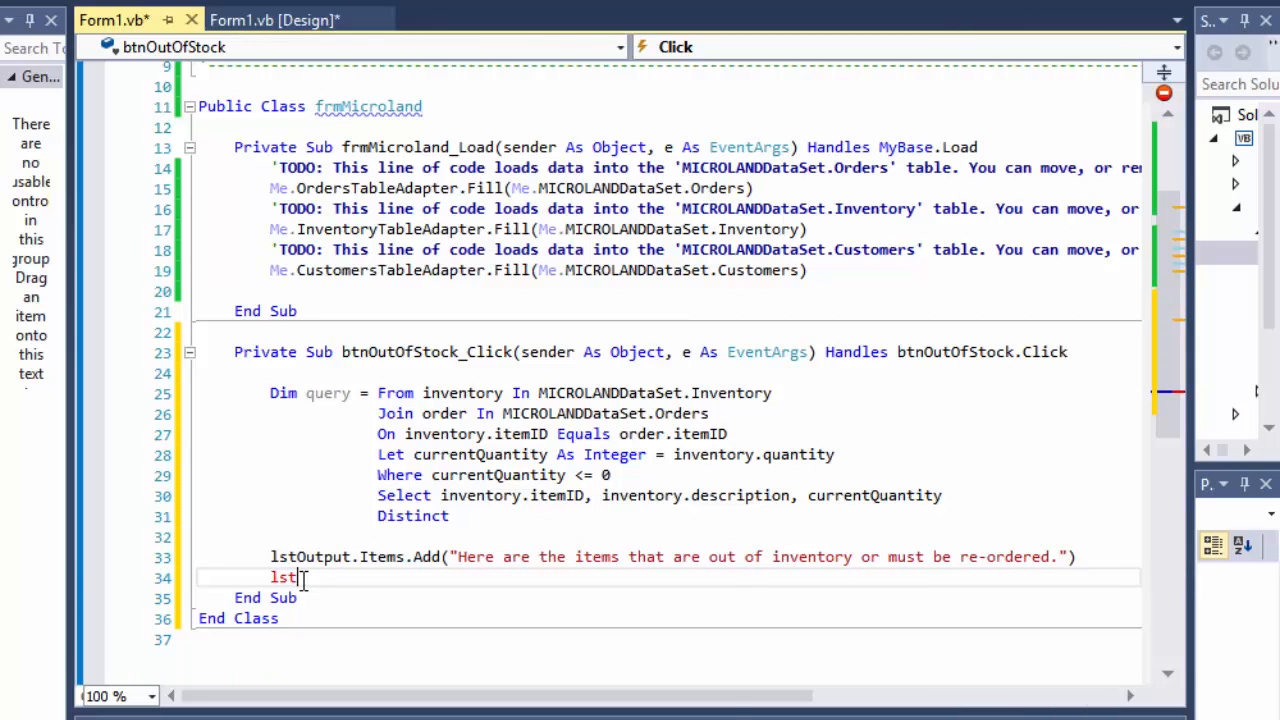
text(Output.)
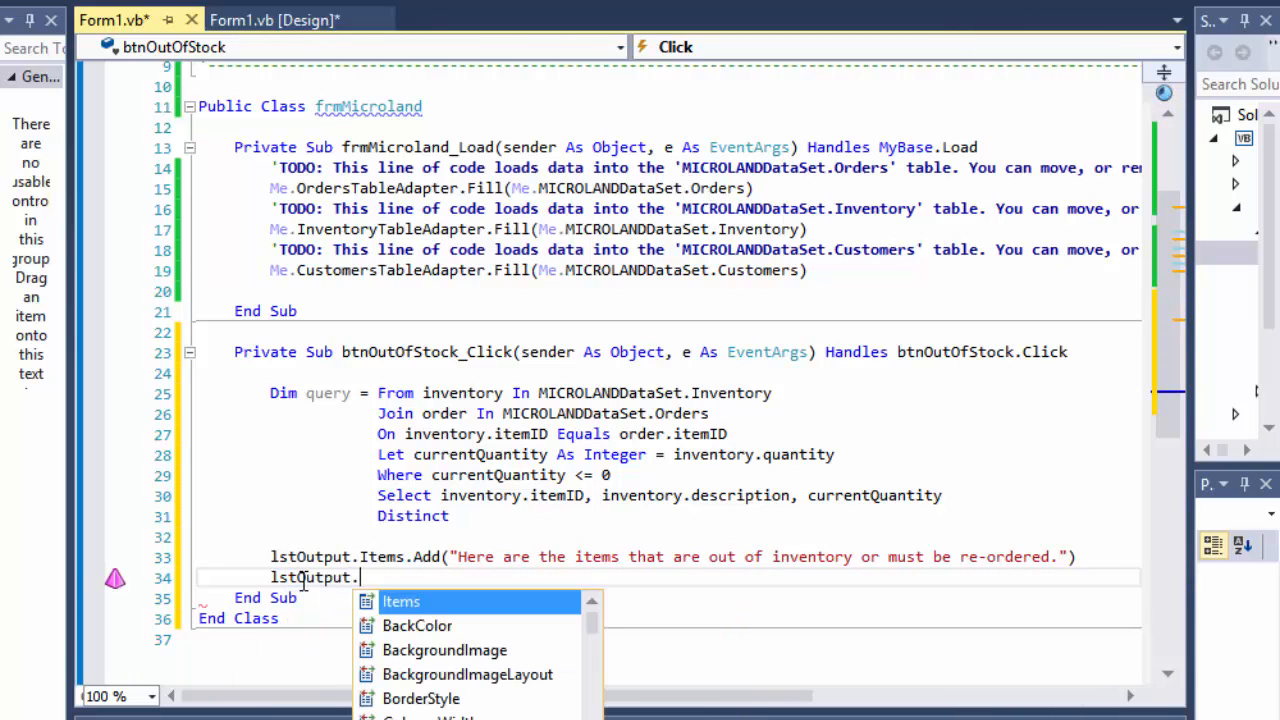
text(Item)
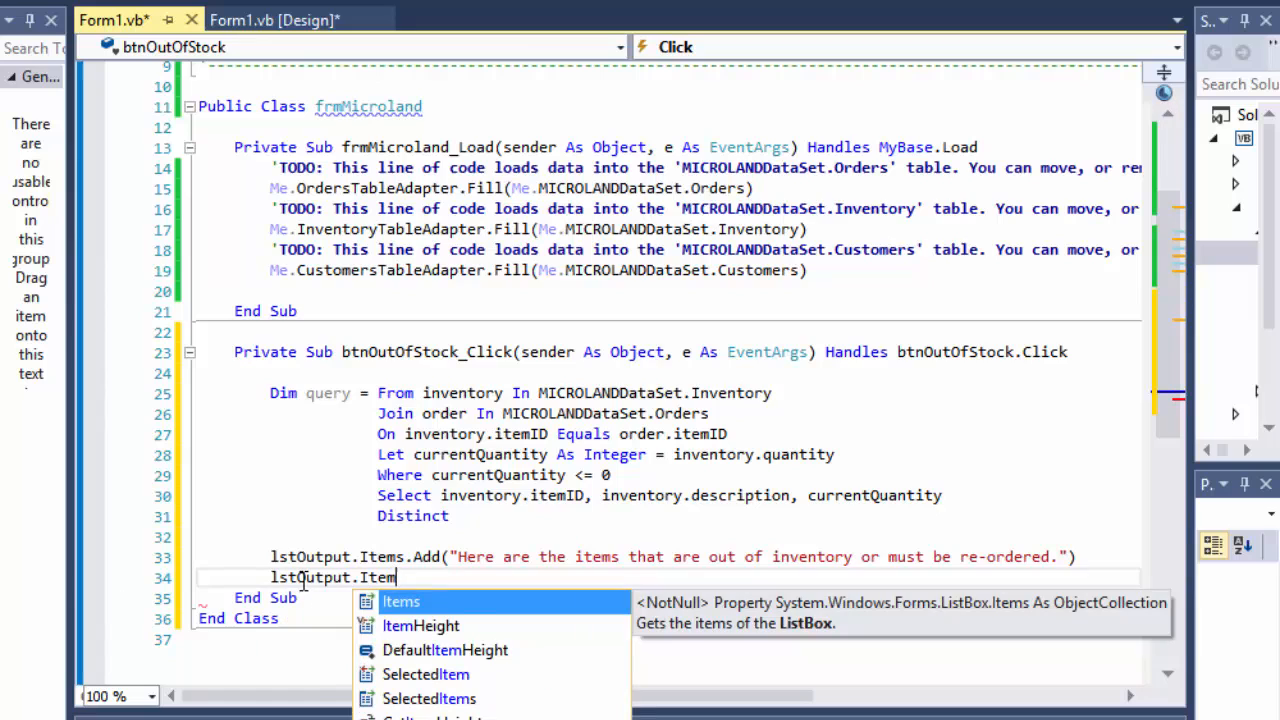
text(s.Add)
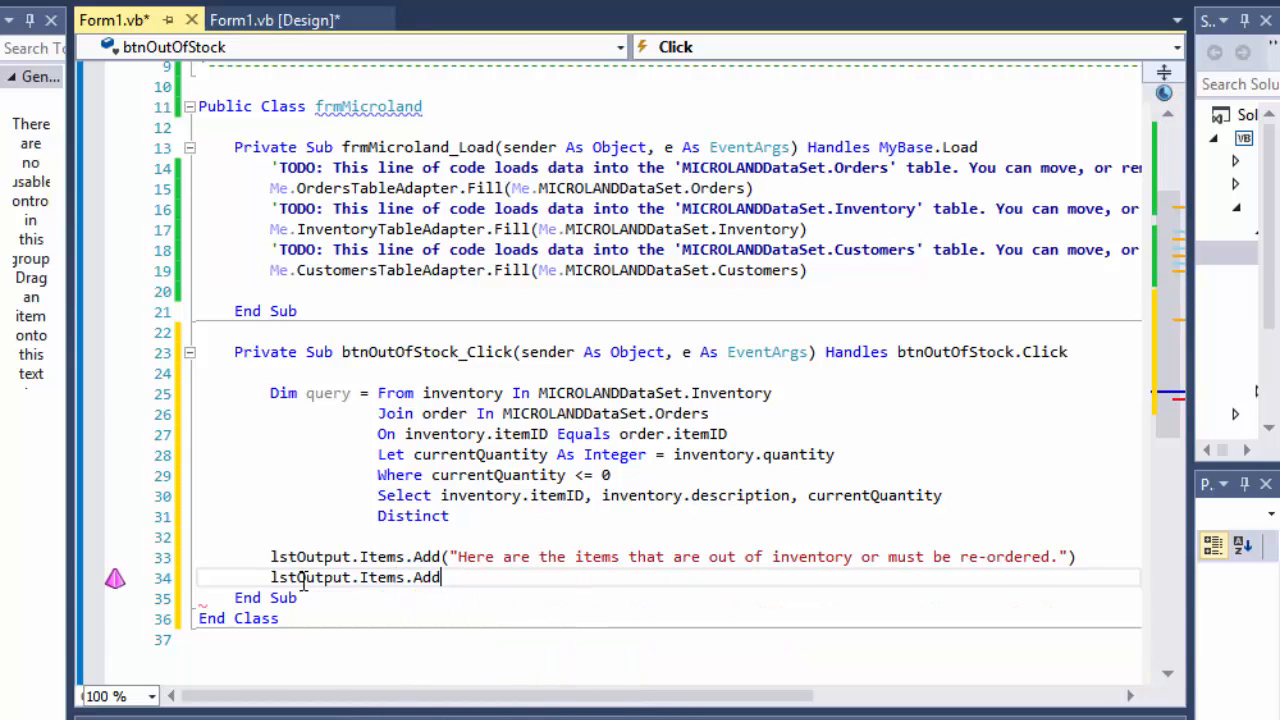
text((""))
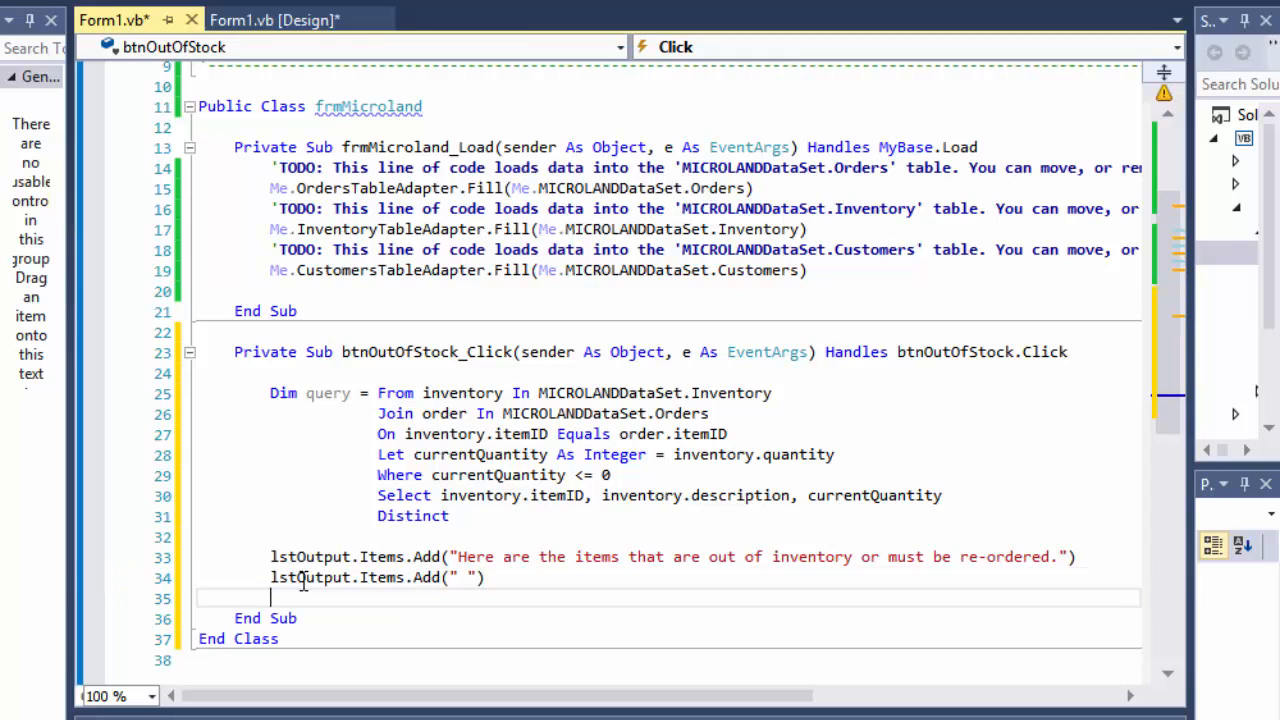
text(l)
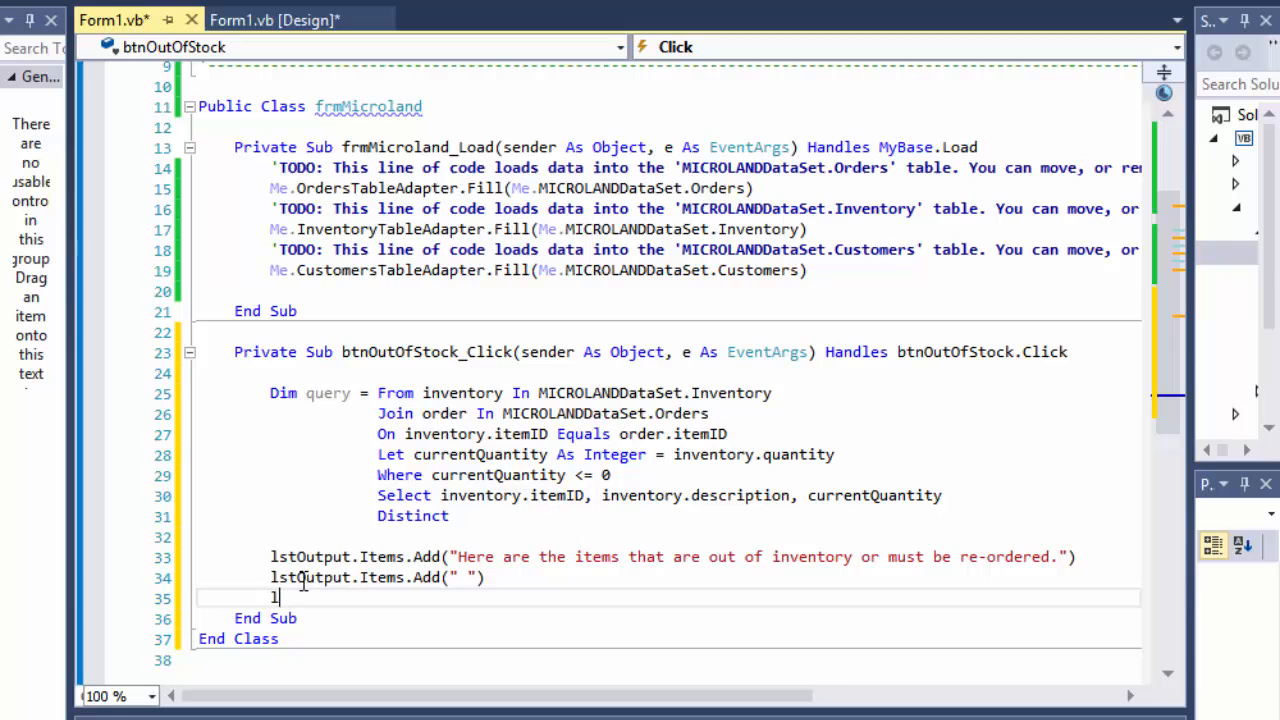
text(stOutput.Items.Add()
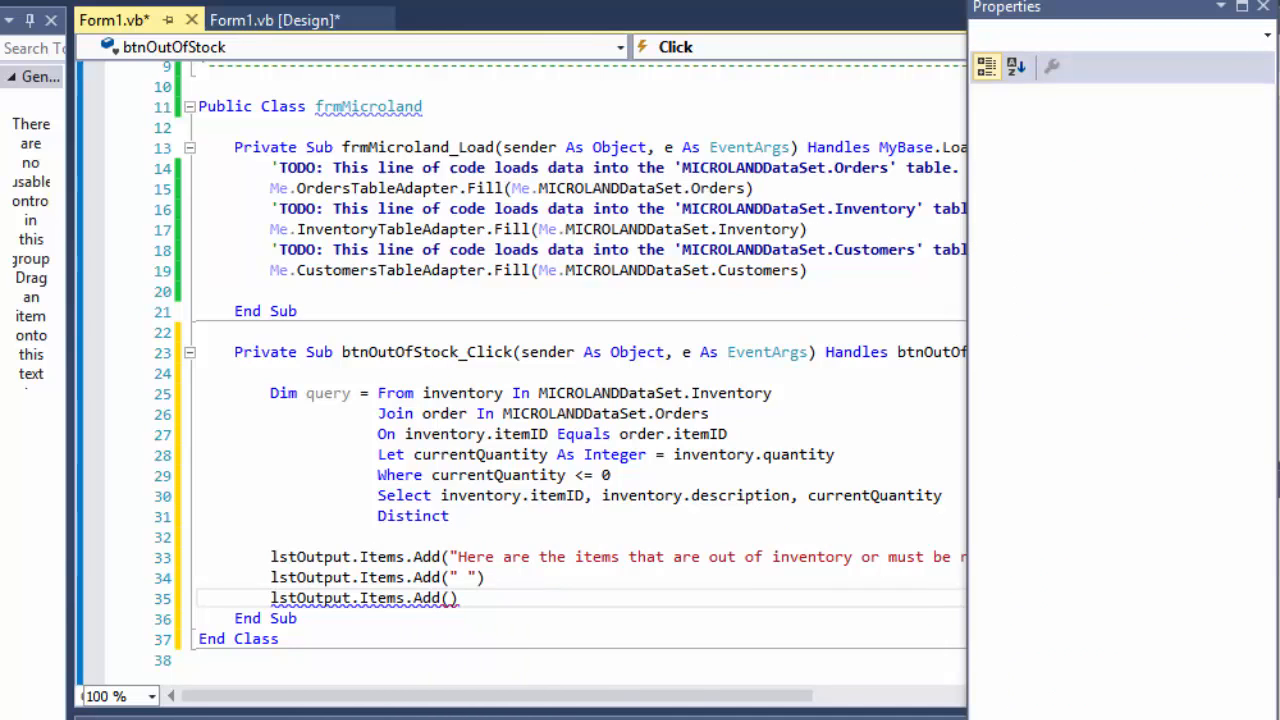
mouse_move(452, 598)
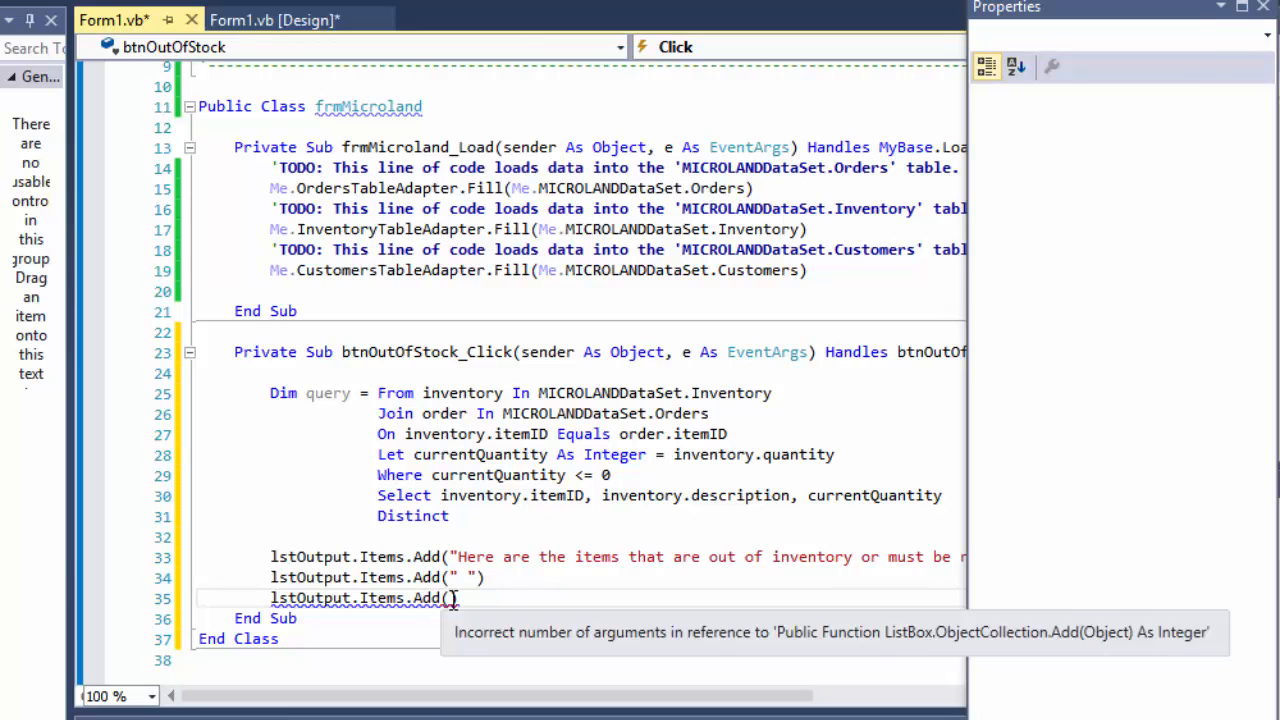
- Add the note "The numbers shown give the minimum reorder quantity required" to the output list
text("")
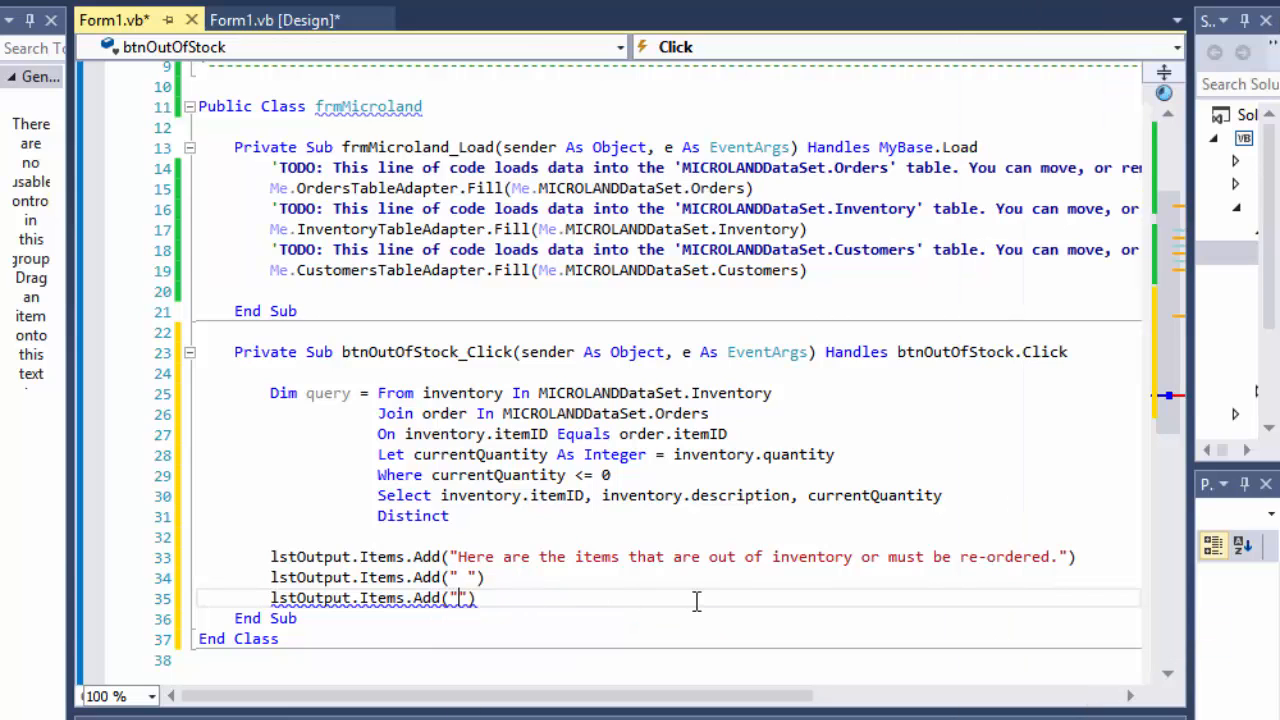
text(The numbers)
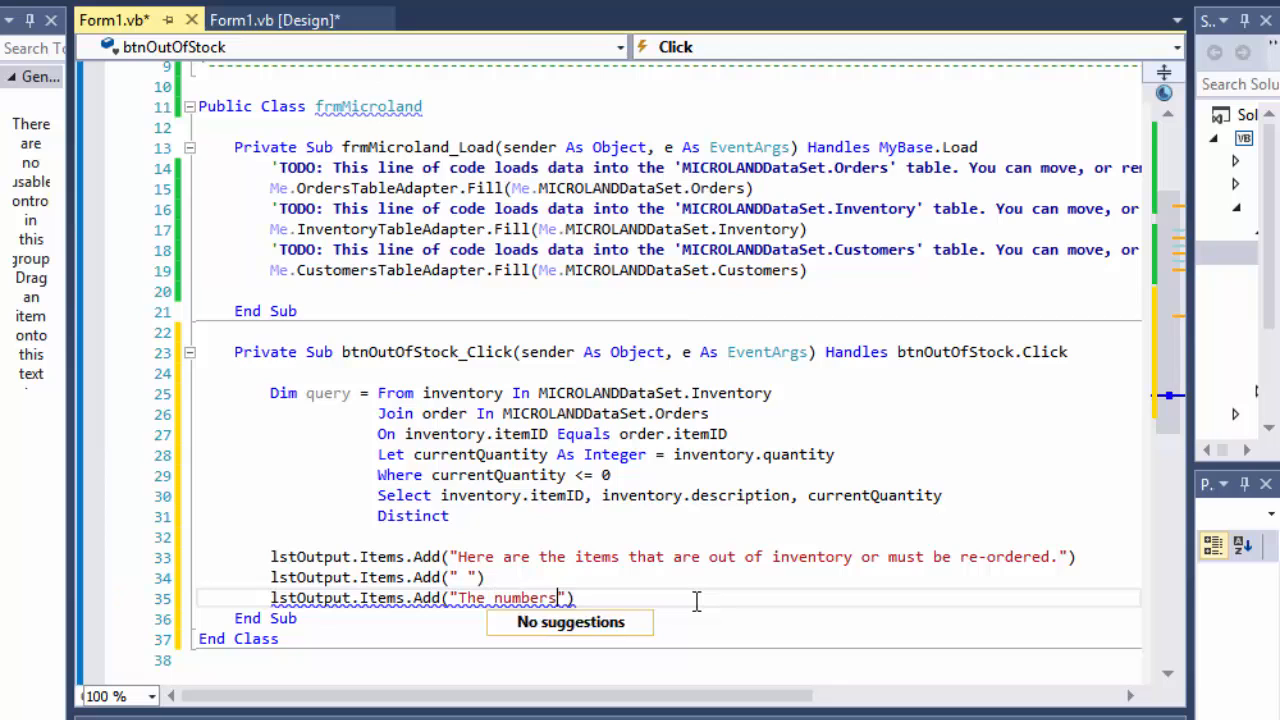
text(shown)
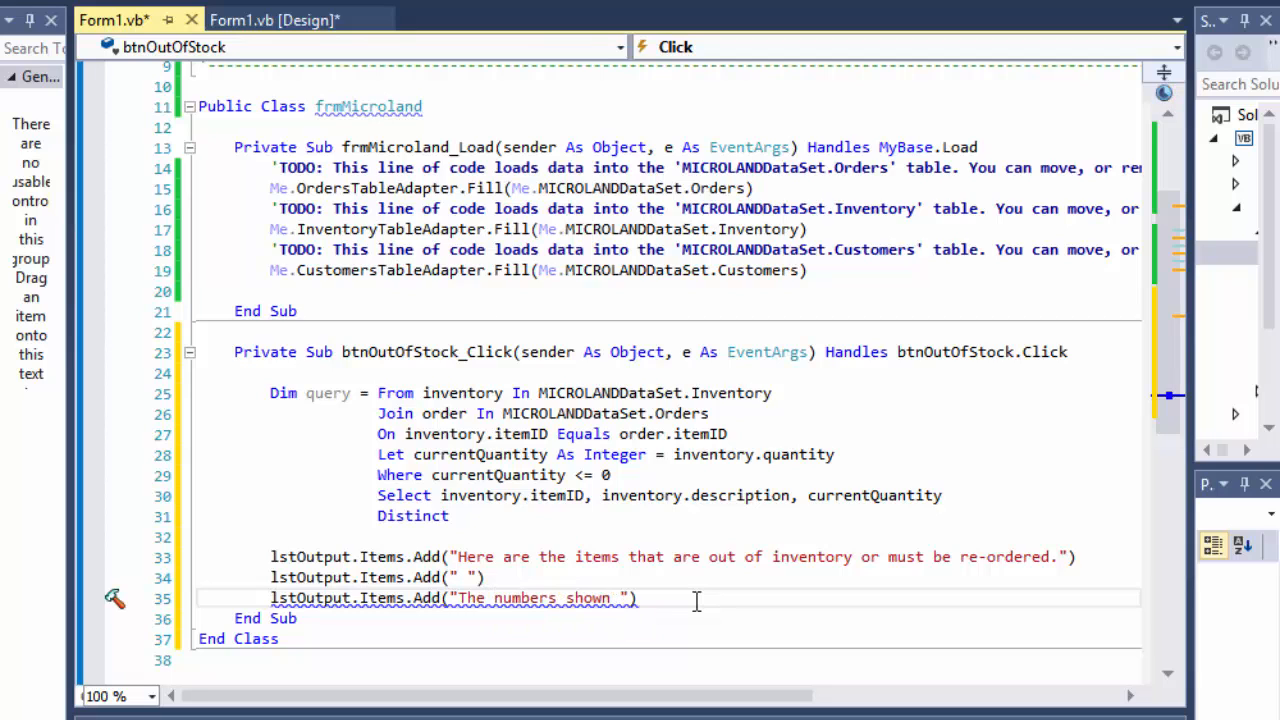
text(give the minimum reorder)
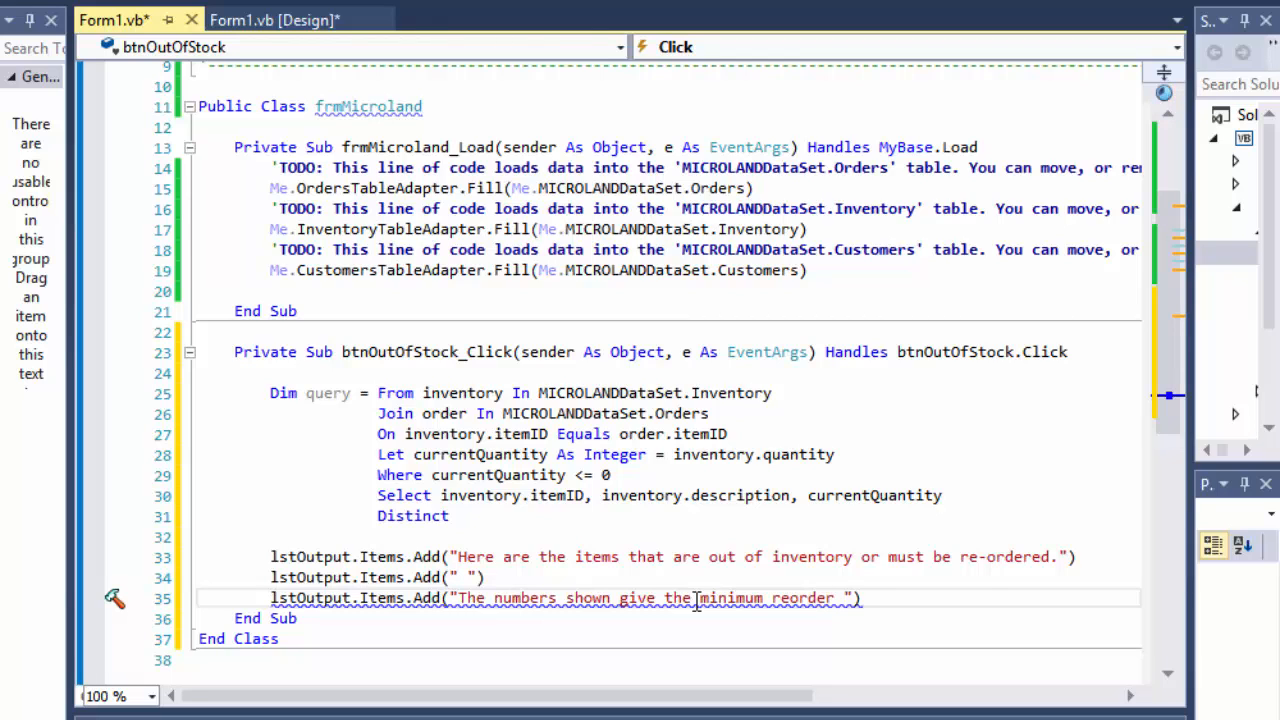
text(quantity)
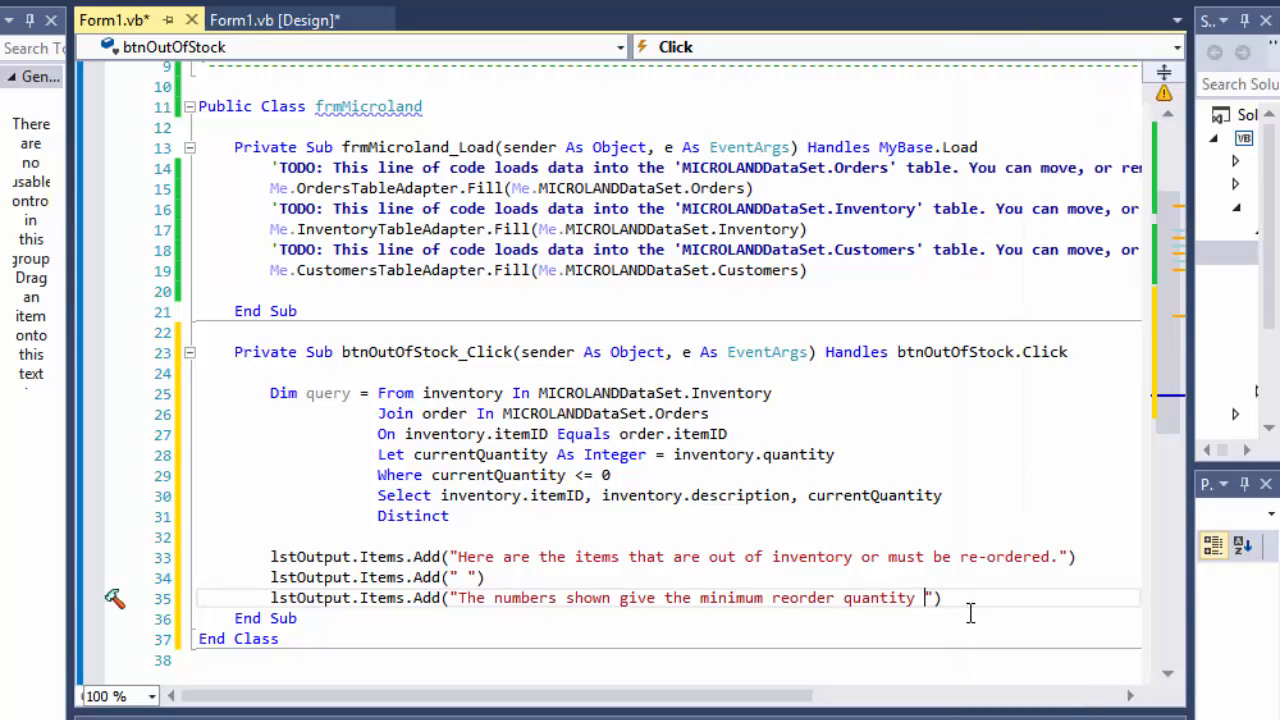
text(requari)
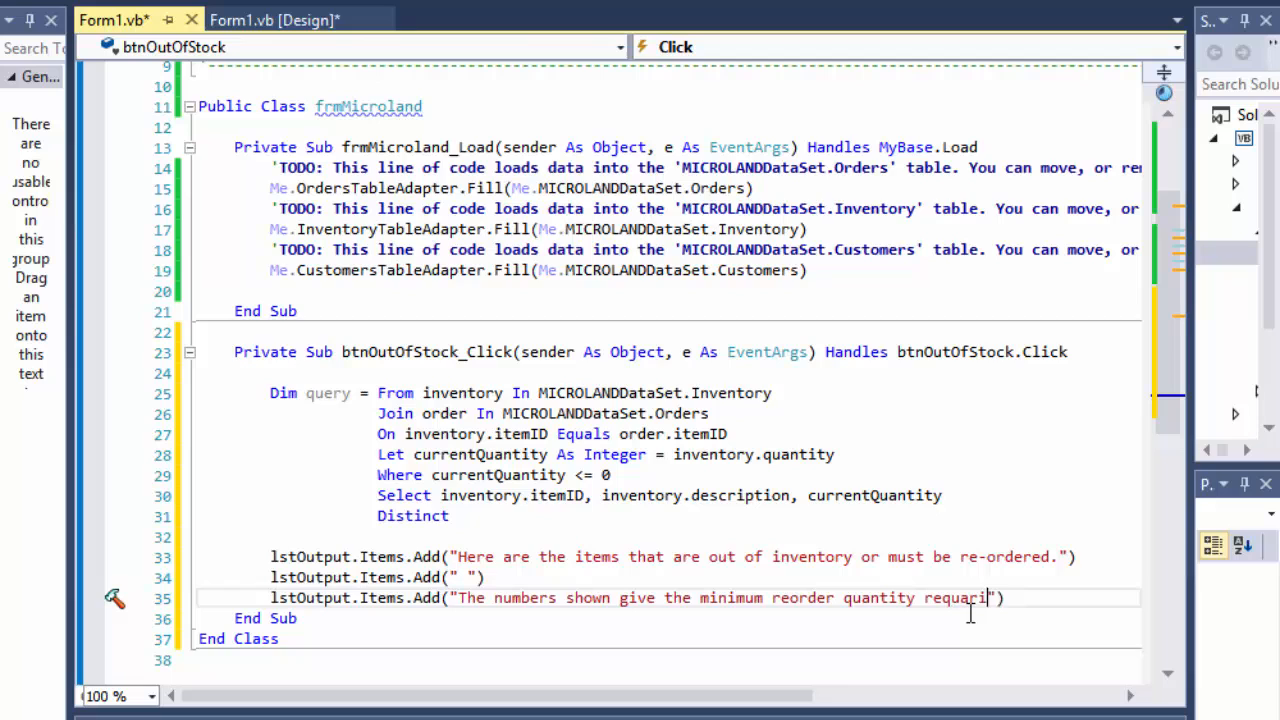
key(Backspace)
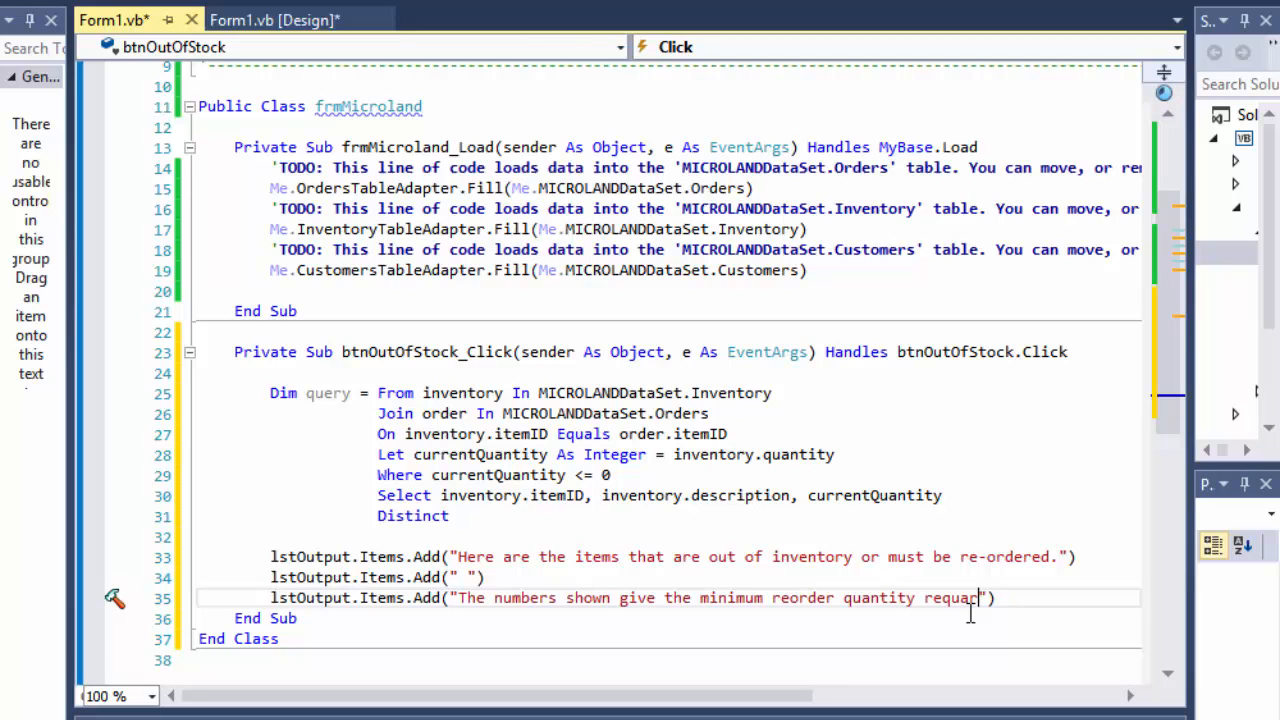
text(ed)
text(lstOutput.Items.Add(" )
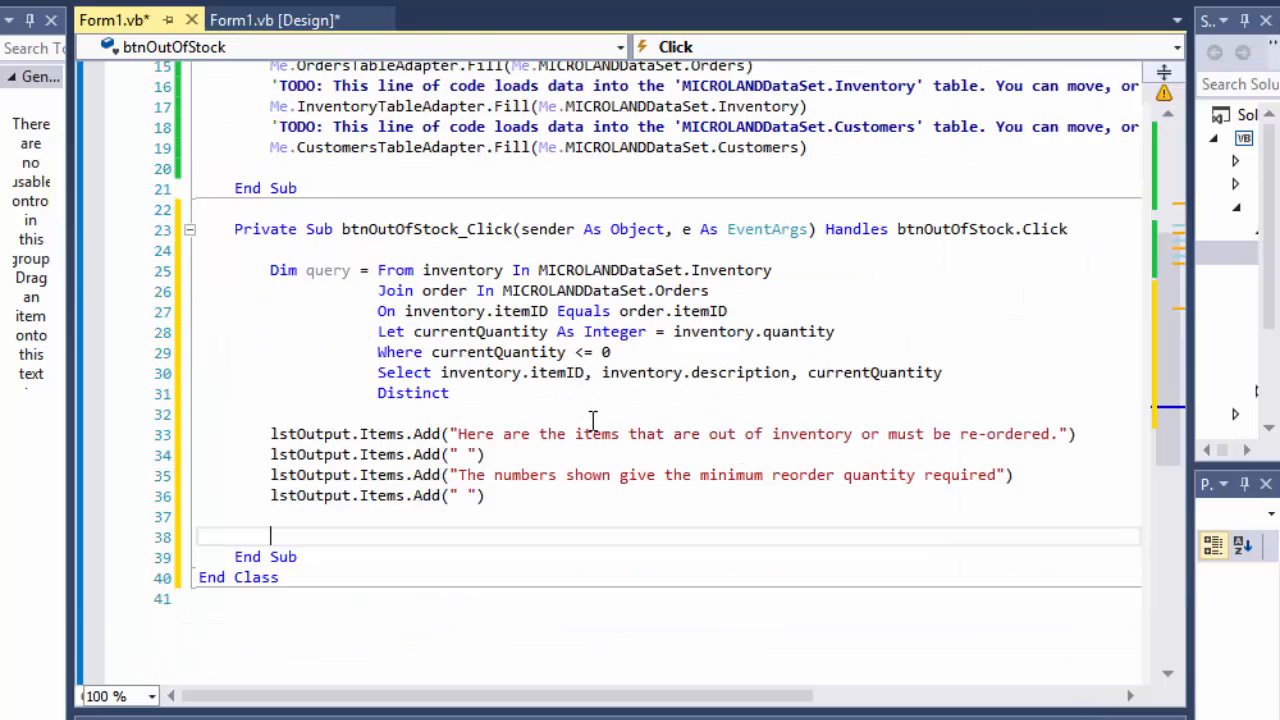
- Start a For Each element In query loop with its closing Next
text(for each)
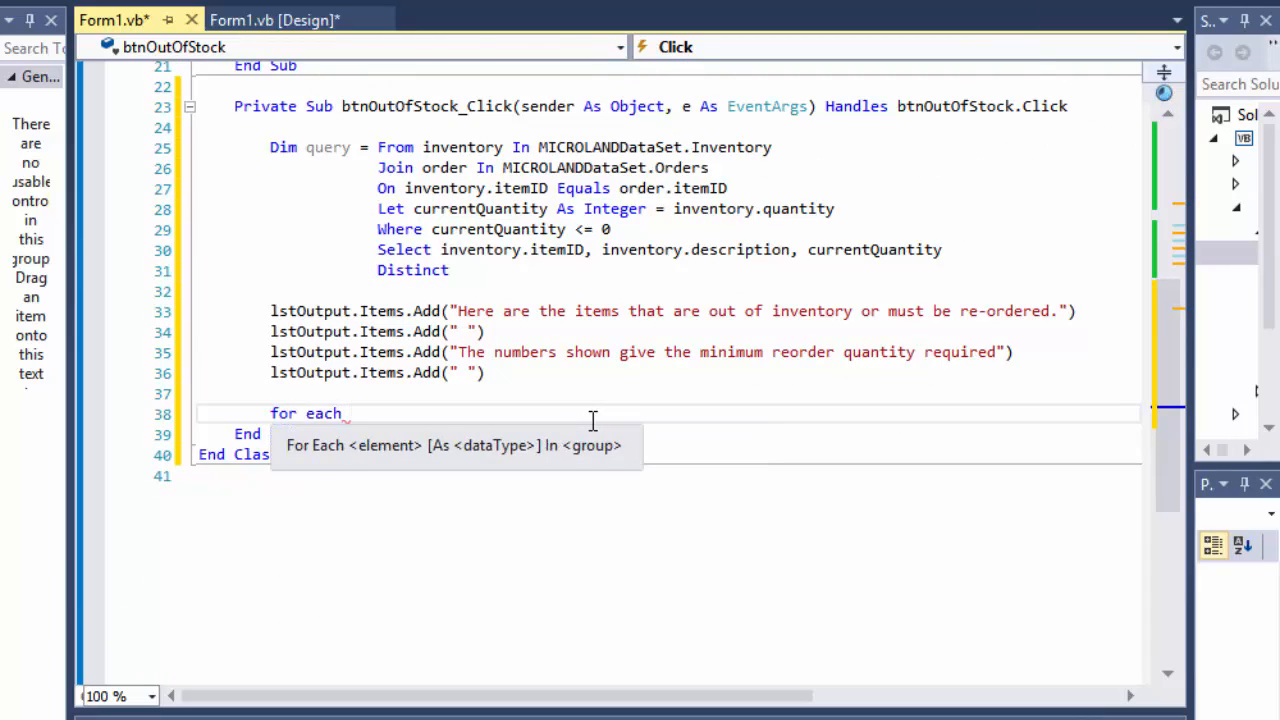
text(element in)
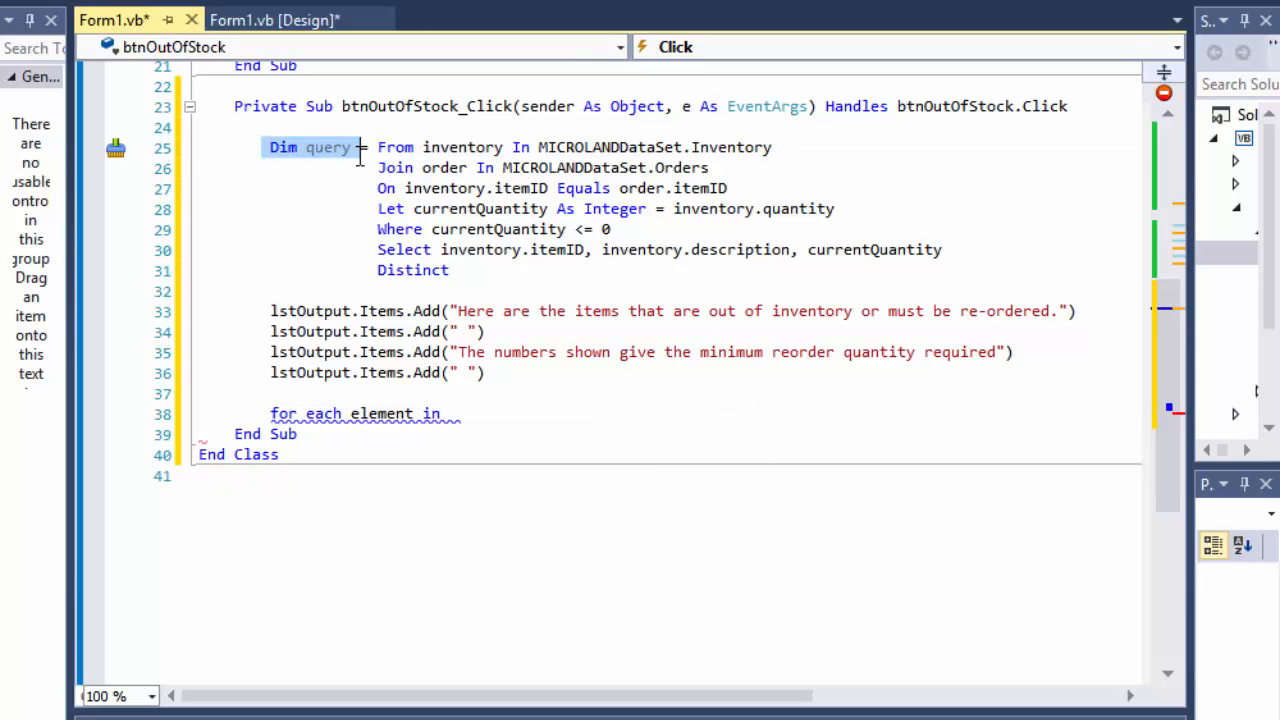
text(query)
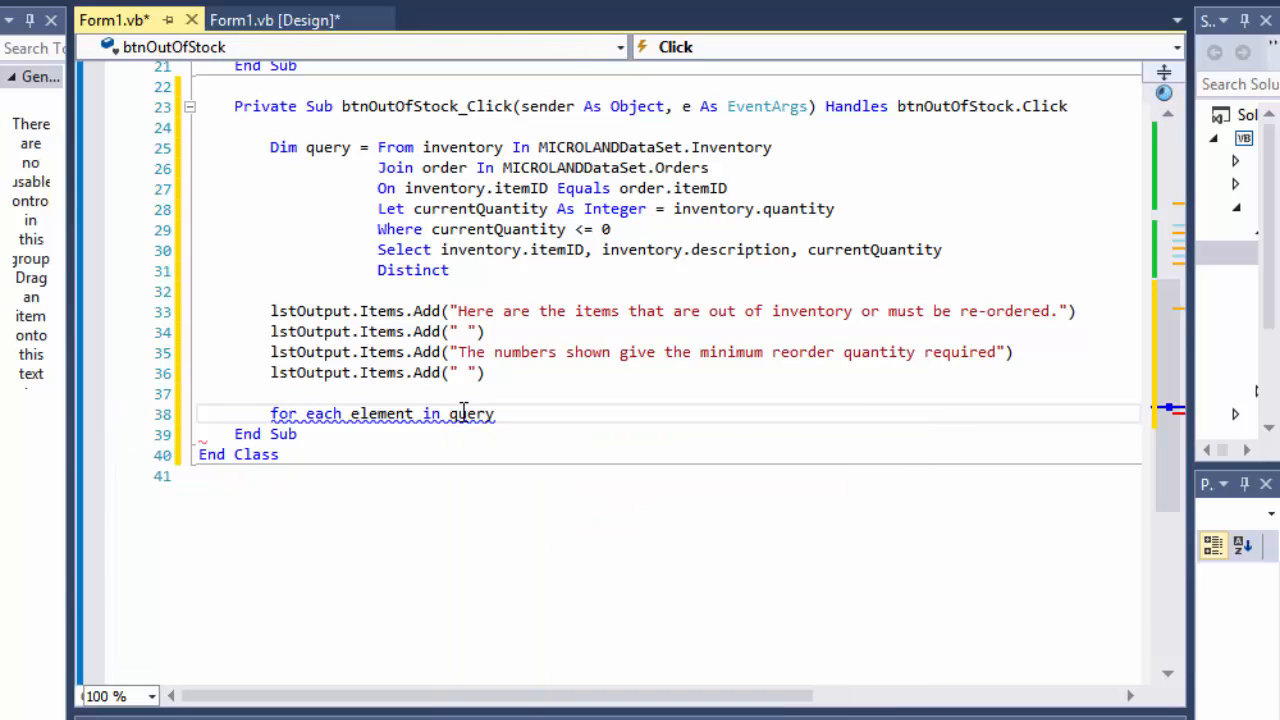
key(enter)
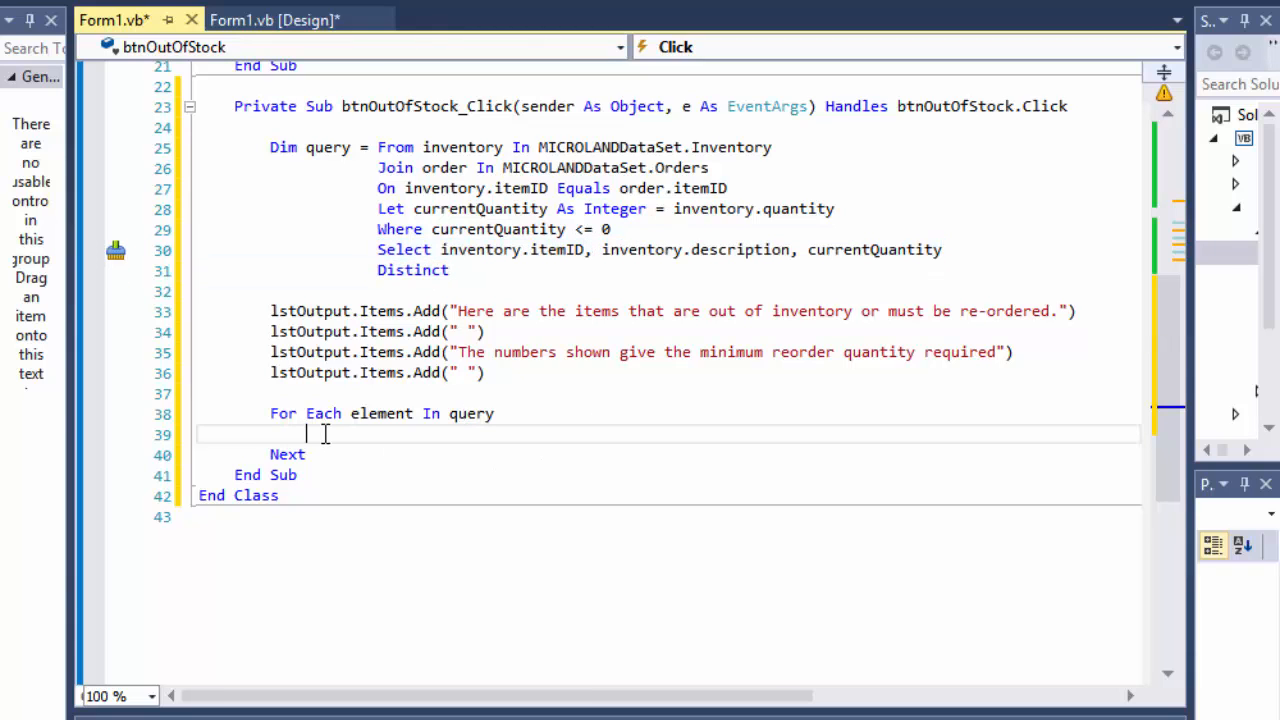
- Inside the loop add element.itemID & element.currentQuantity & " " & element.description to lstOutput
text(lst)
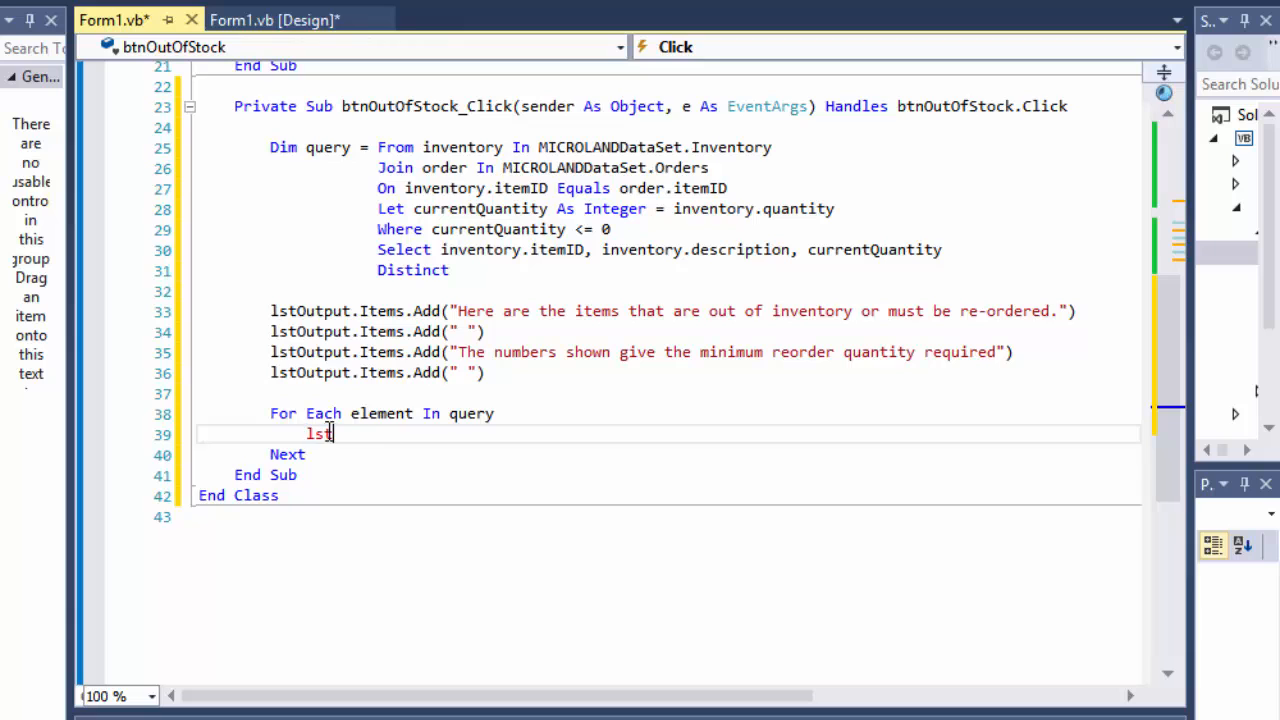
text(Output.Items.Add()
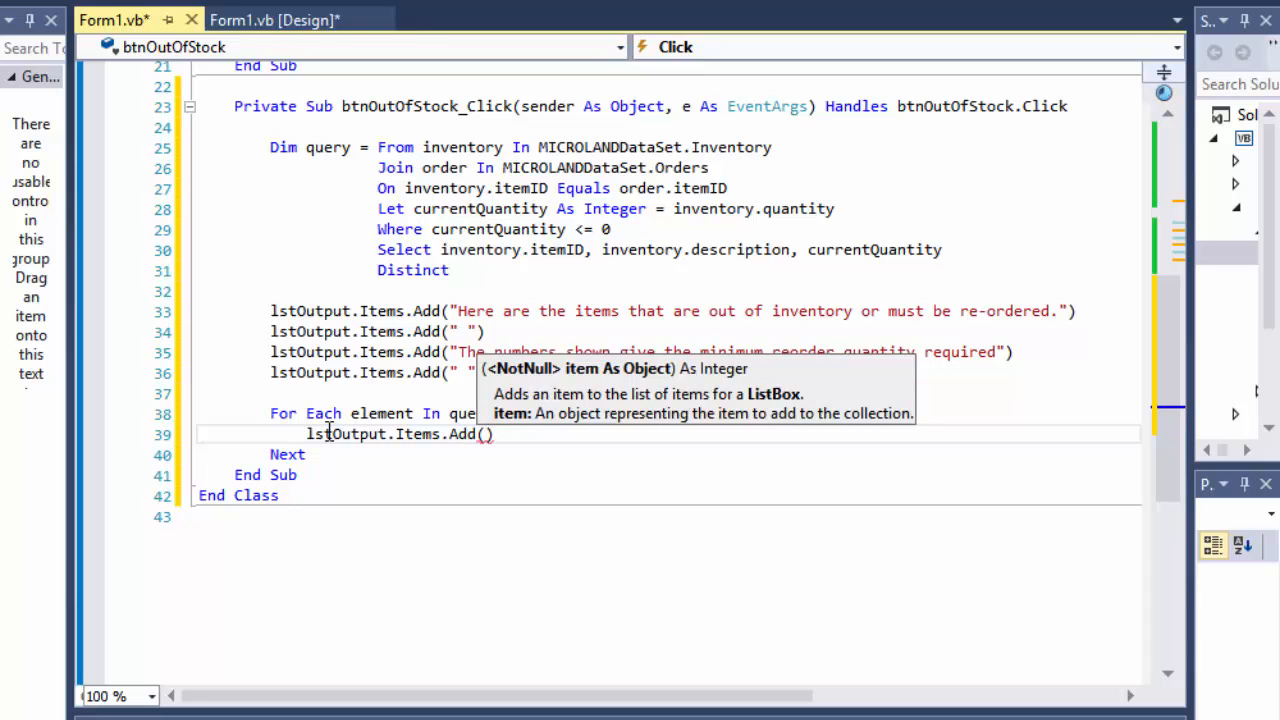
text(element)
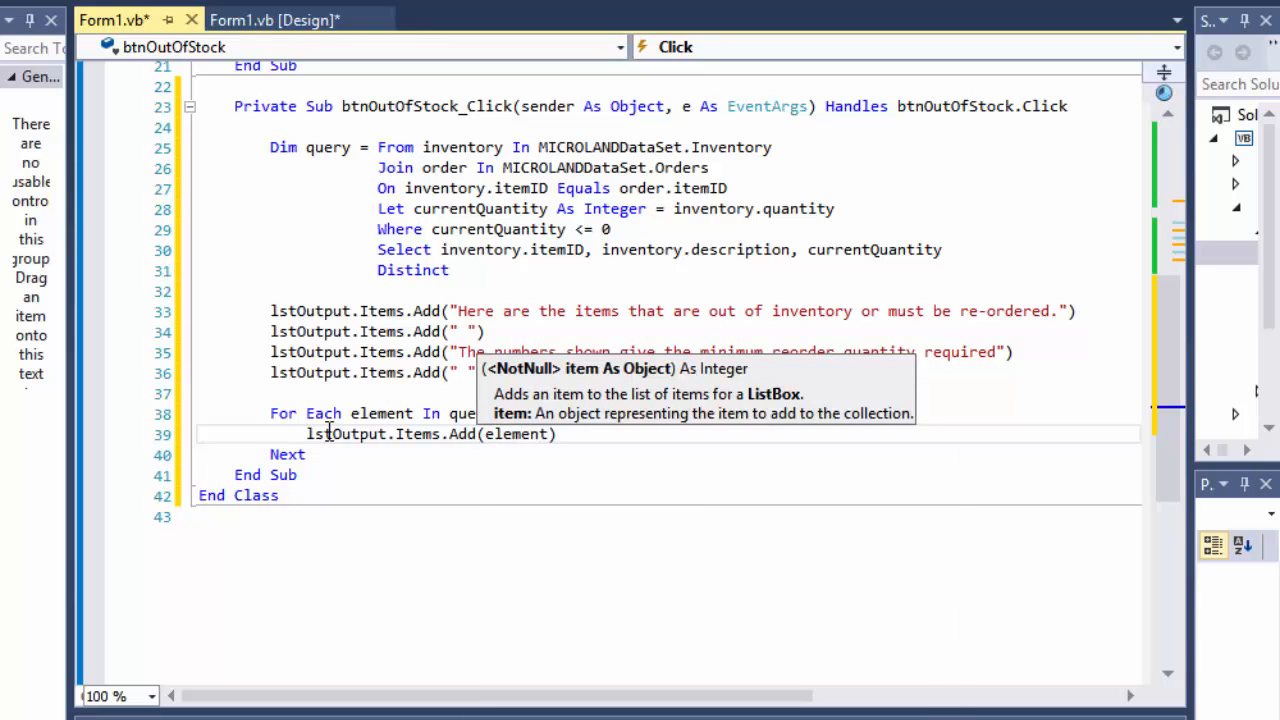
text(.itemID & ")
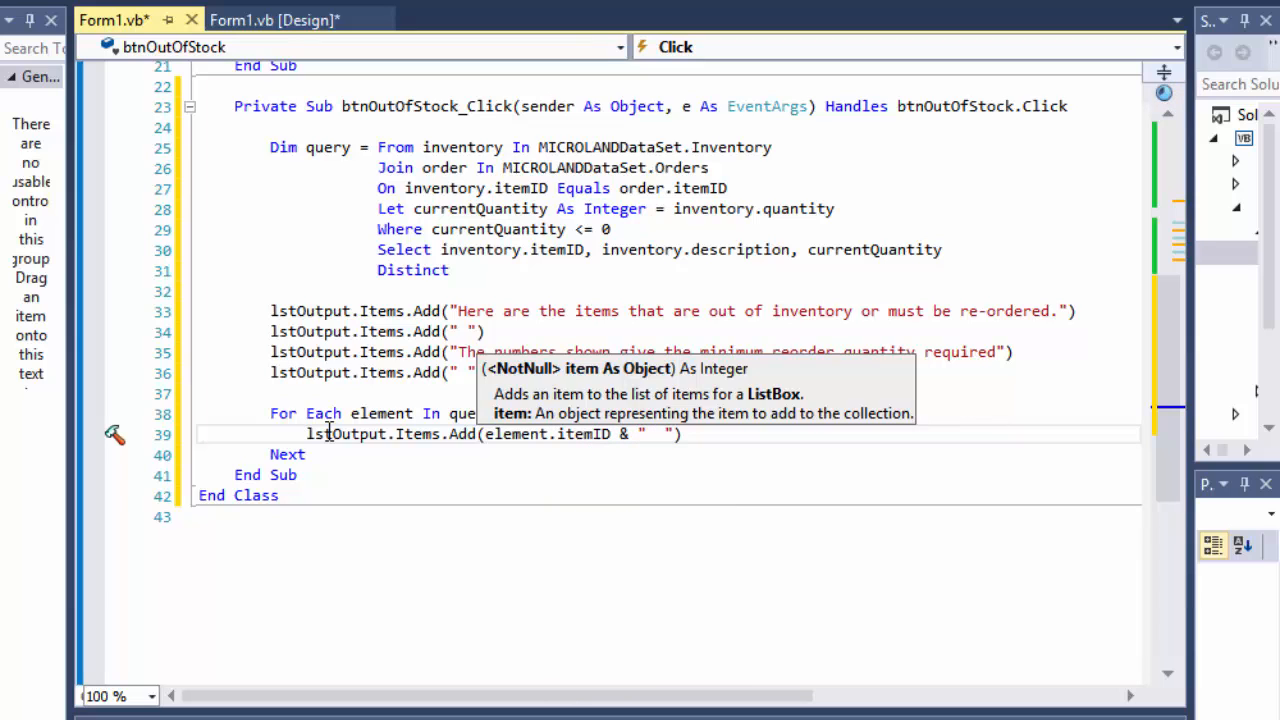
text(&)
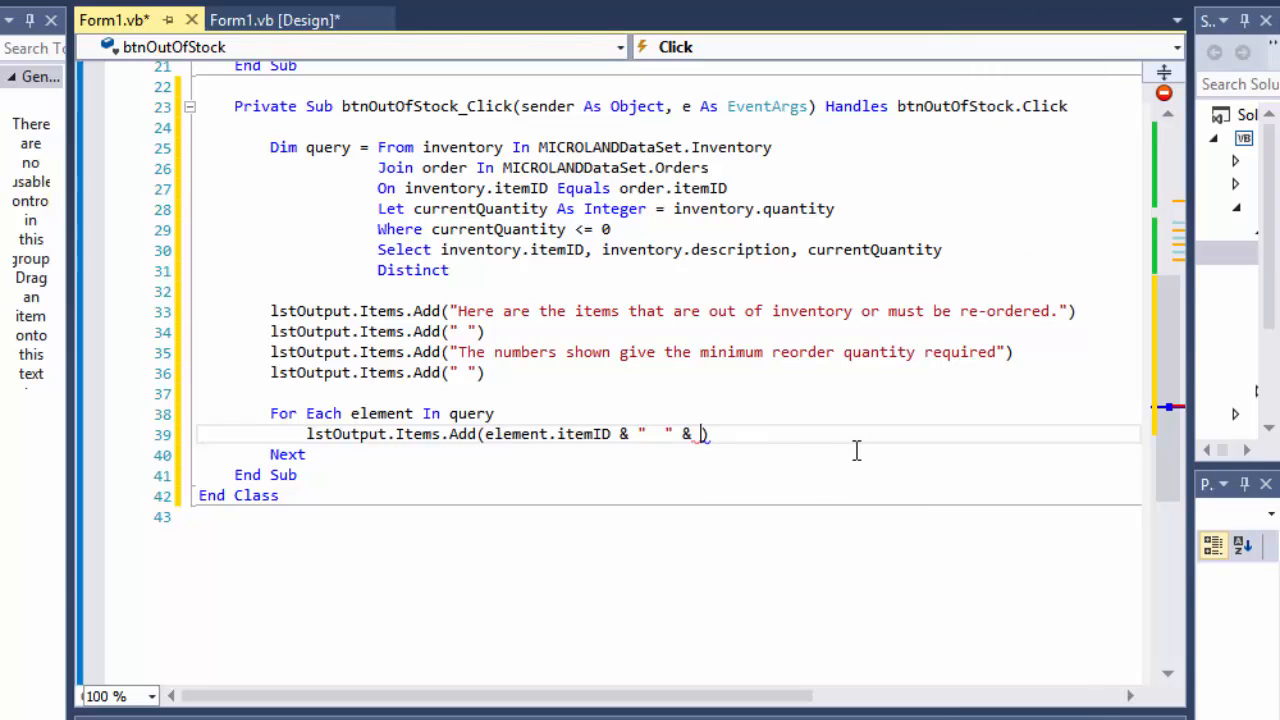
text(element.)
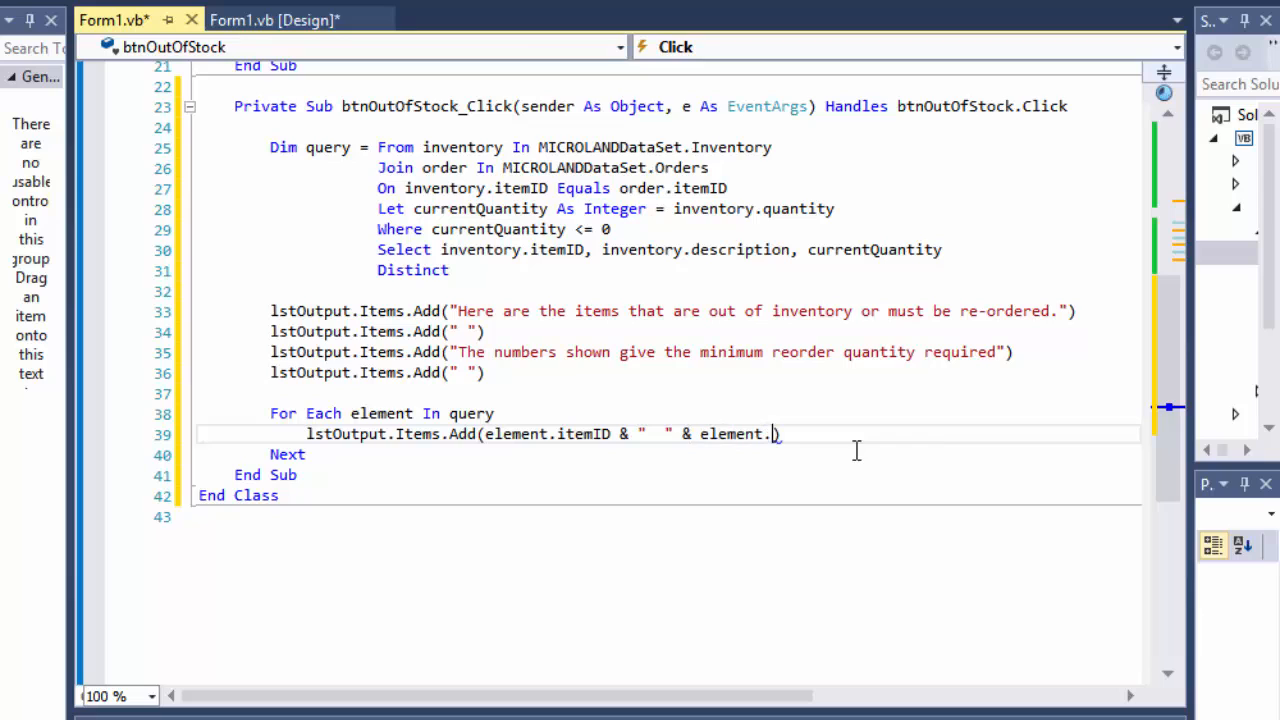
text(currentQuantity))
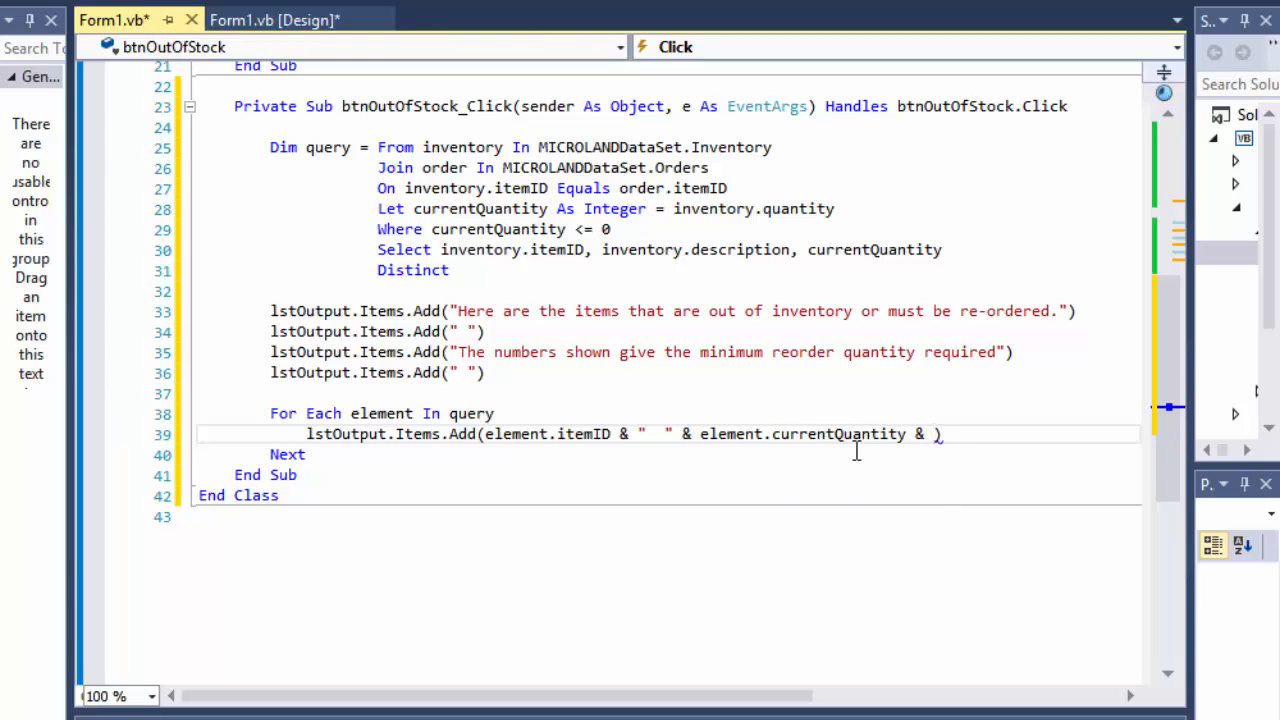
text(" ")
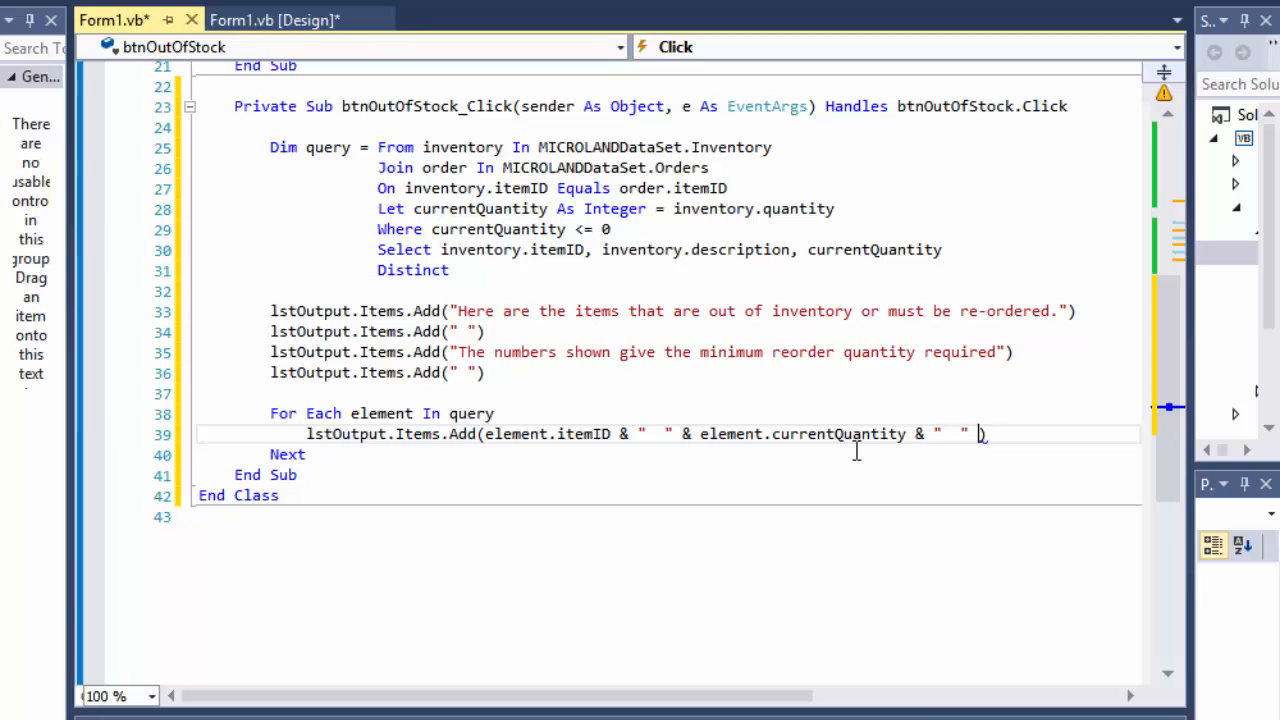
text(&)
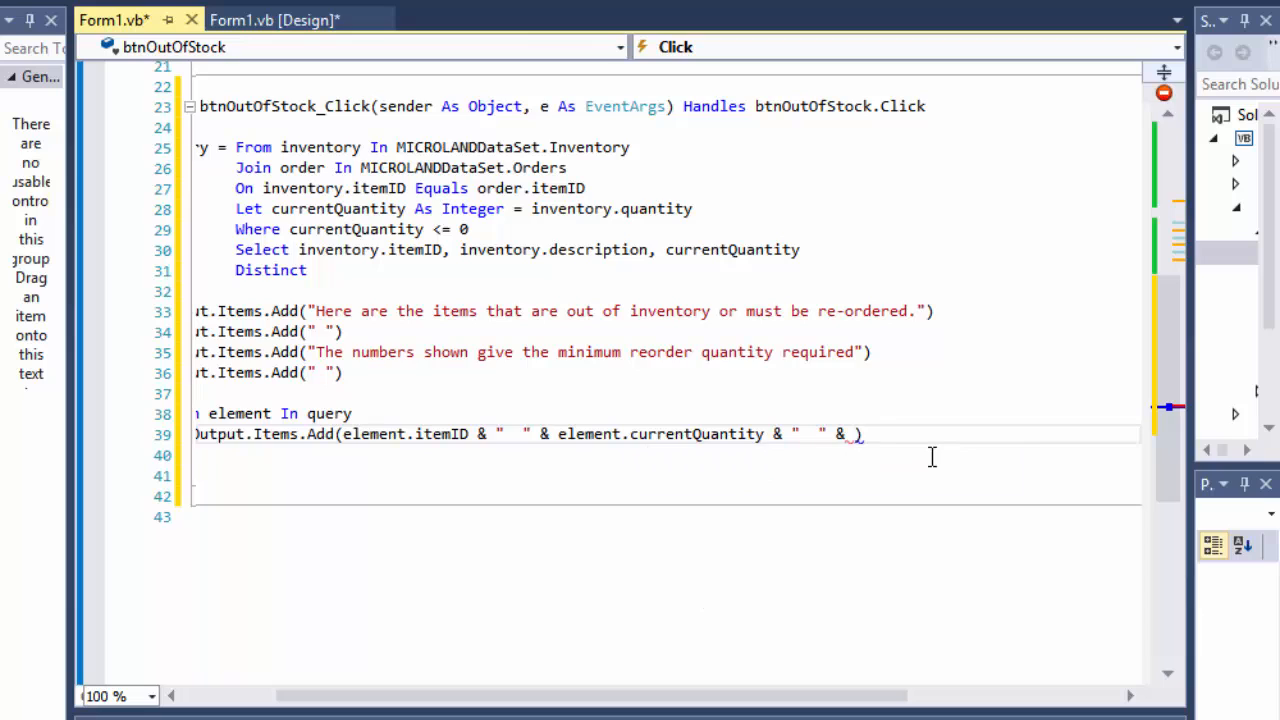
text(element.de)
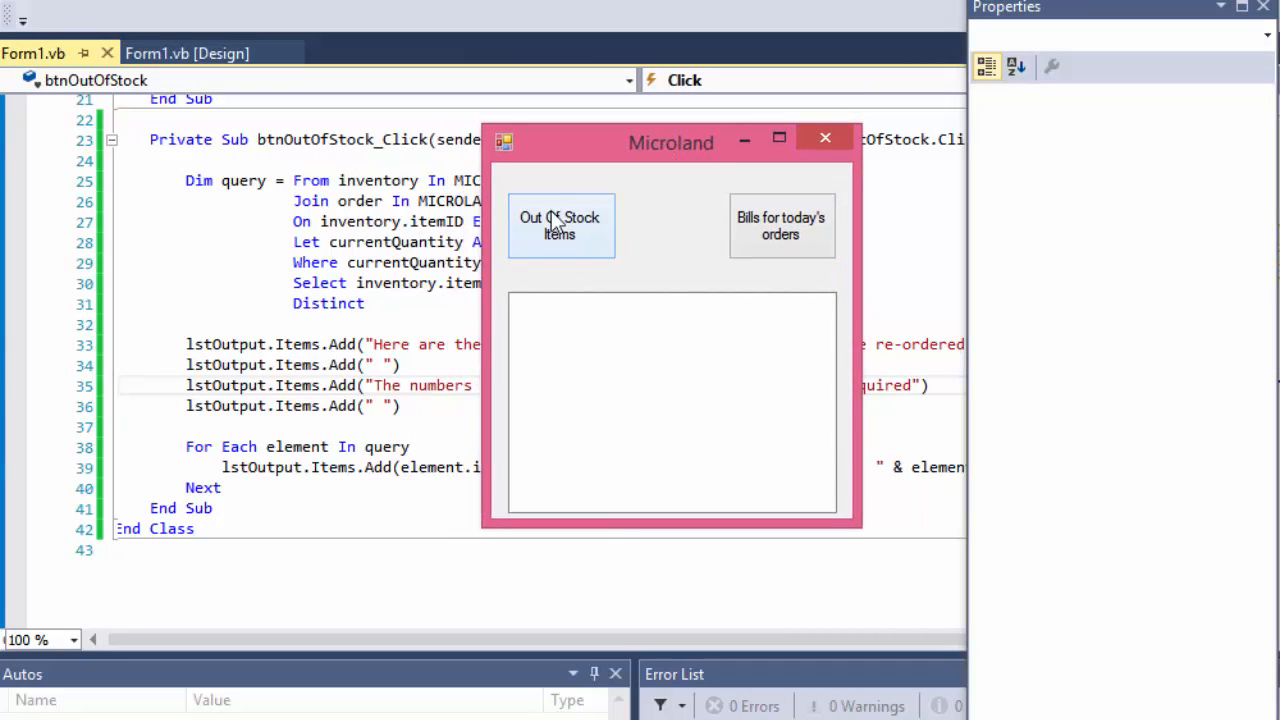
- Run the Out Of Stock Items report in the Microland form, resize the window and close the app
click(560, 224)
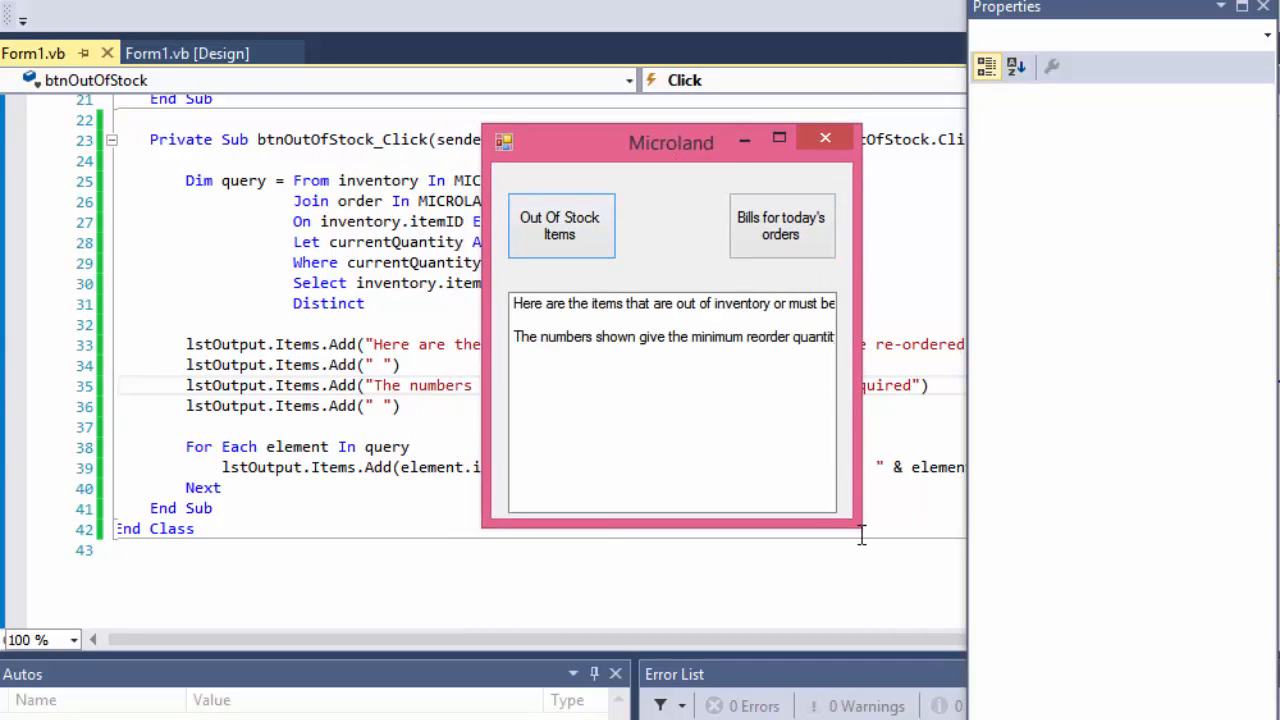
drag(862, 532, 1030, 616)
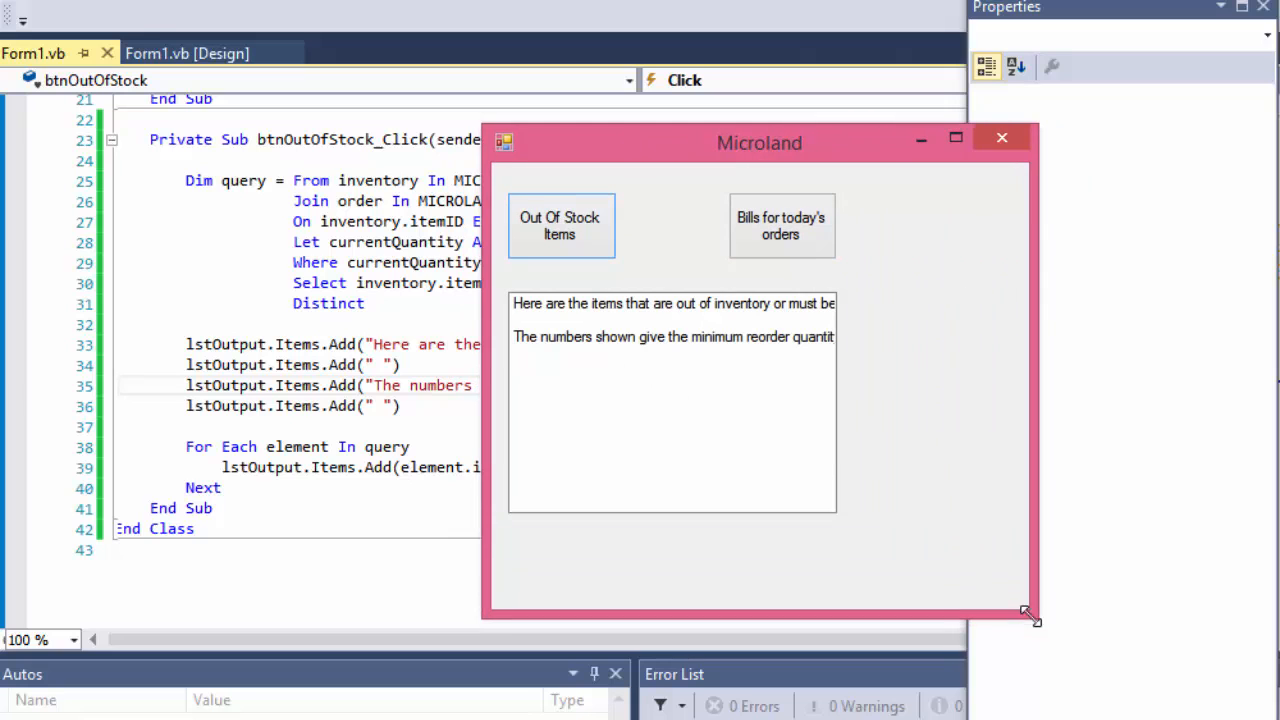
click(1000, 136)
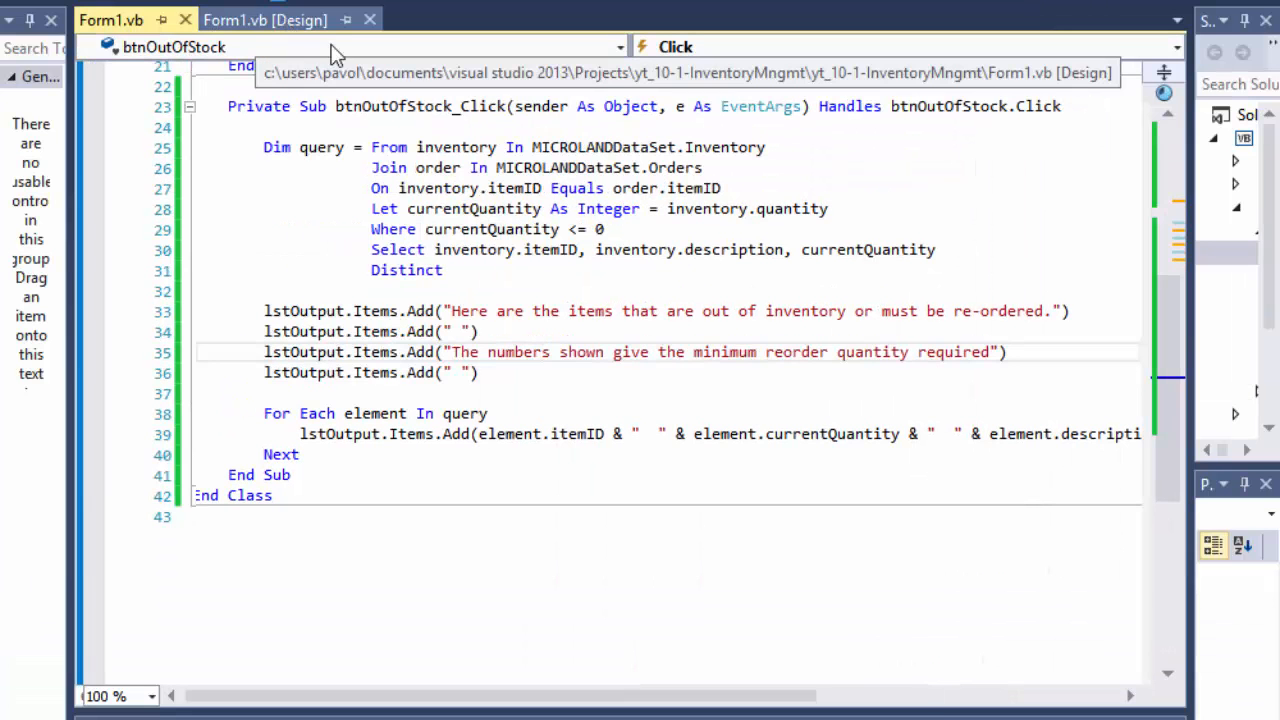
- Widen the lstOutput list box on the Microland form in the designer
click(264, 20)
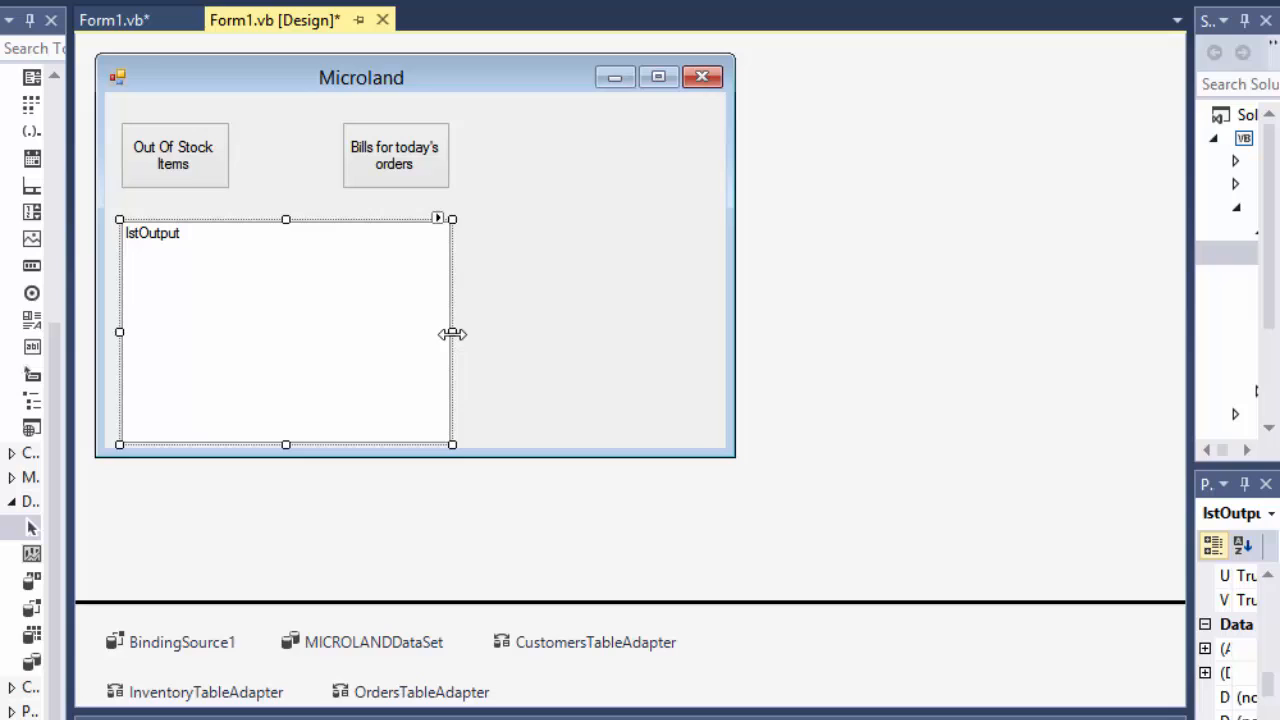
drag(452, 334, 690, 332)
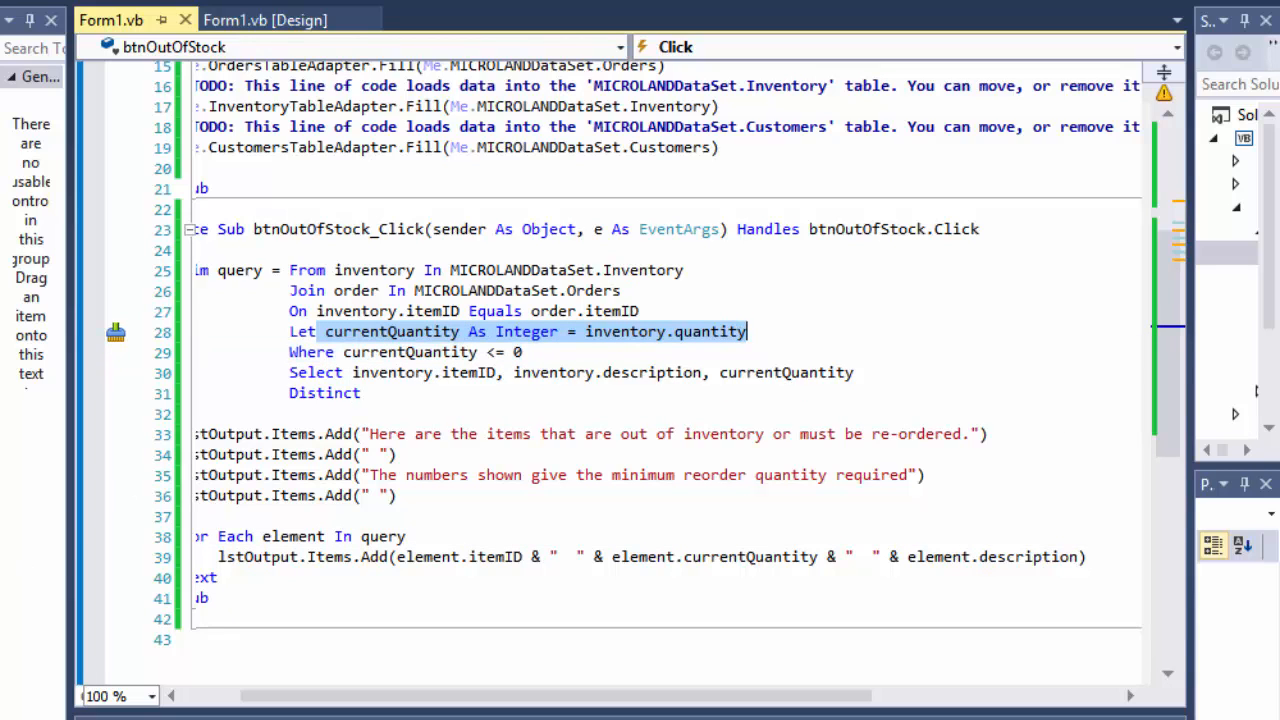
mouse_move(390, 348)
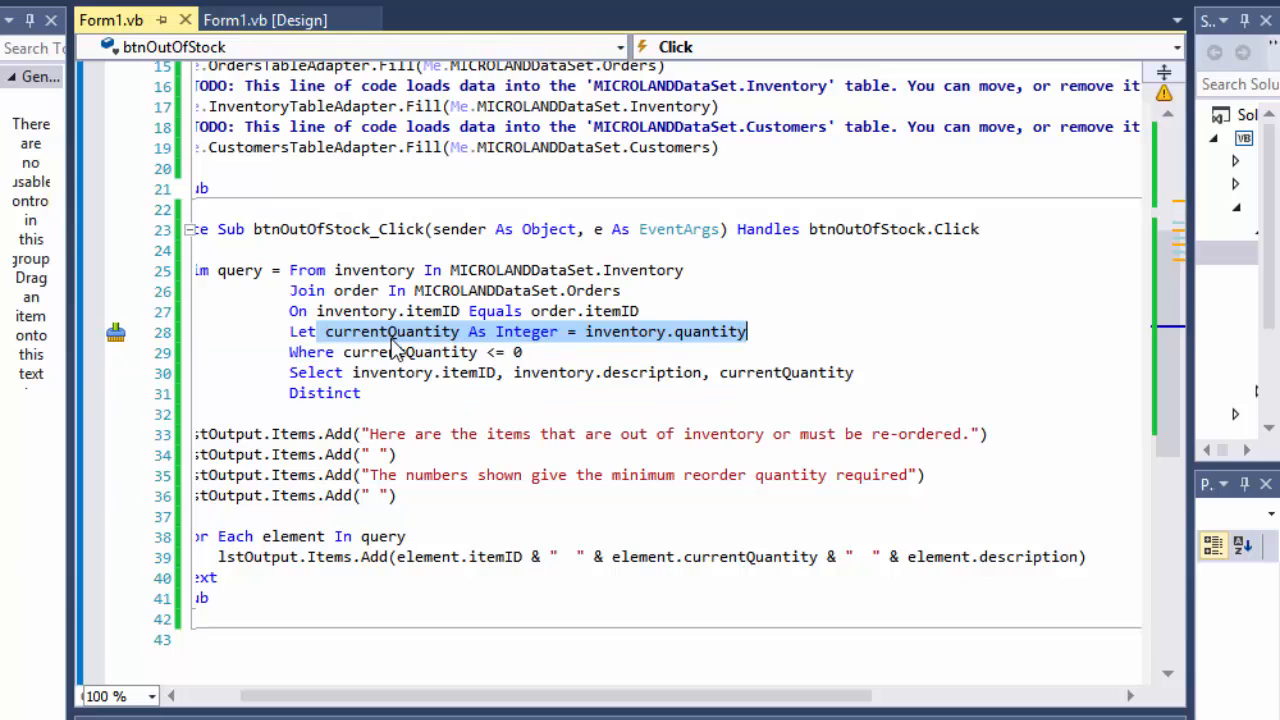
mouse_move(624, 332)
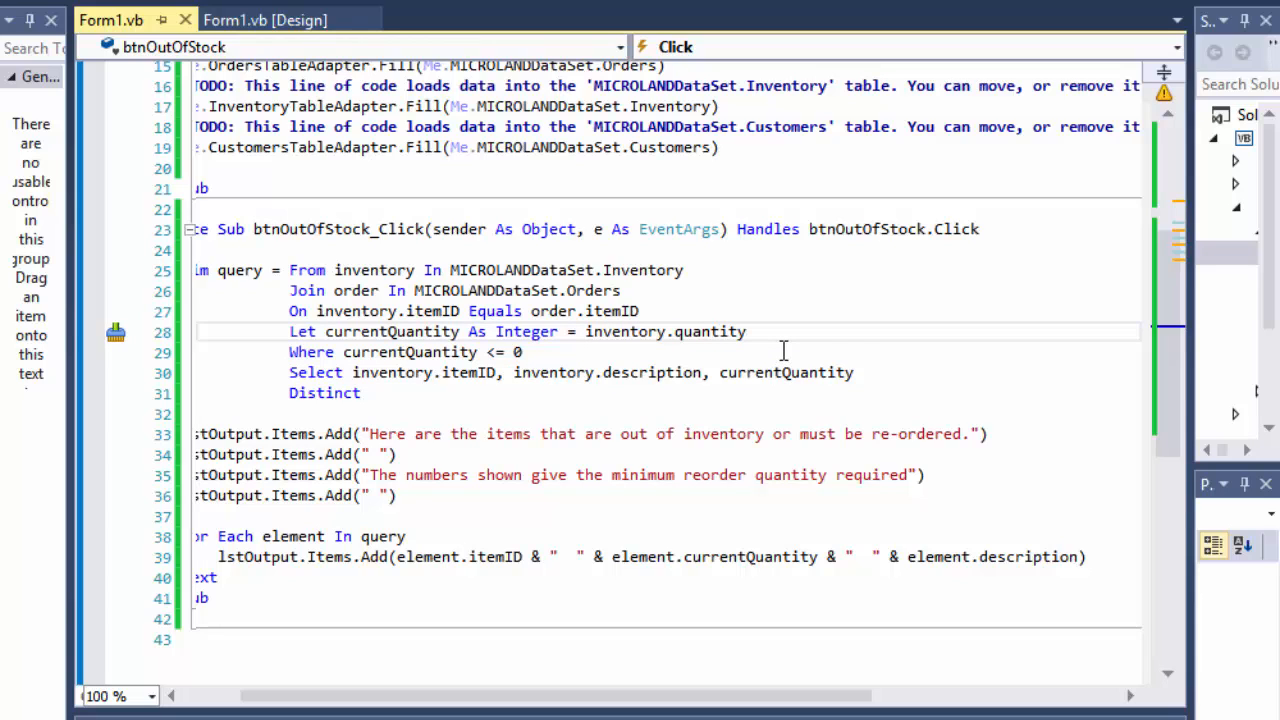
text(-)
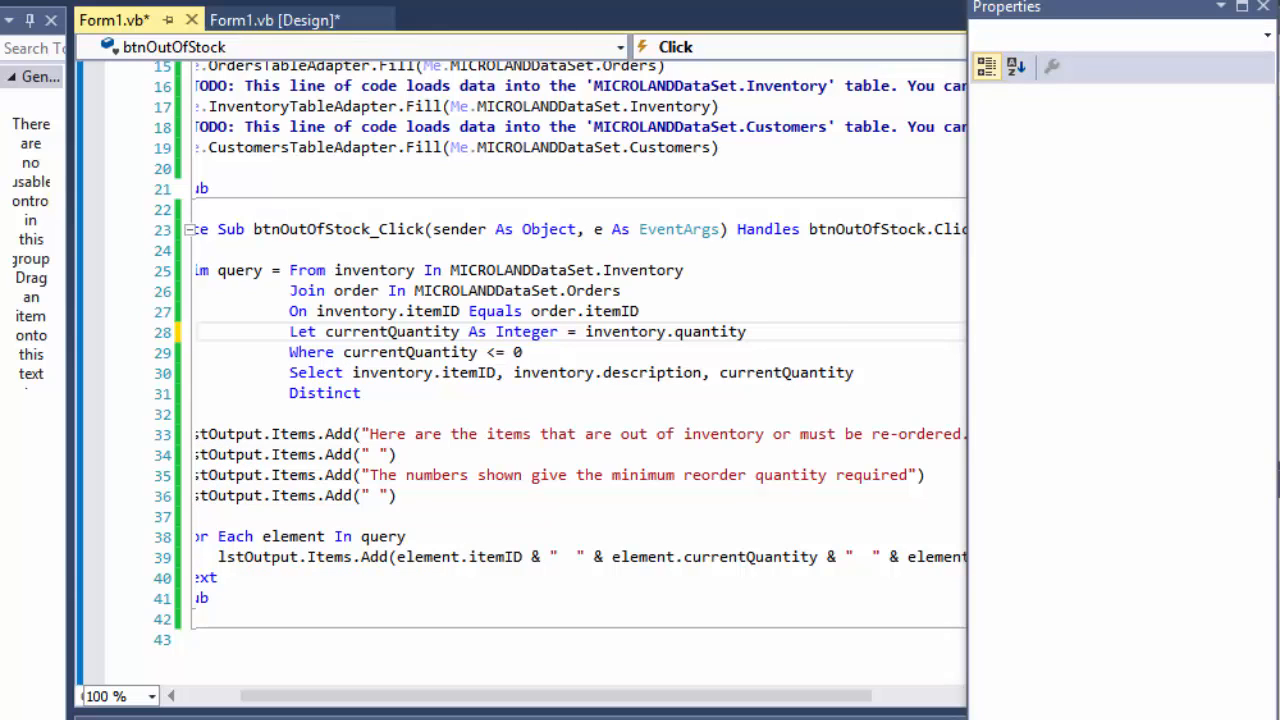
mouse_move(824, 320)
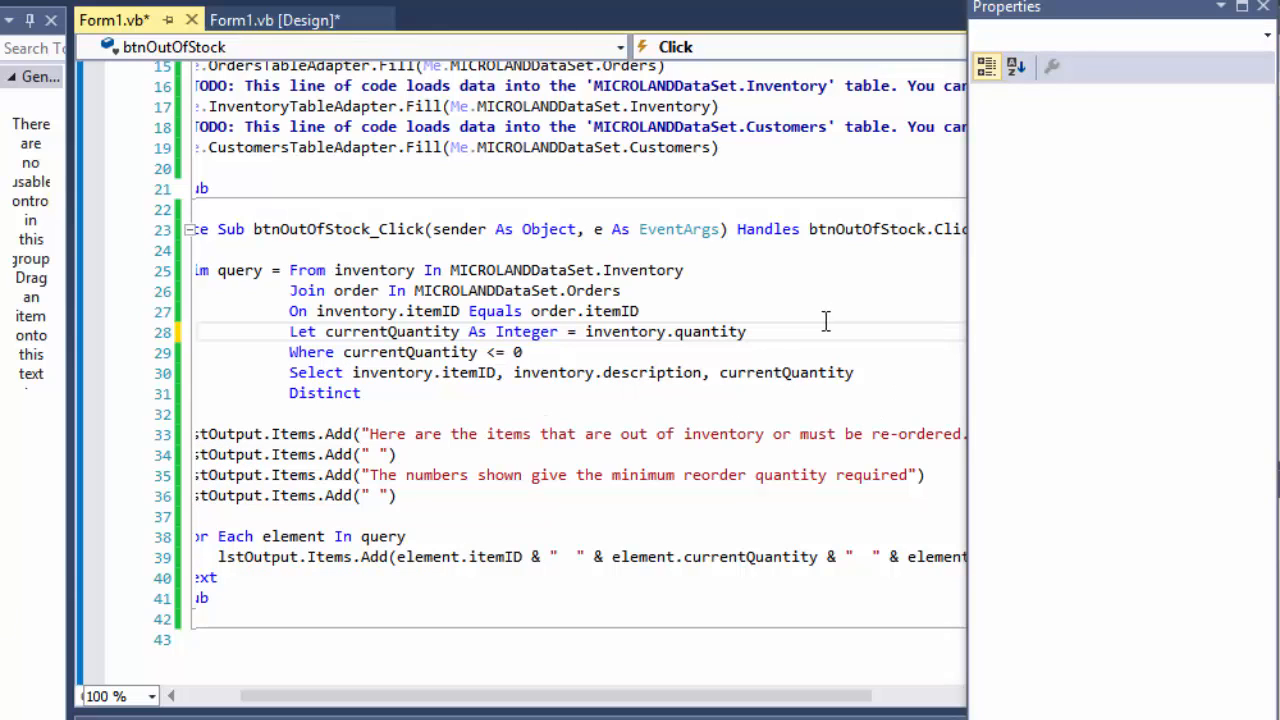
mouse_move(624, 332)
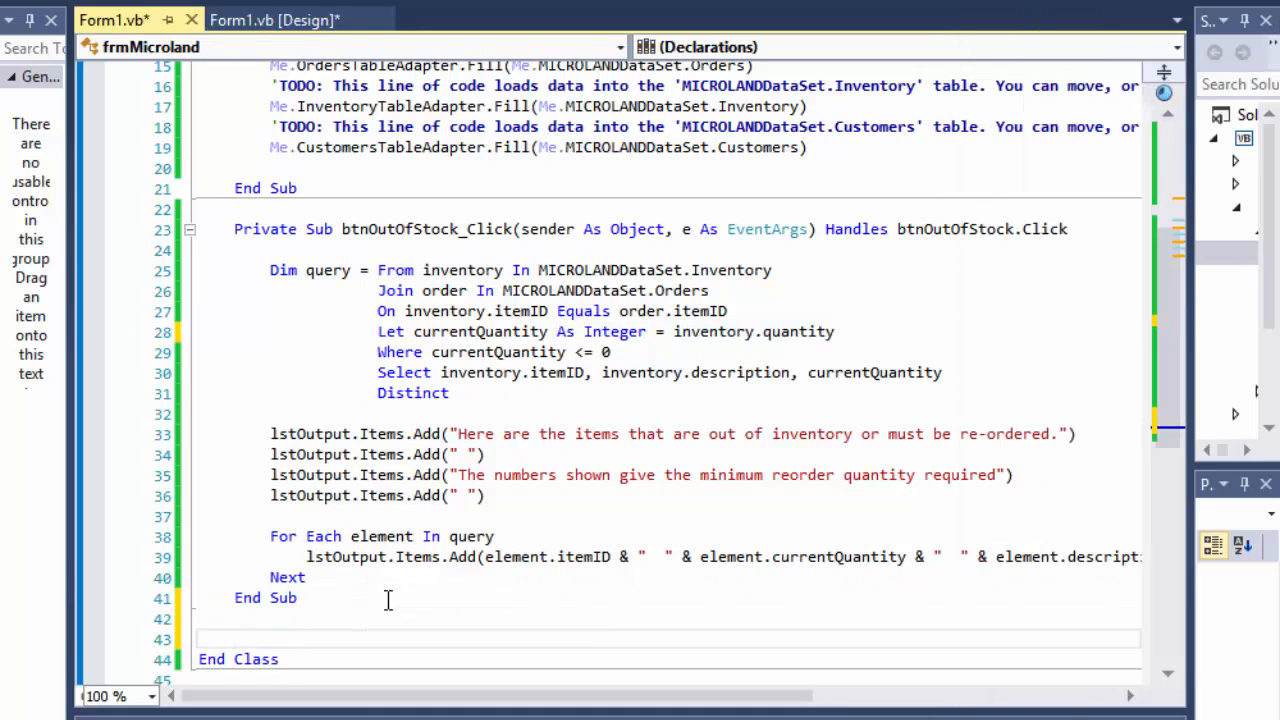
- Declare Public Function calculateFinalQuantity(id As String) As Integer with an empty body
text(Public f)
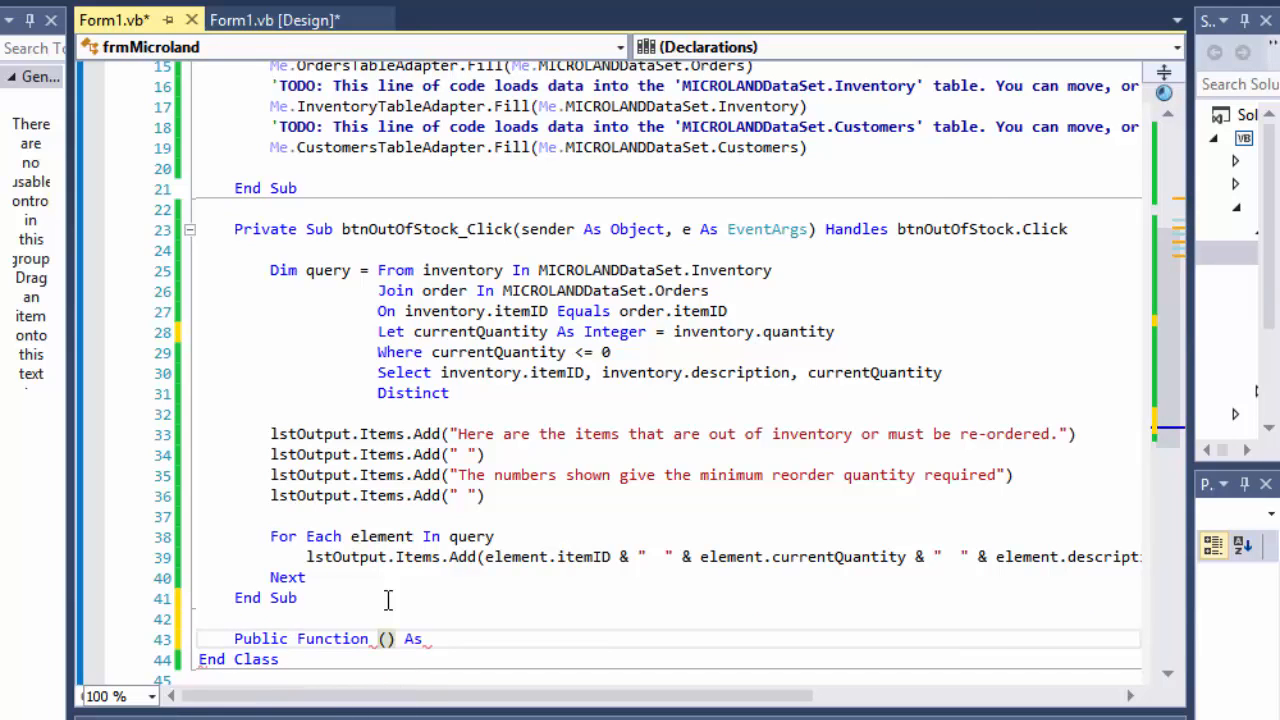
text(calcau)
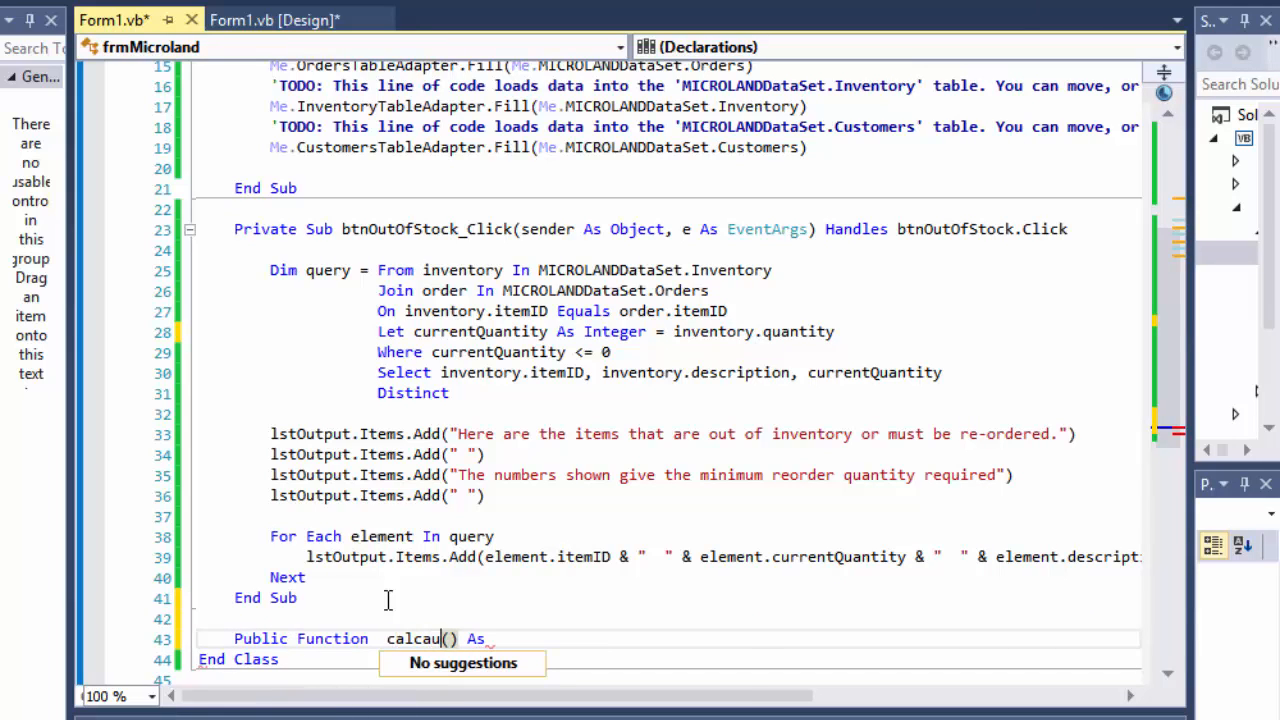
key(BackSpace)
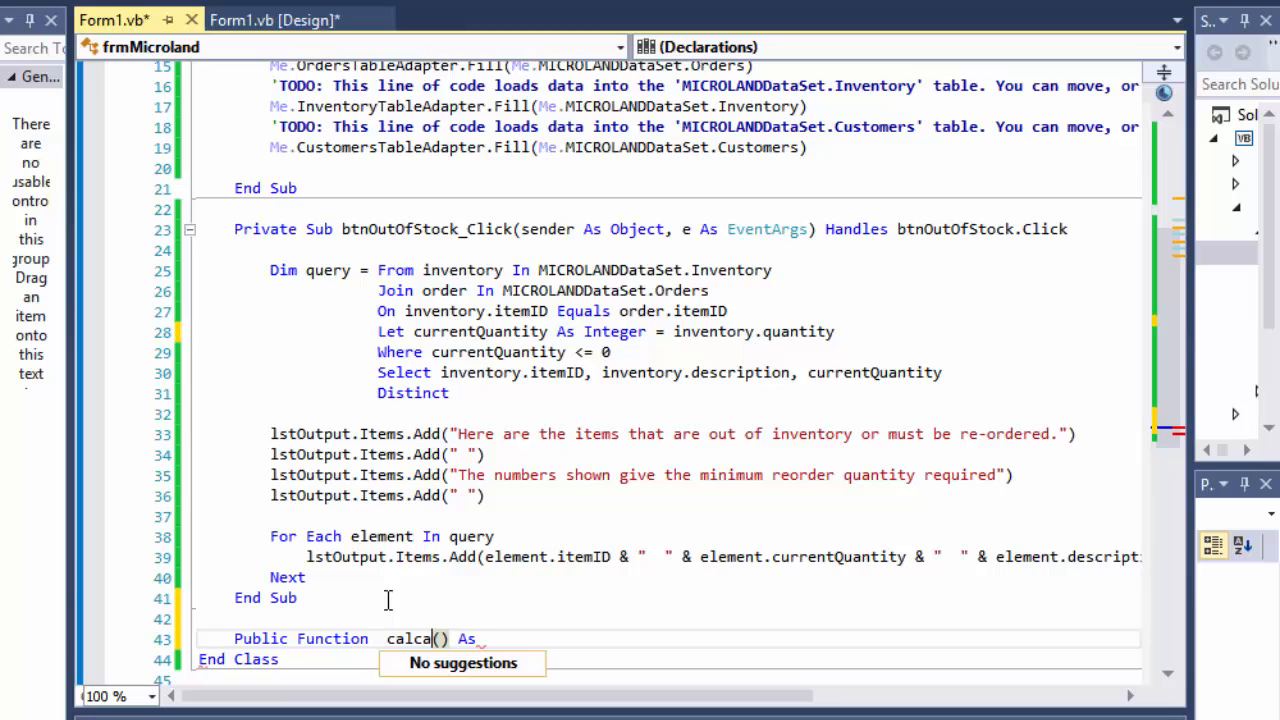
text(ul)
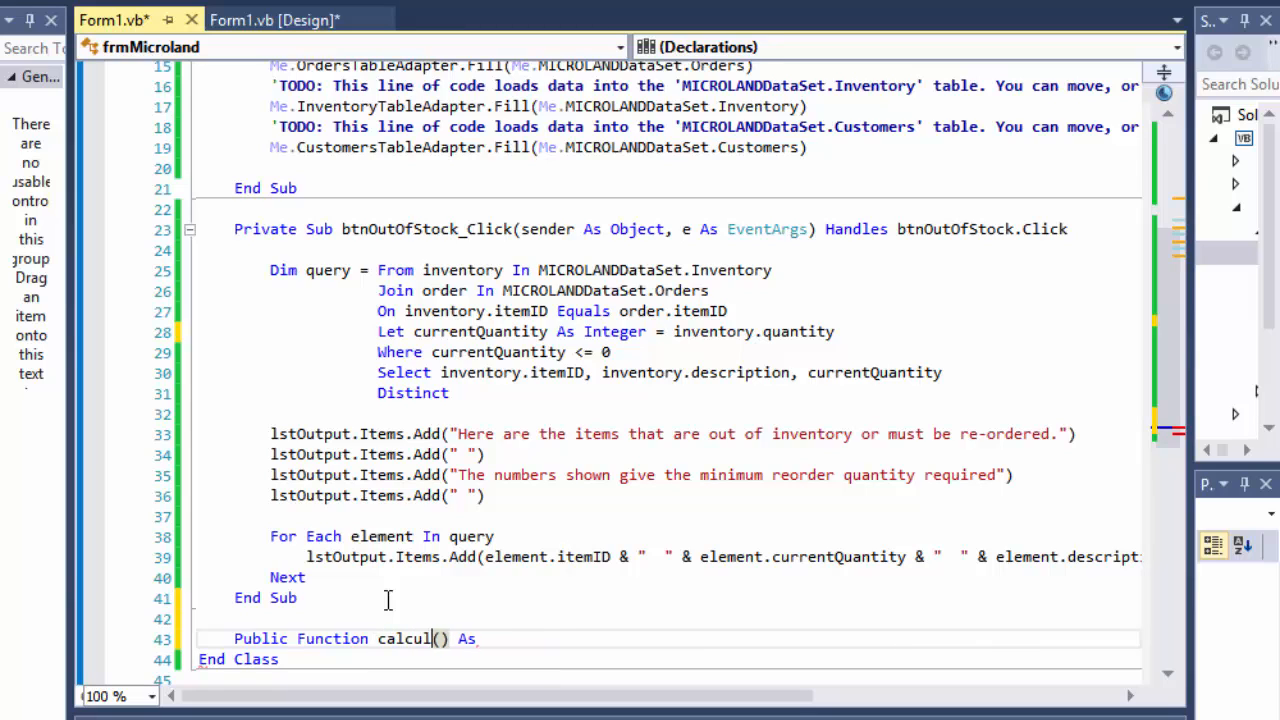
text(ateFinal)
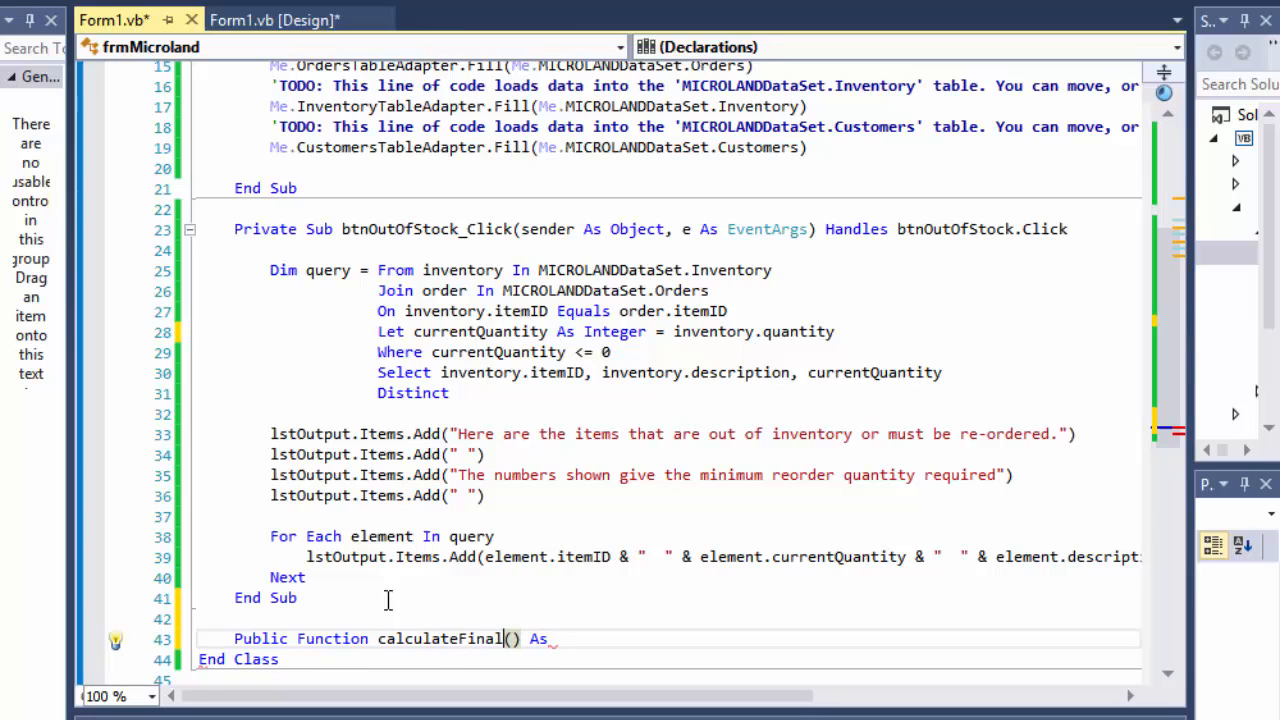
text(Quantity)
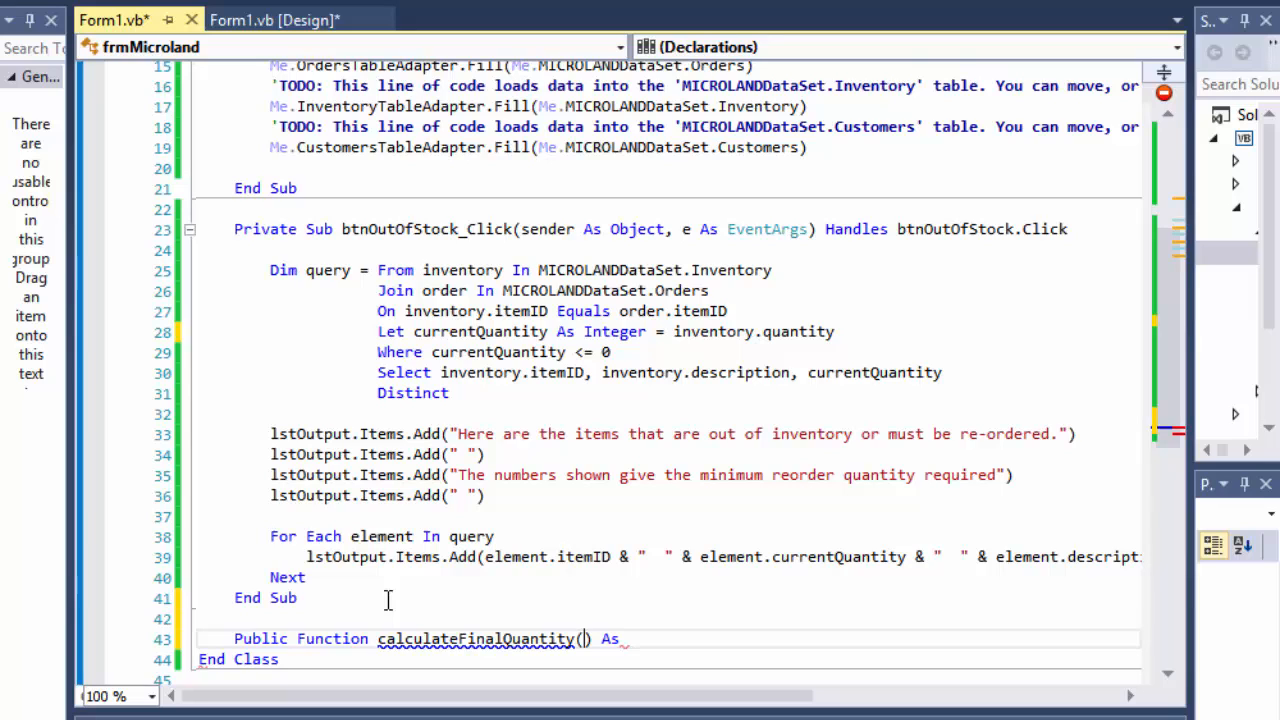
text(id As)
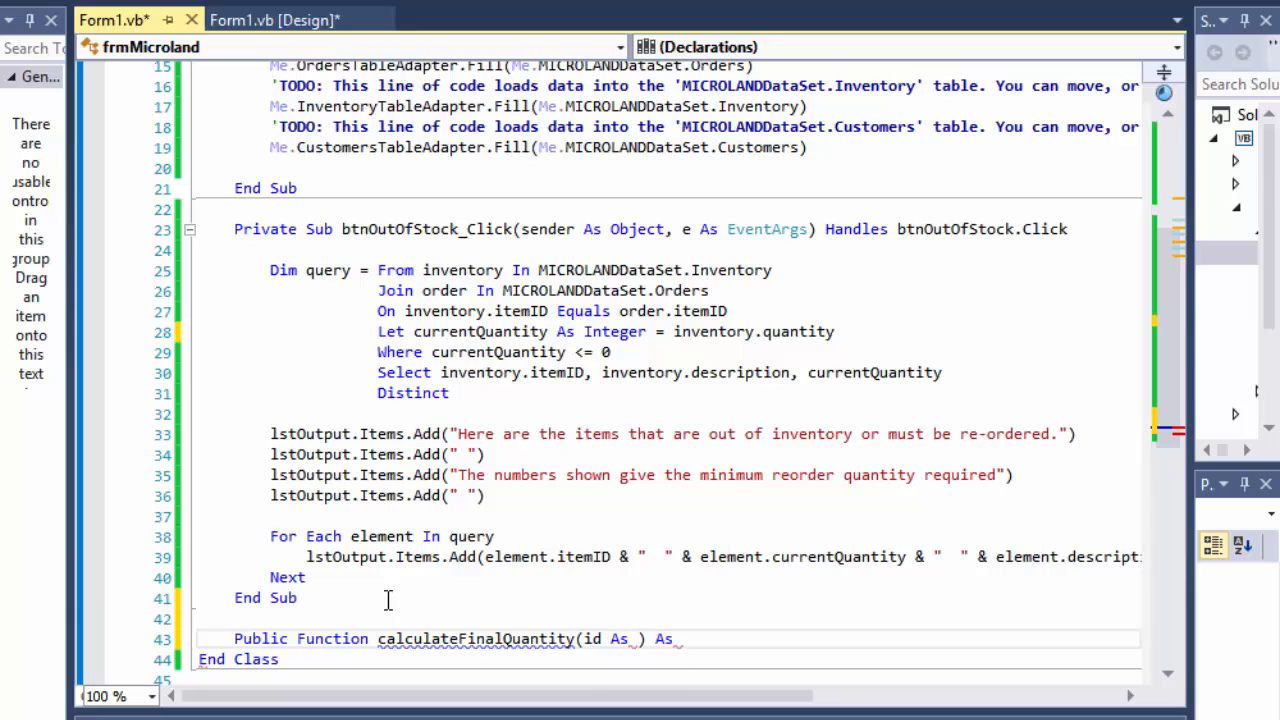
text(string))
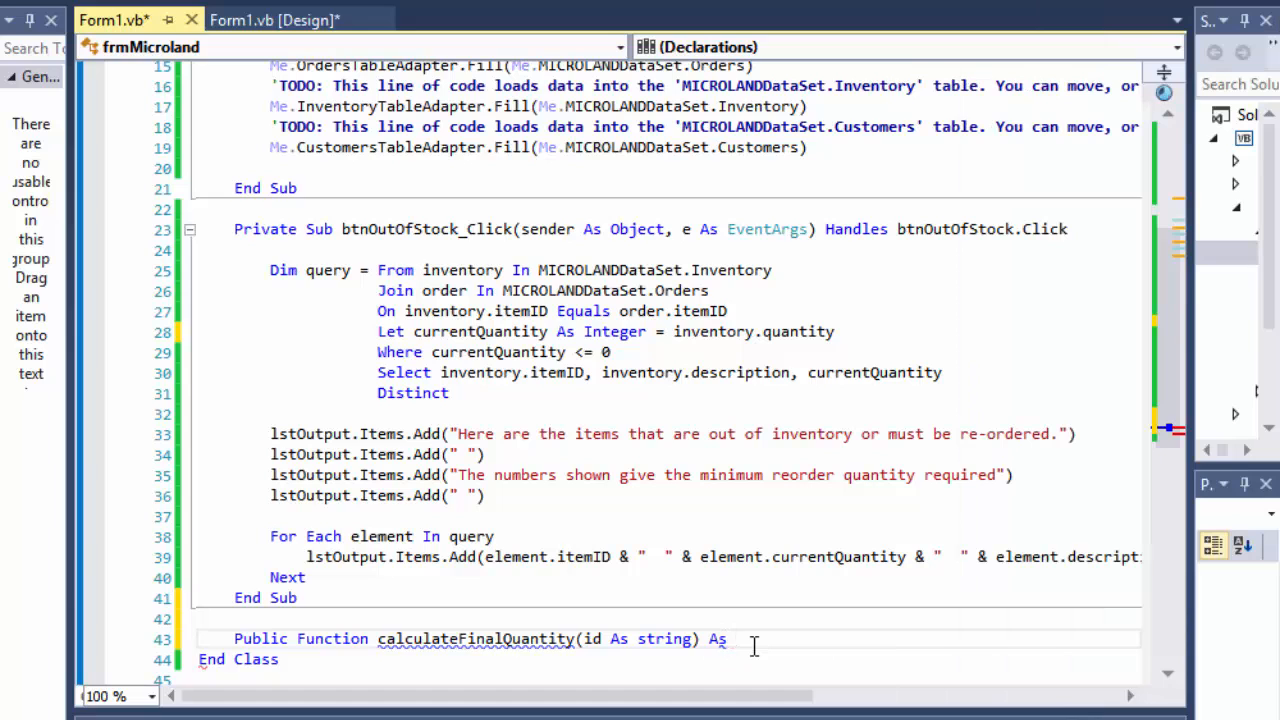
text(integer)
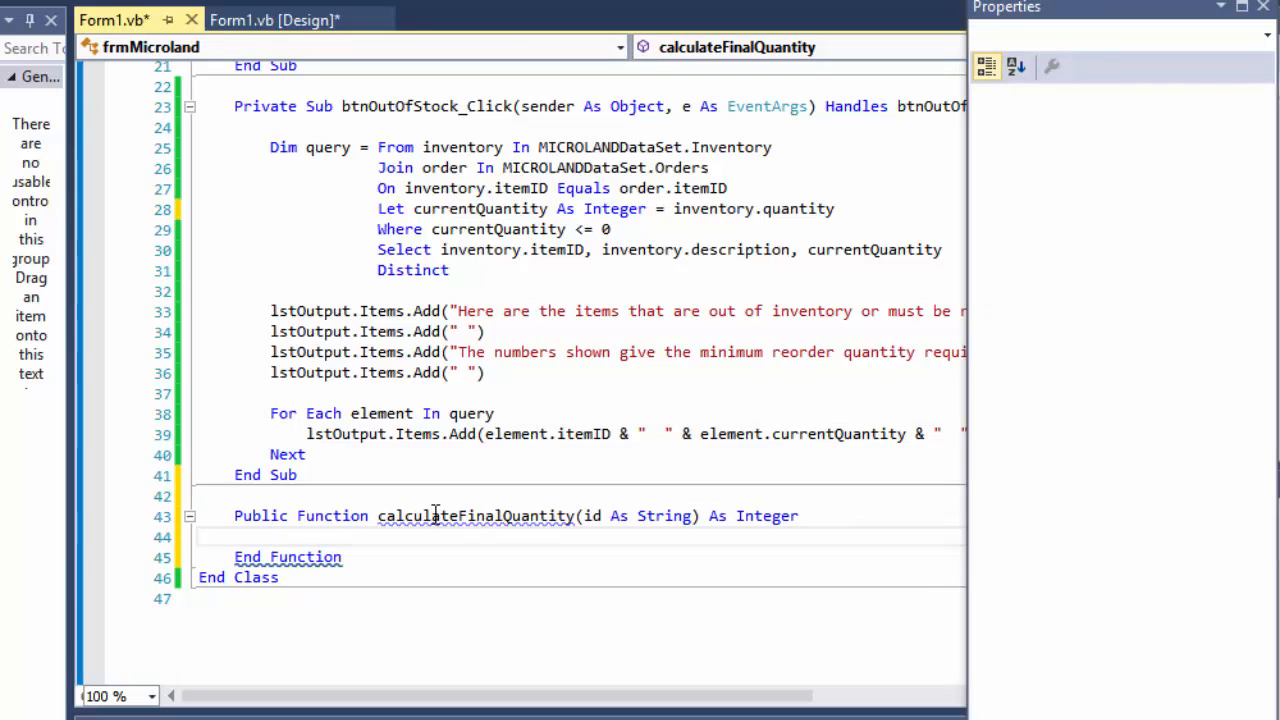
- Declare Dim total As Integer = 0 inside calculateFinalQuantity
text(dim)
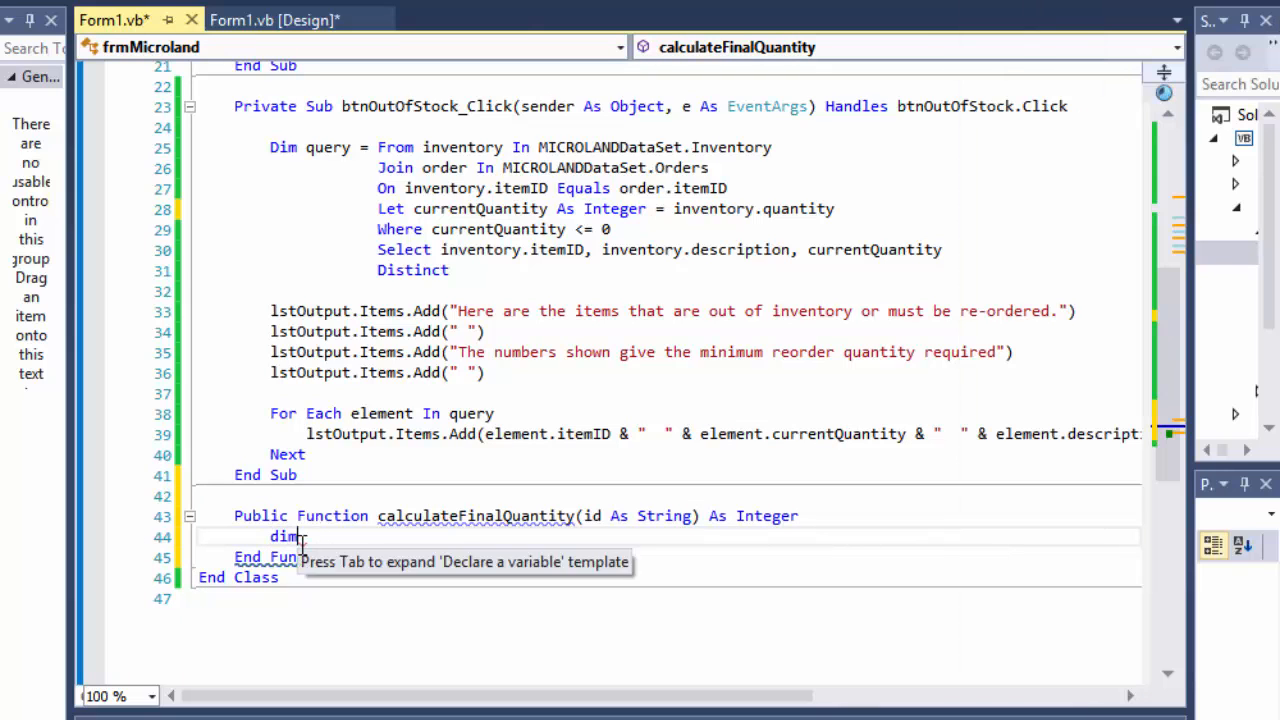
text(total)
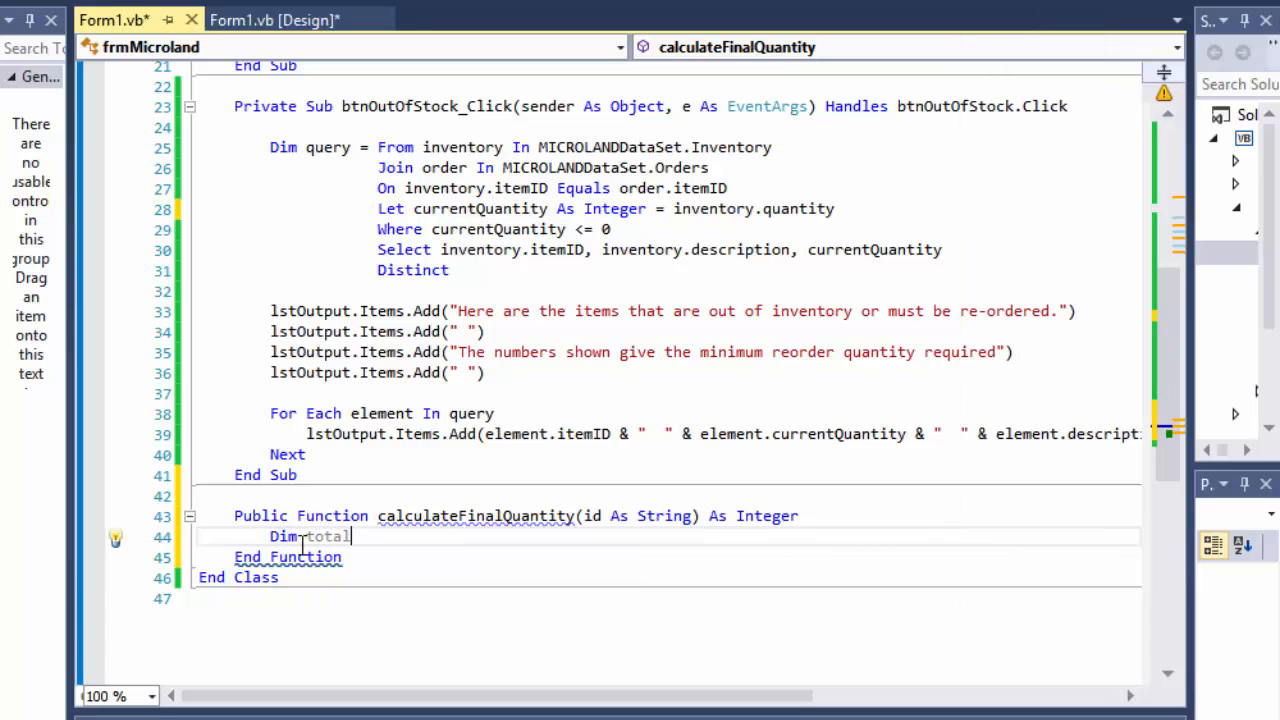
text(as integer)
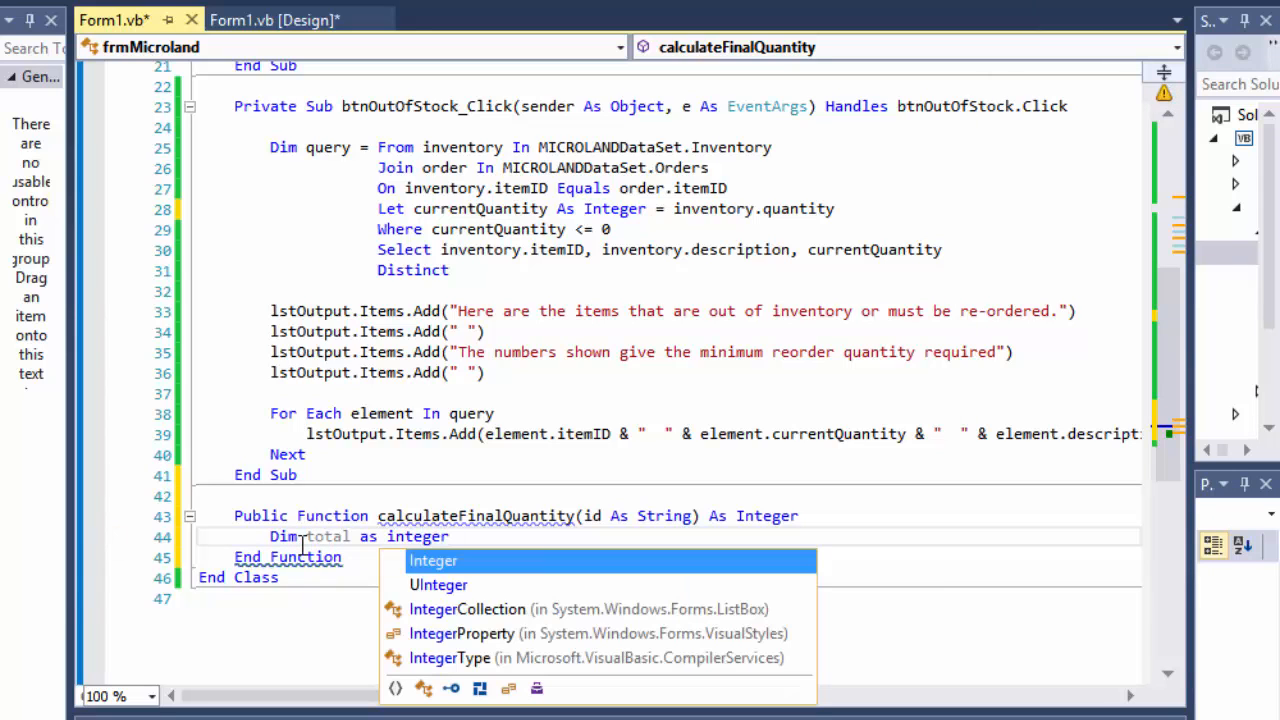
text(= 0)
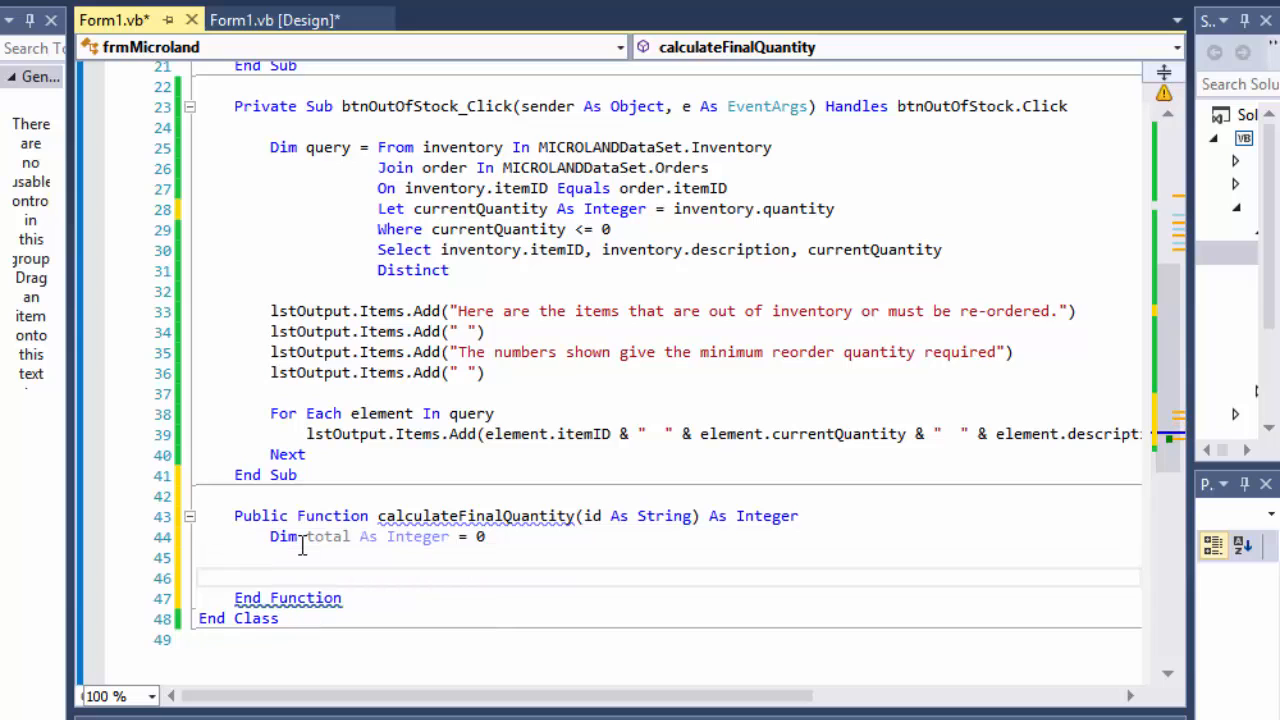
- Start Dim query = From order In Orders in calculateFinalQuantity
text(Dim q)
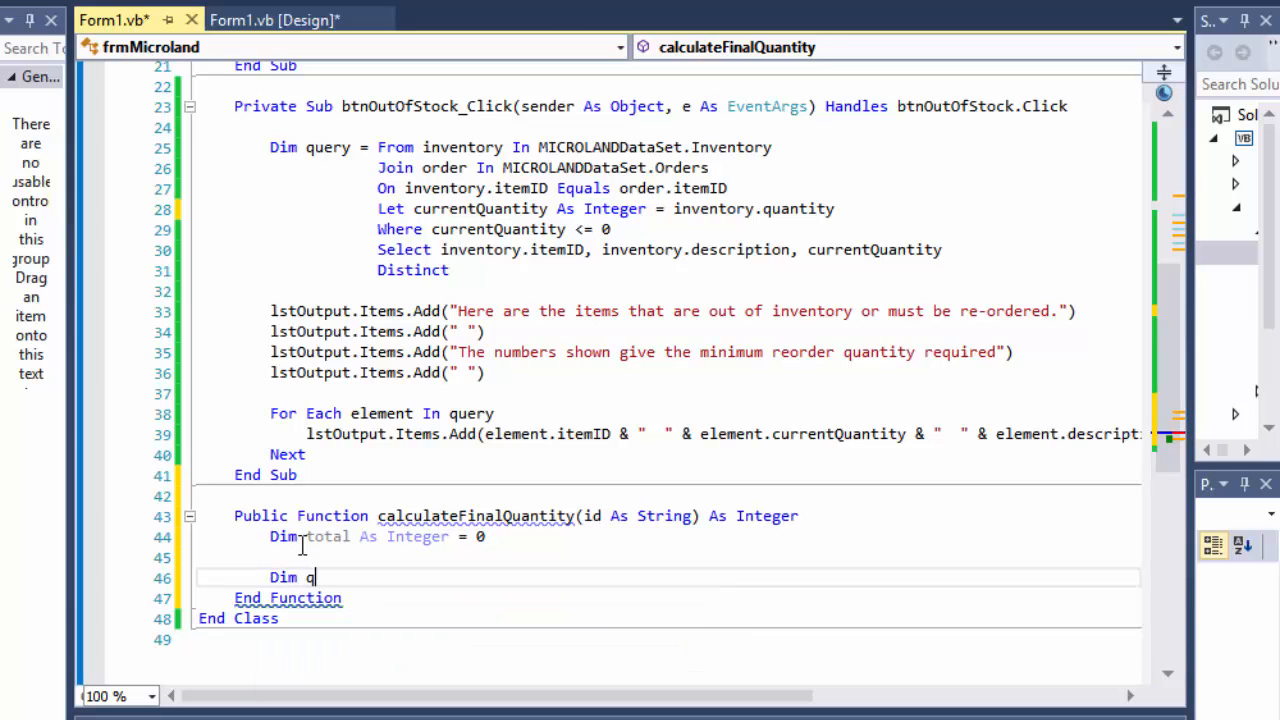
text(uery)
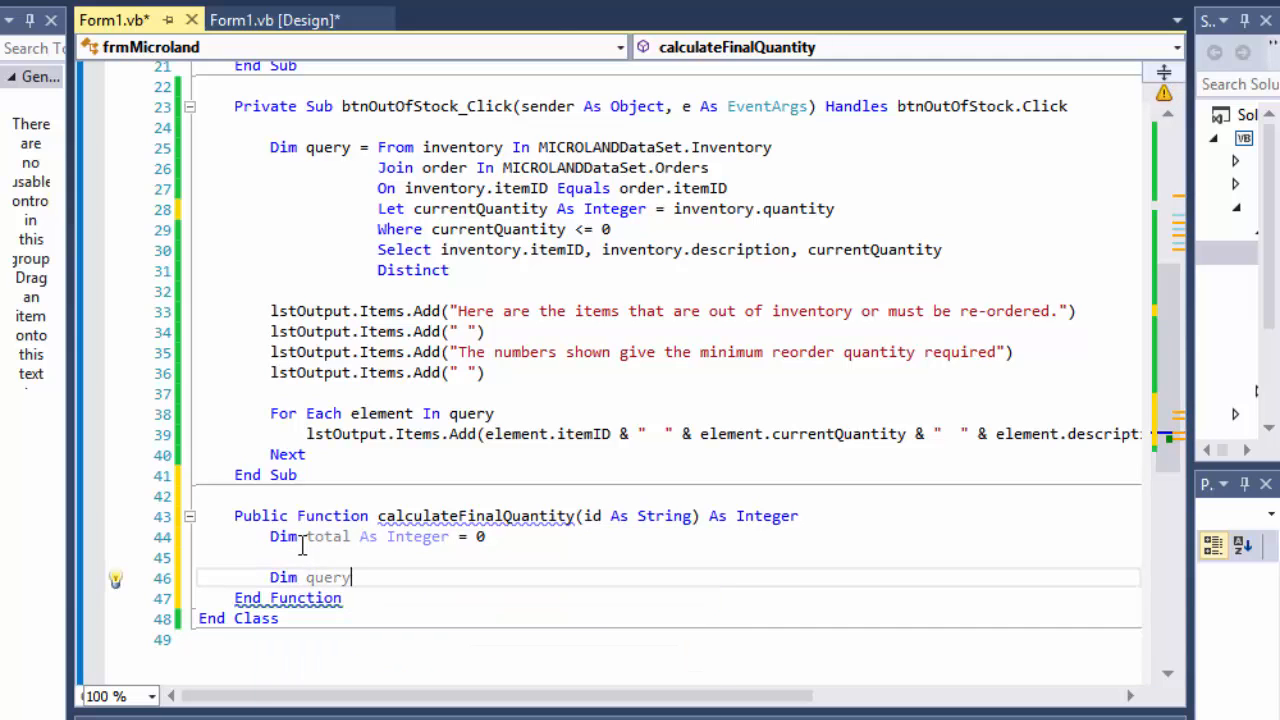
text(= from)
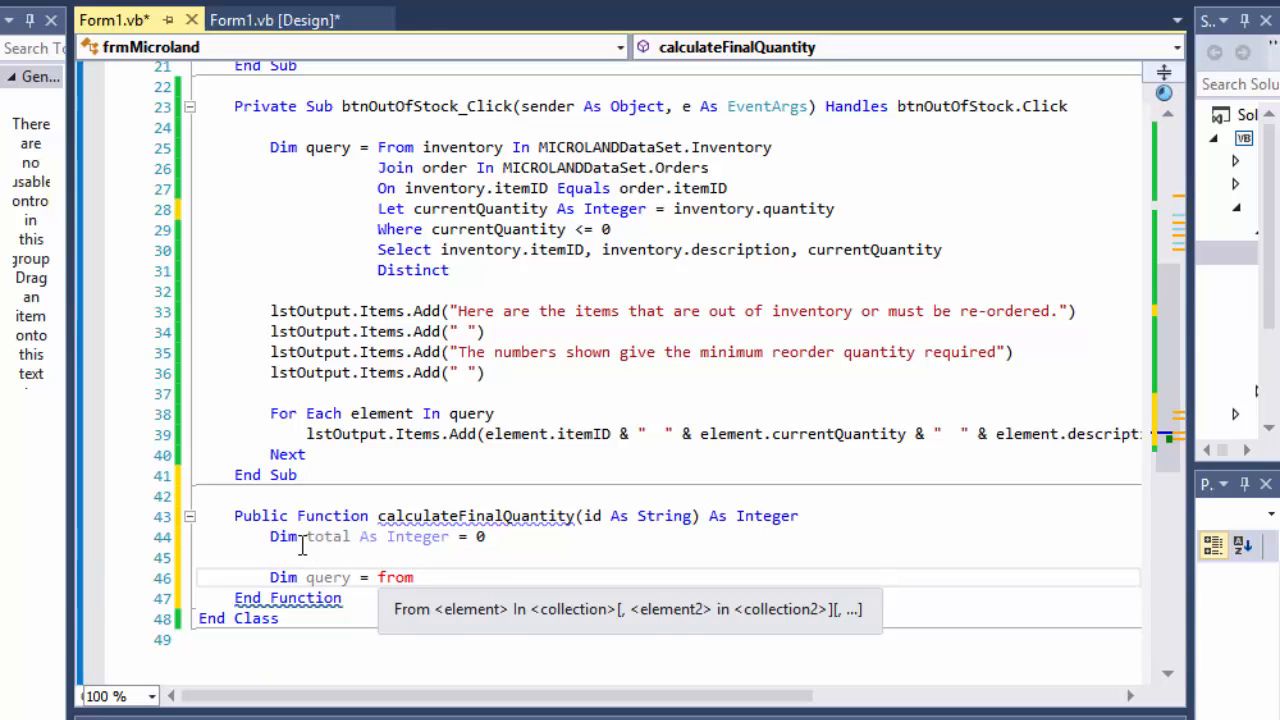
text(order)
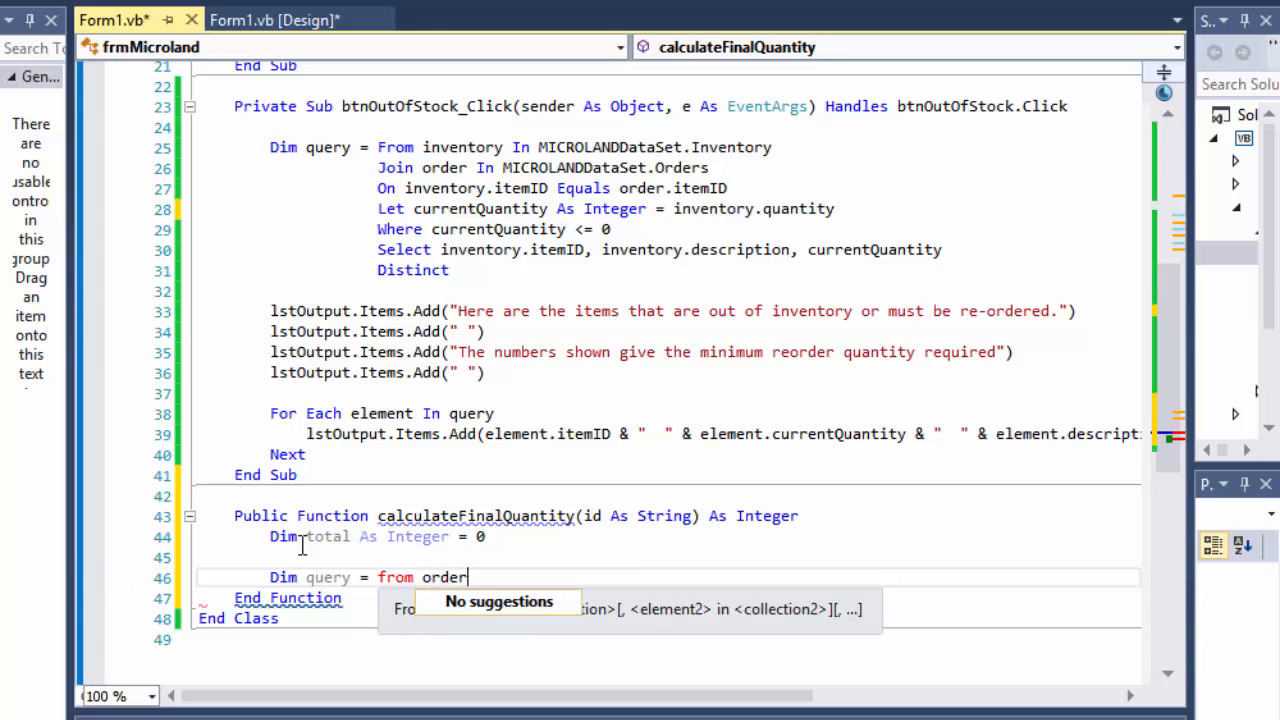
text(in MICROLANDDataSet.)
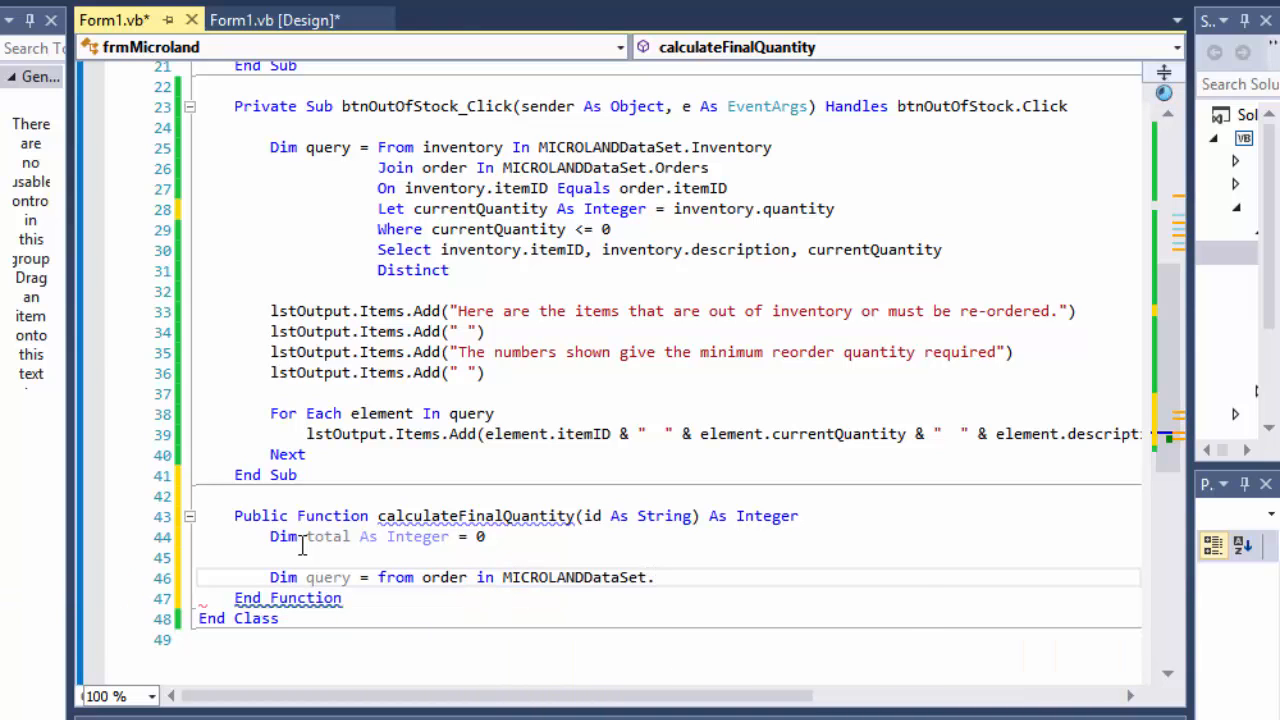
text(Orders)
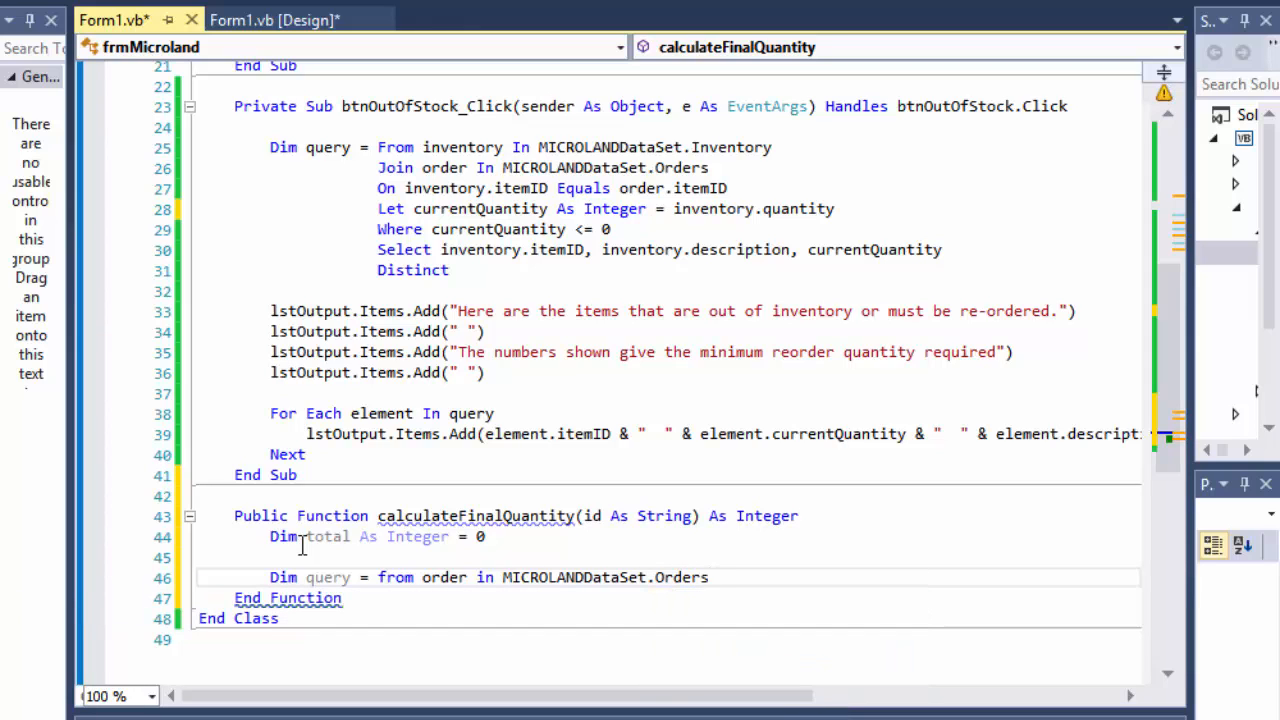
text(where)
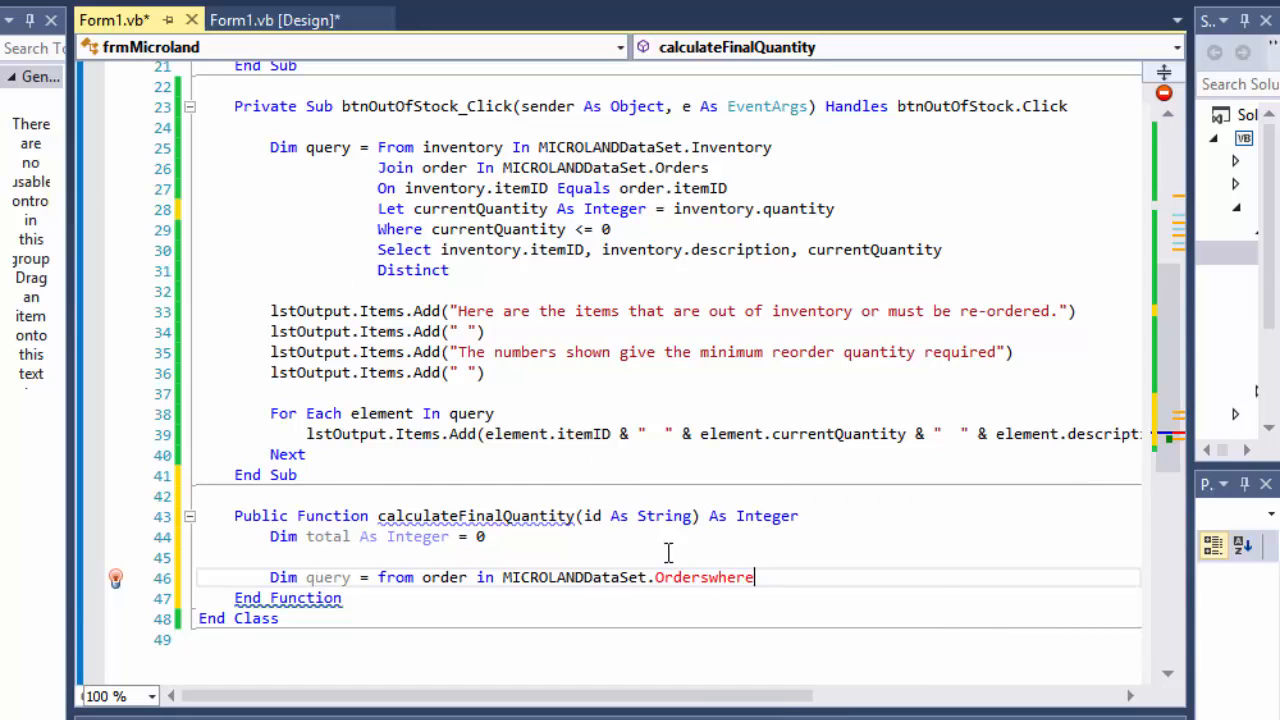
key(BackSpace)
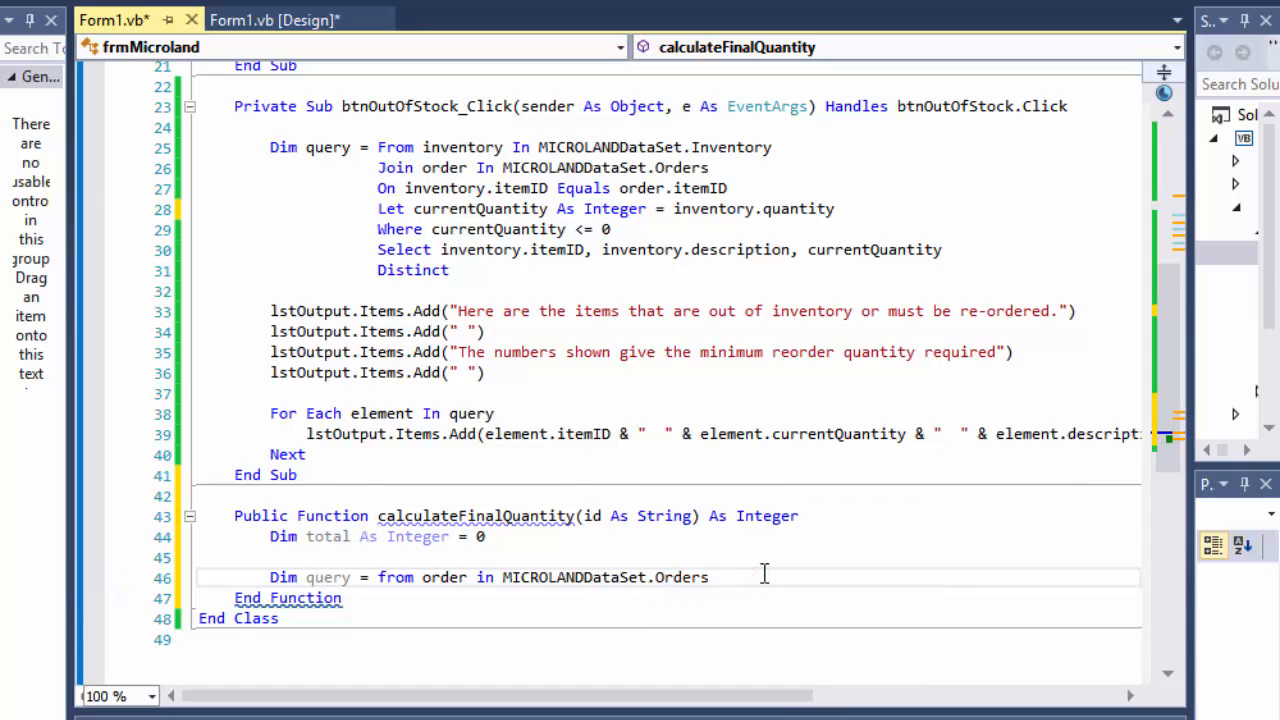
key(enter)
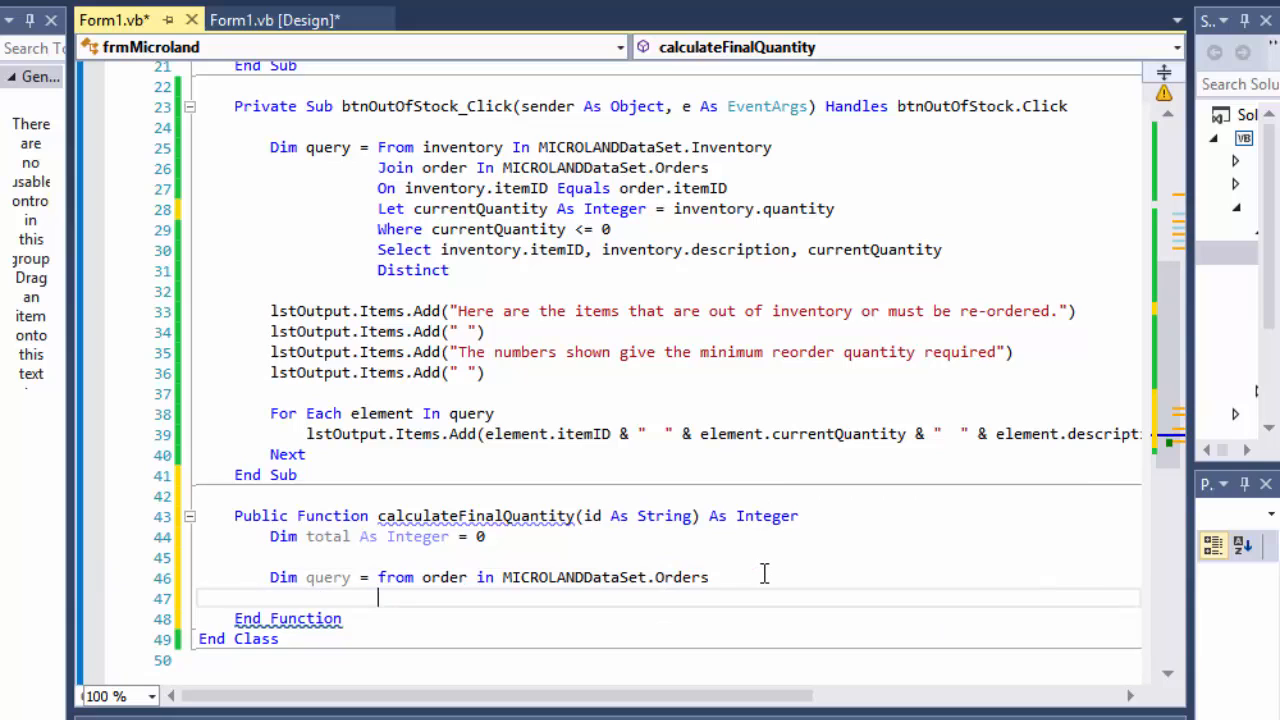
- Add Where order.itemID = id to the Orders query
text(where)
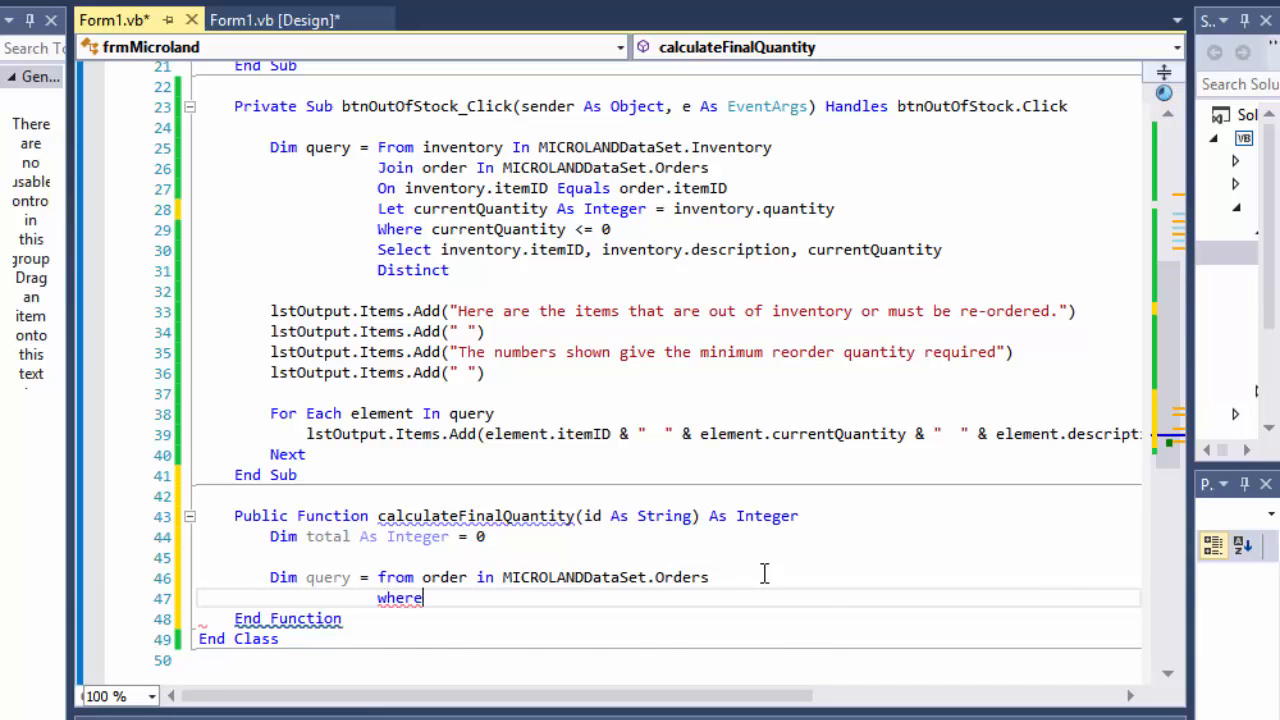
text(order)
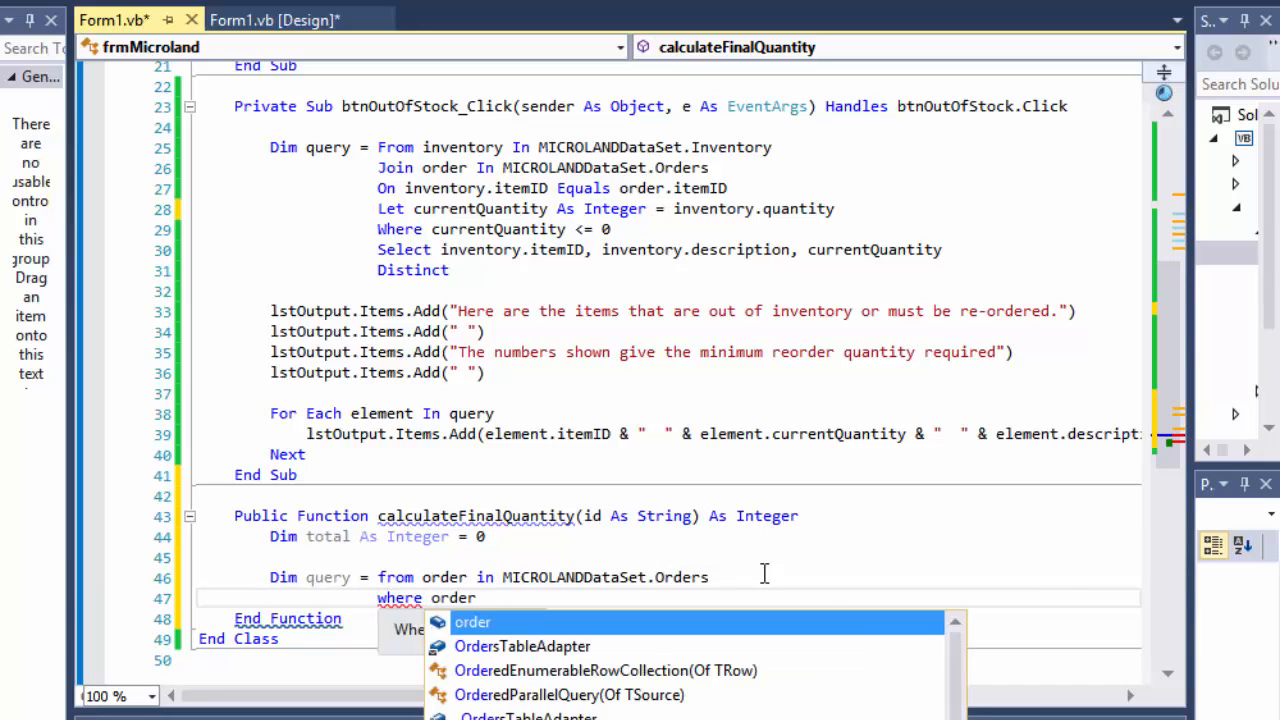
text(.Item())
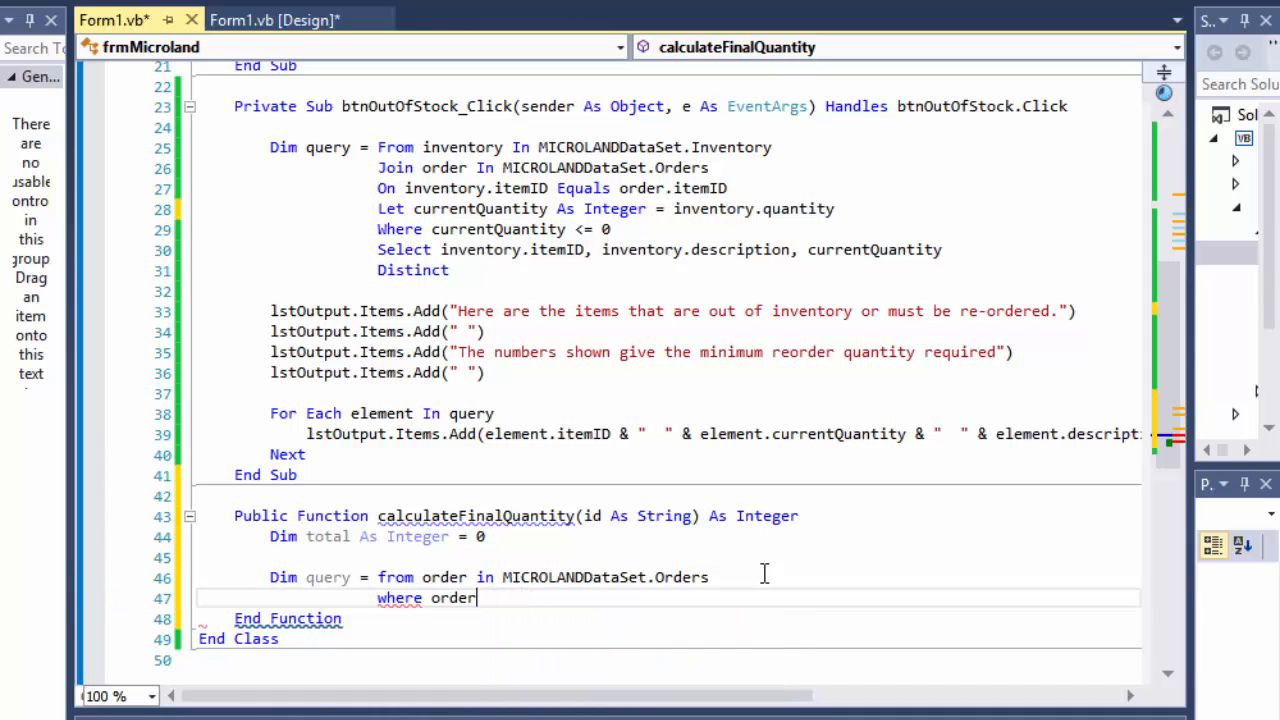
text(.itemID = id)
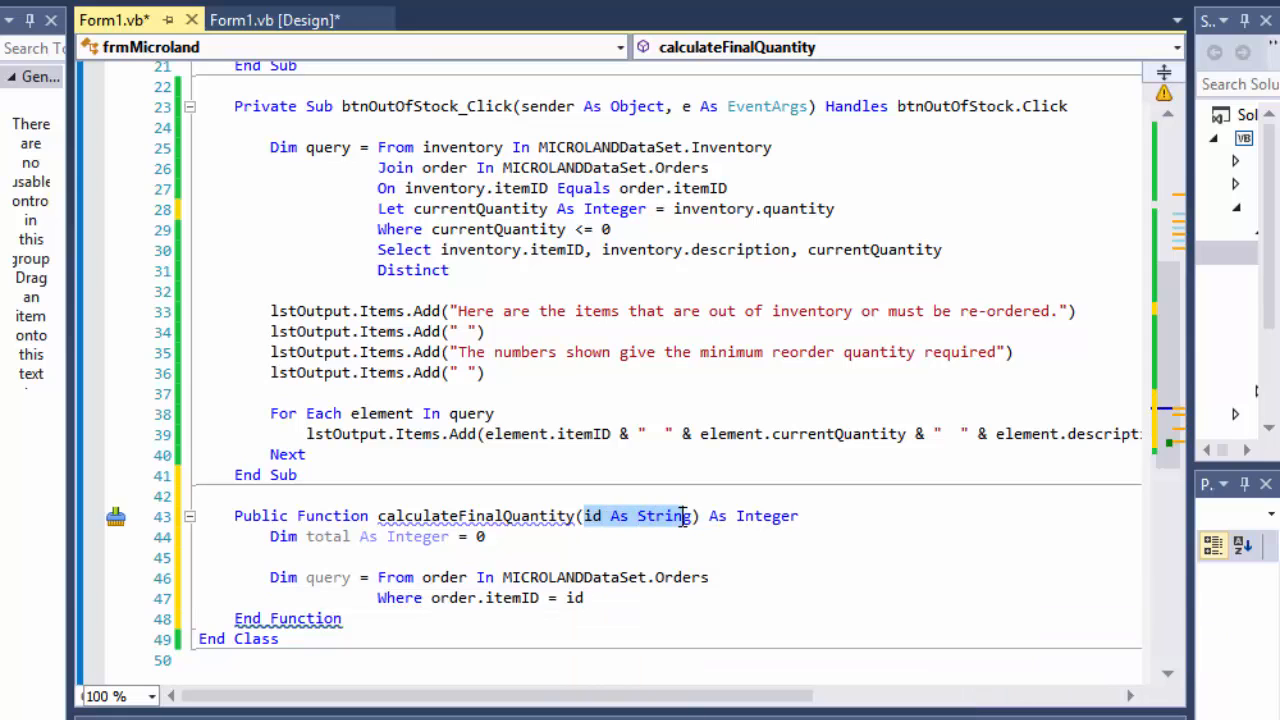
scroll(down, 3)
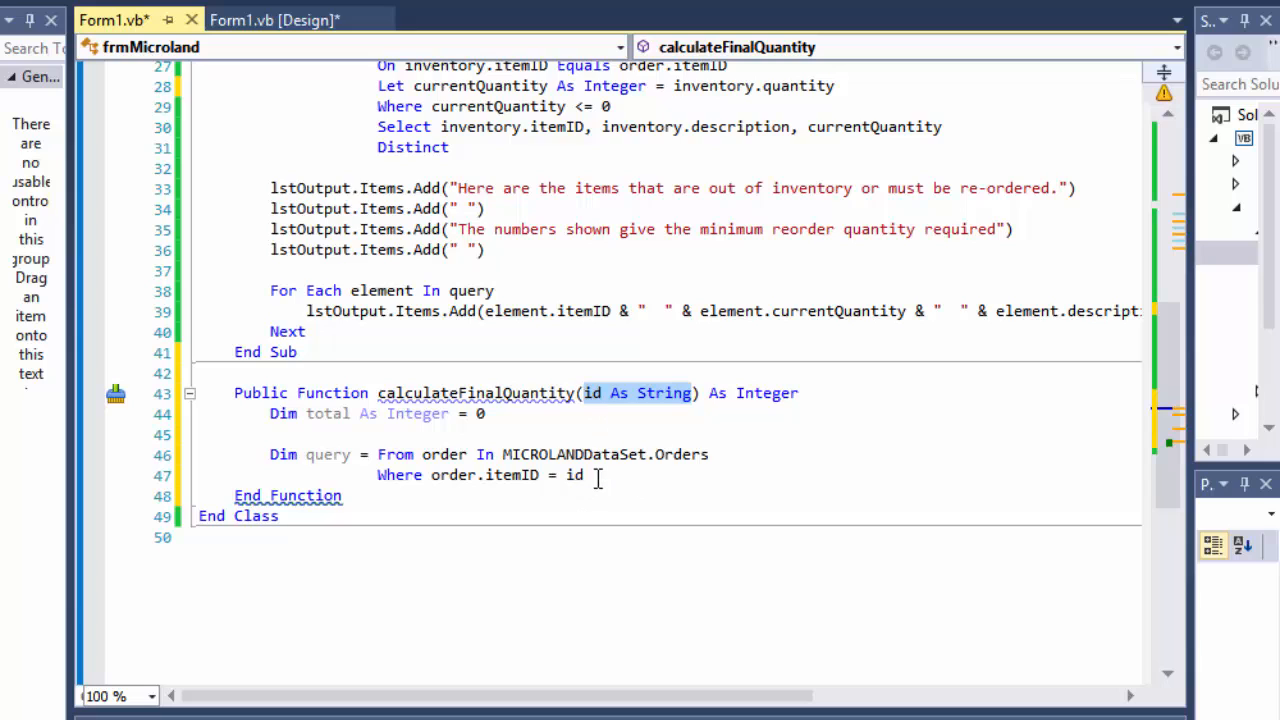
- Finish the query with Select order.quantity
click(584, 476)
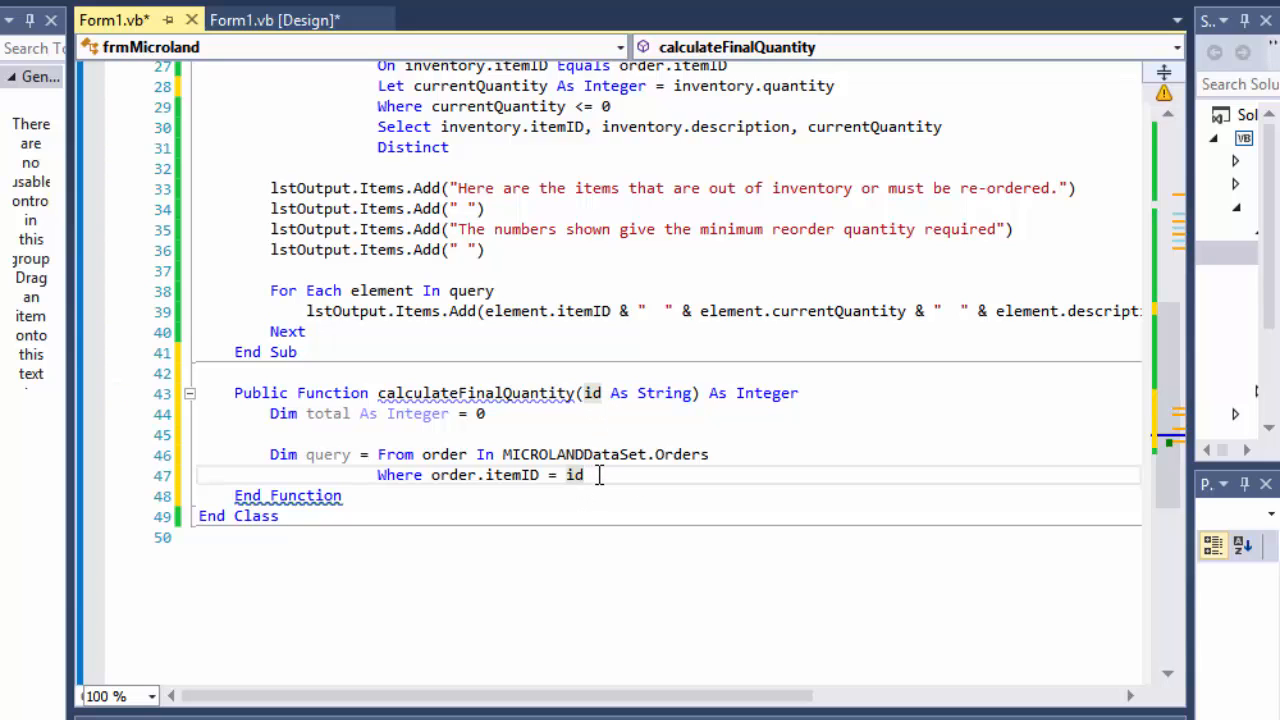
text(sele)
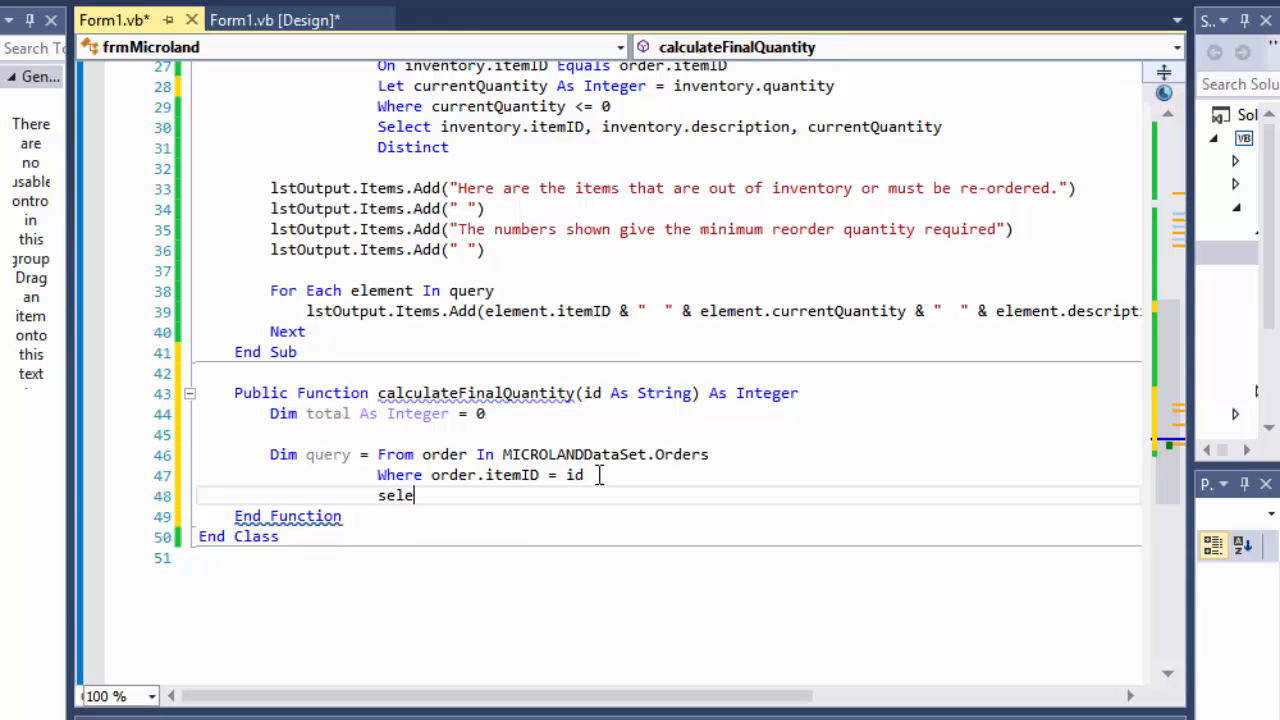
text(ct order)
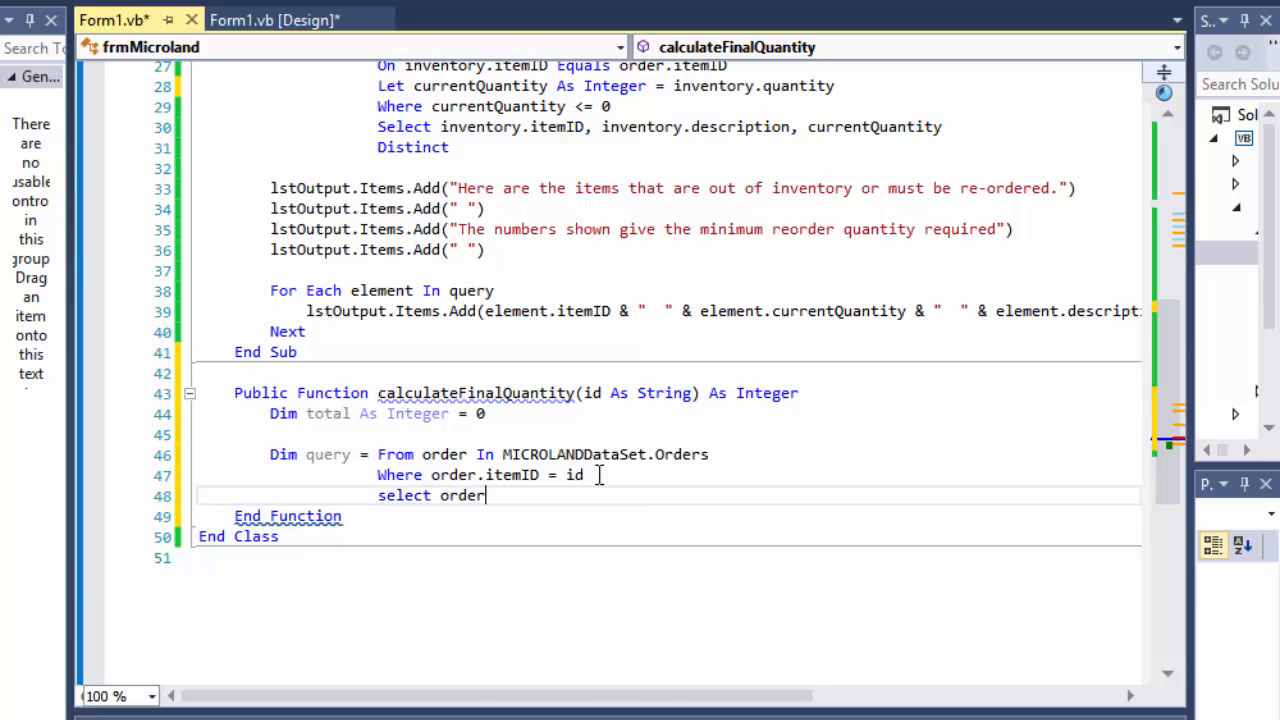
text(.quantity)
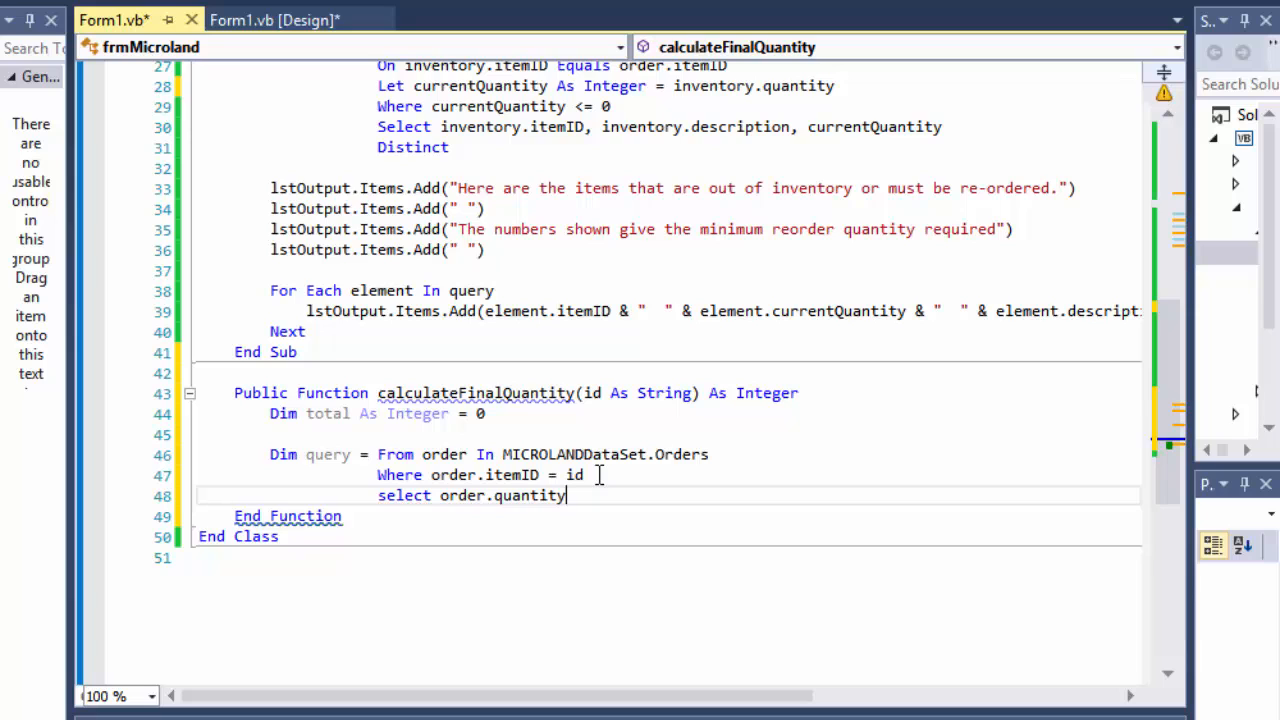
key(enter)
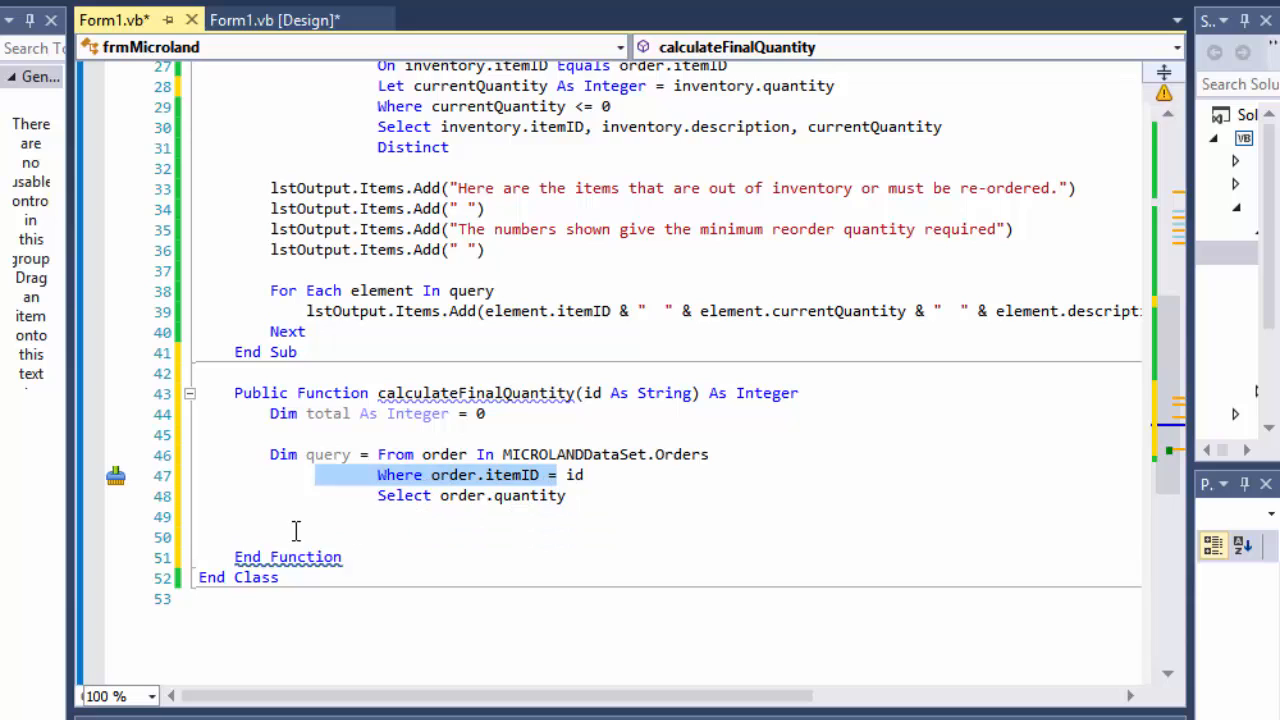
- Write a For Each order As Integer In query loop adding total += order
text(f)
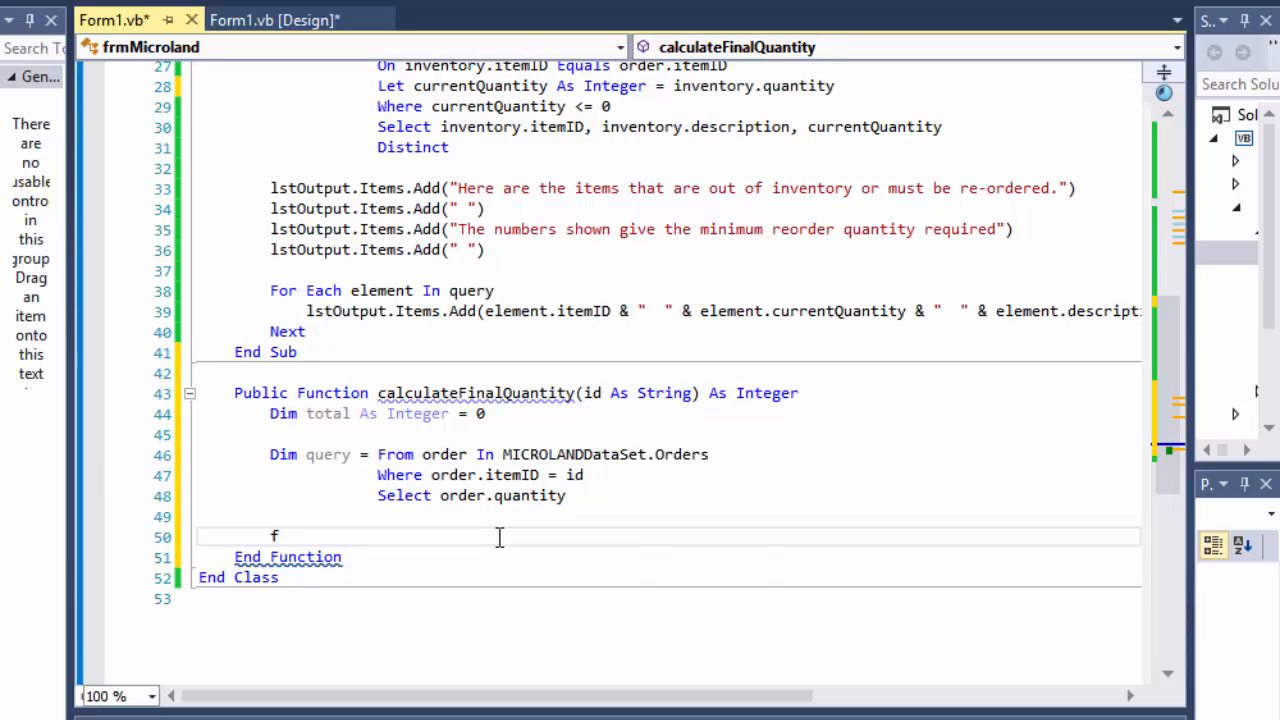
text(or each order a)
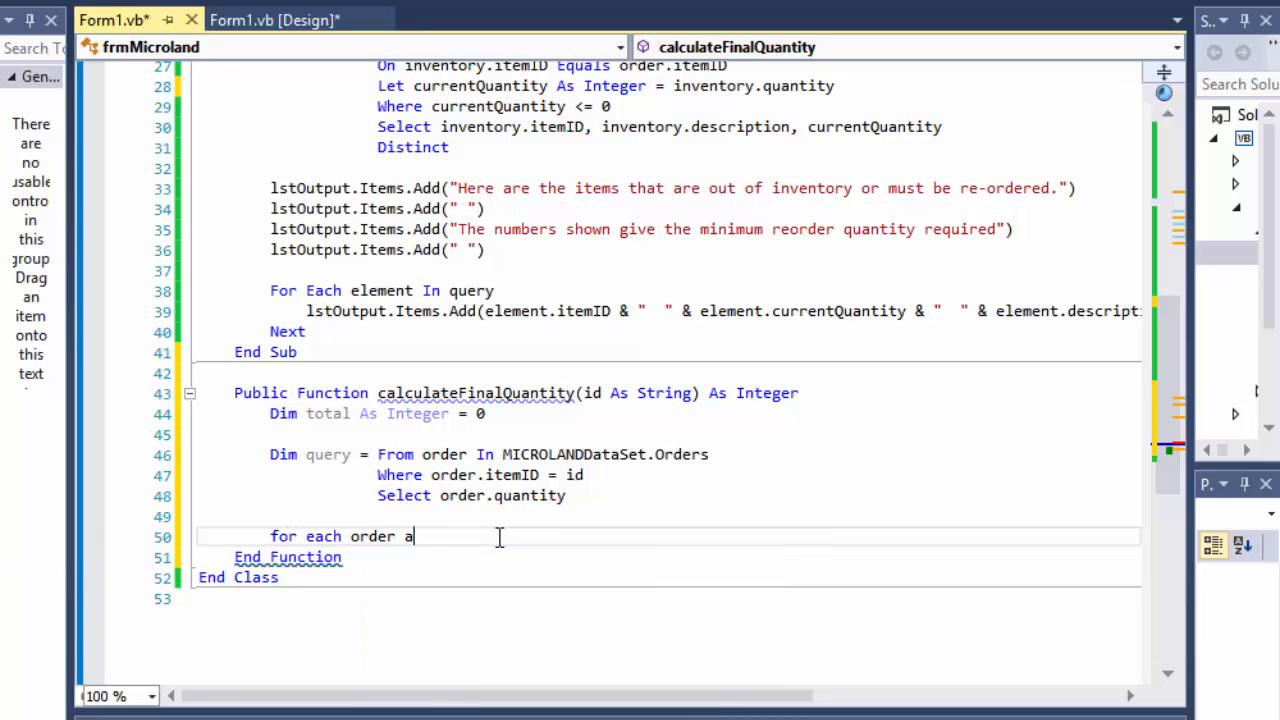
text(s Integer in qua)
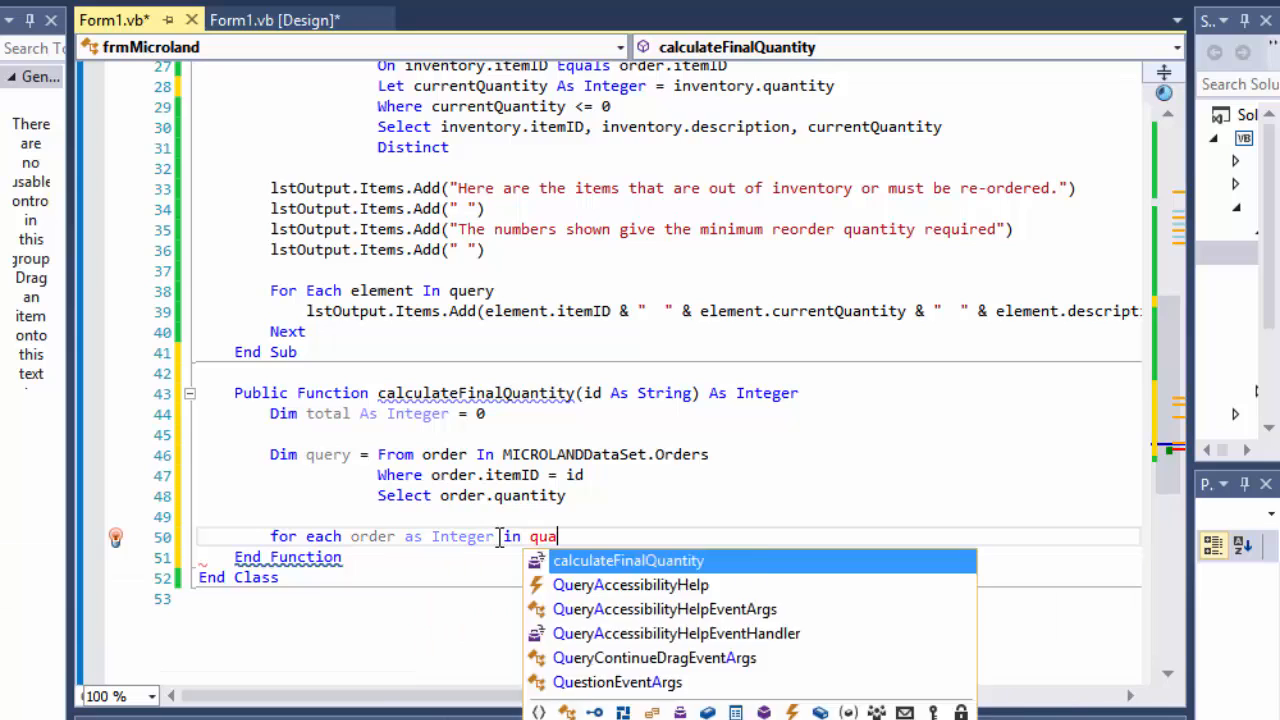
key(Backspace)
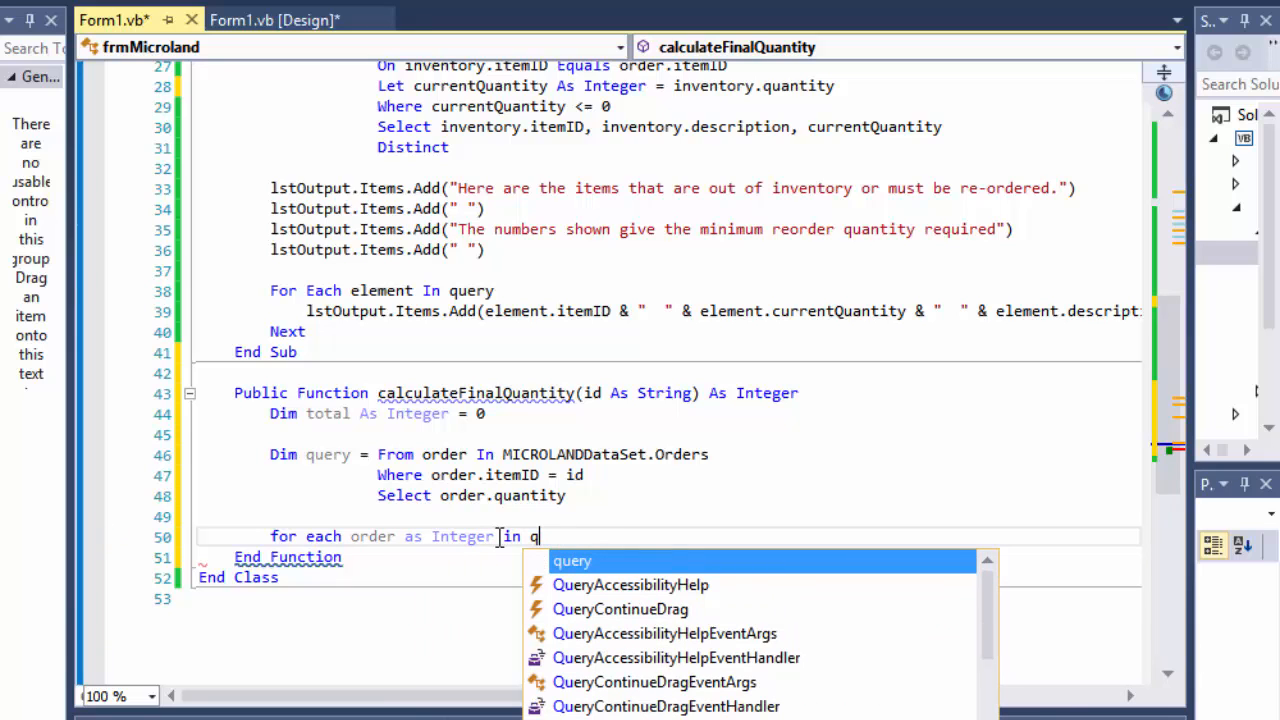
text(uery)
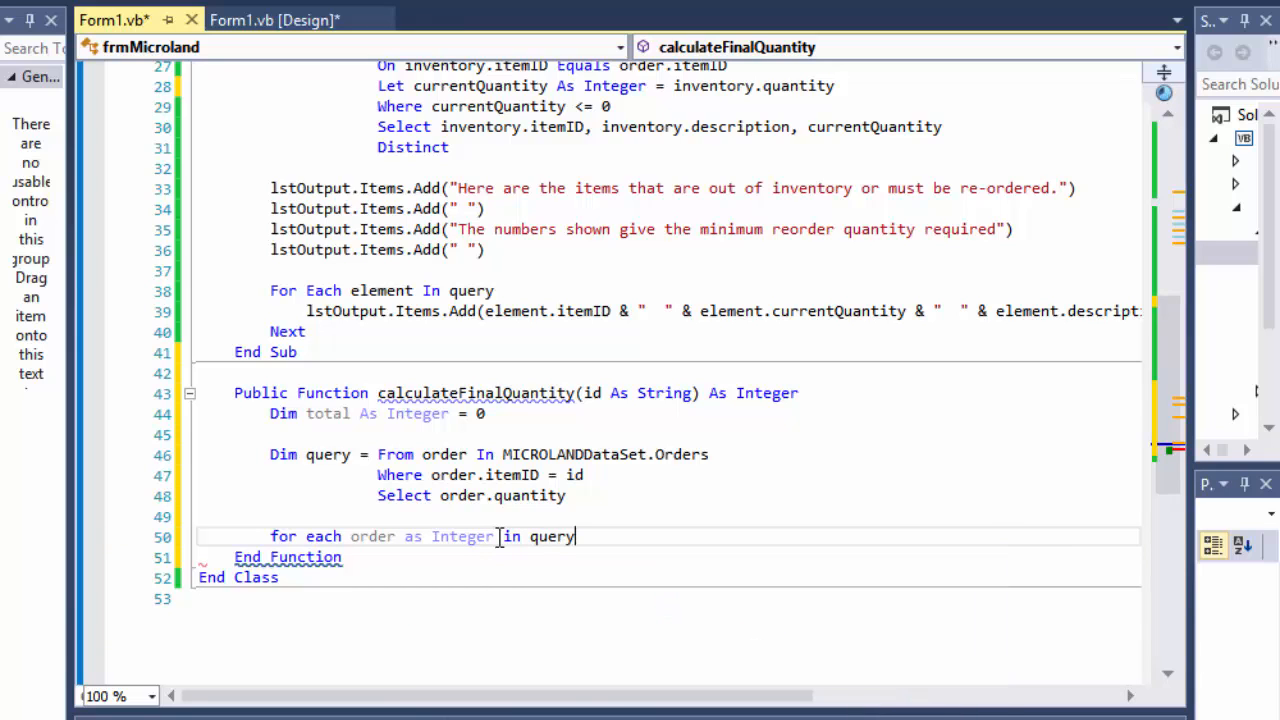
key(enter)
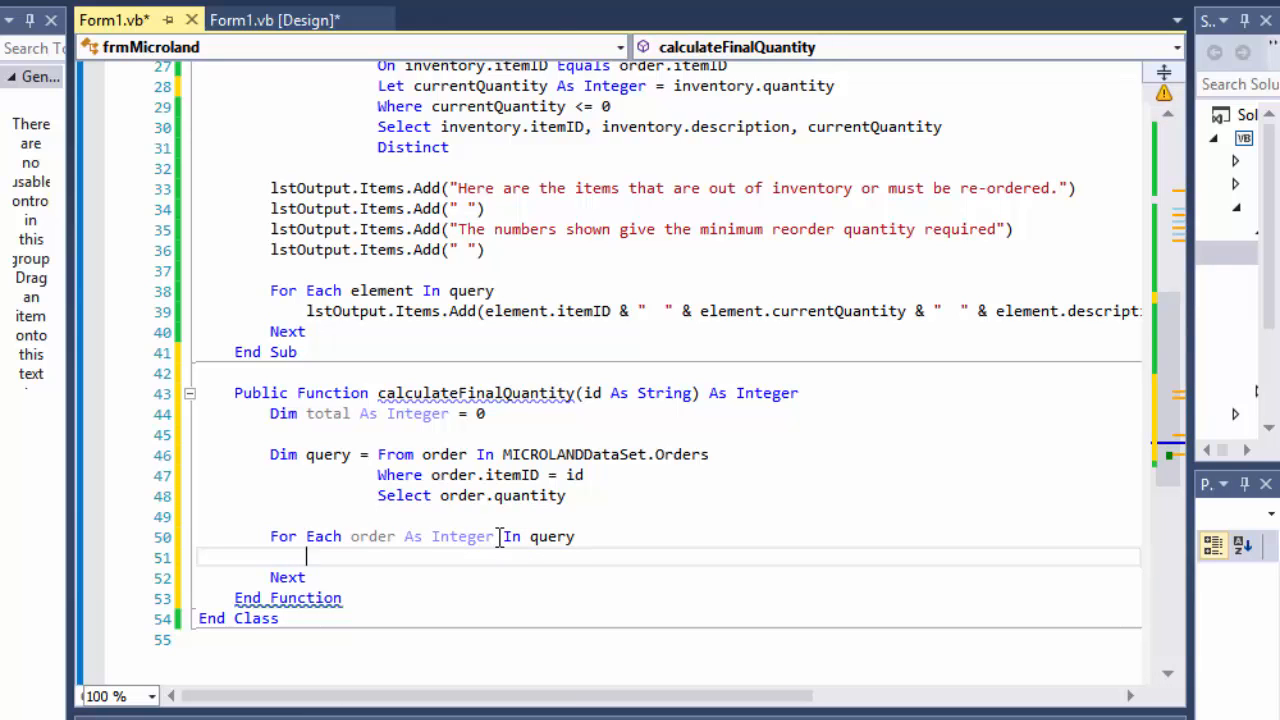
text(total +=)
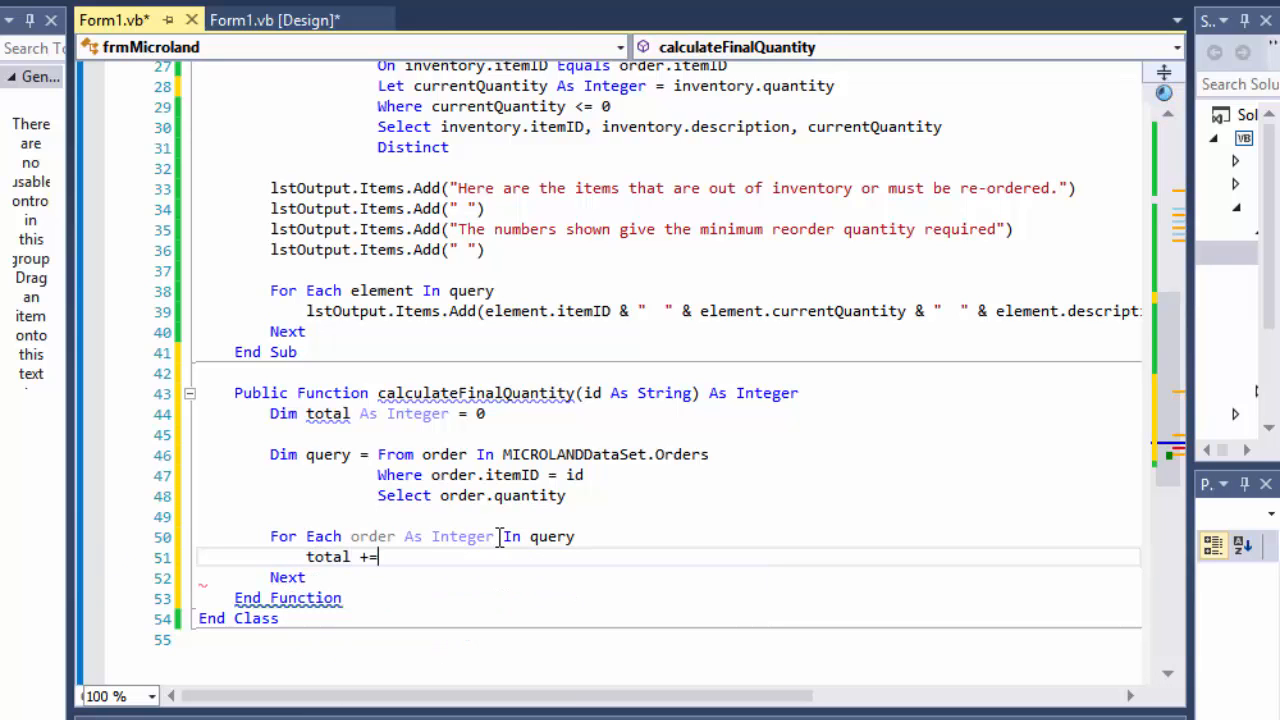
text(order)
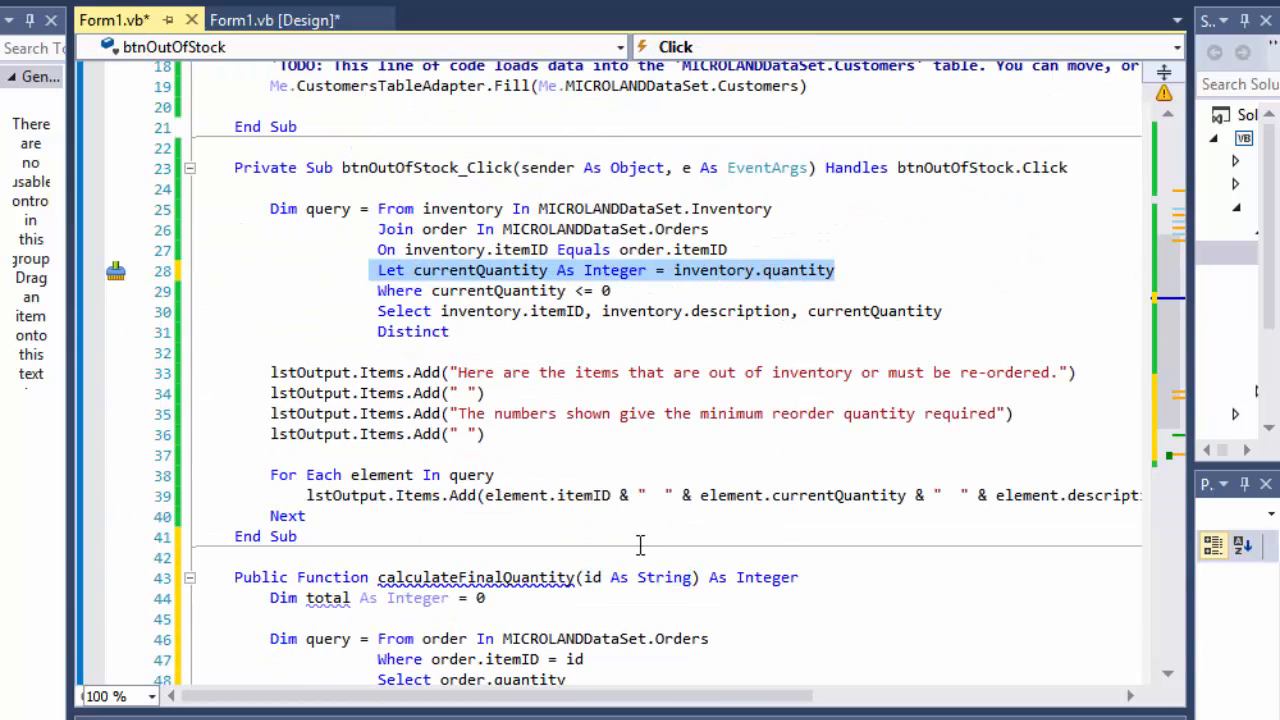
- Begin the return statement after the loop
scroll(down, 3)
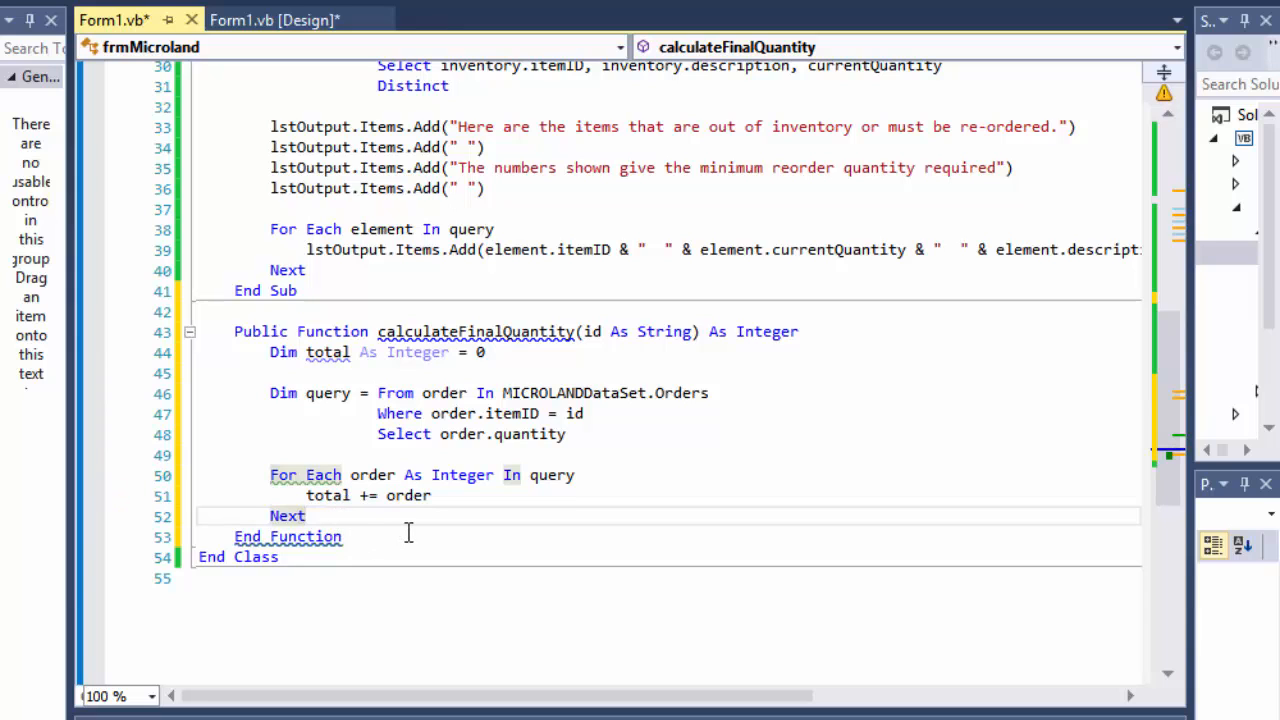
text(return)
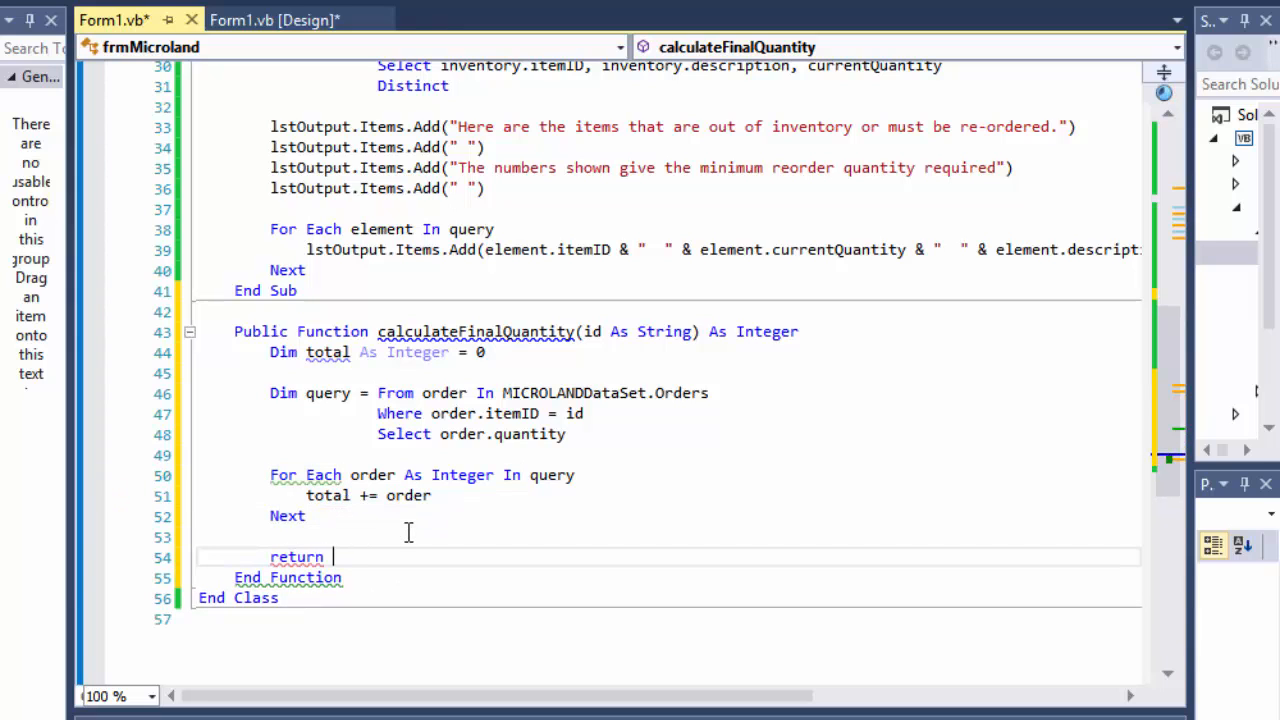
scroll(up, 3)
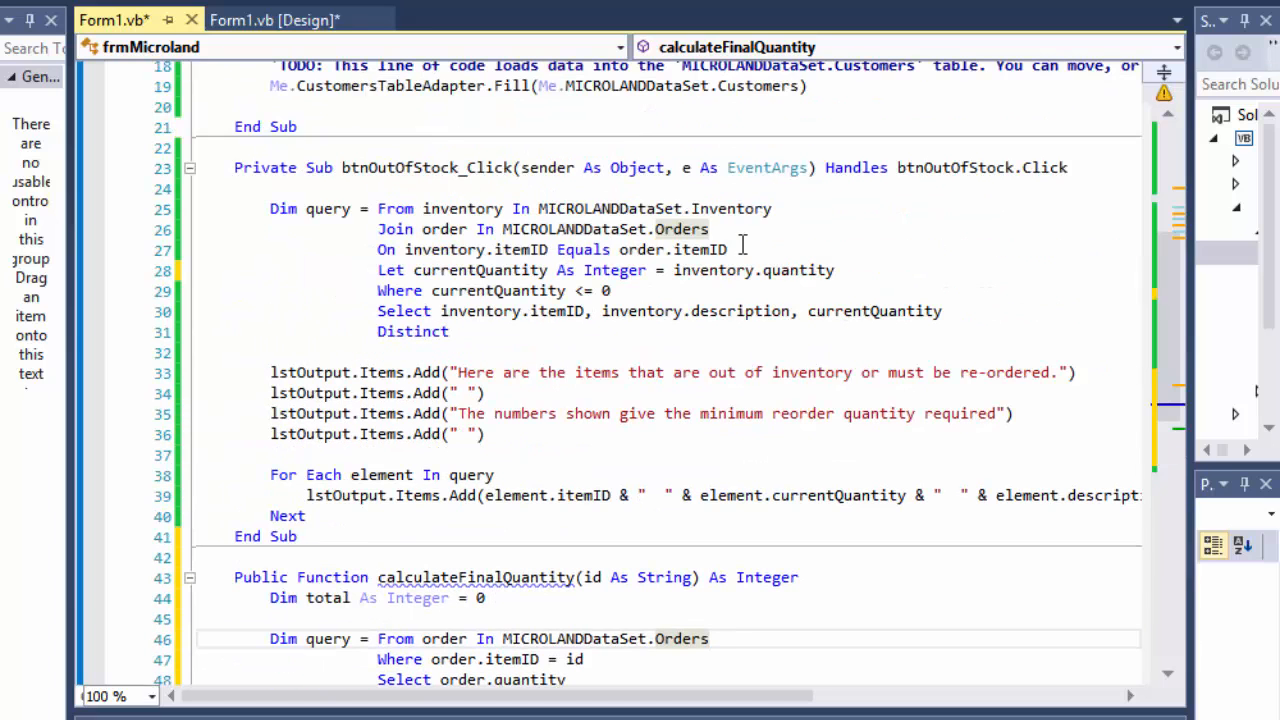
mouse_move(712, 270)
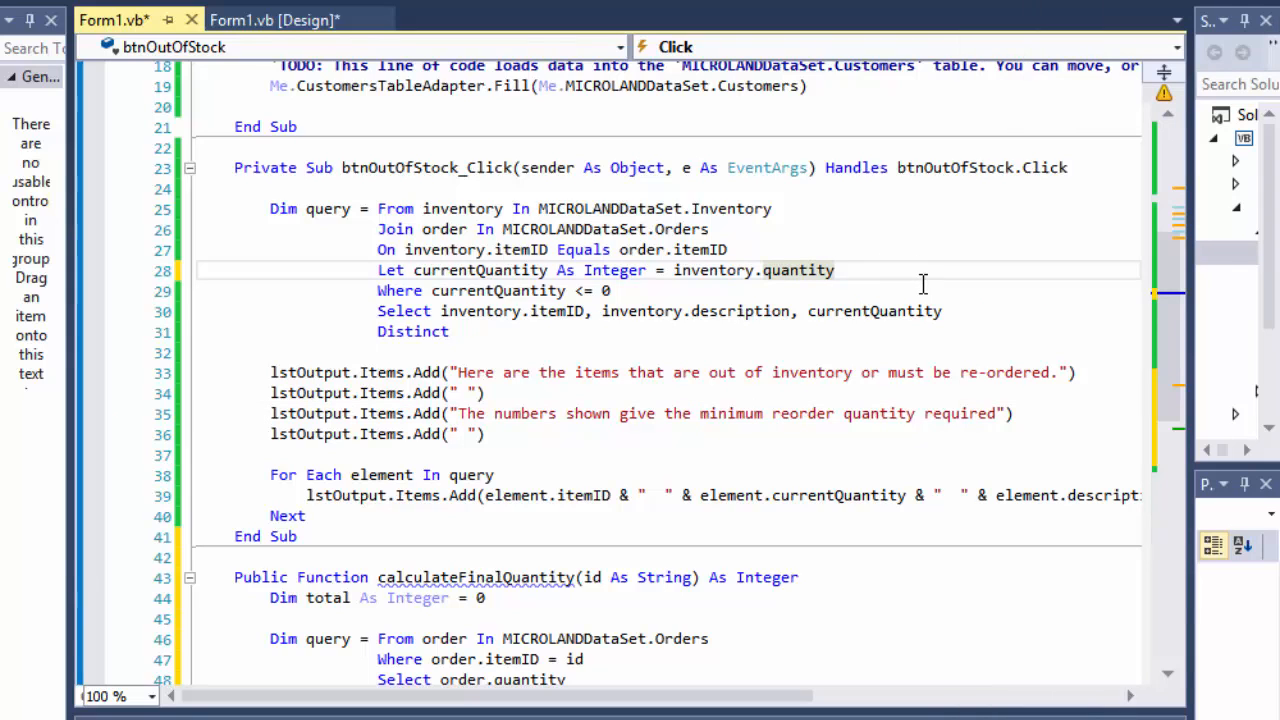
mouse_move(384, 202)
text( -)
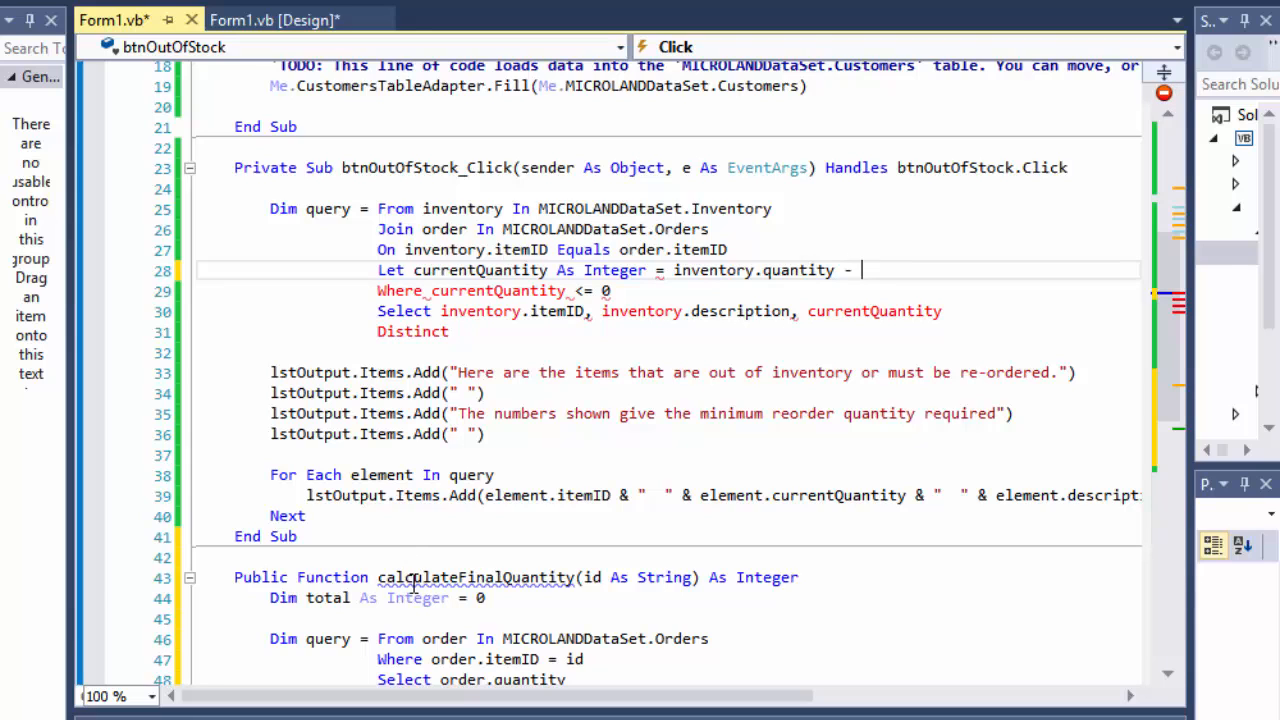
- Append - calculateFinalQuantity(order.itemID) to the Let currentQuantity line in btnOutOfStock_Click
double_click(476, 576)
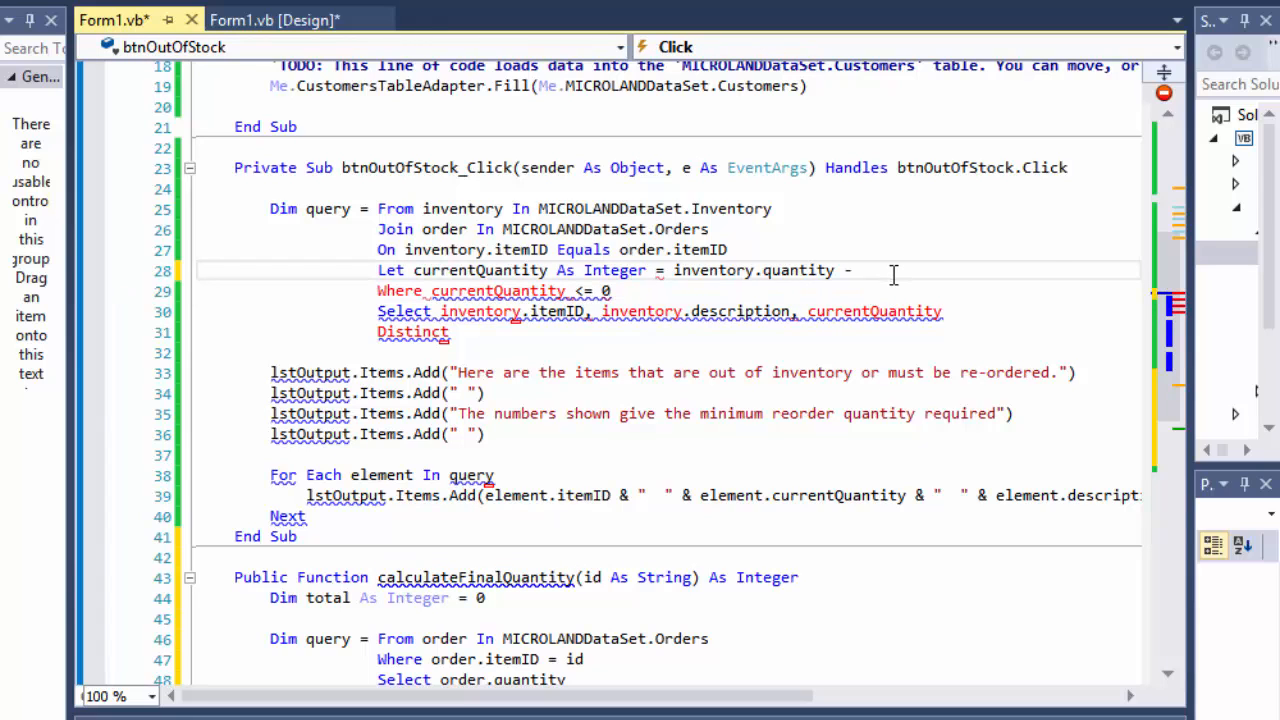
text(calculateFinalQuantity())
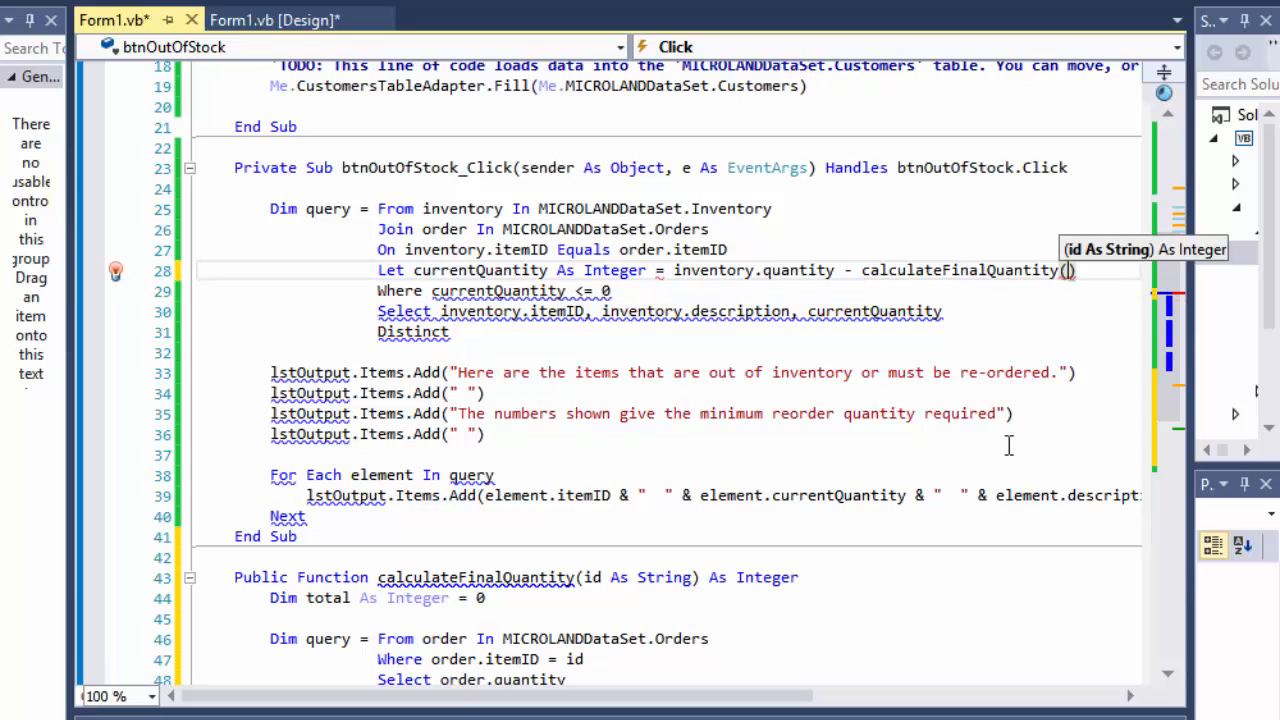
text(()
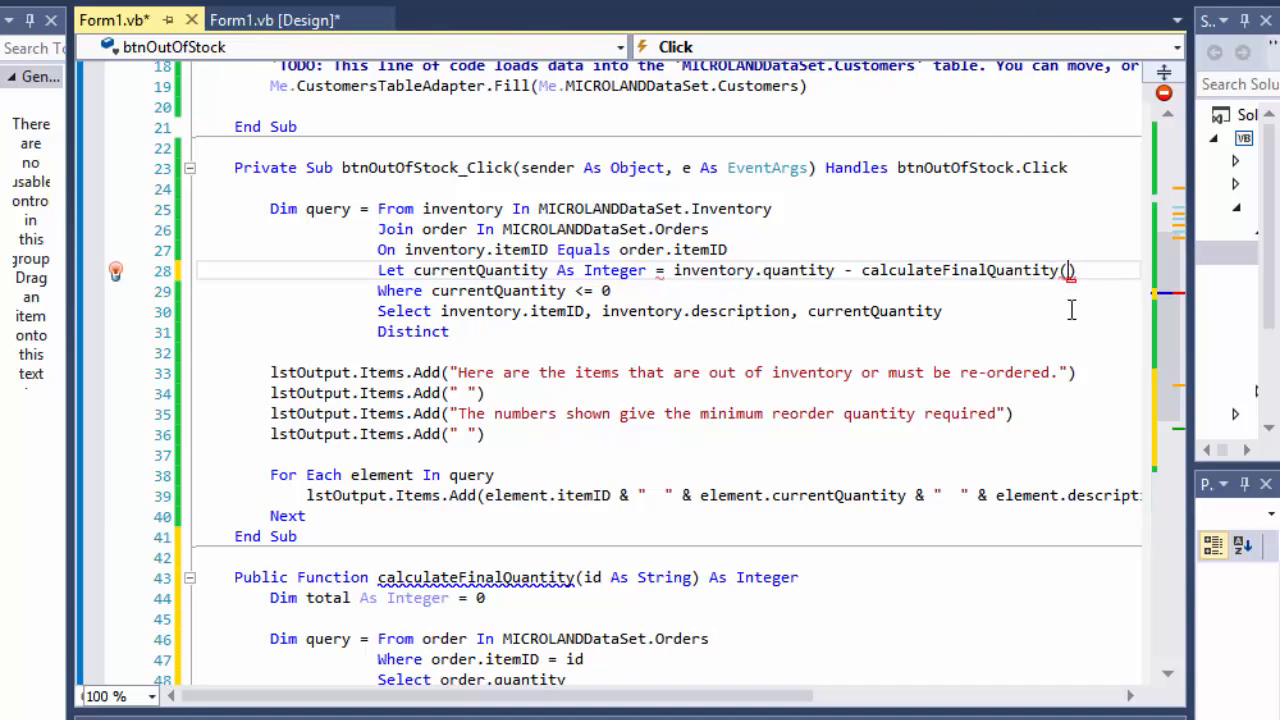
text(order.item)
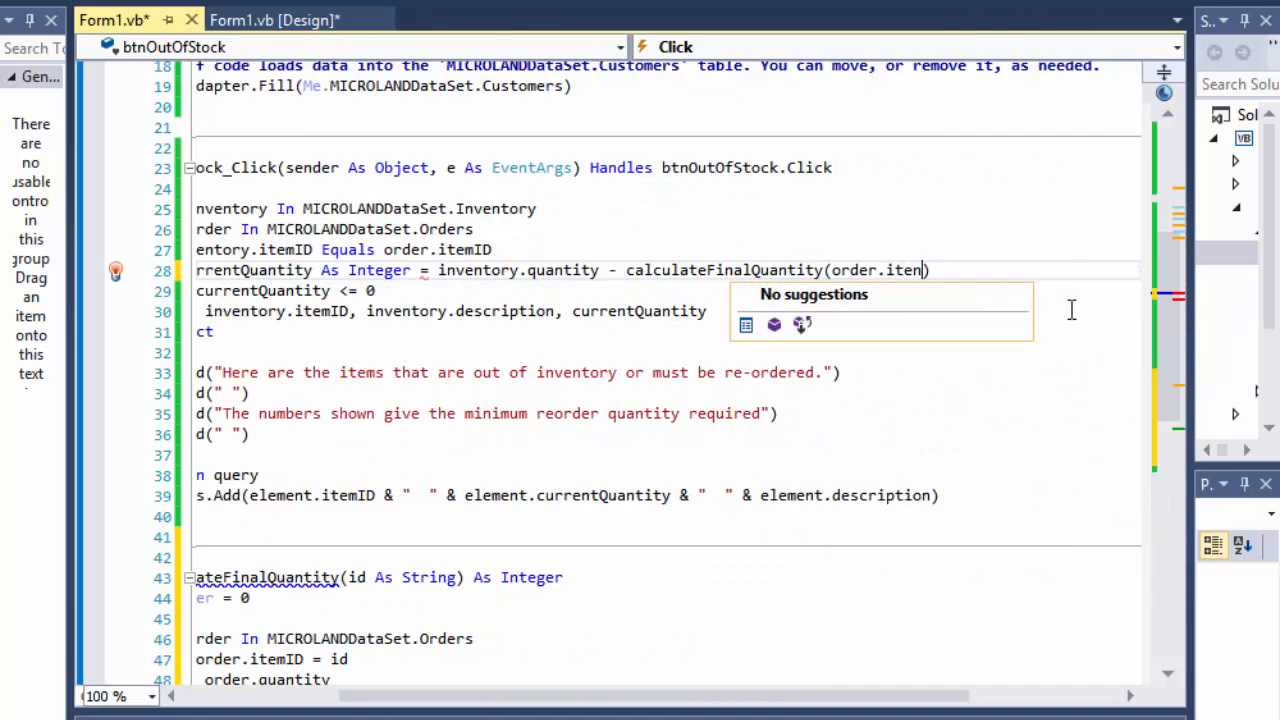
text(m)
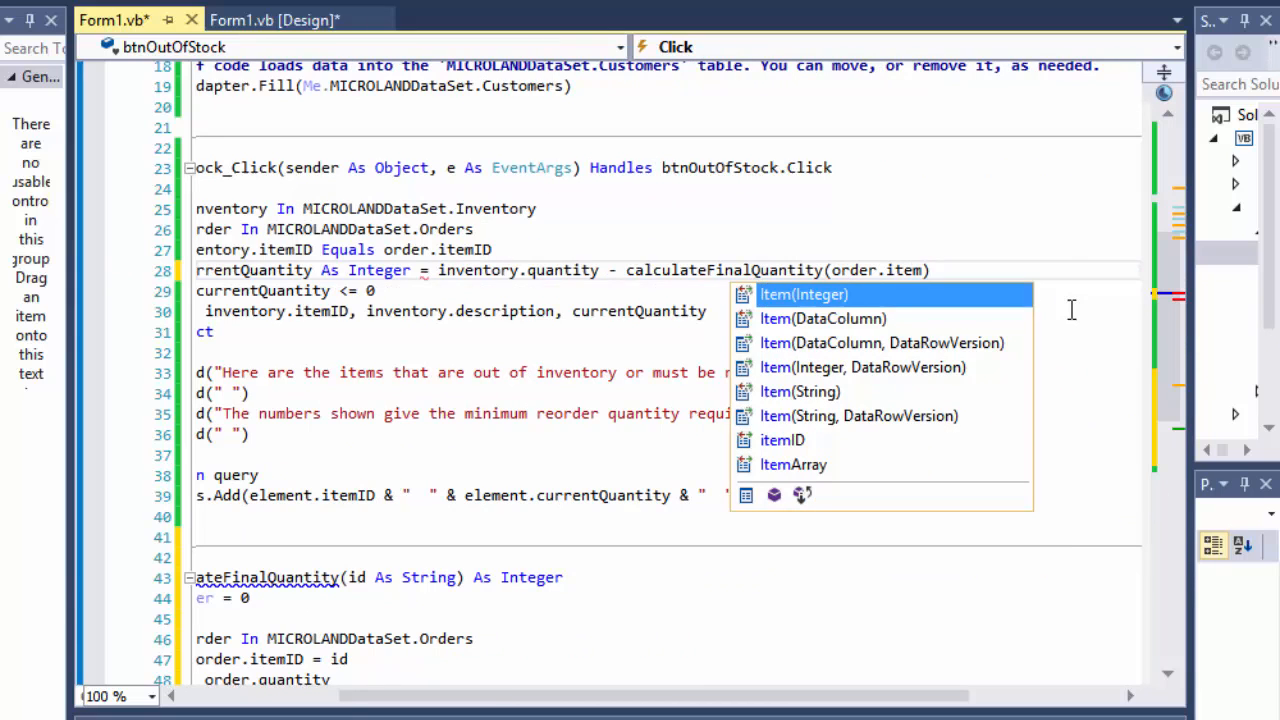
text(itemID)
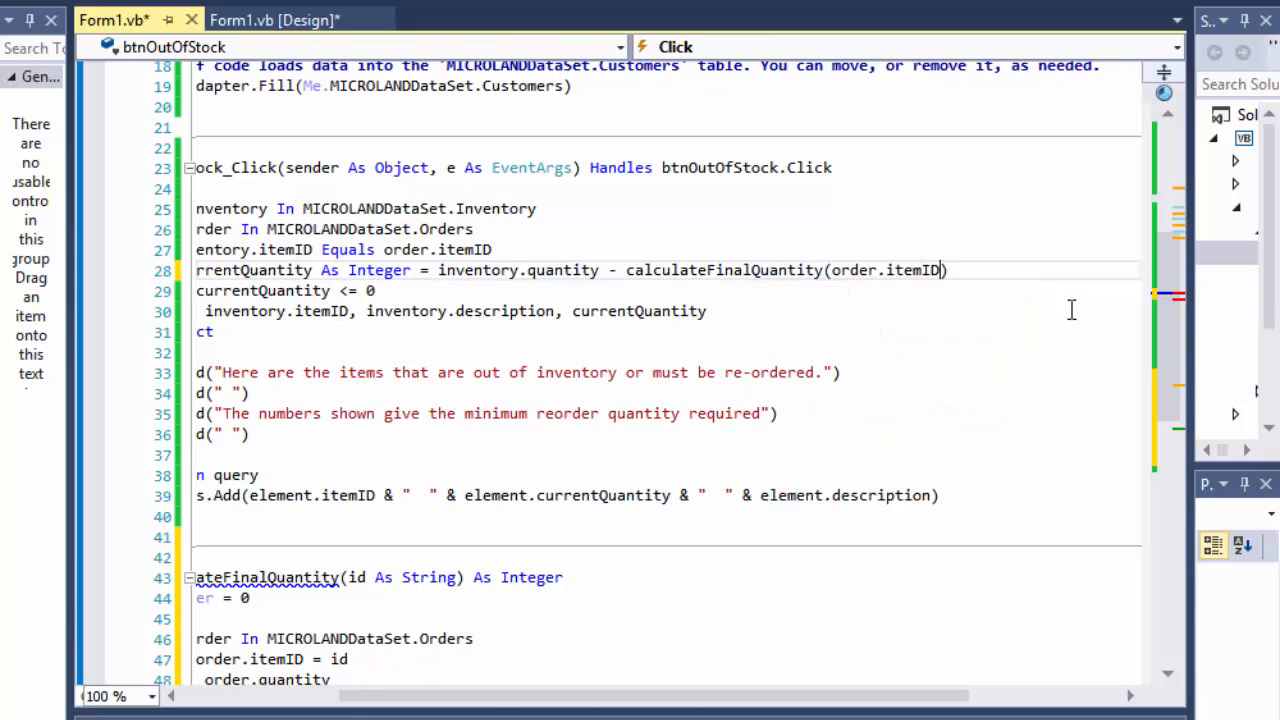
double_click(880, 270)
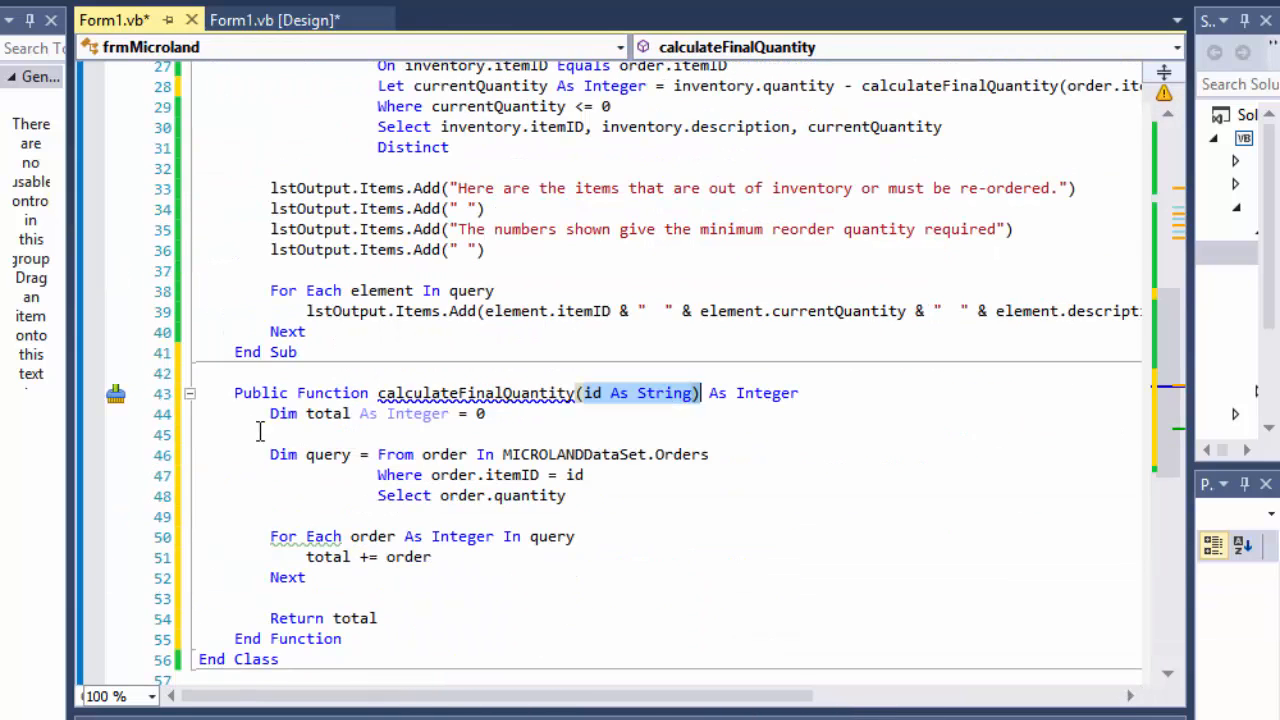
drag(268, 454, 564, 576)
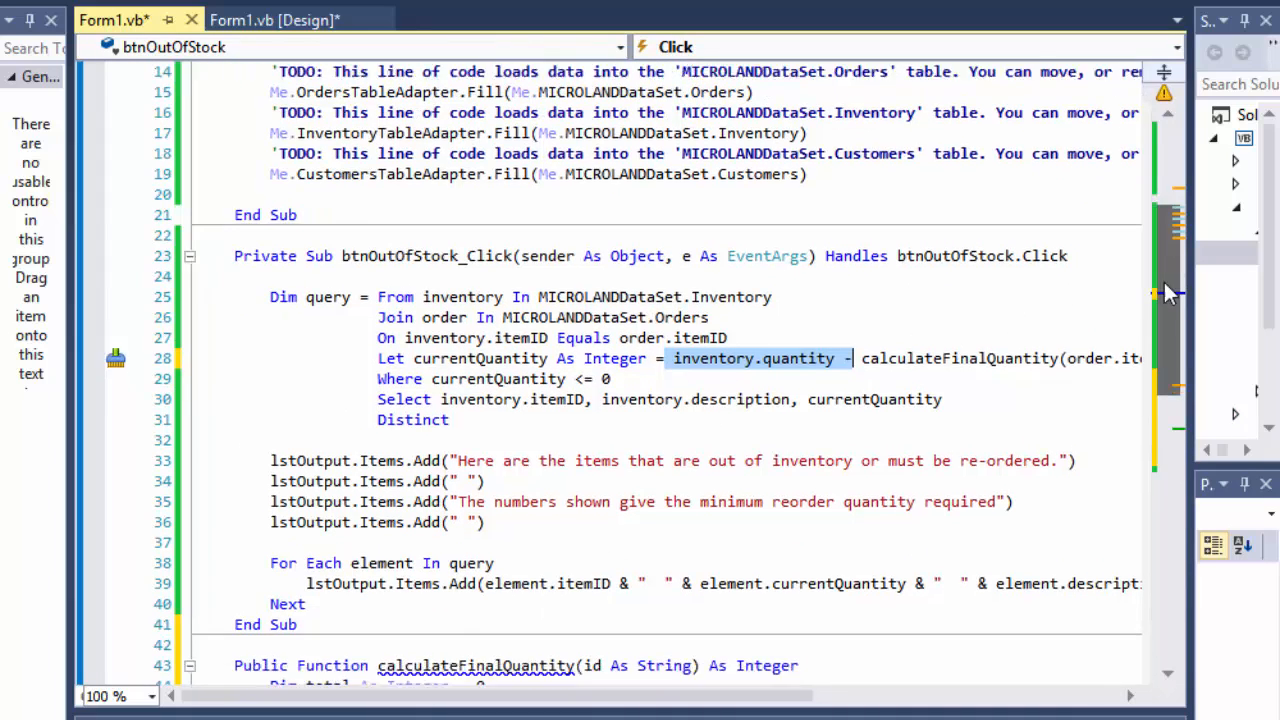
scroll(down, 3)
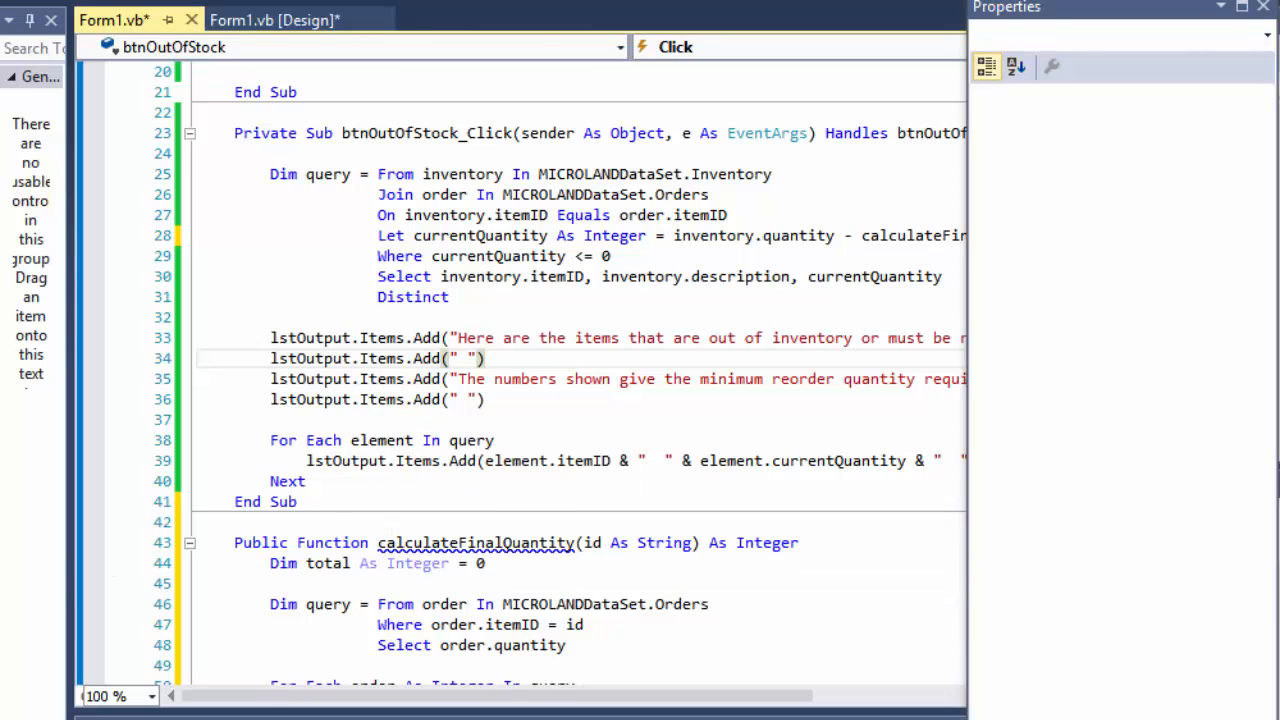
mouse_move(436, 564)
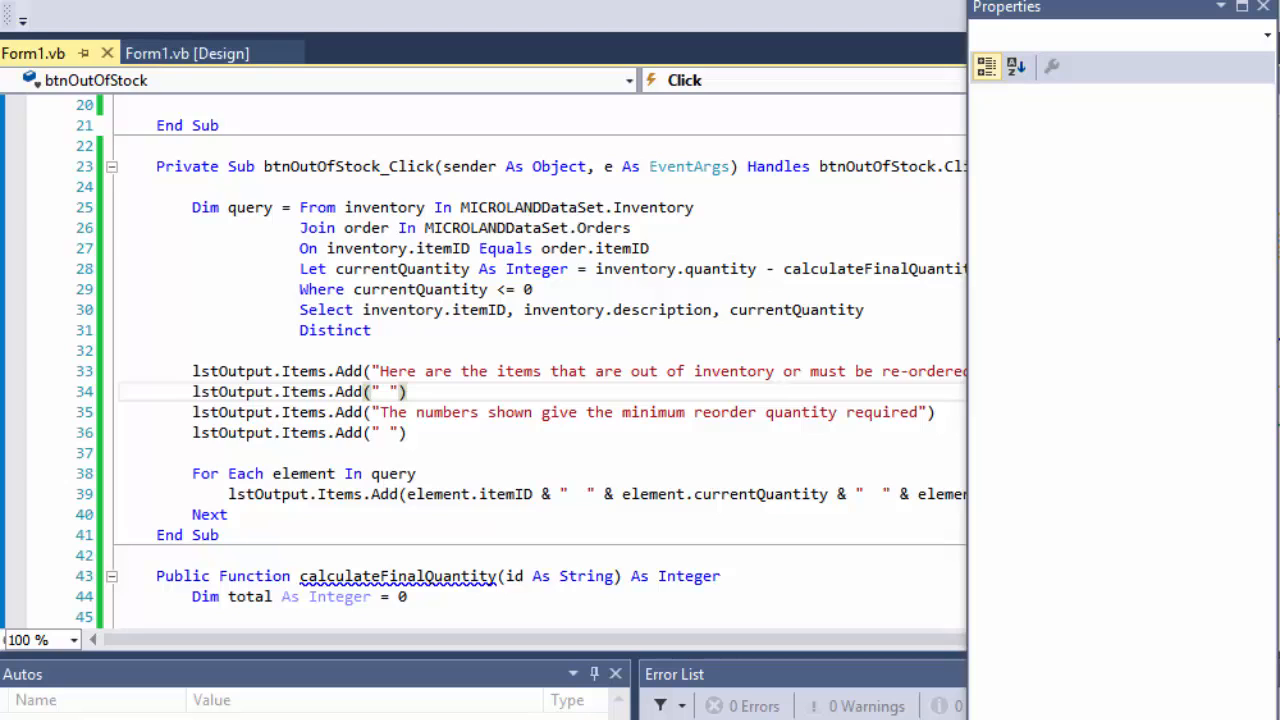
click(320, 228)
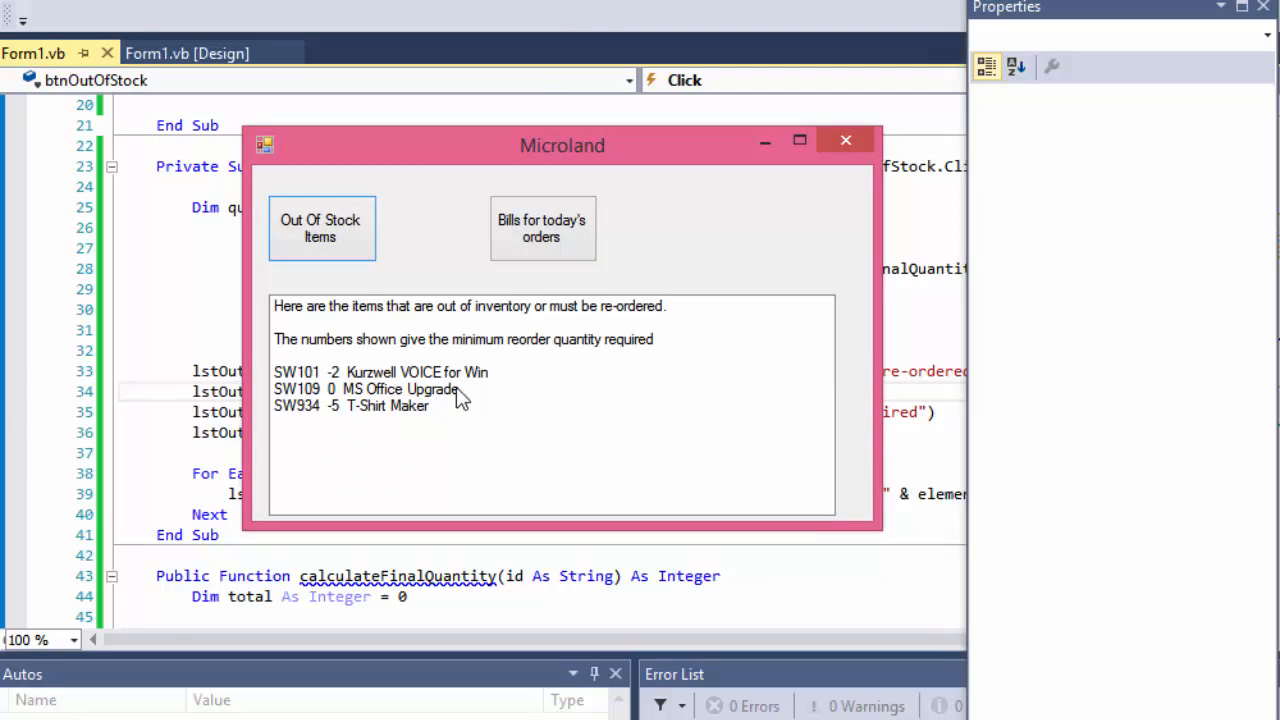
mouse_move(596, 410)
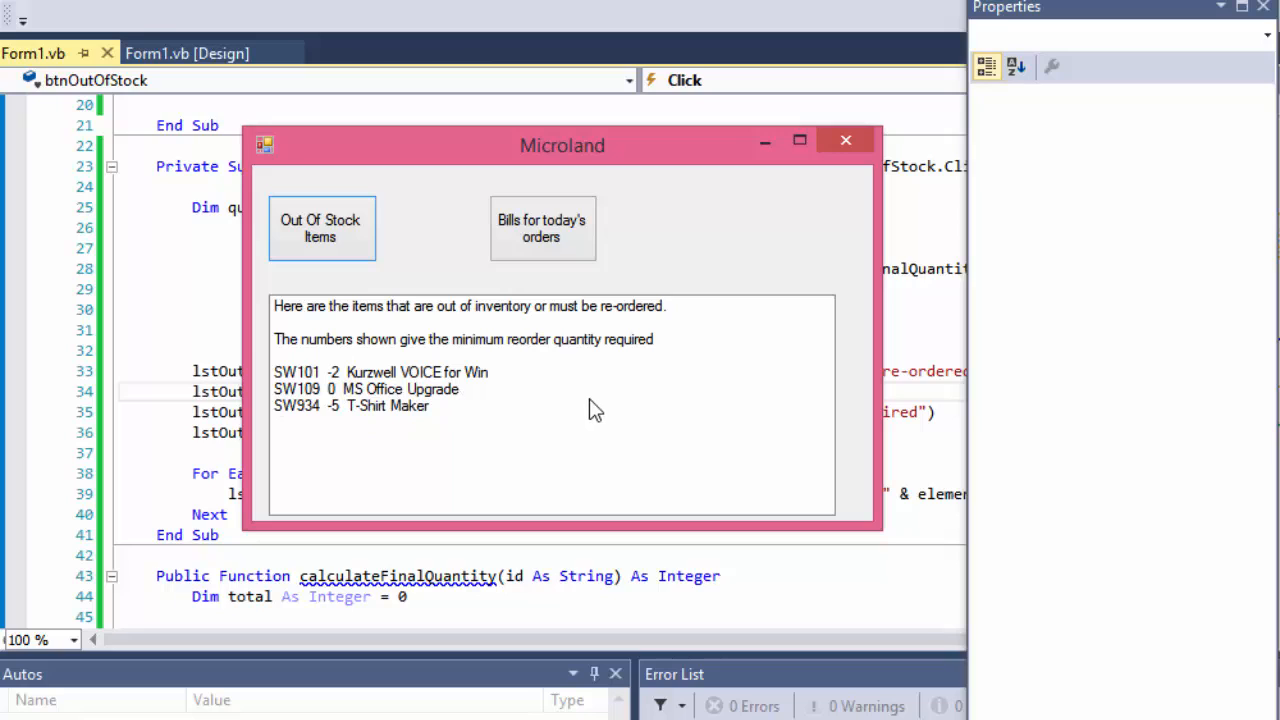
mouse_move(390, 356)
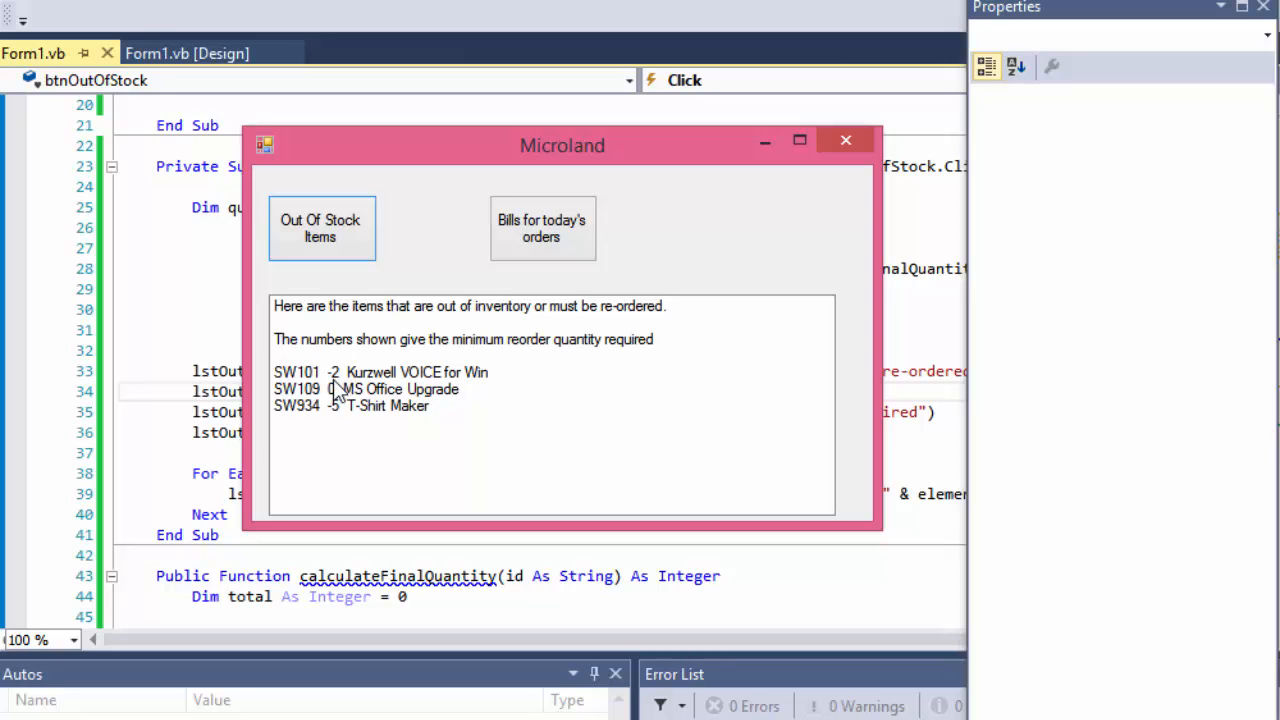
click(380, 370)
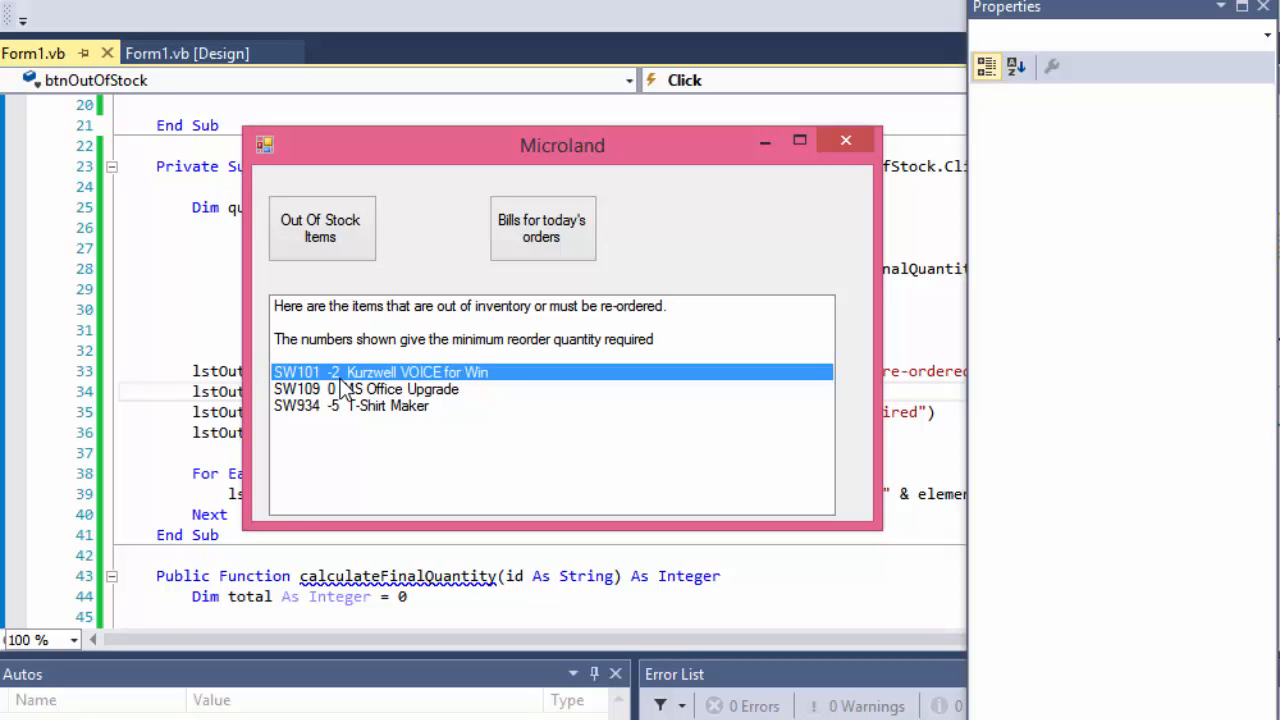
mouse_move(380, 398)
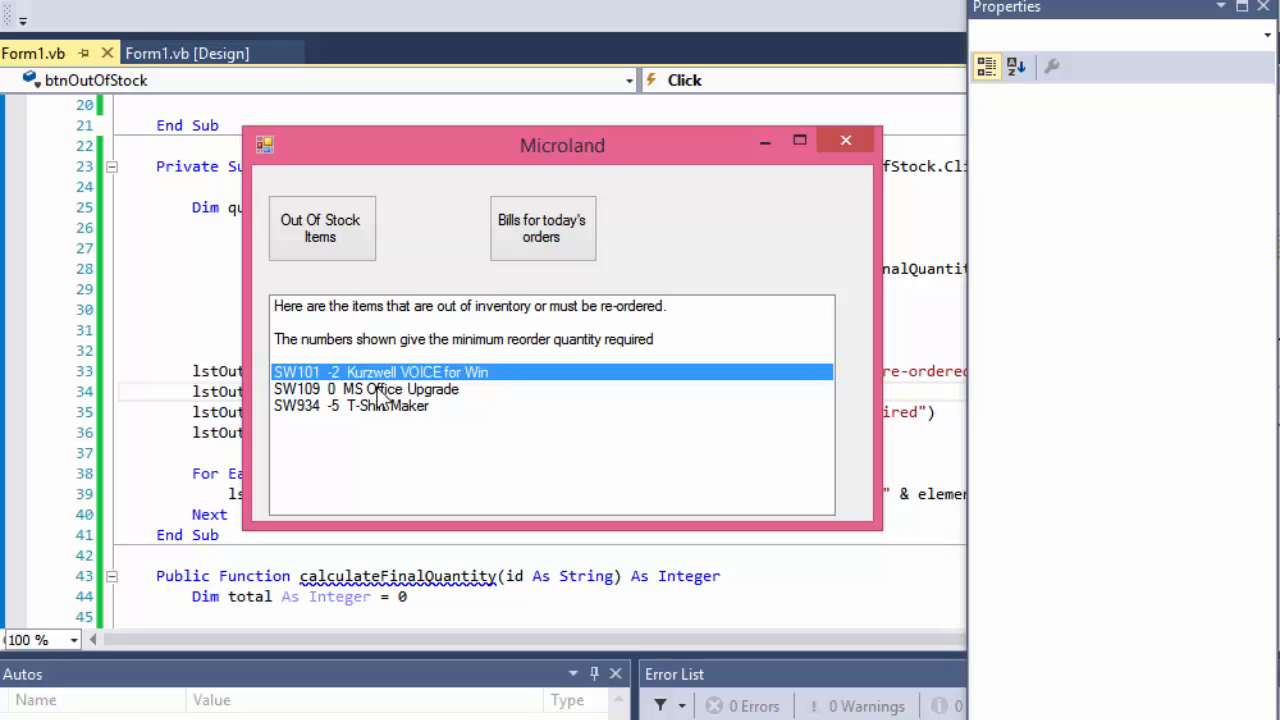
mouse_move(436, 396)
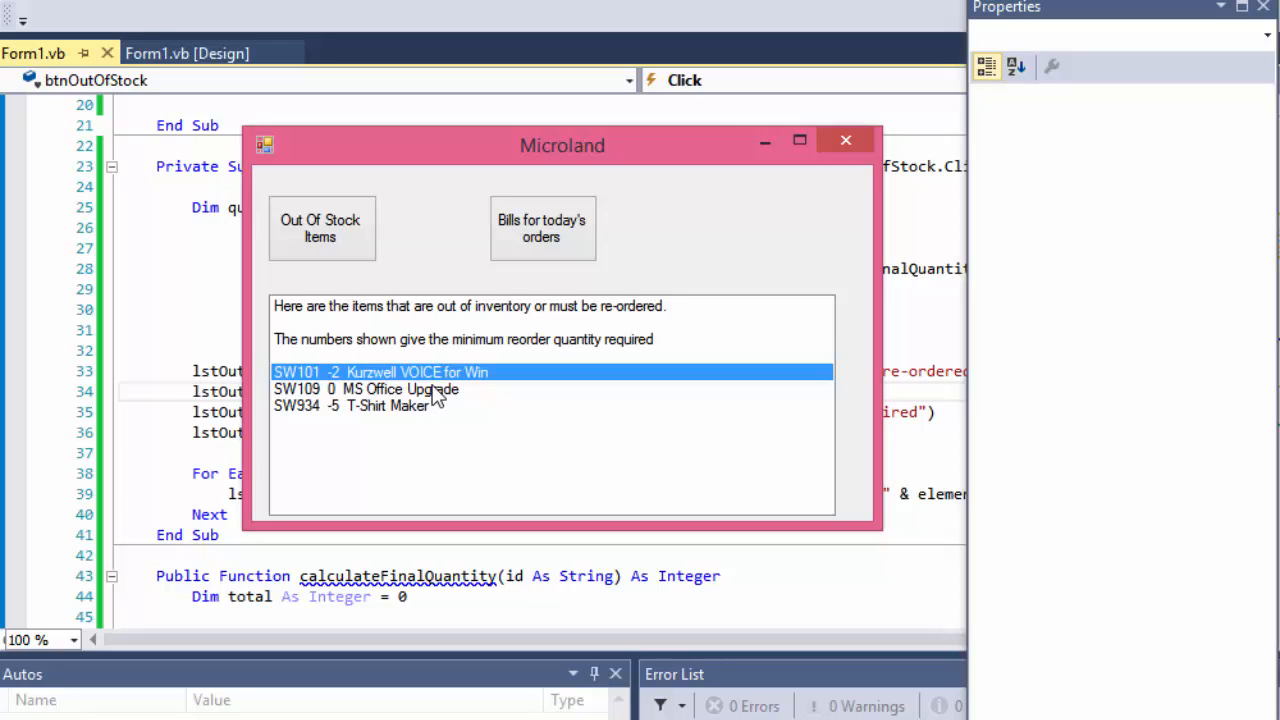
mouse_move(344, 388)
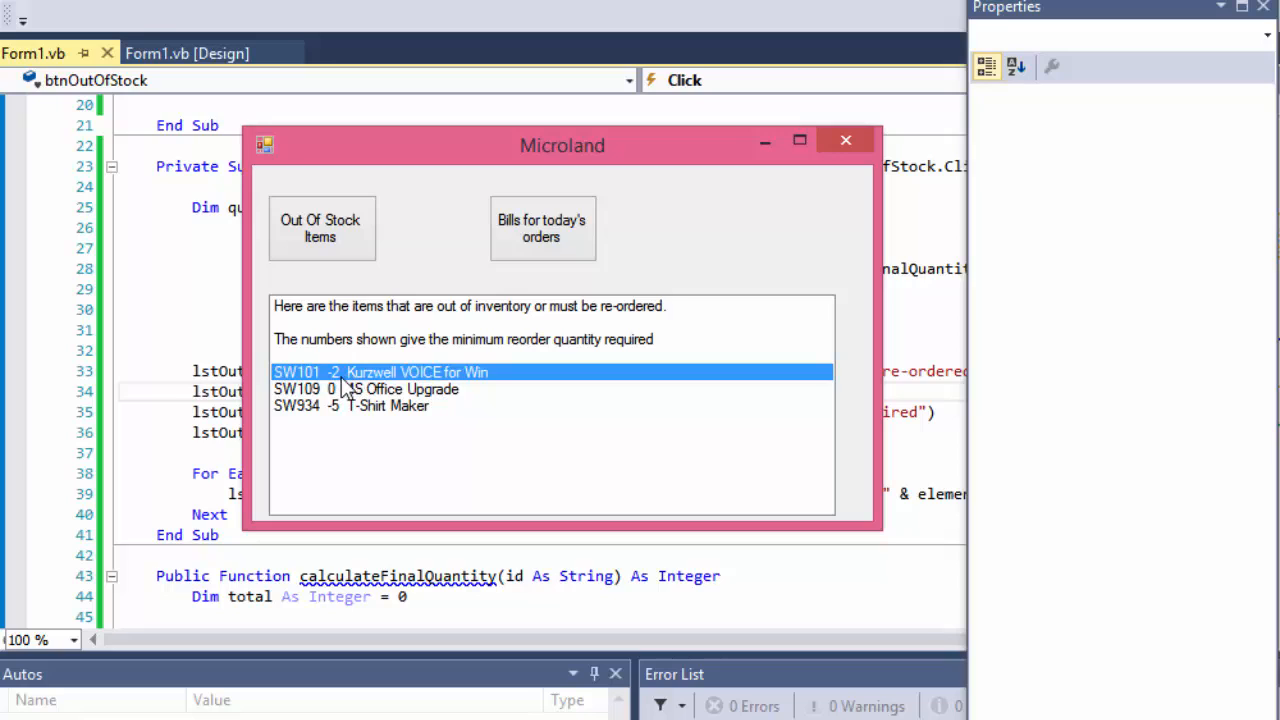
mouse_move(344, 428)
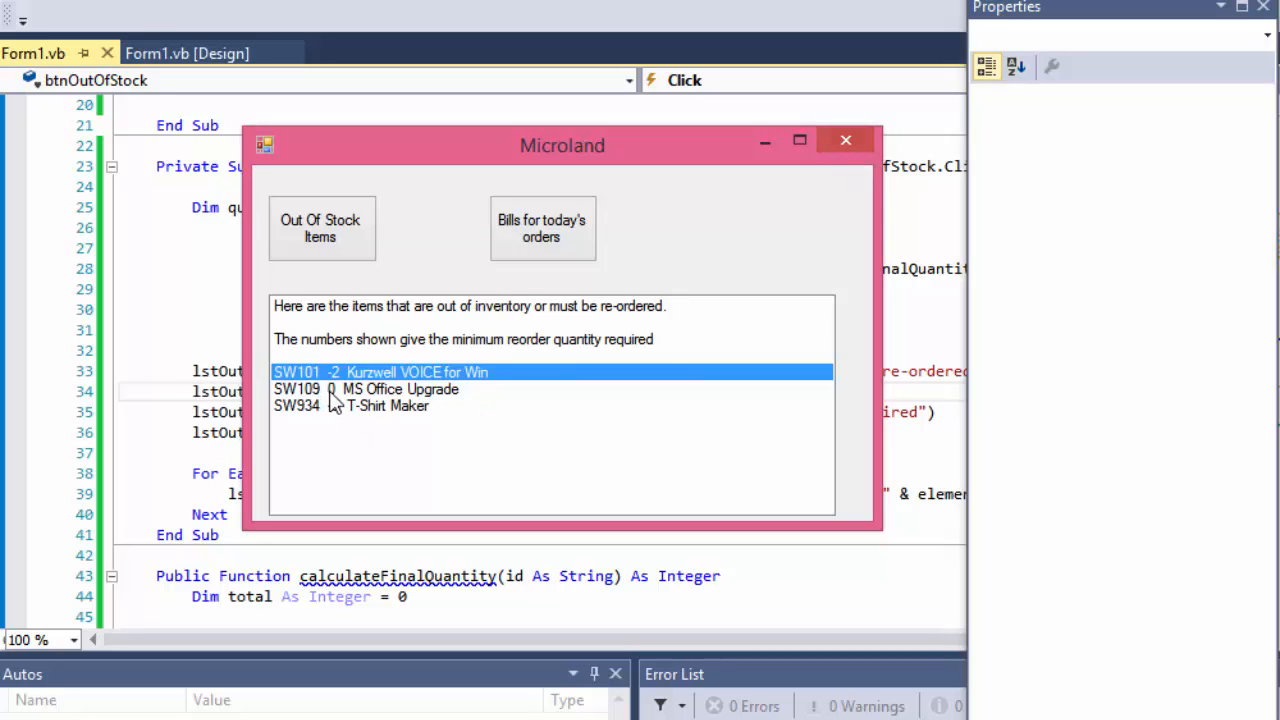
click(364, 388)
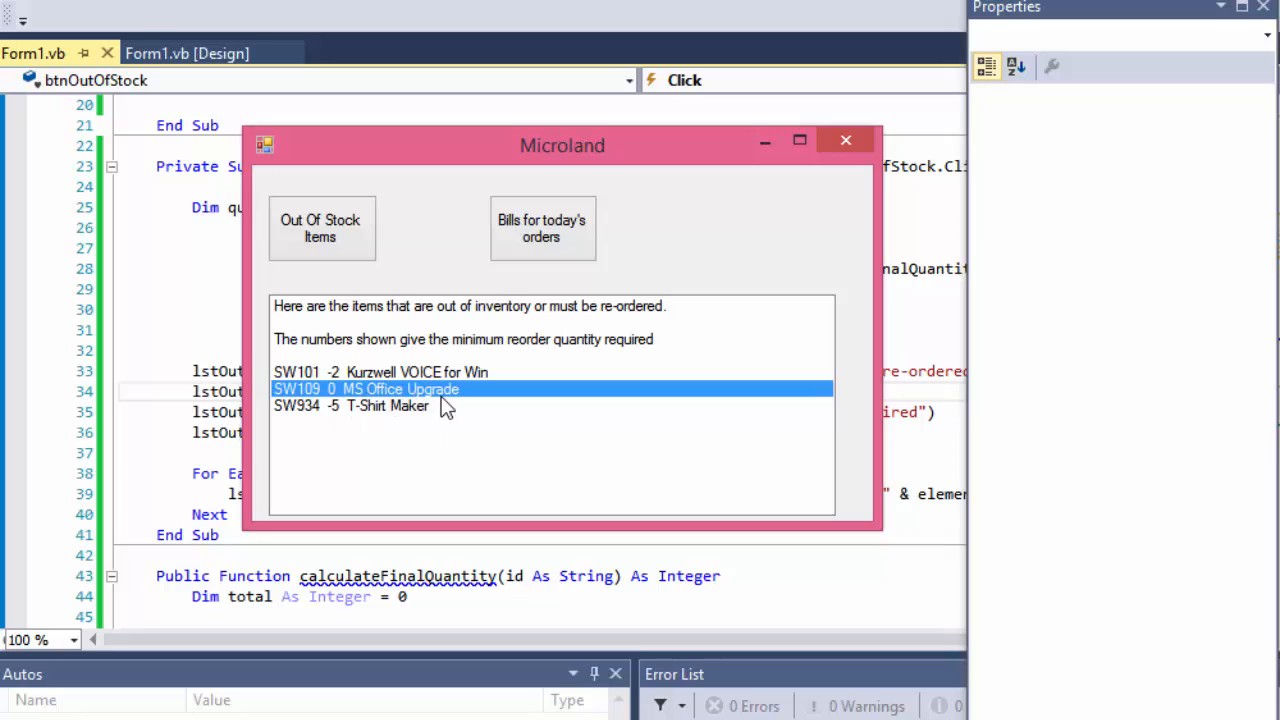
mouse_move(340, 390)
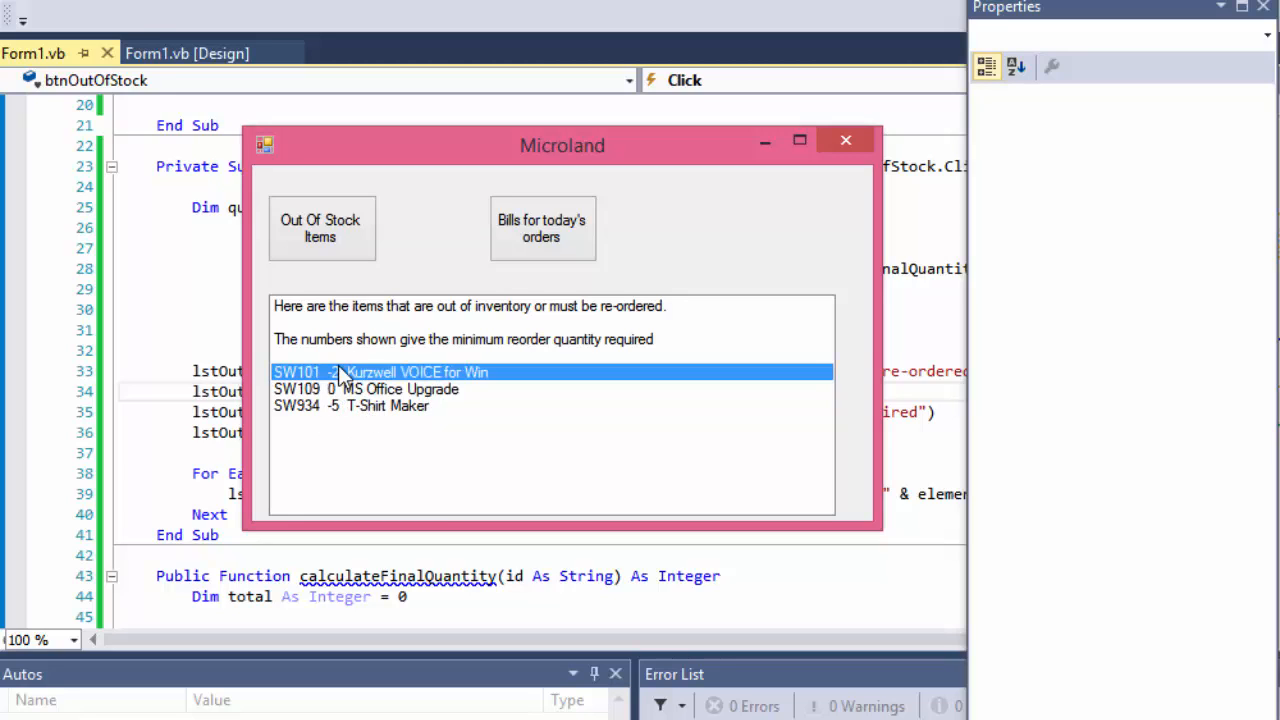
mouse_move(344, 390)
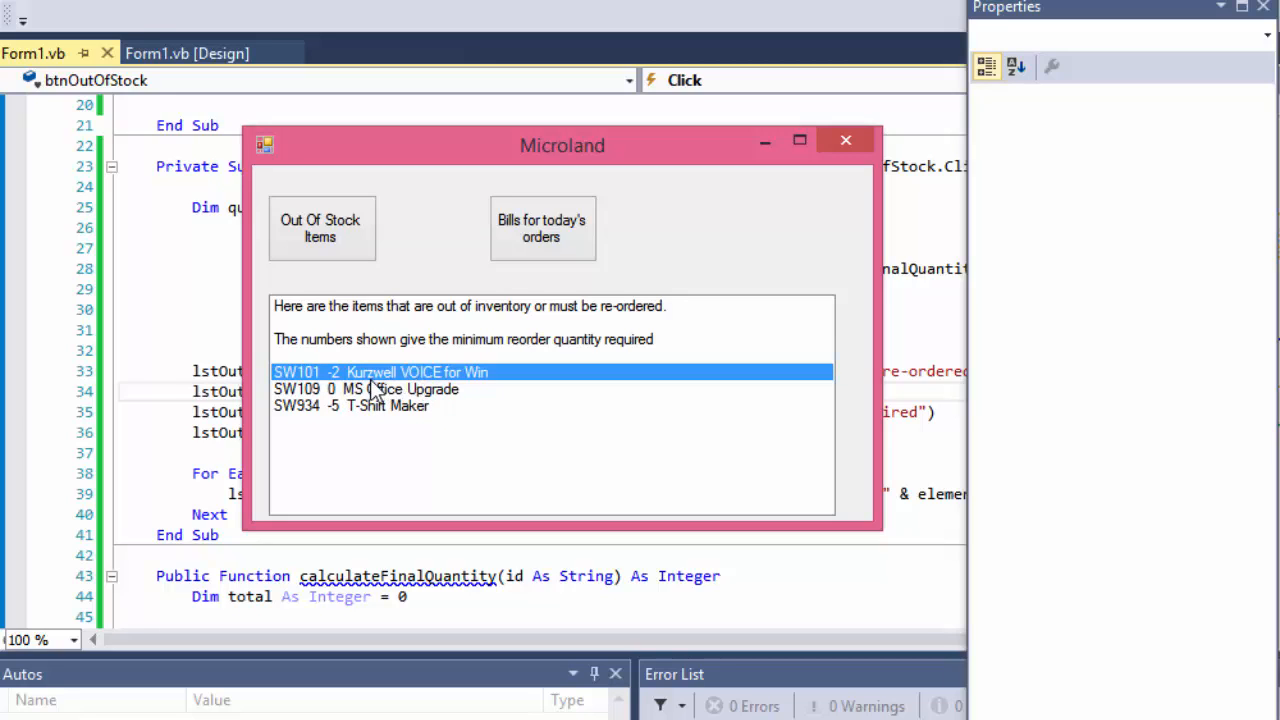
mouse_move(358, 384)
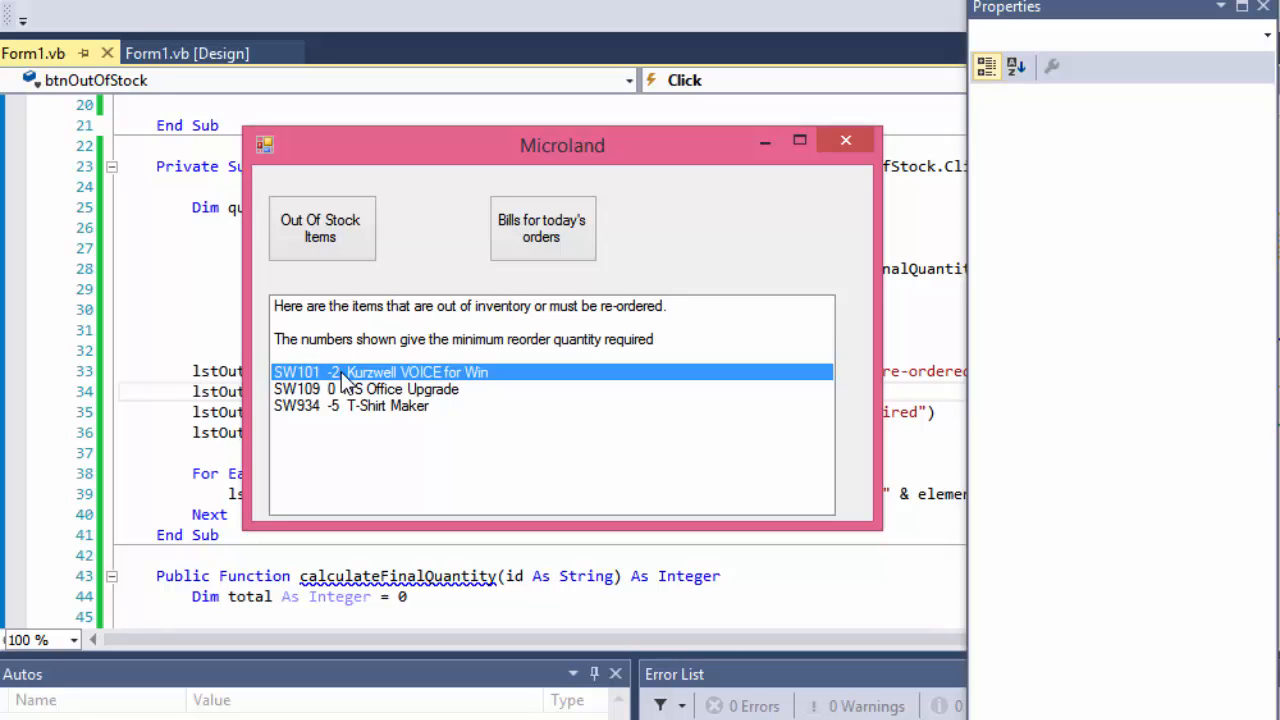
click(388, 404)
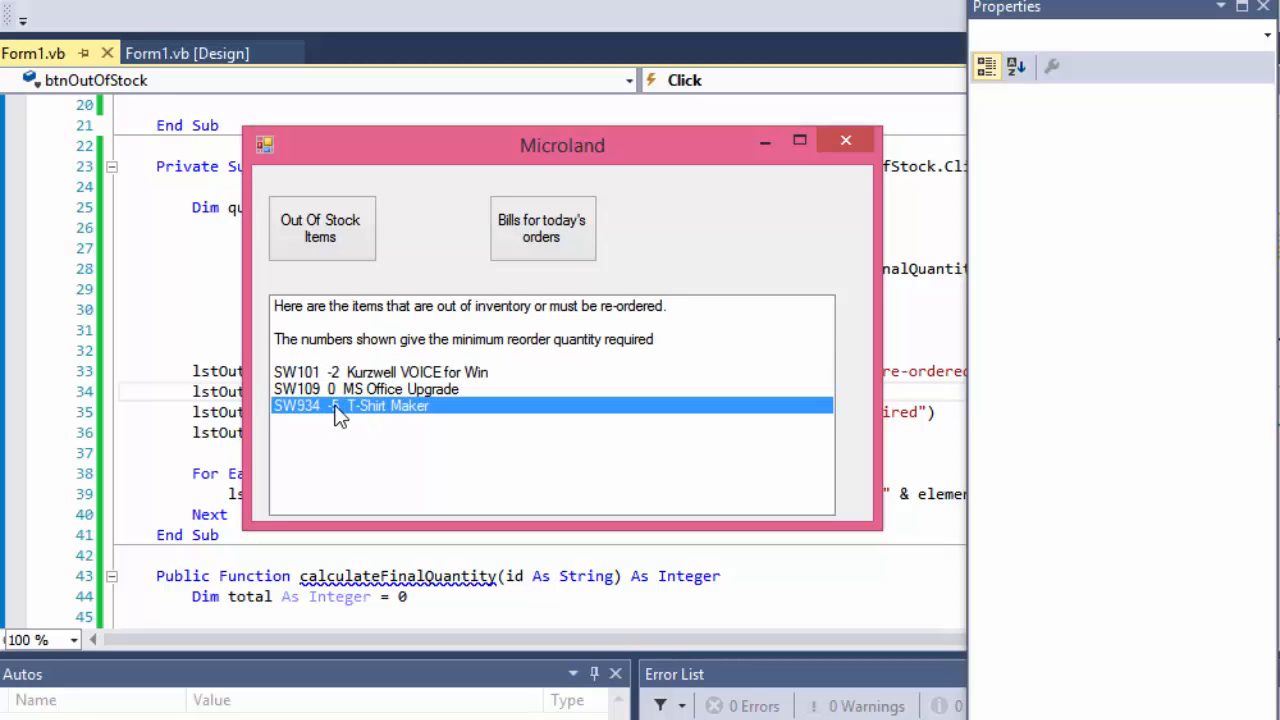
mouse_move(844, 140)
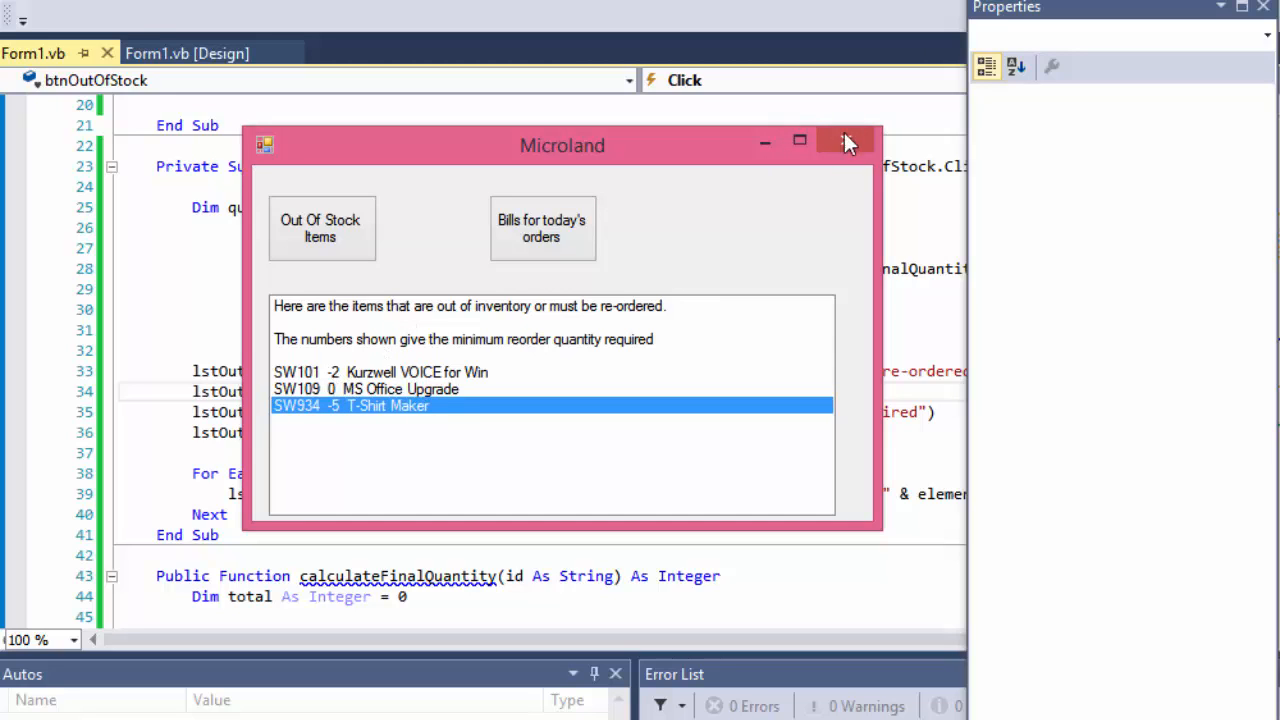
mouse_move(350, 356)
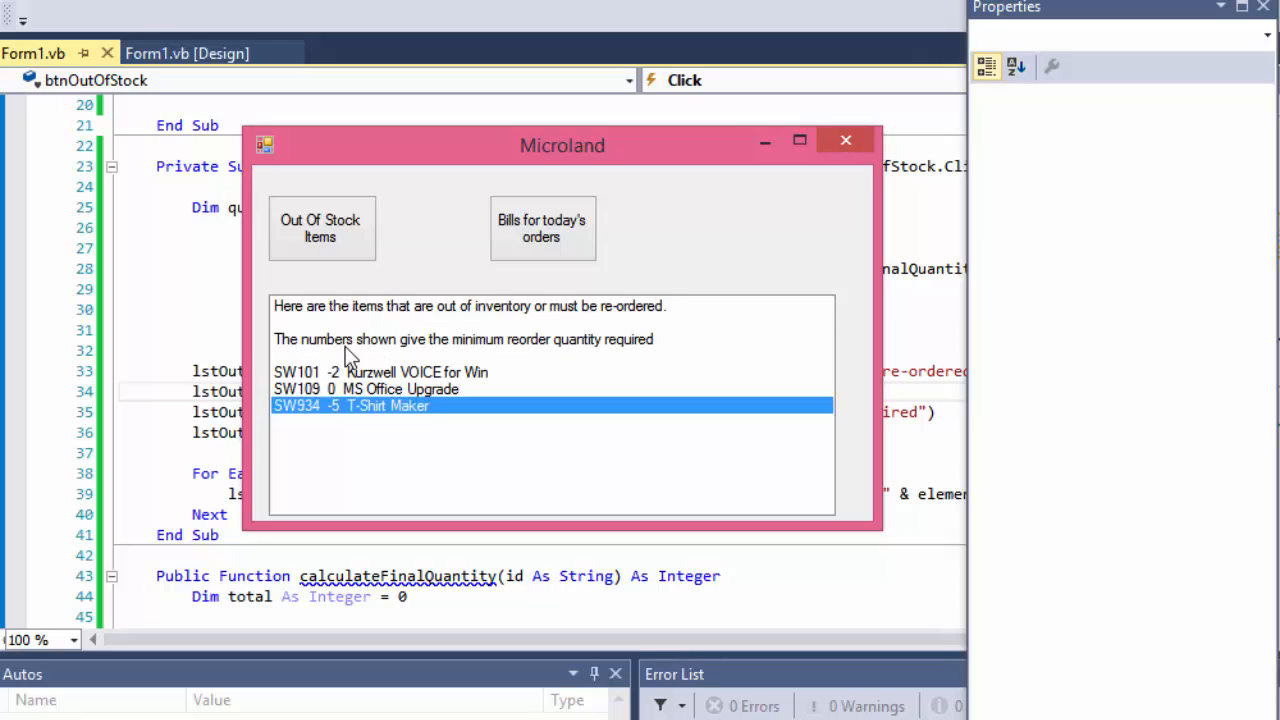
mouse_move(456, 356)
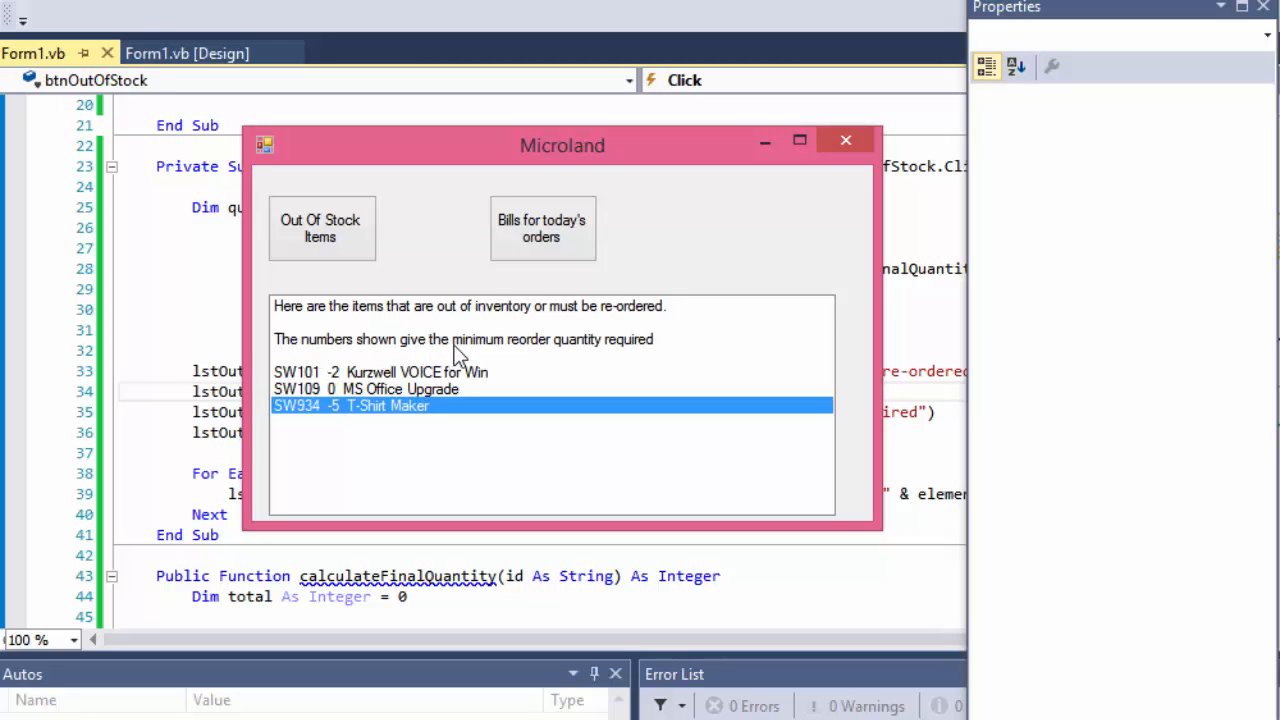
mouse_move(850, 164)
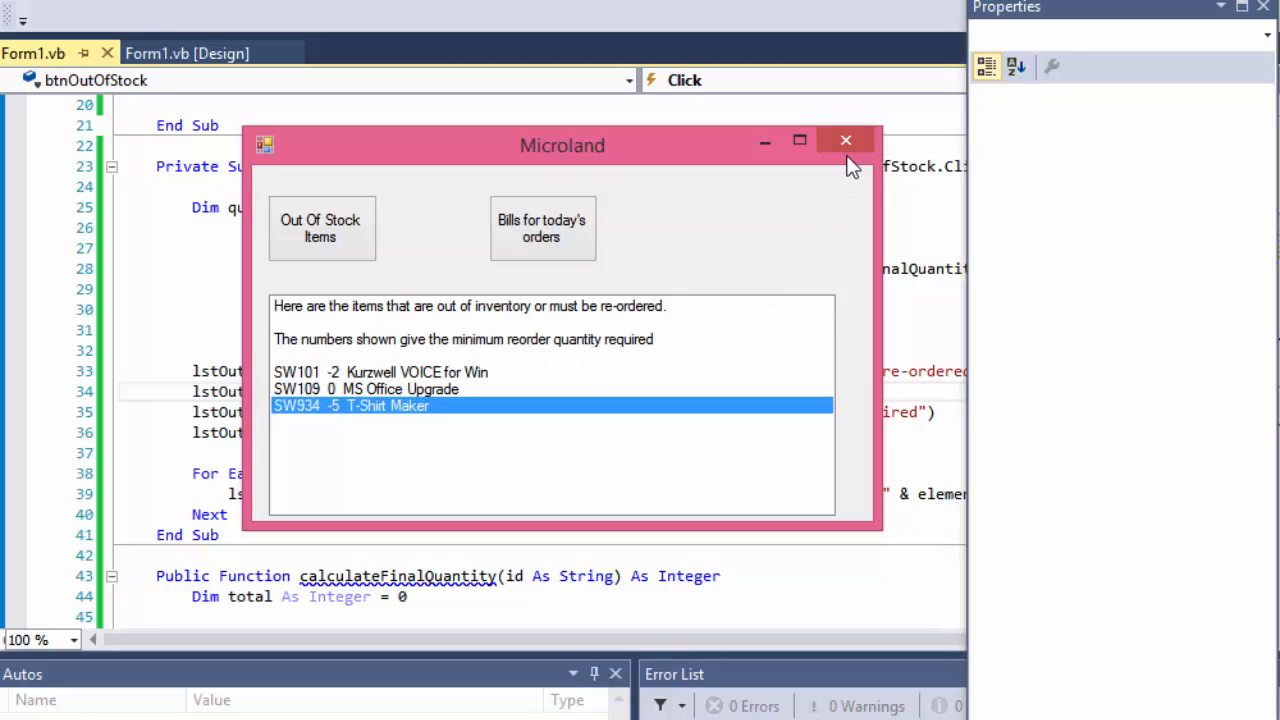
mouse_move(838, 168)
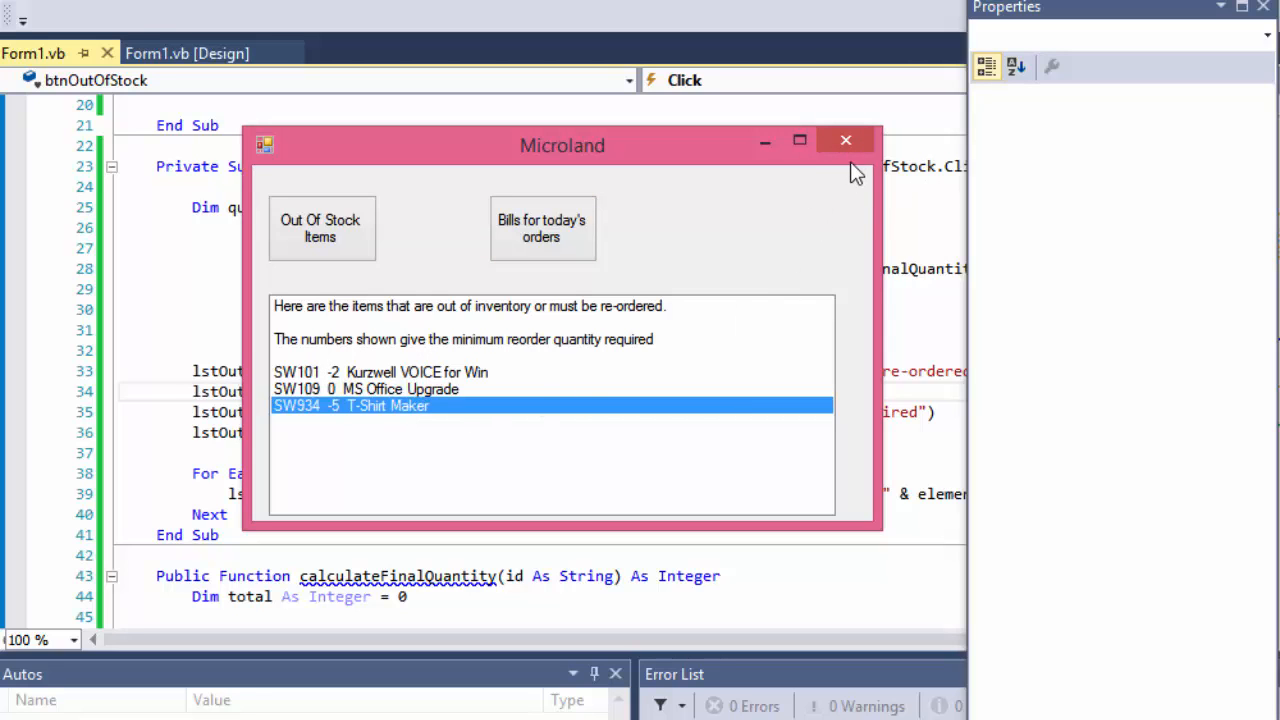
click(844, 140)
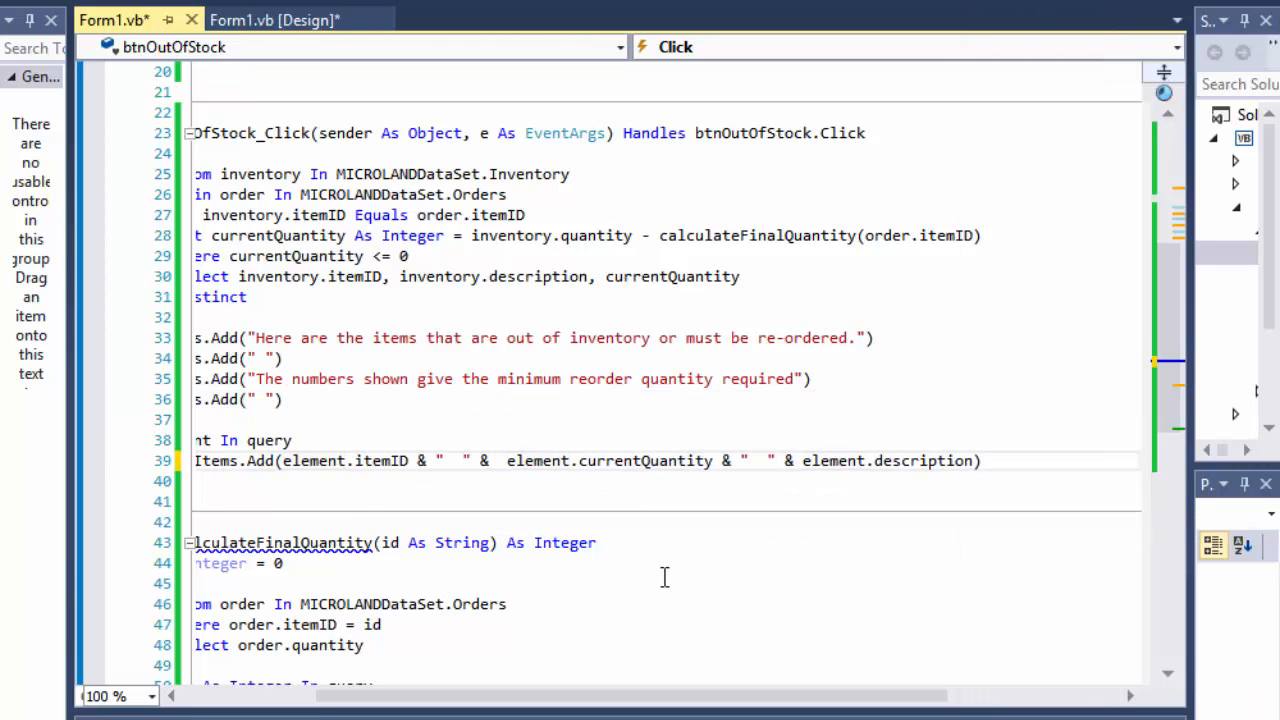
- Wrap element.currentQuantity in Math.Abs( ) in the lstOutput.Items.Add call
text(Math.)
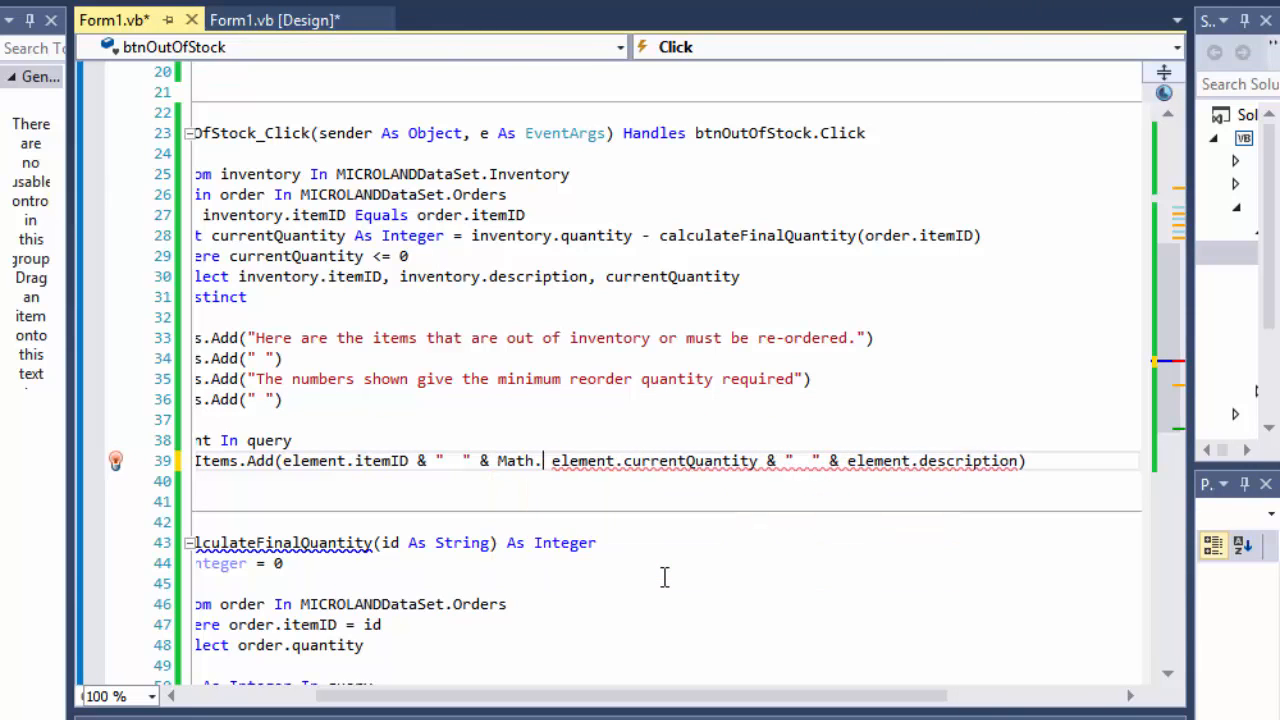
text(Abs()
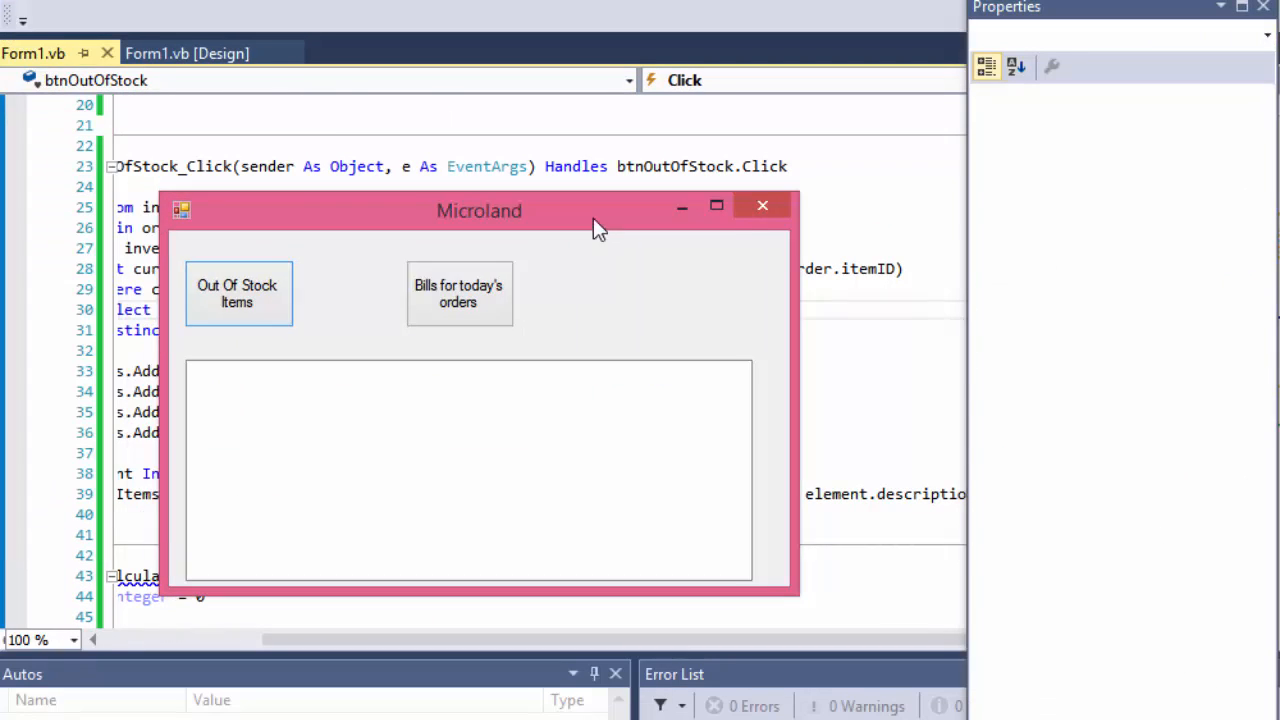
- Run Out Of Stock Items to see SW101 2, SW109 0, SW934 5, then close the form
click(236, 292)
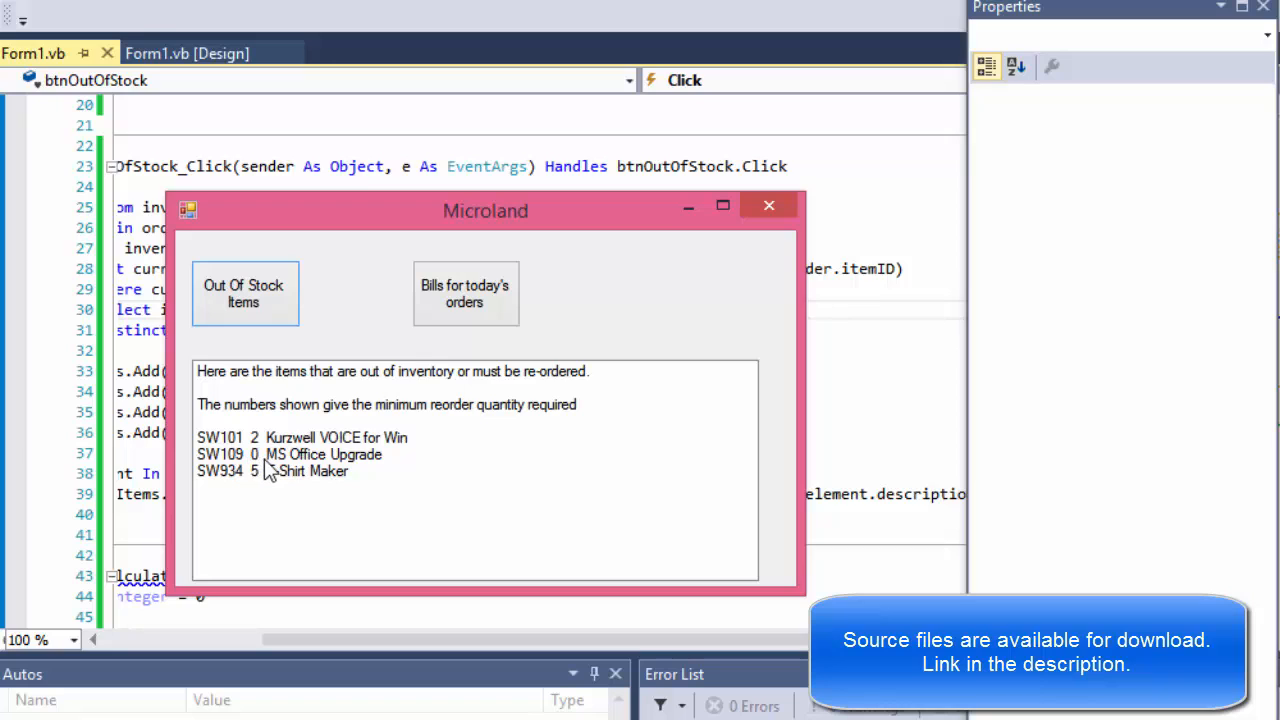
mouse_move(328, 468)
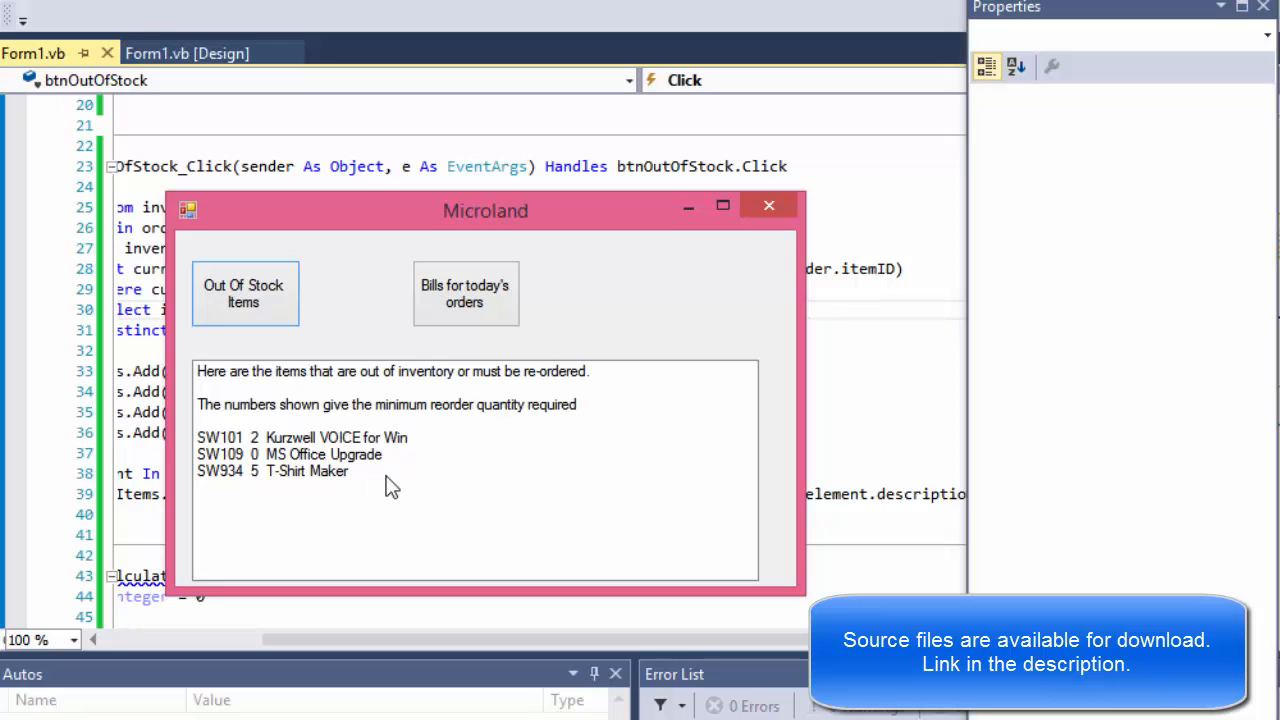
mouse_move(278, 472)
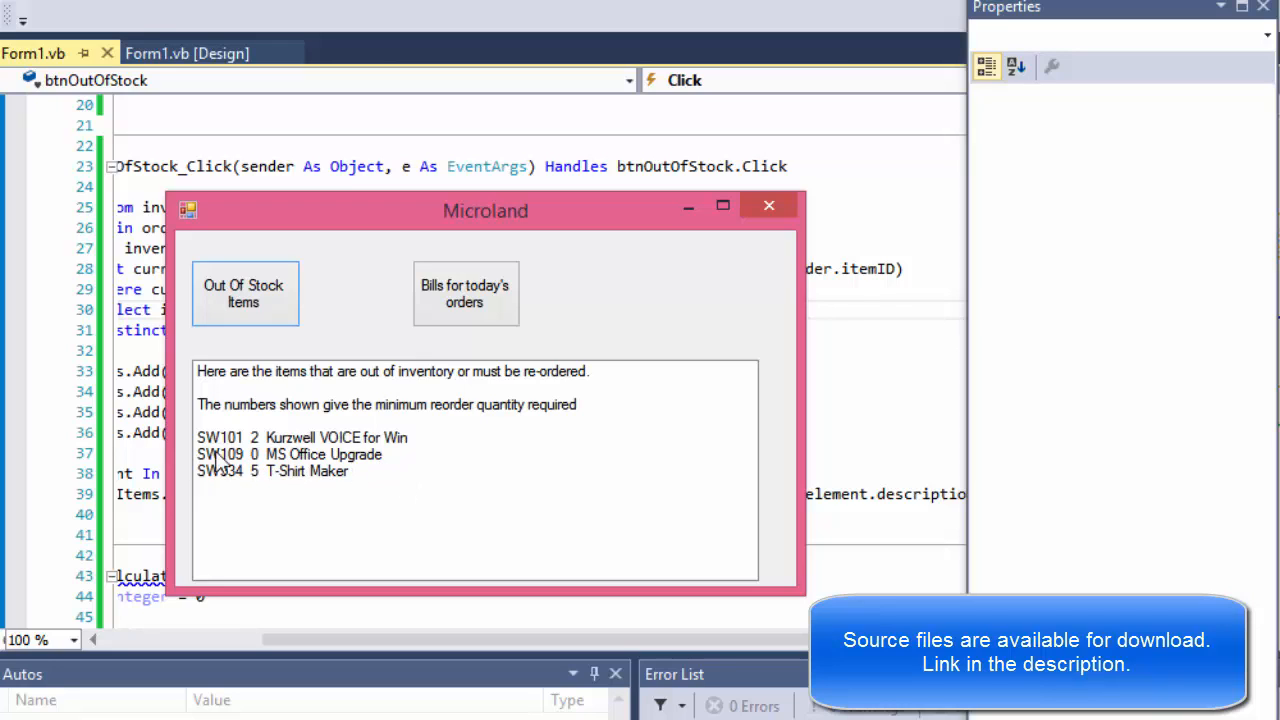
mouse_move(250, 470)
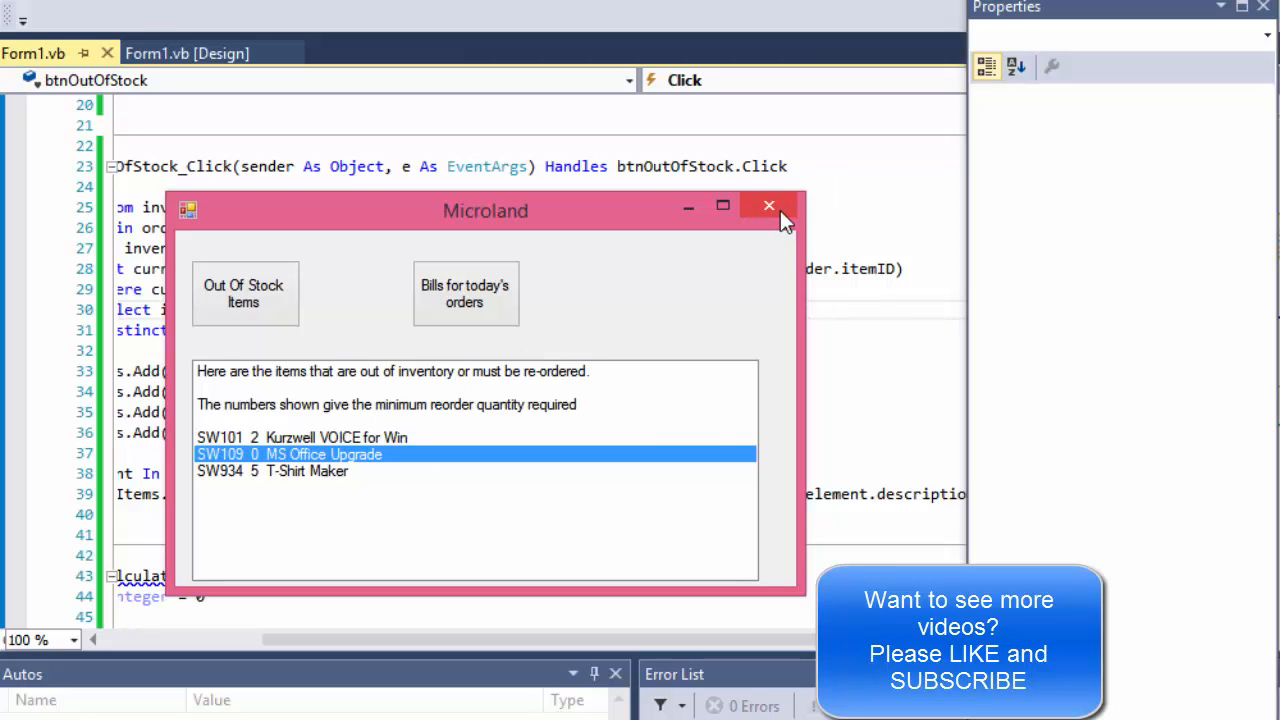
click(768, 204)
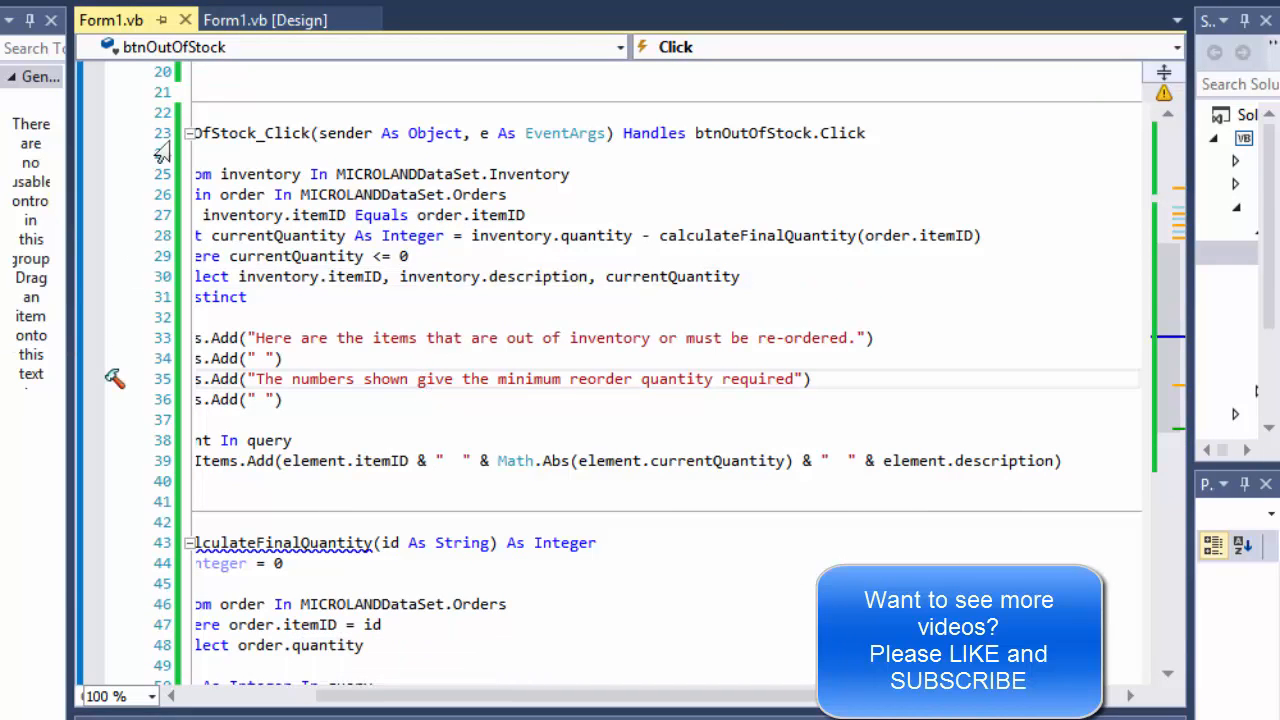
- Show the Microland form's layout in the Form1.vb designer
click(264, 20)
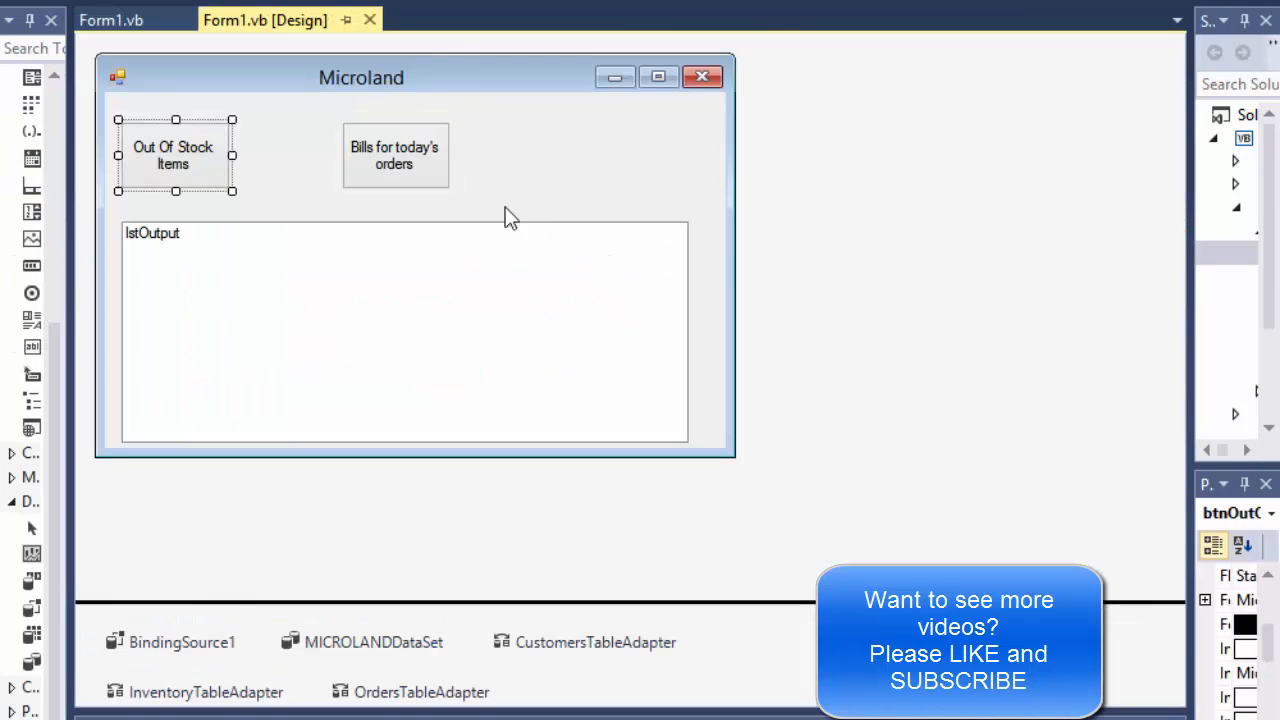
mouse_move(436, 168)
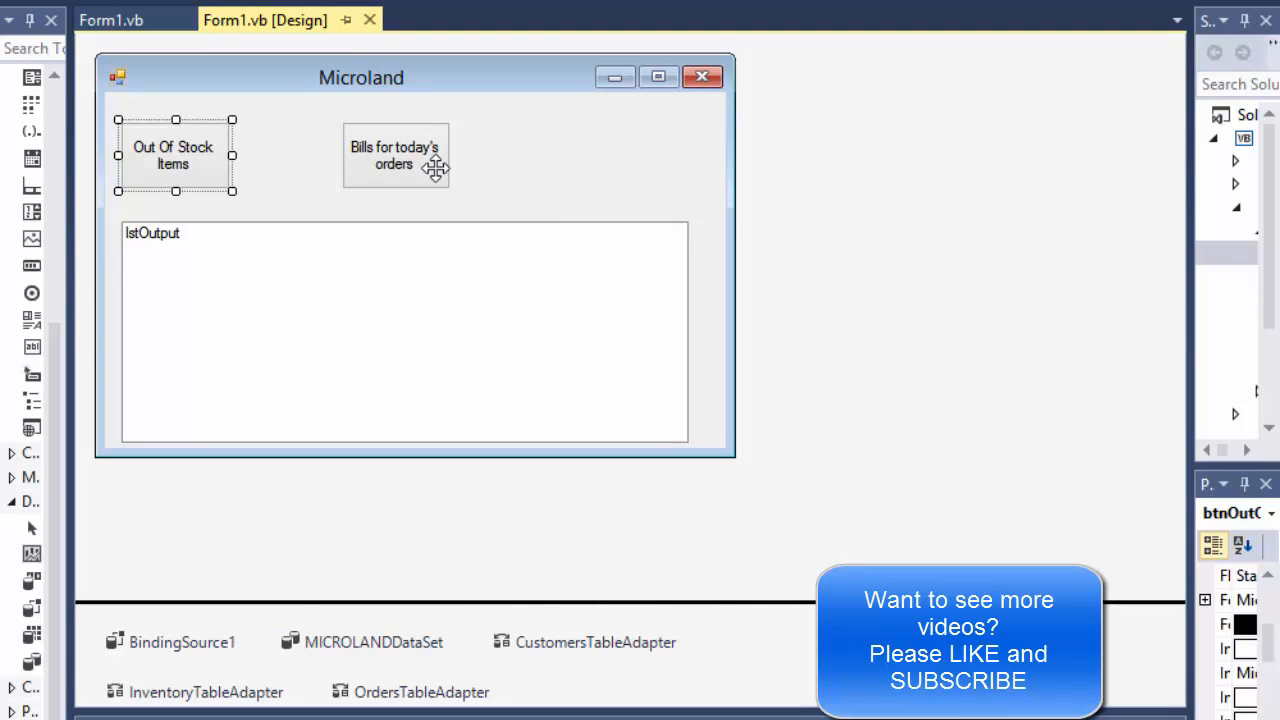